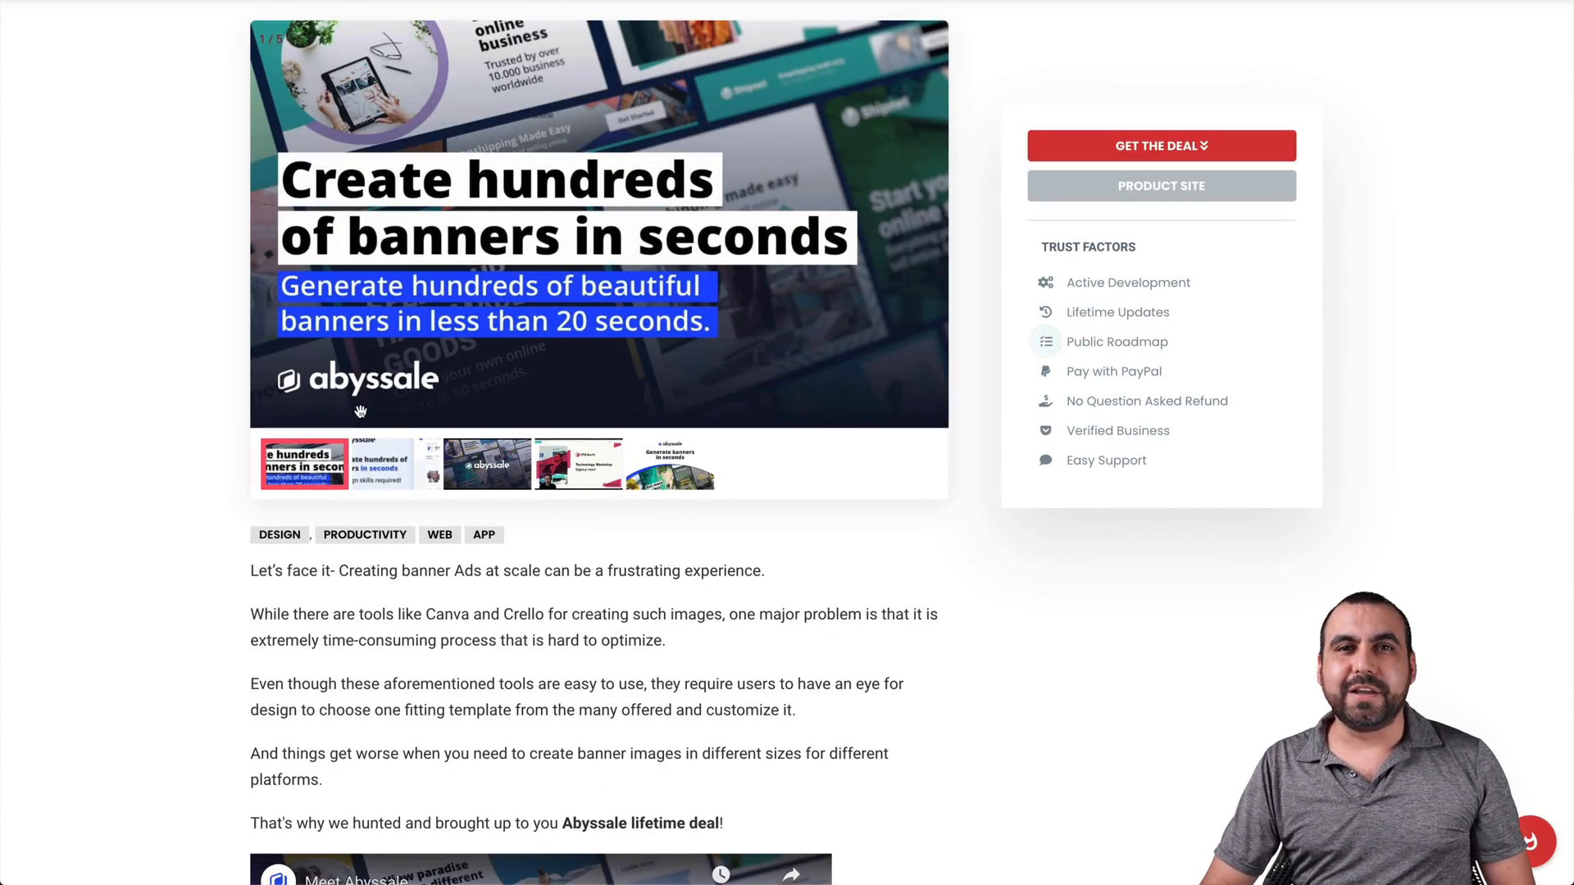
# Step: Scroll the Abyssale deal page down to the $49 Lite lifetime plan card
pyautogui.scroll(-3)
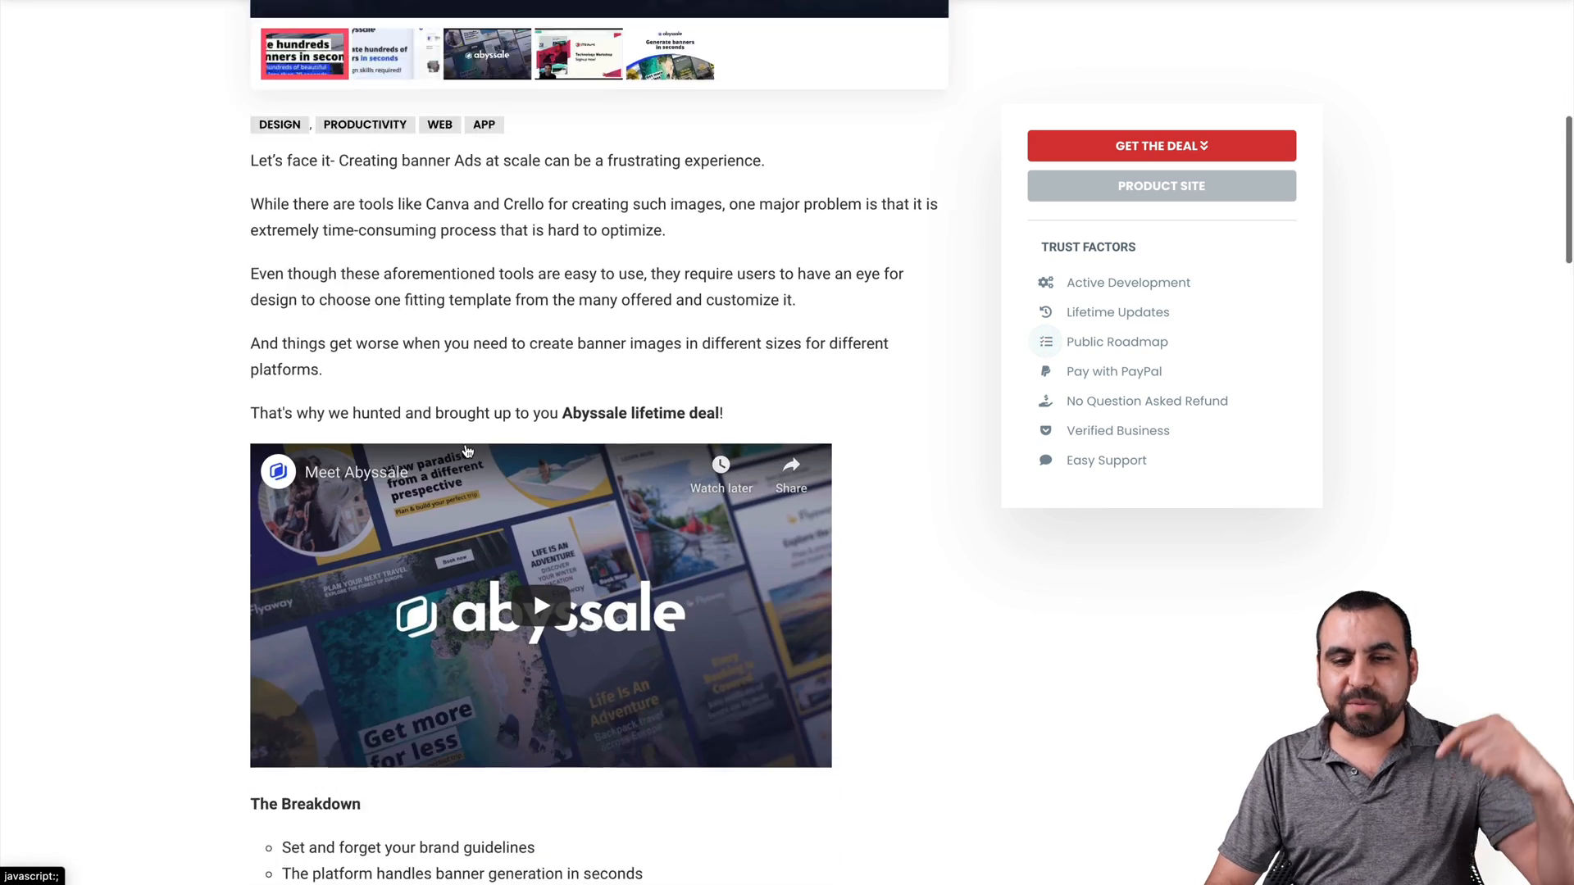
pyautogui.scroll(-3)
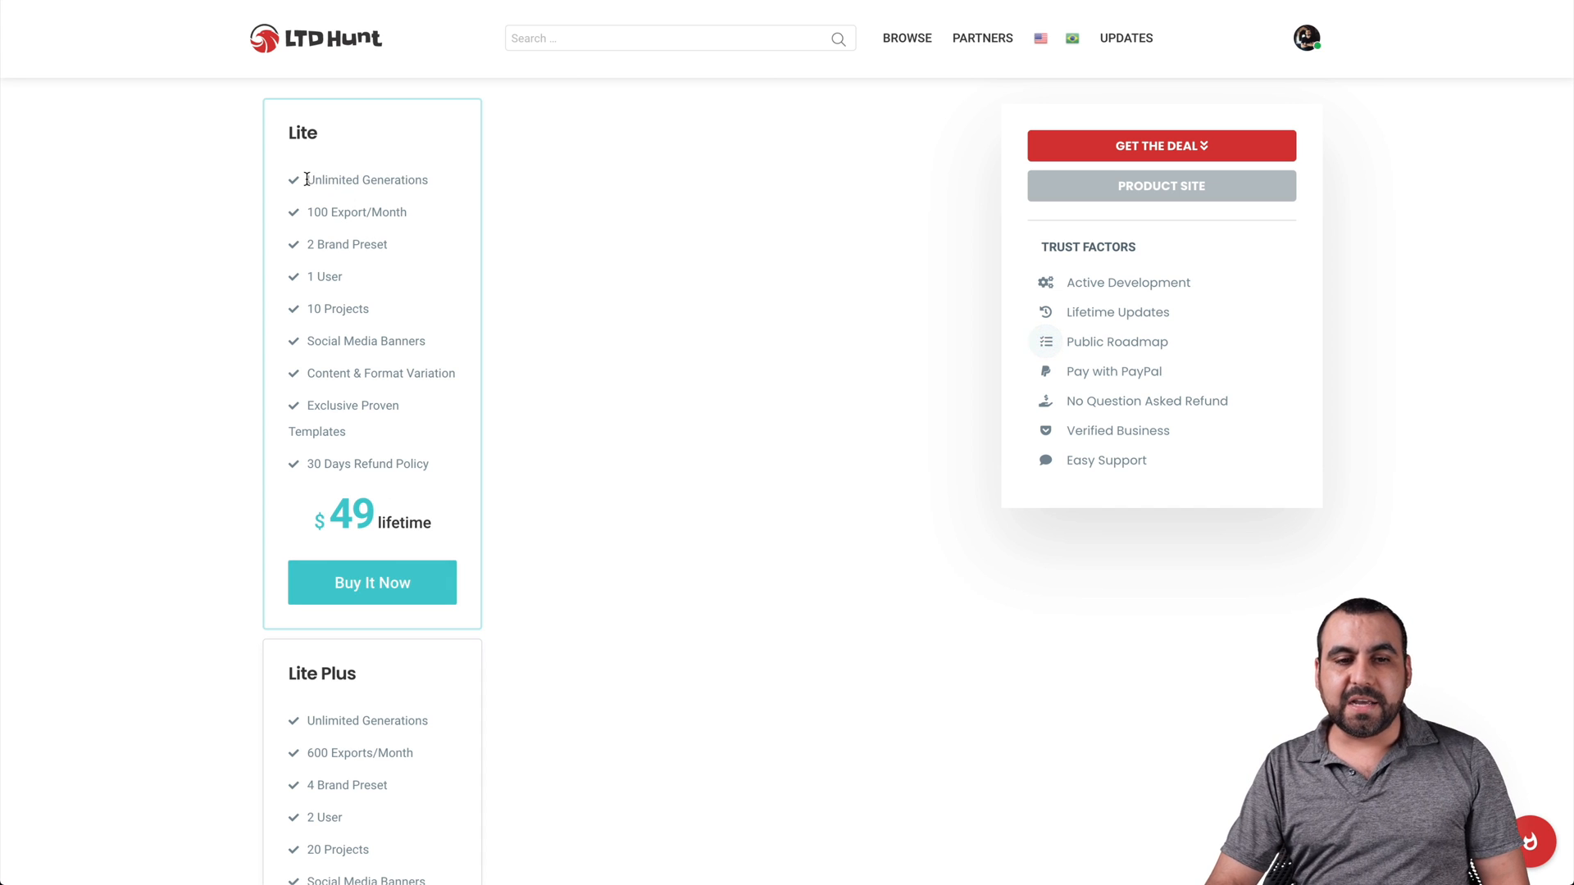
pyautogui.moveTo(440, 197)
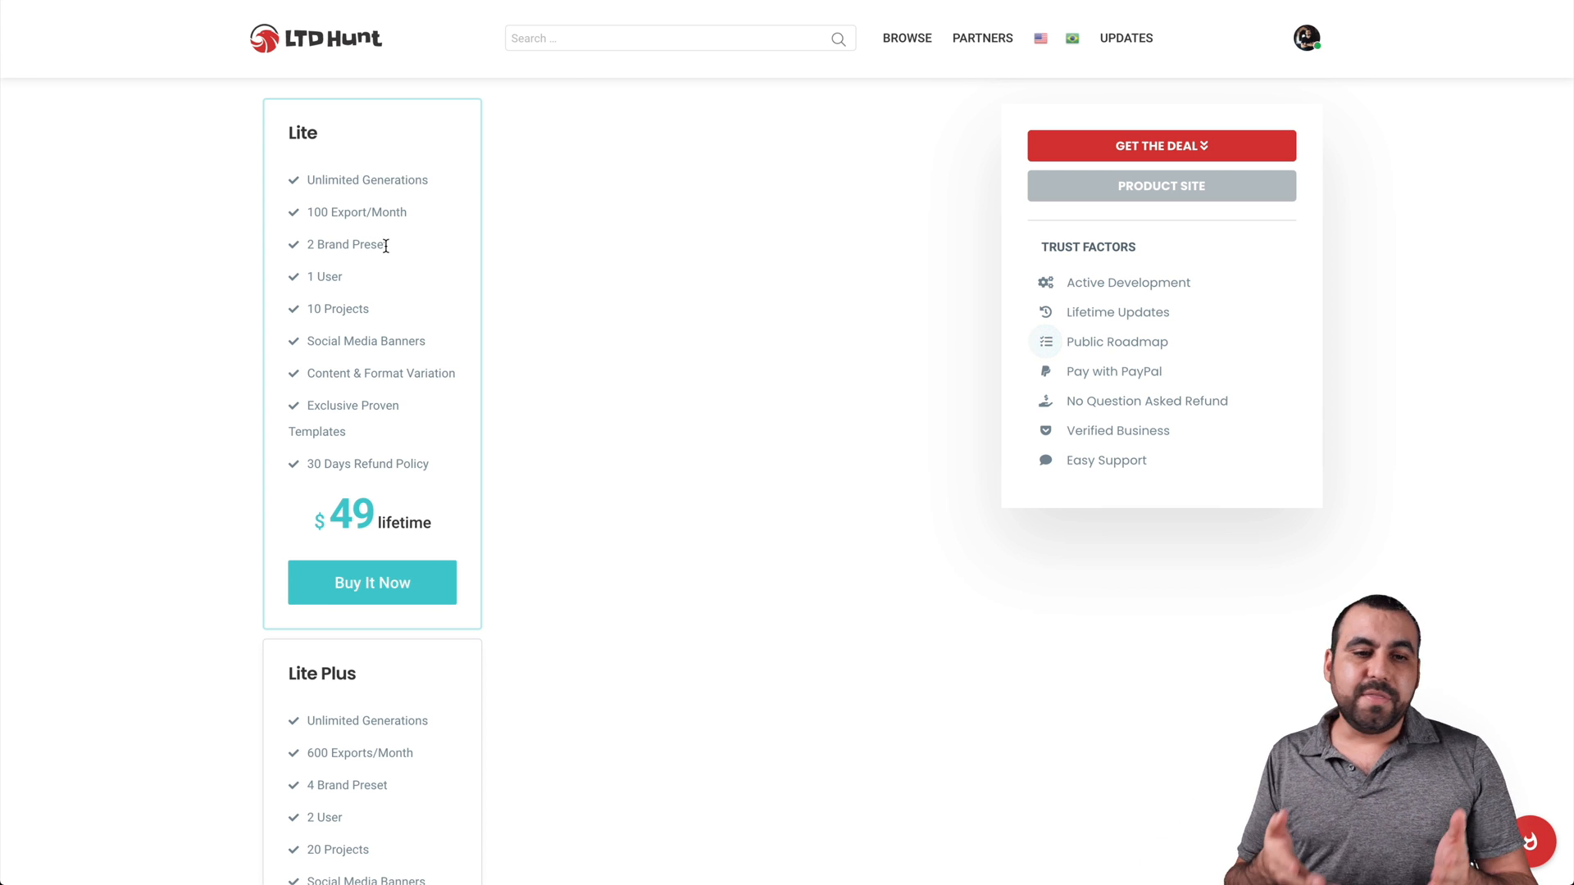
pyautogui.moveTo(386, 277)
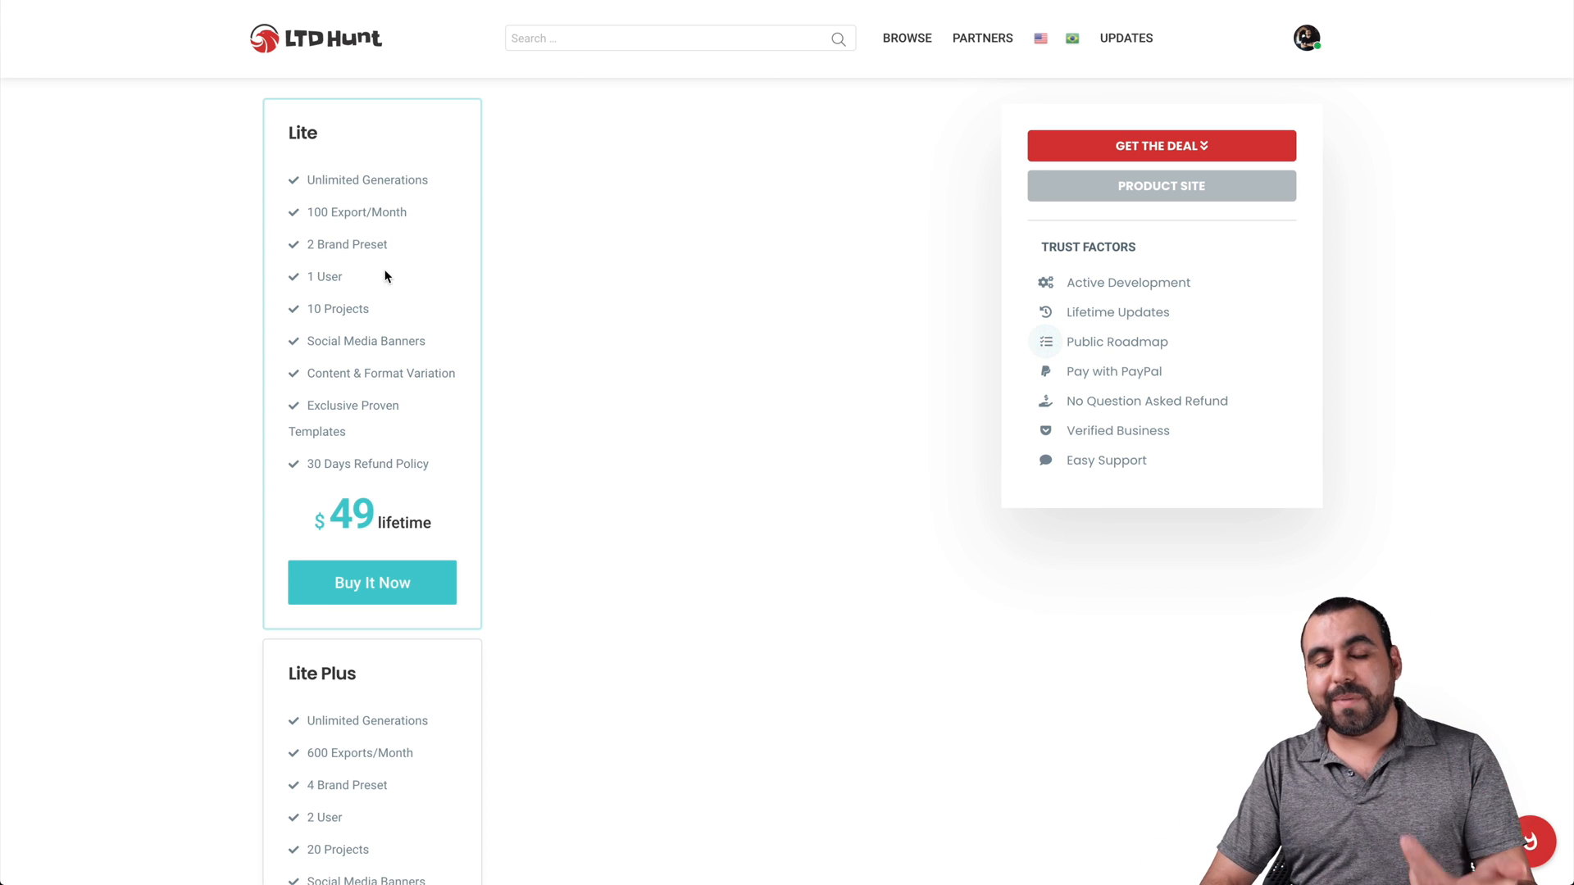
pyautogui.moveTo(312, 273)
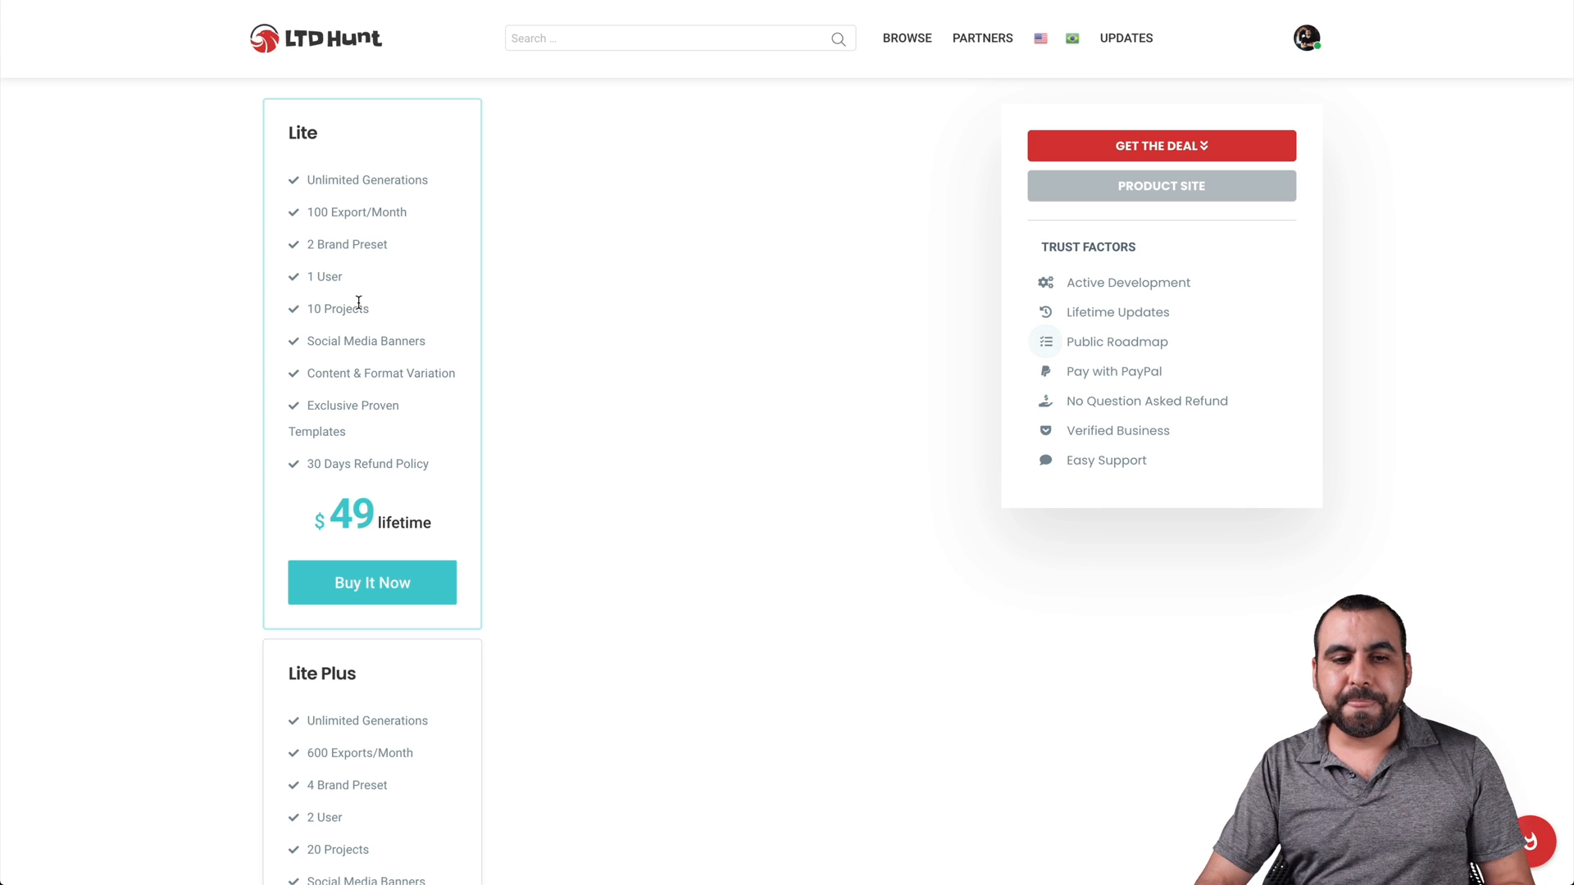
# Step: Scroll past the $98 Lite Plus card down to the $197 Lite Monster plan
pyautogui.scroll(-3)
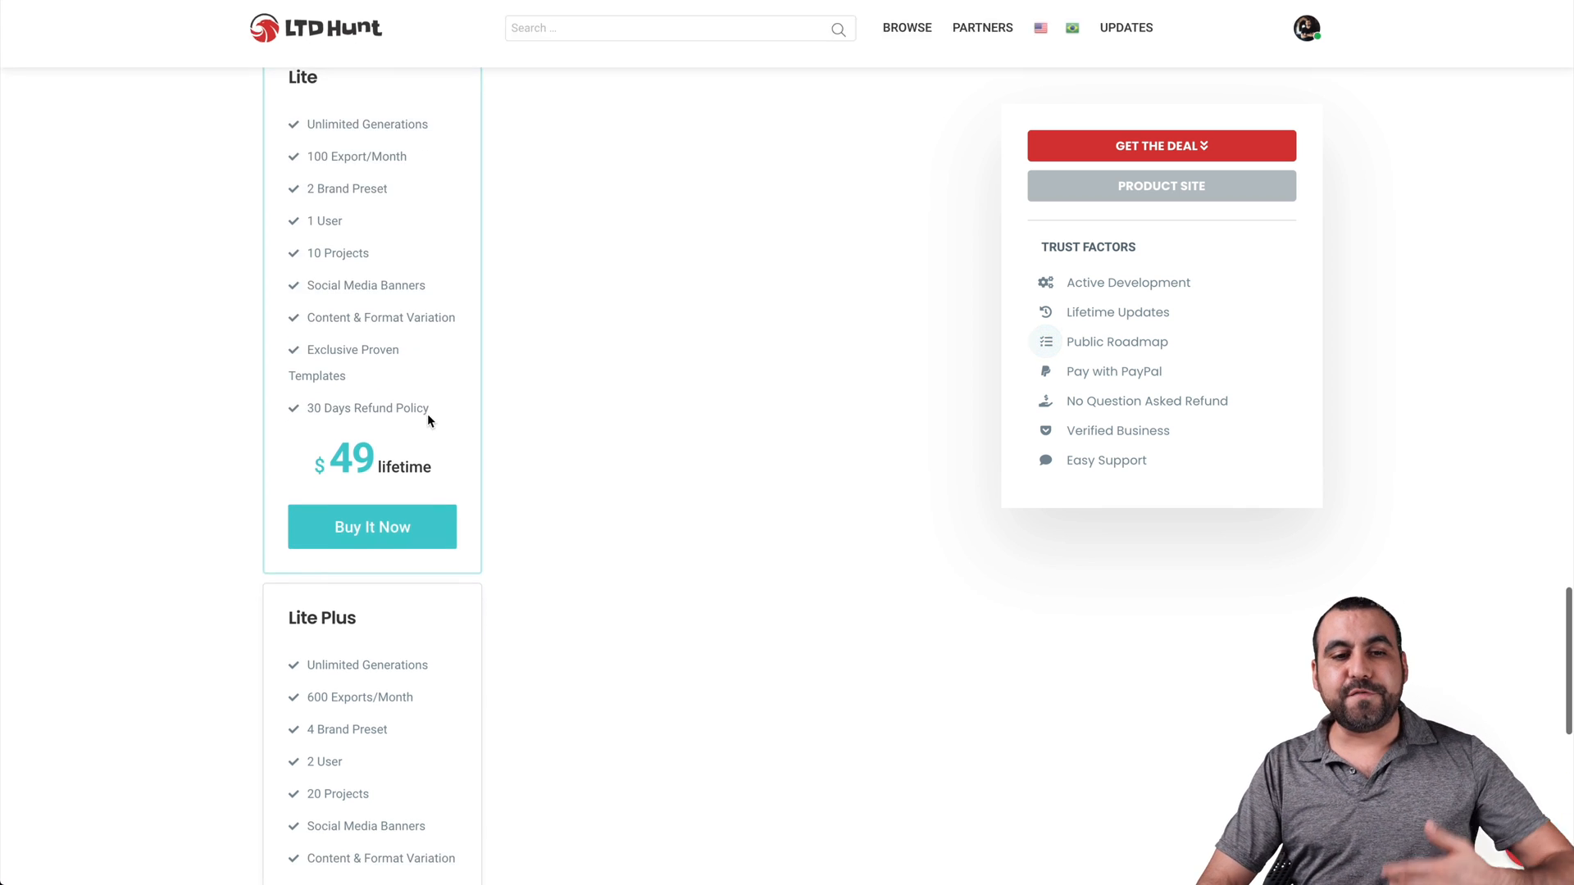
pyautogui.scroll(-3)
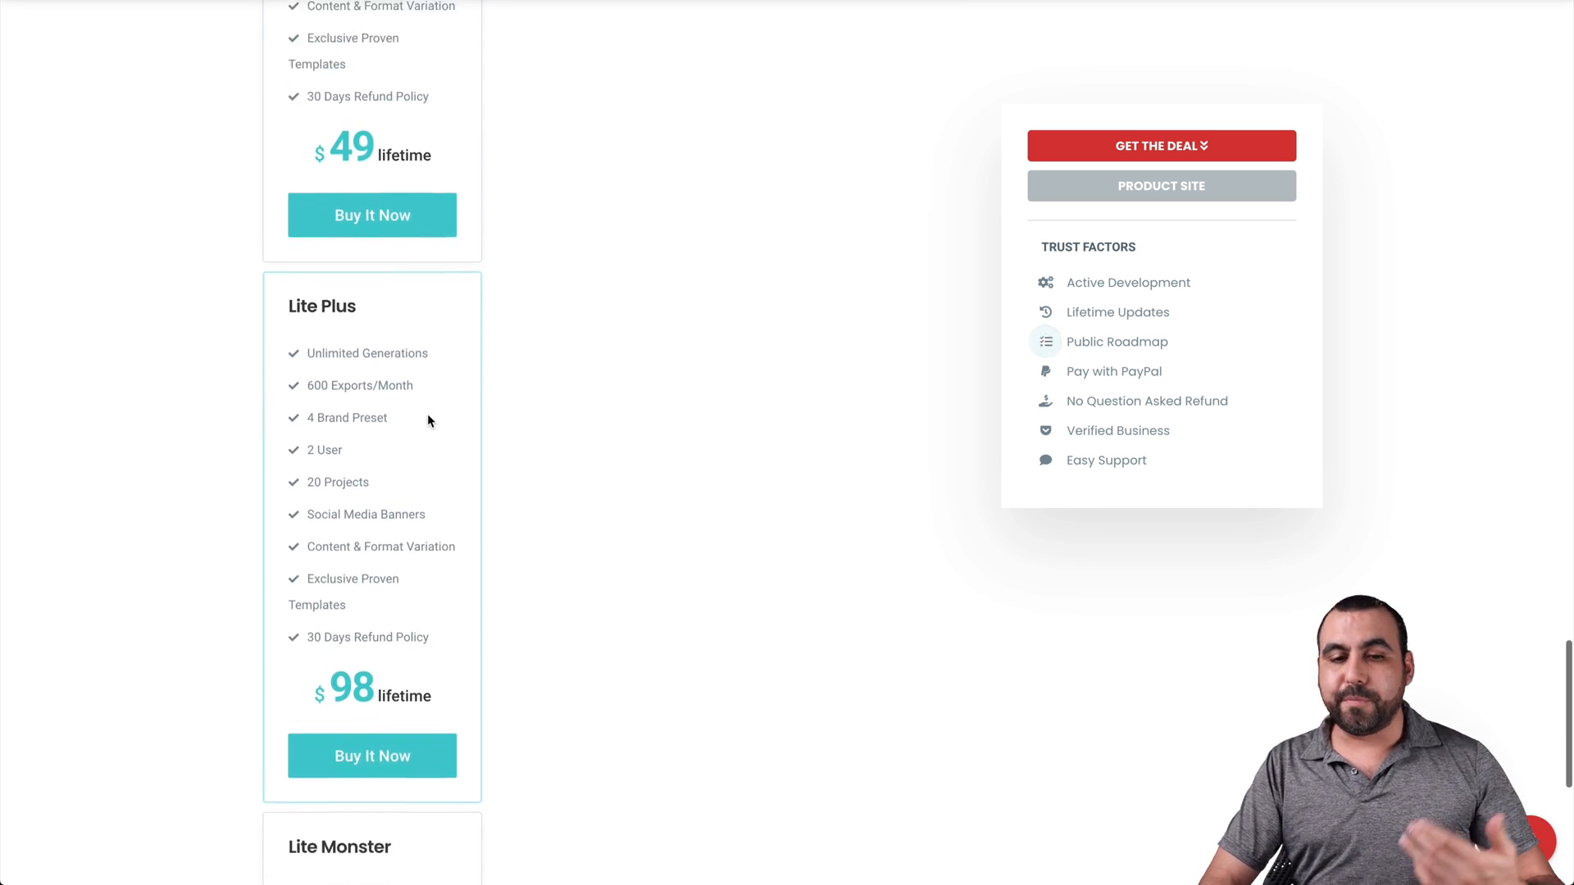
pyautogui.scroll(-3)
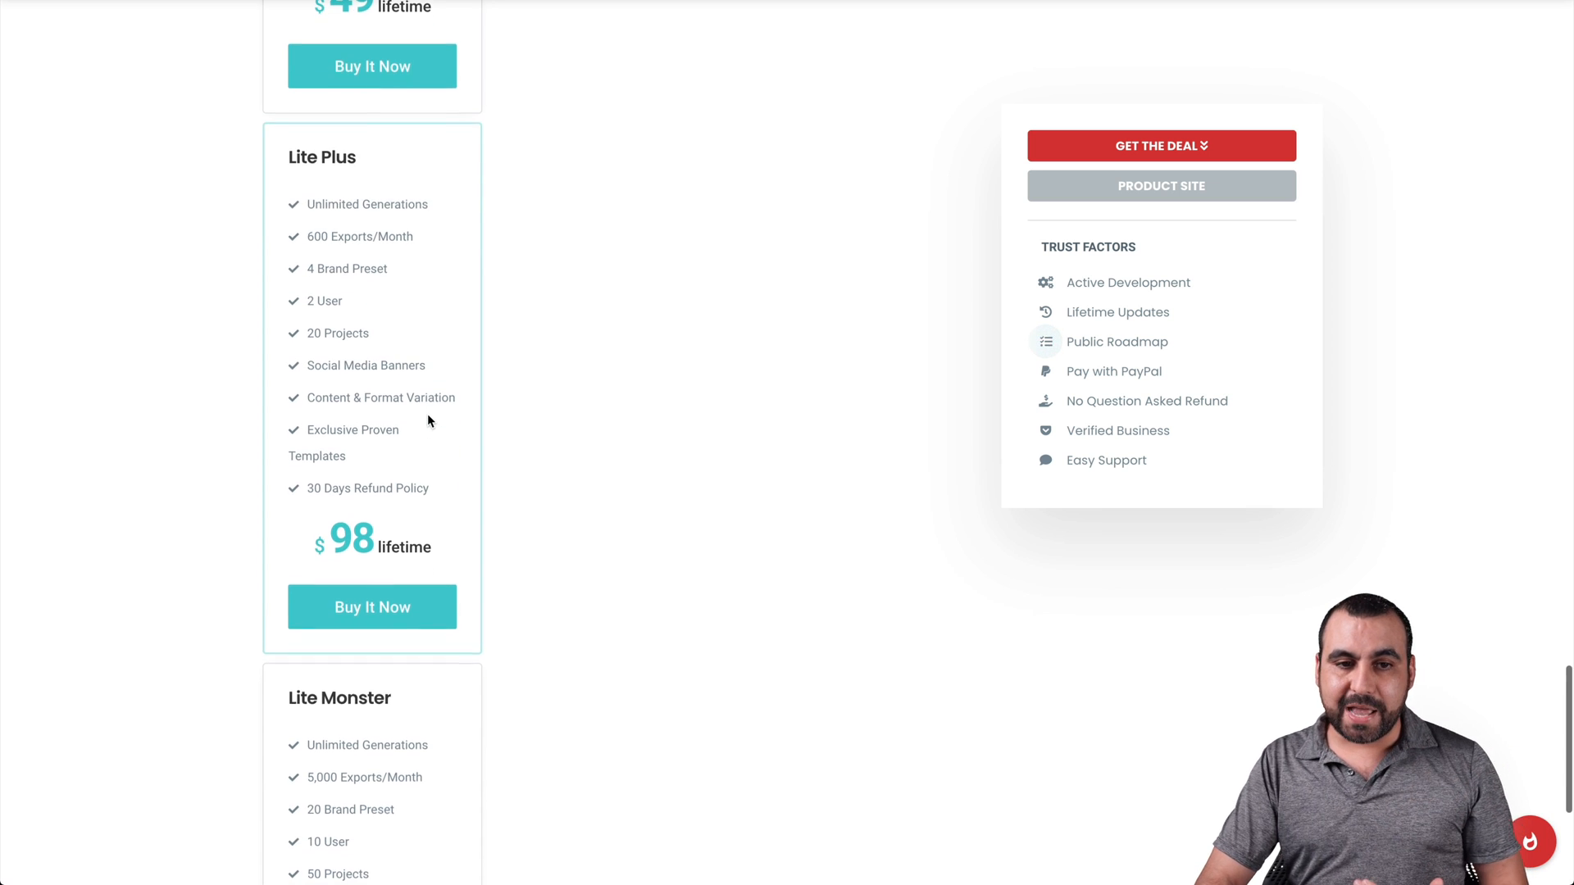
pyautogui.scroll(-3)
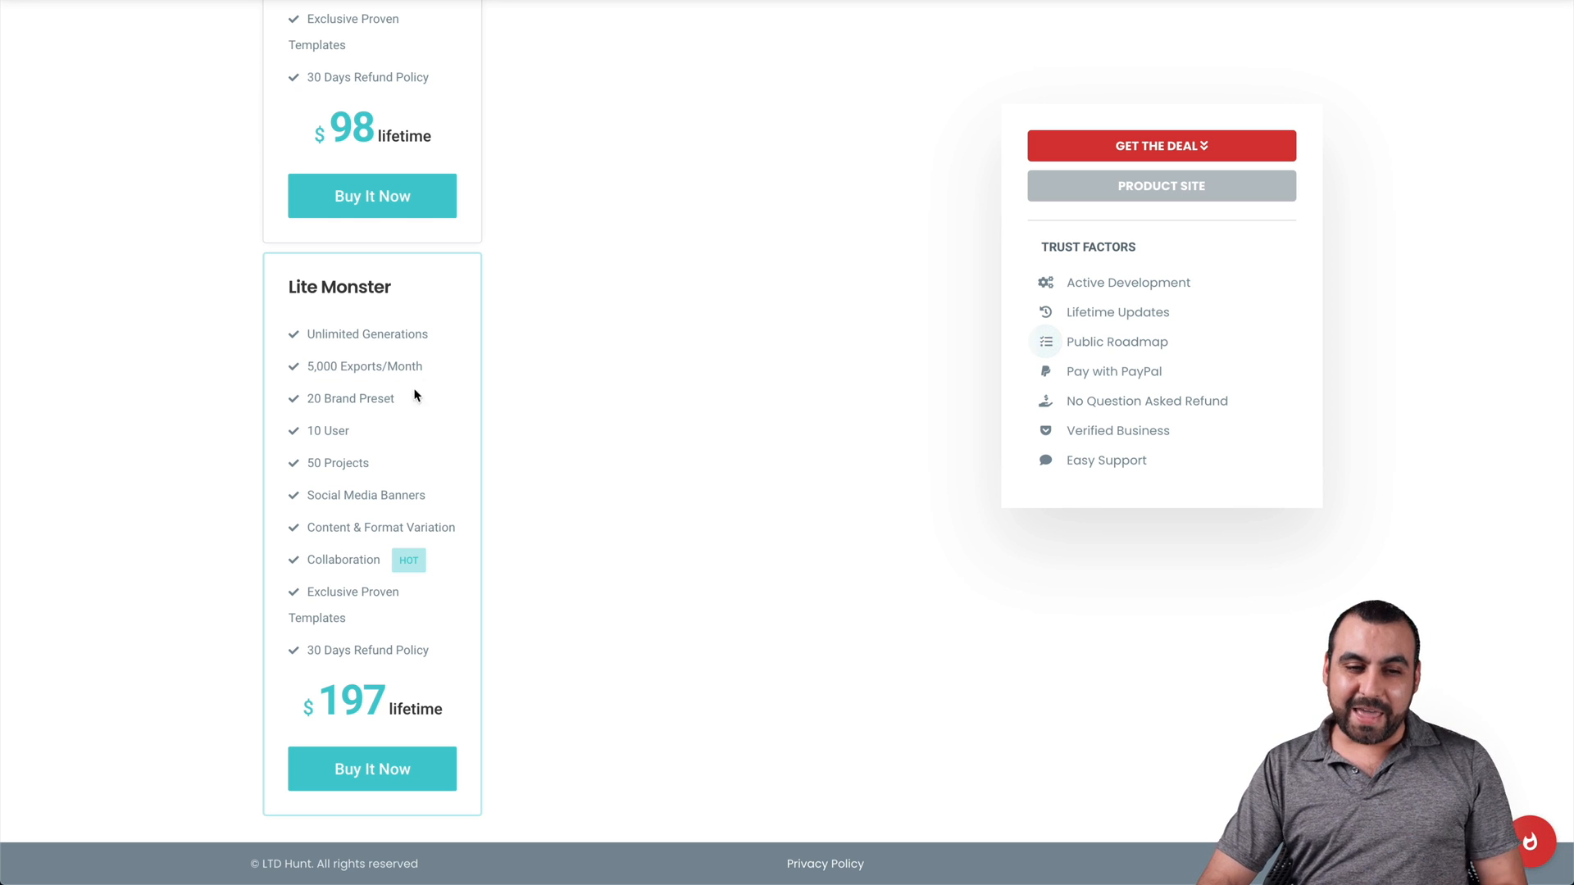
pyautogui.moveTo(376, 497)
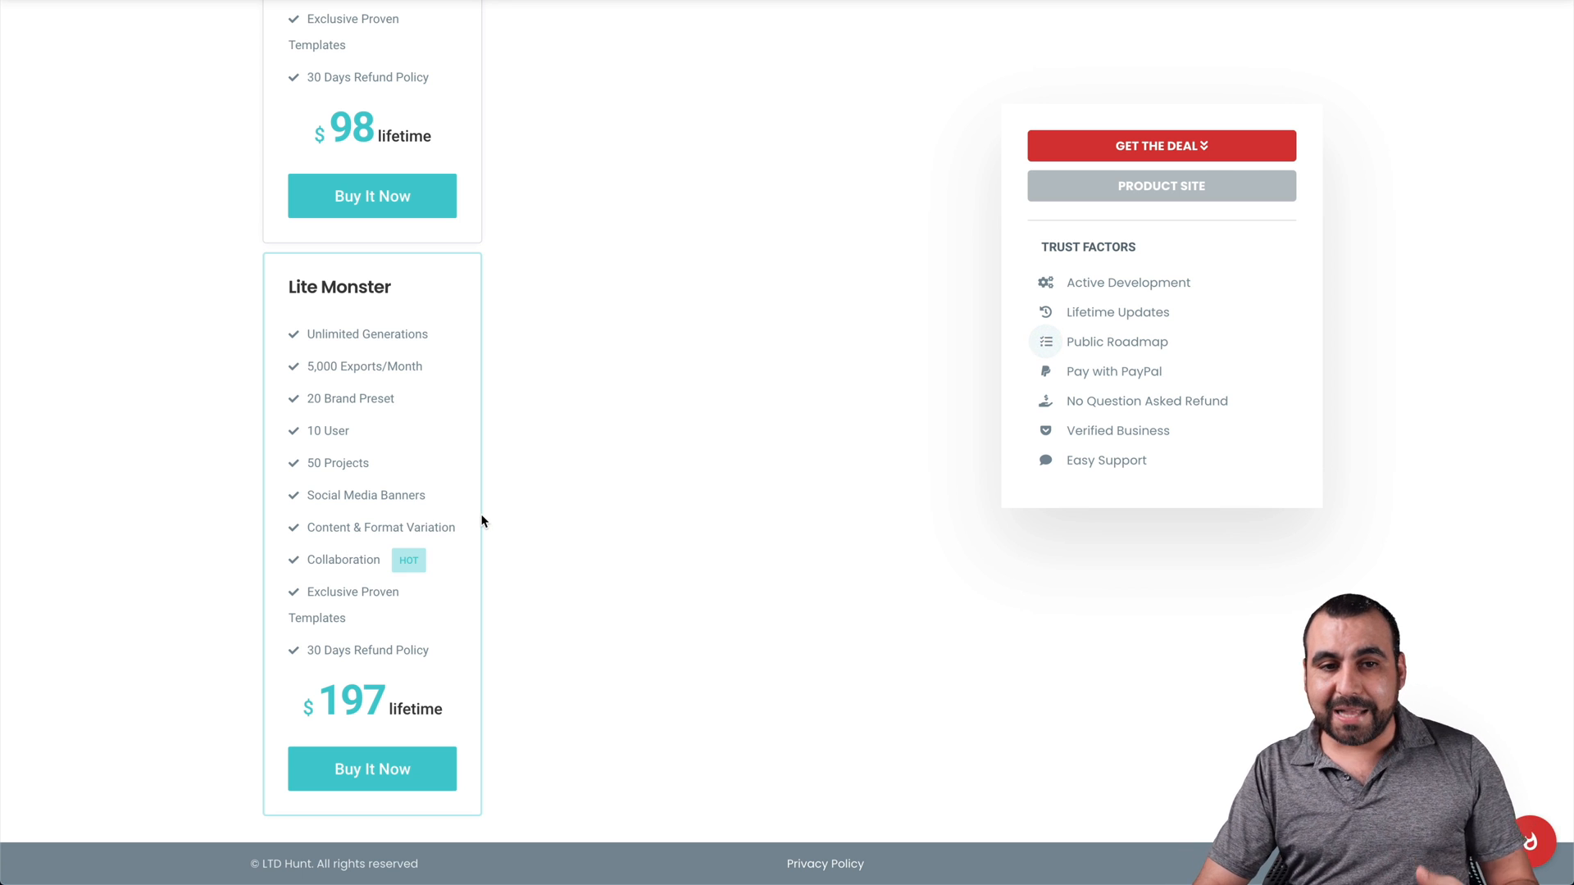
# Step: Switch to the Abyssale dashboard and open the TEST FOR VIDEO project
pyautogui.click(1161, 186)
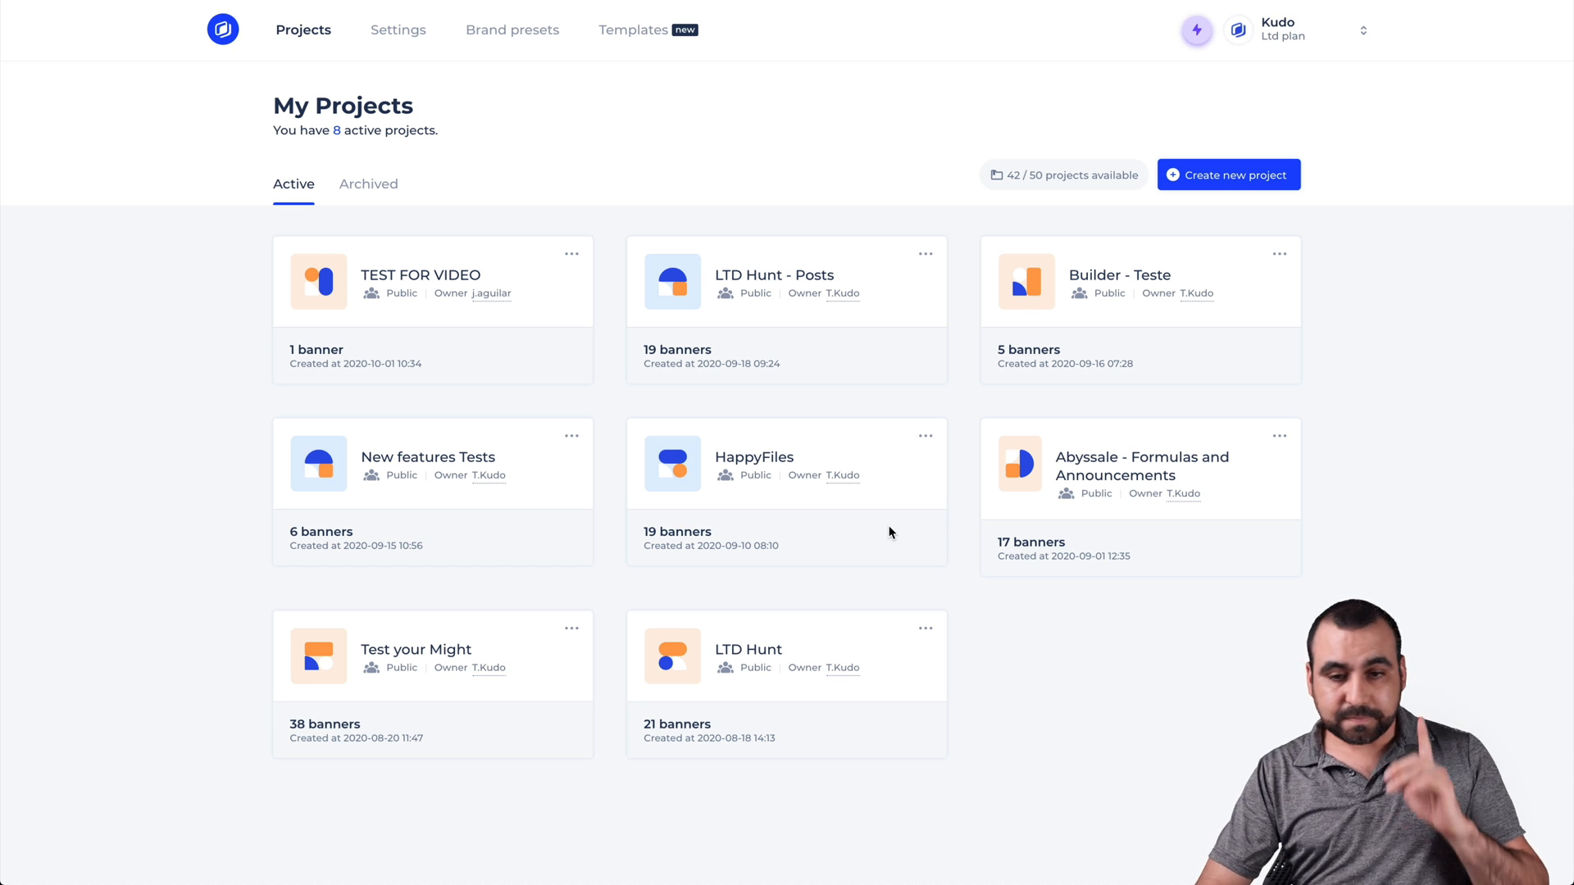
pyautogui.moveTo(823, 427)
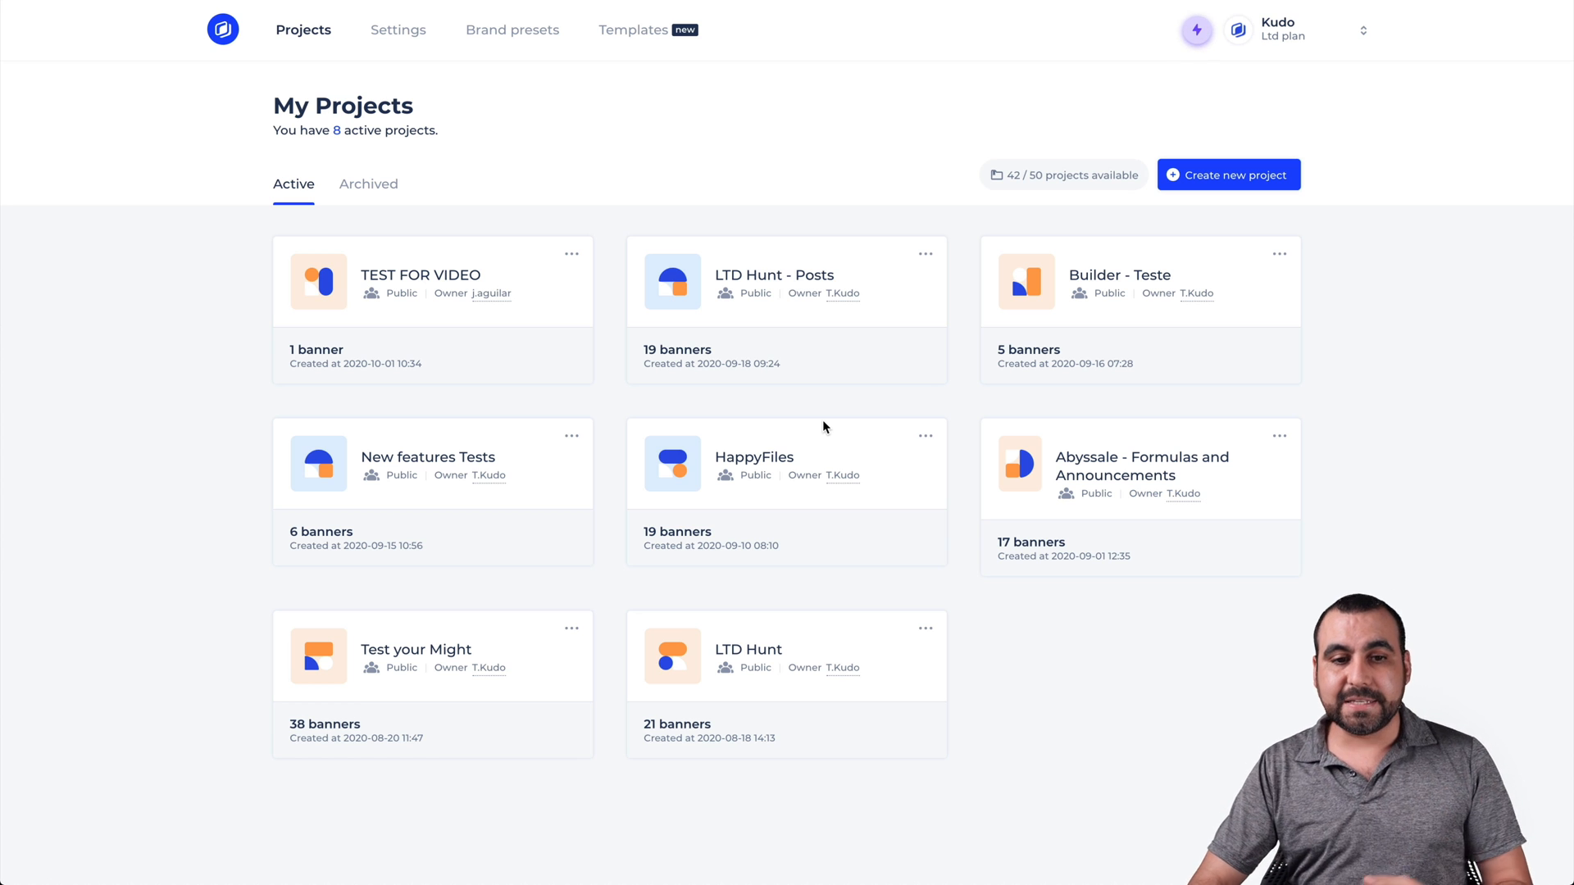
pyautogui.click(421, 275)
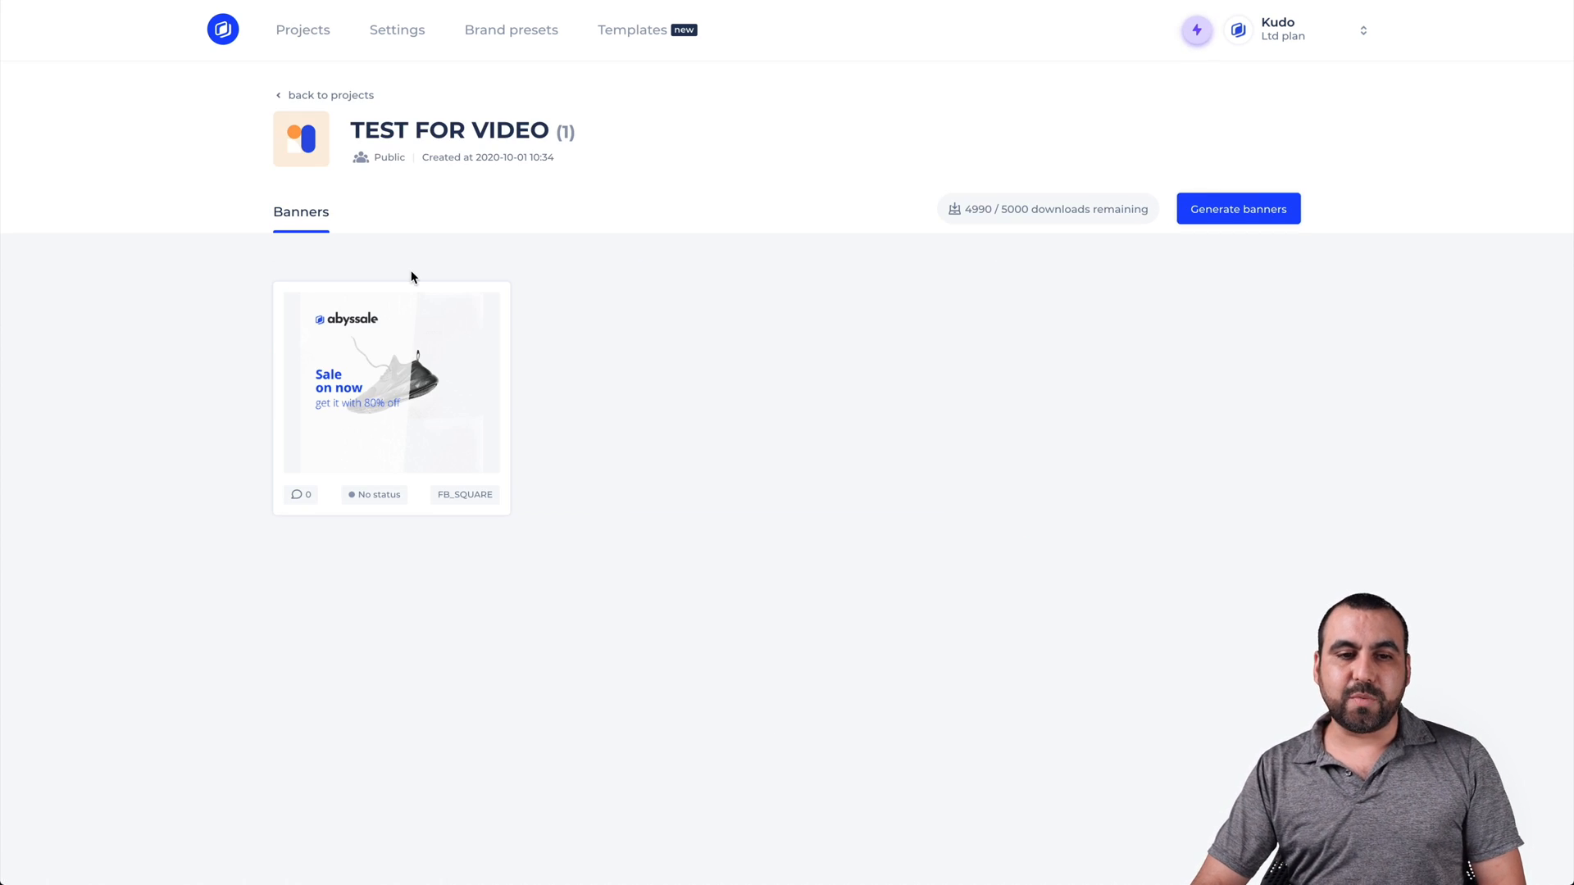
pyautogui.moveTo(613, 375)
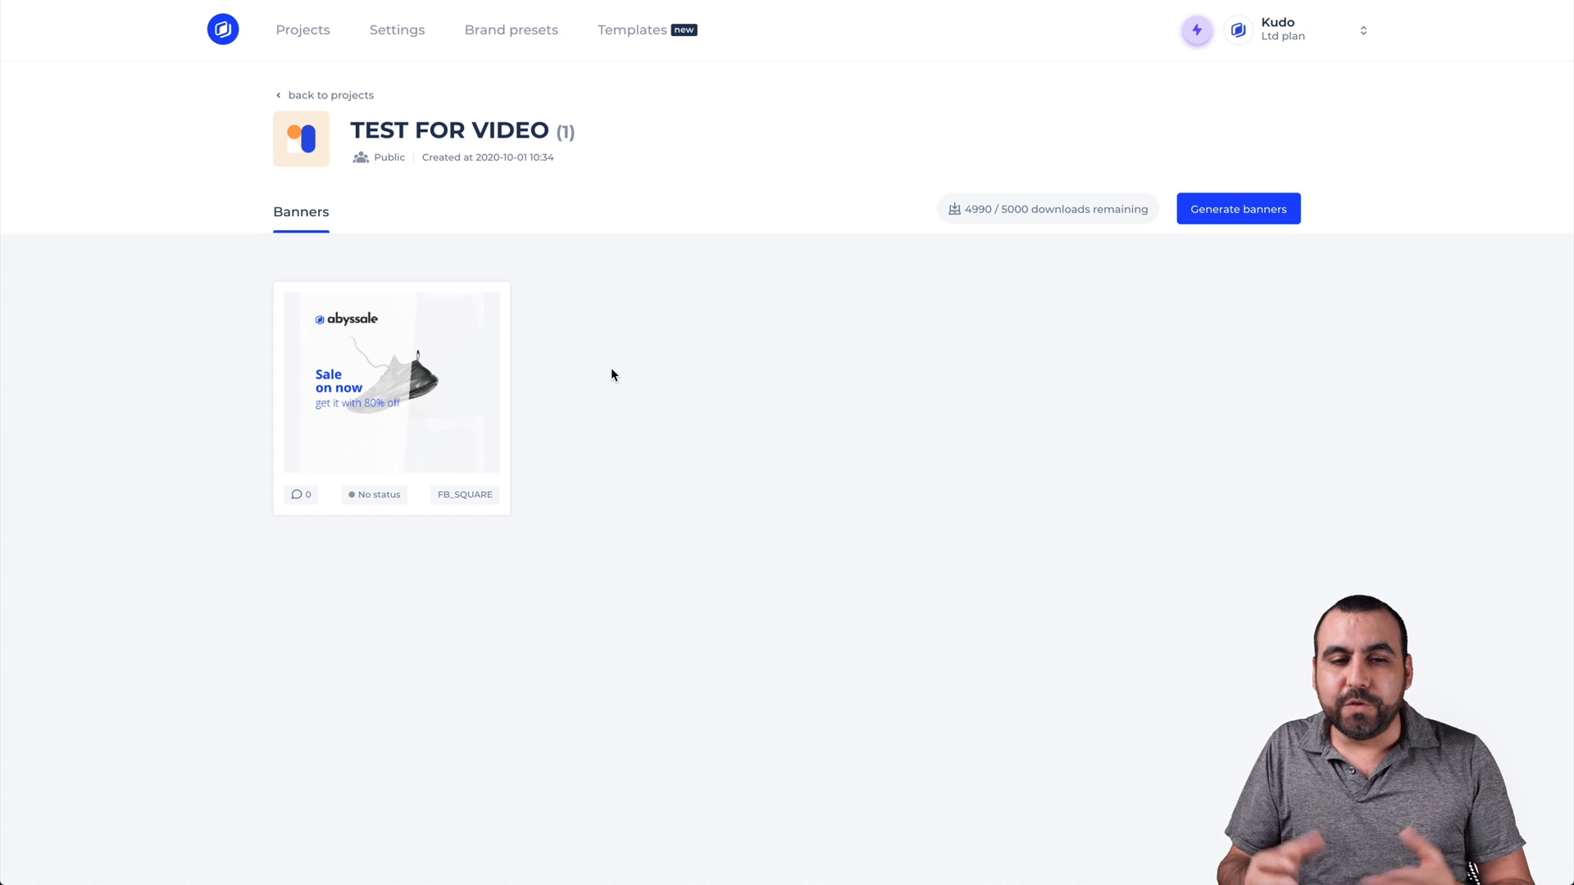
pyautogui.moveTo(646, 364)
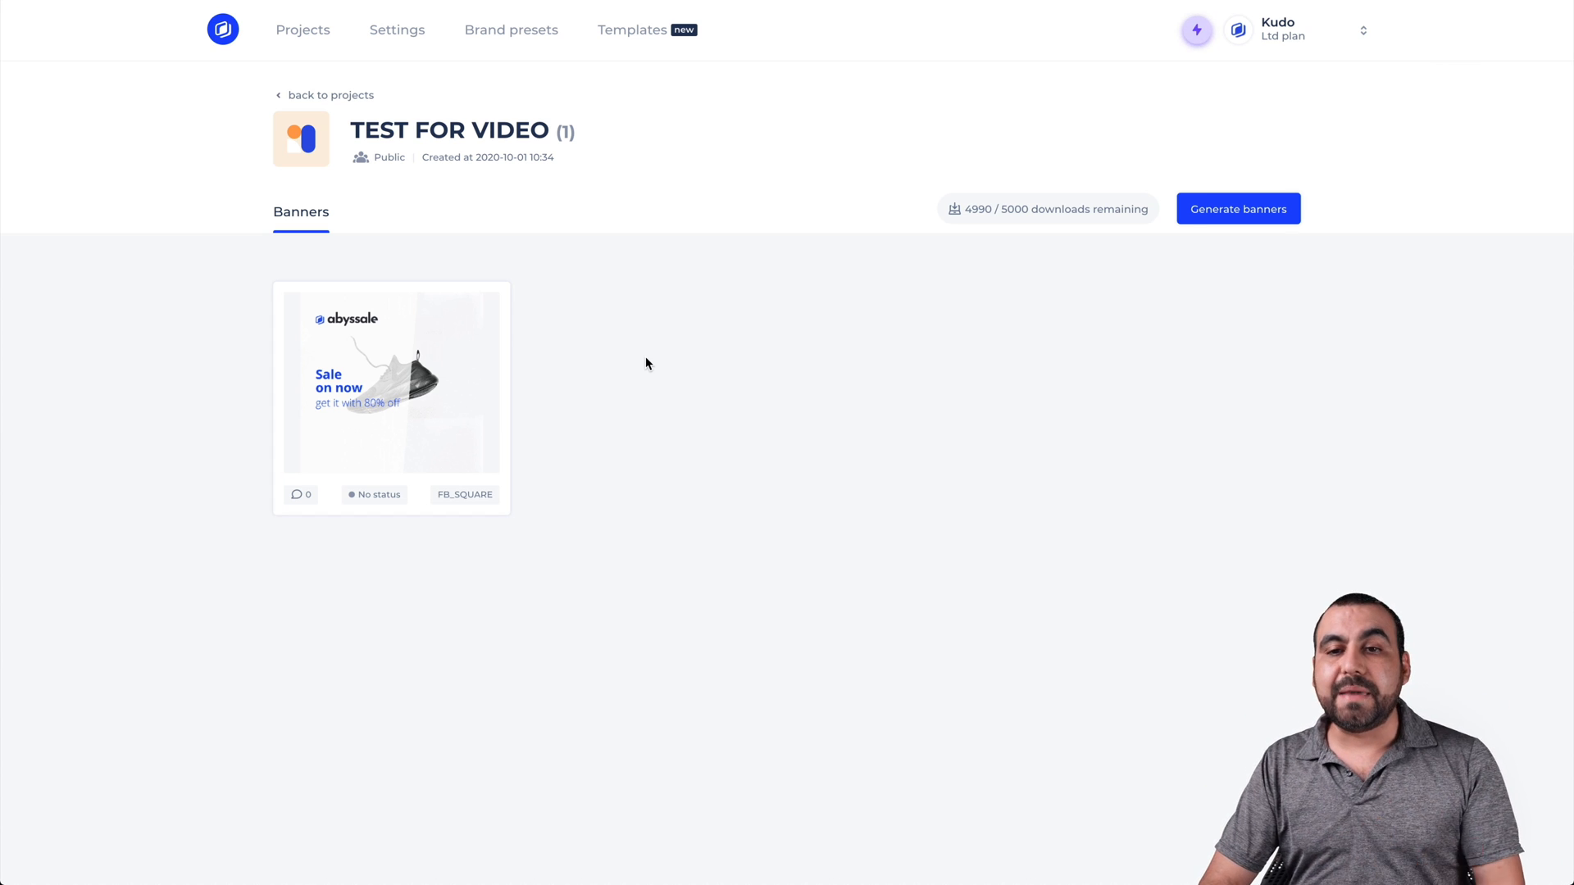
pyautogui.moveTo(1238, 209)
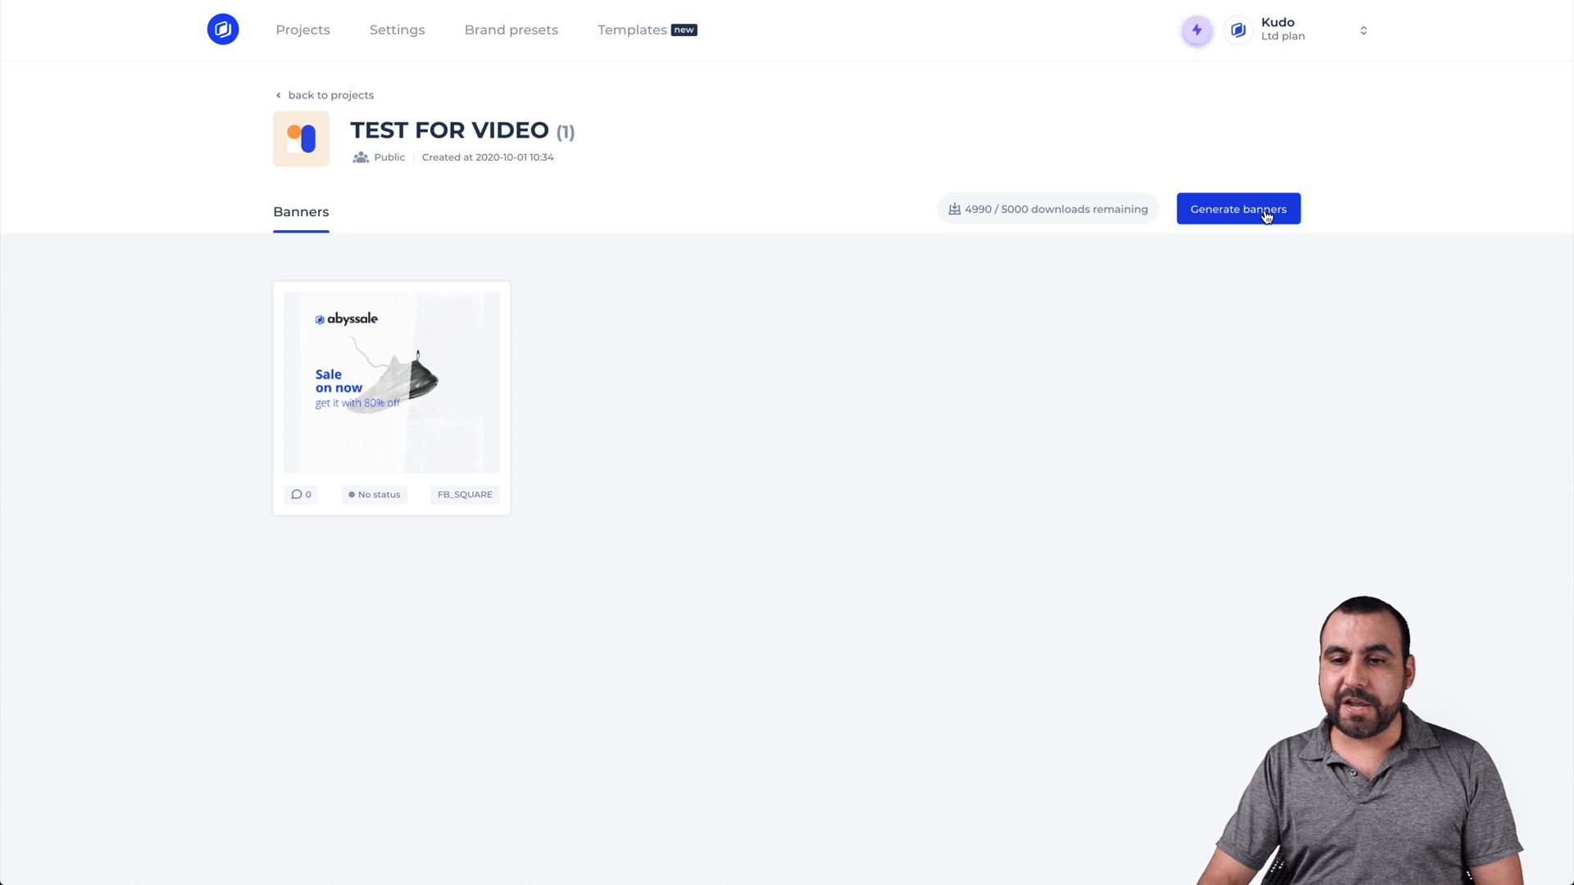
# Step: Start banner generation with brand preset selection enabled and the Youtube preset
pyautogui.click(1238, 209)
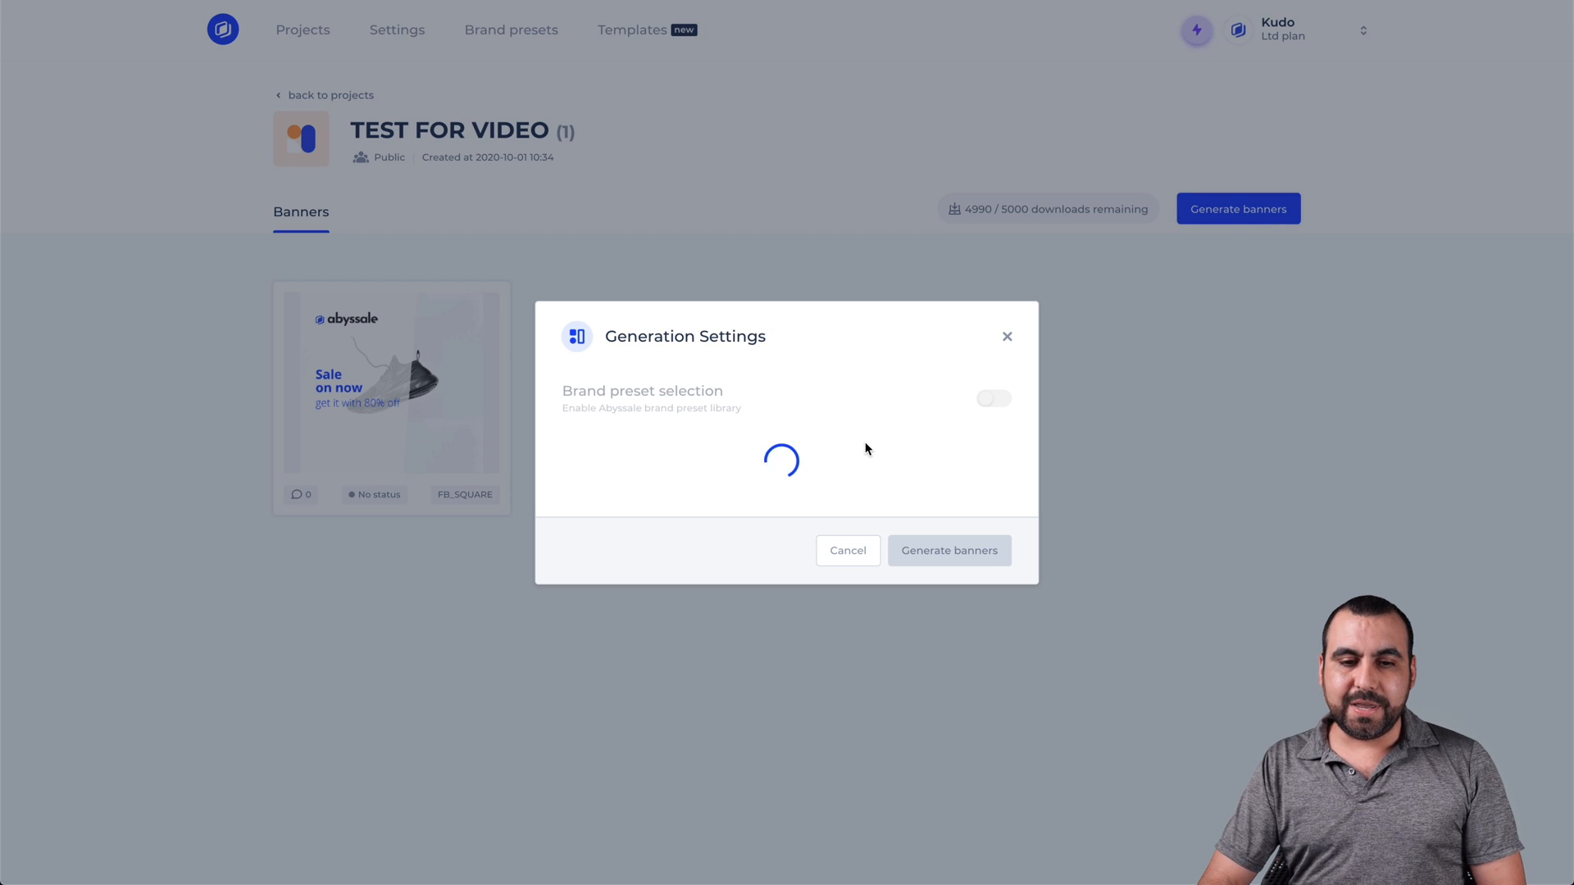
pyautogui.click(992, 399)
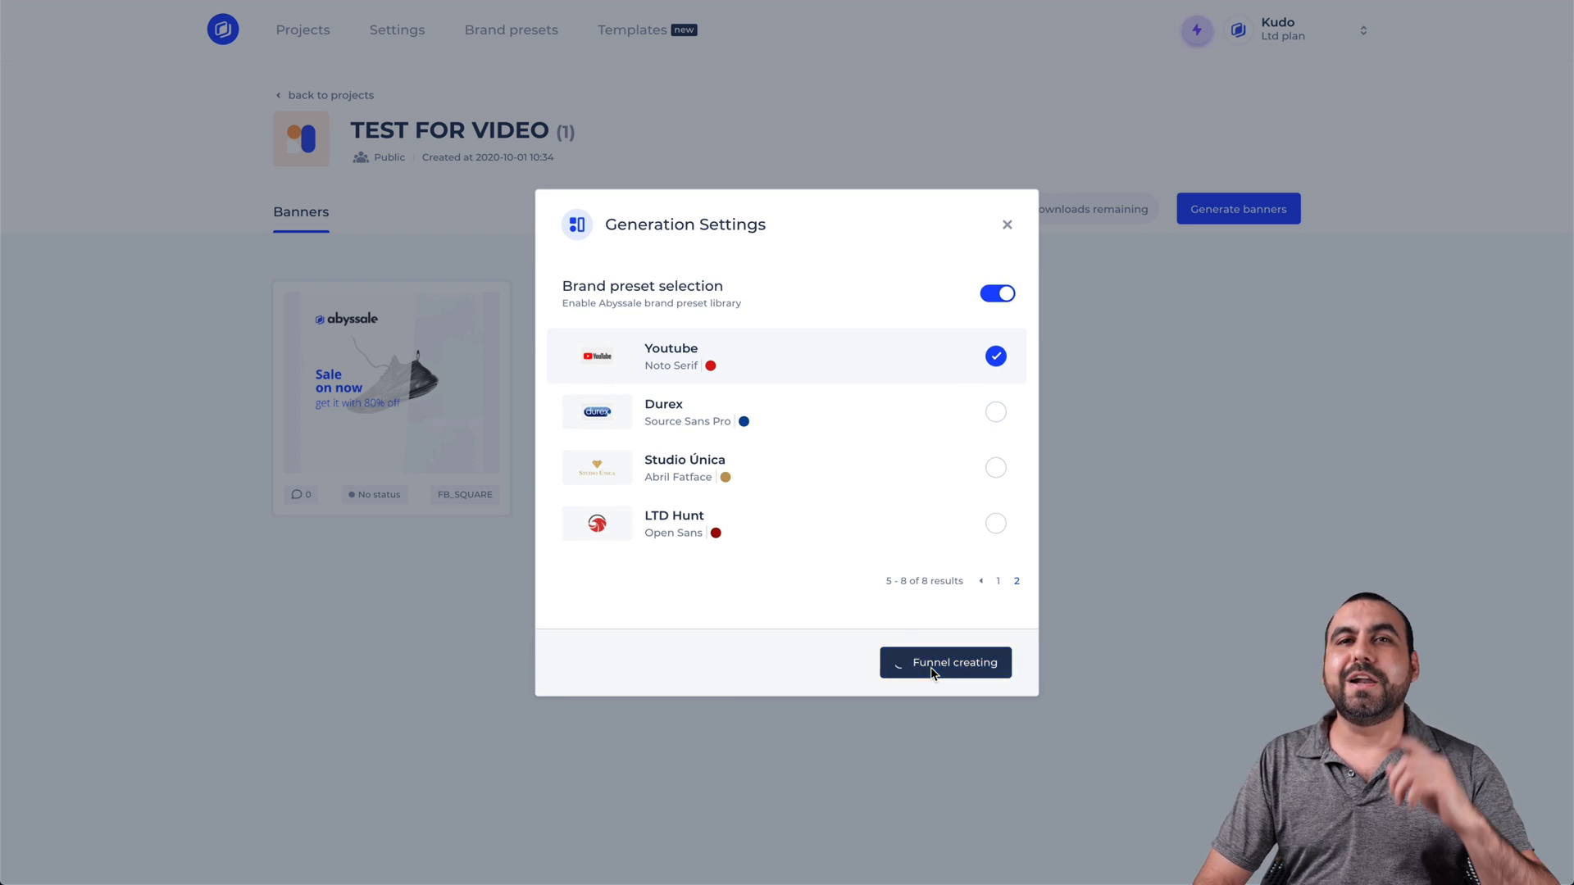
pyautogui.click(943, 662)
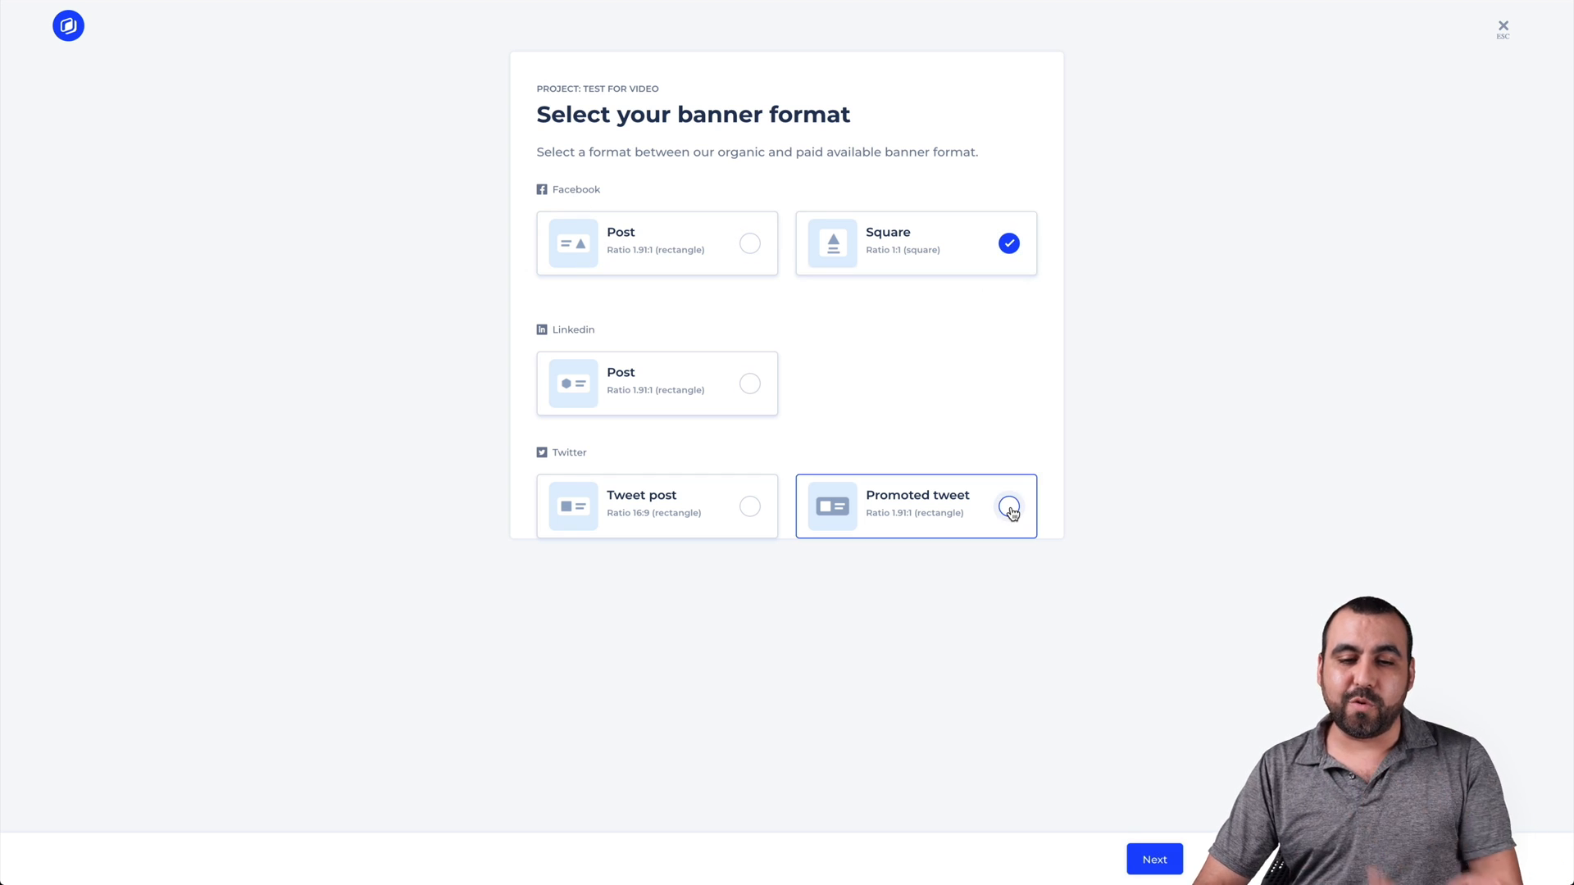
# Step: Confirm the format, keep the Youtube preset logo, and skip product images
pyautogui.click(1153, 859)
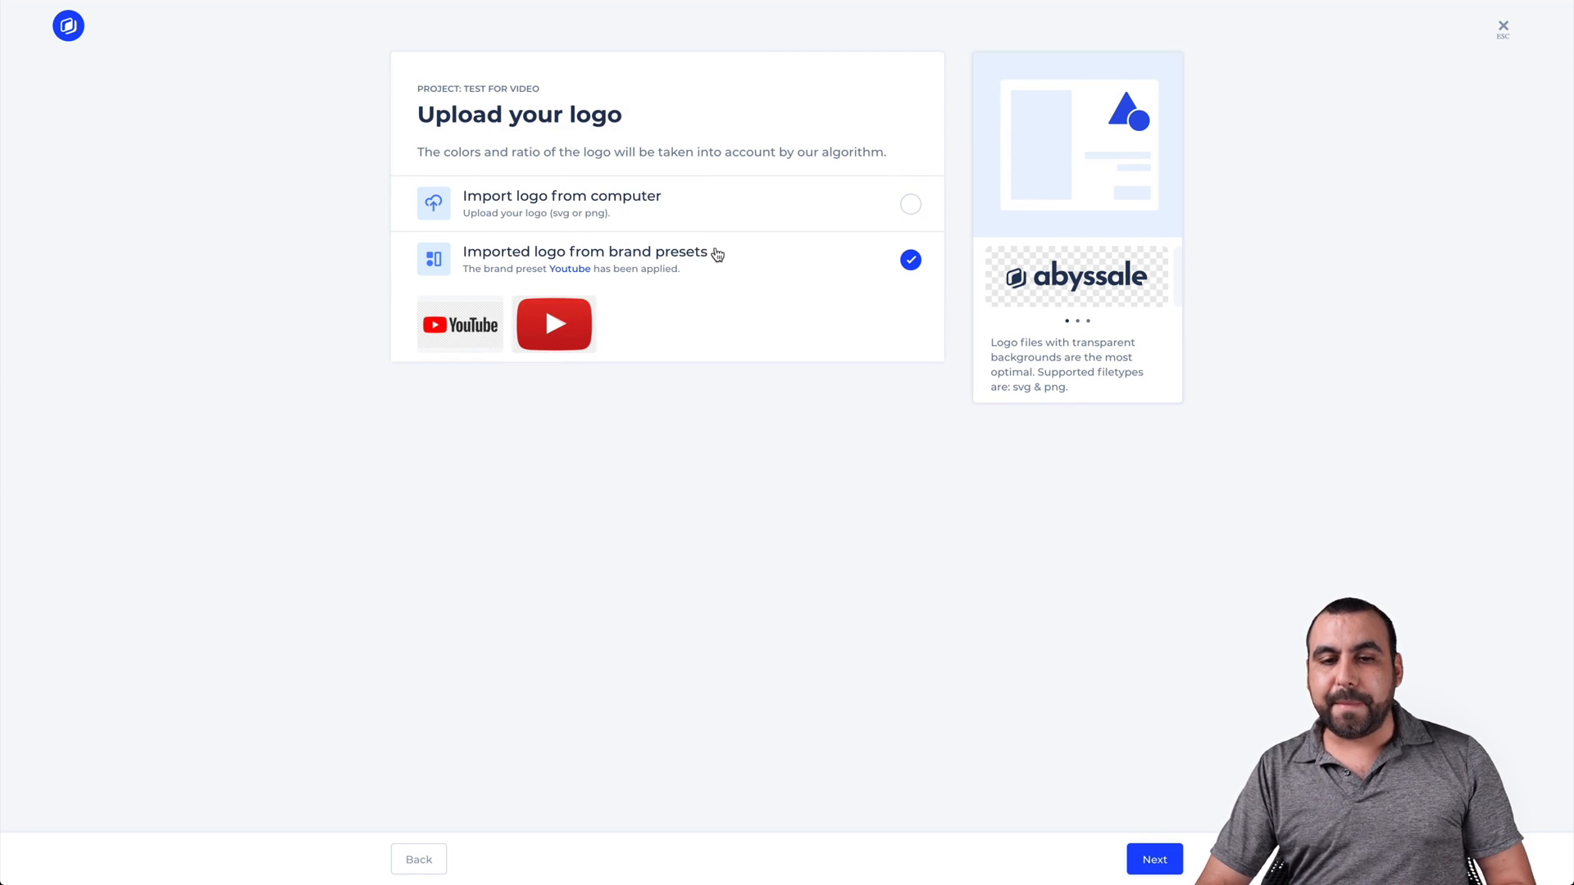
pyautogui.moveTo(699, 250)
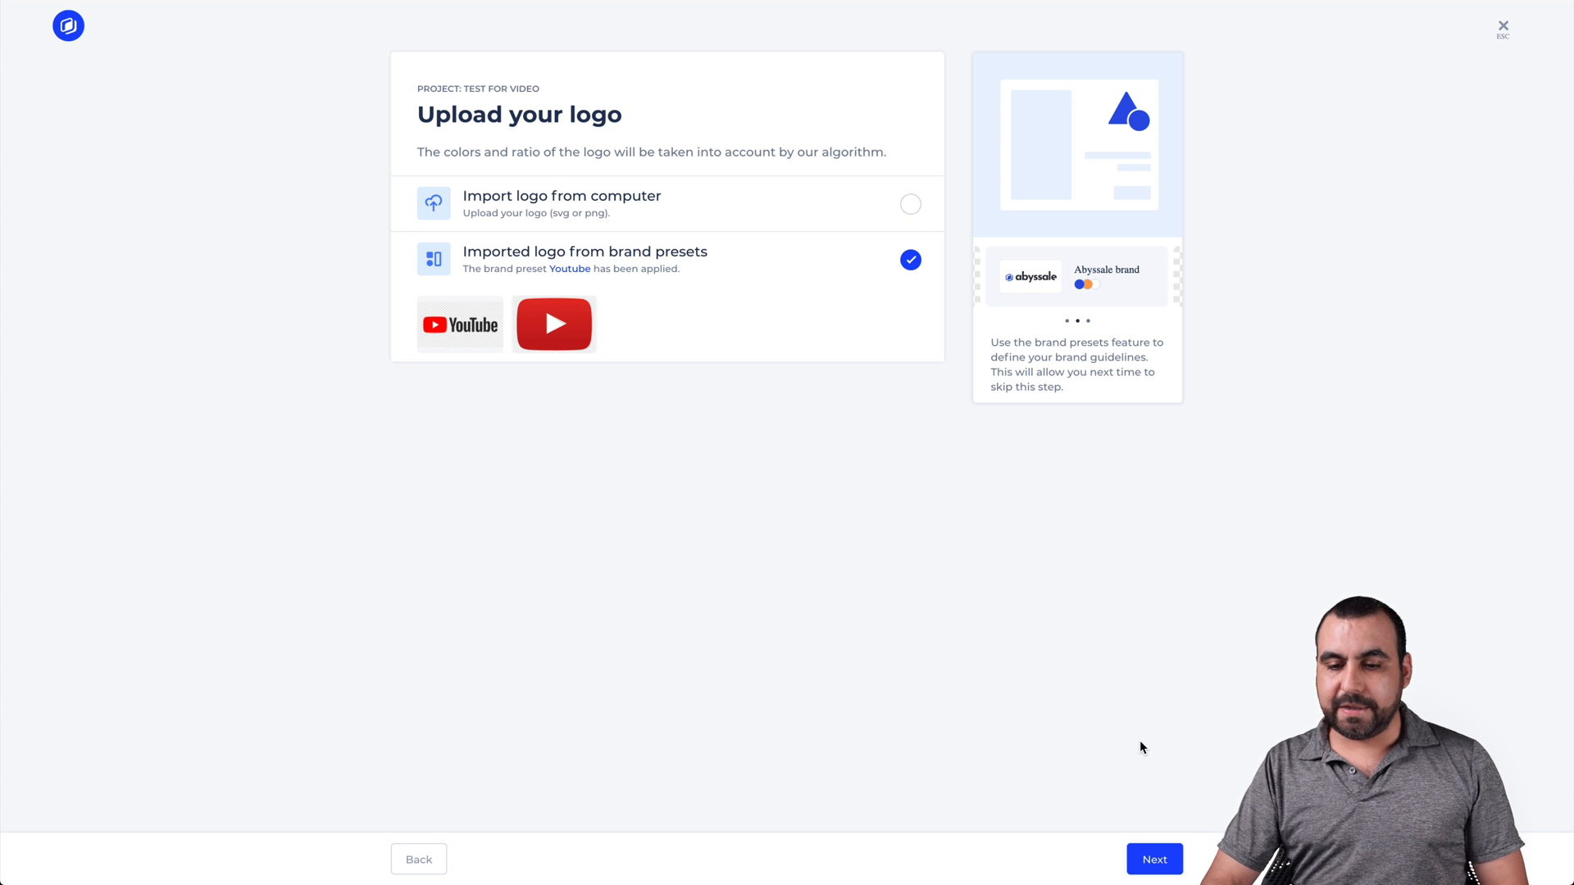
pyautogui.click(1153, 859)
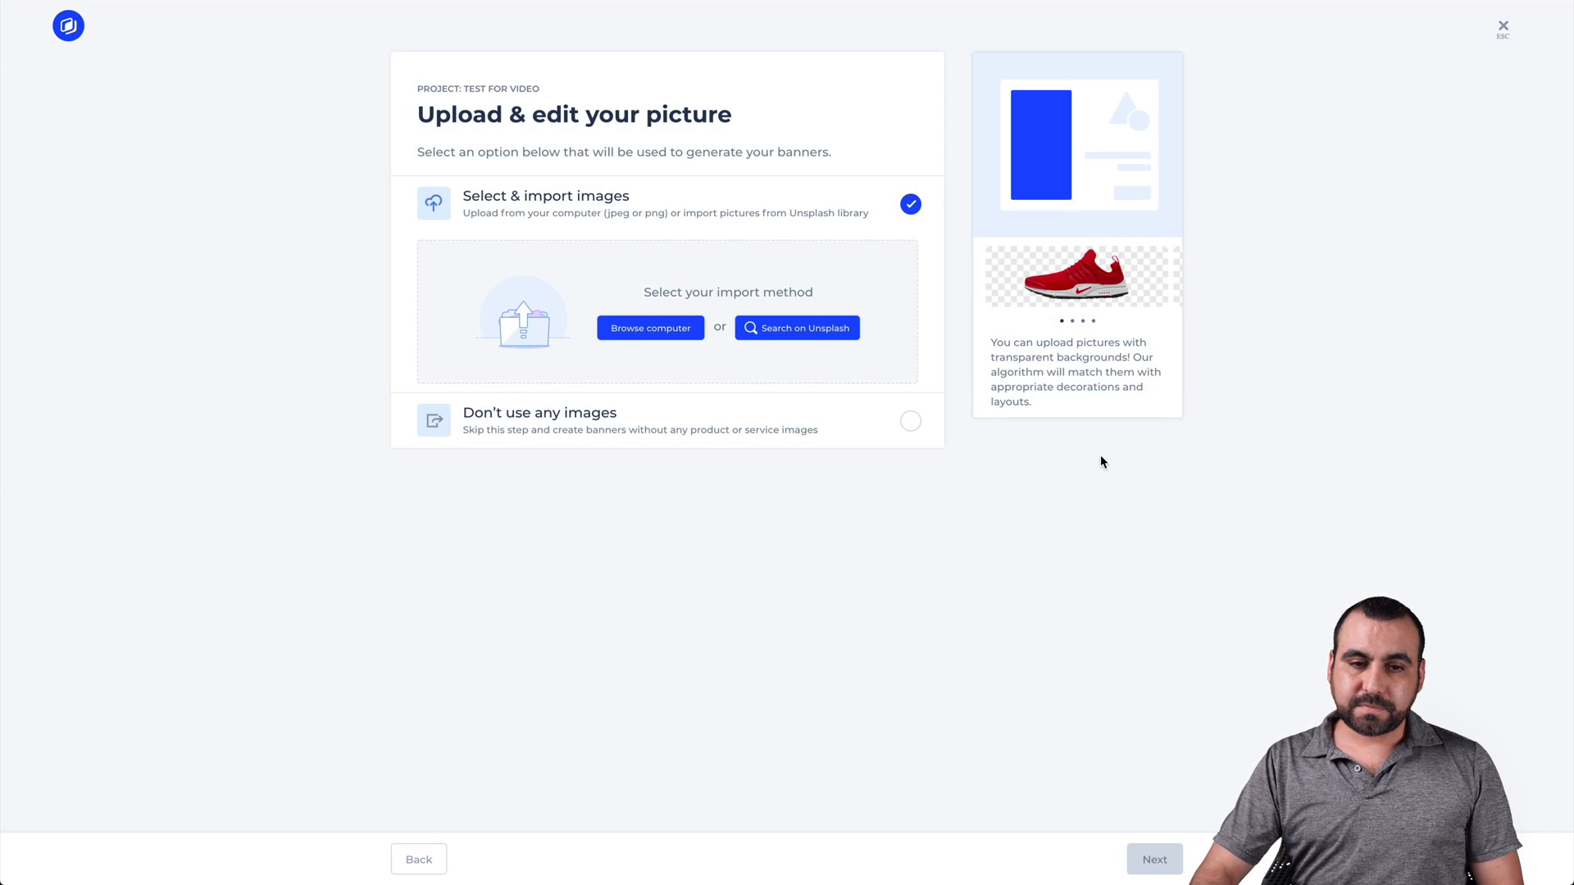
pyautogui.moveTo(589, 214)
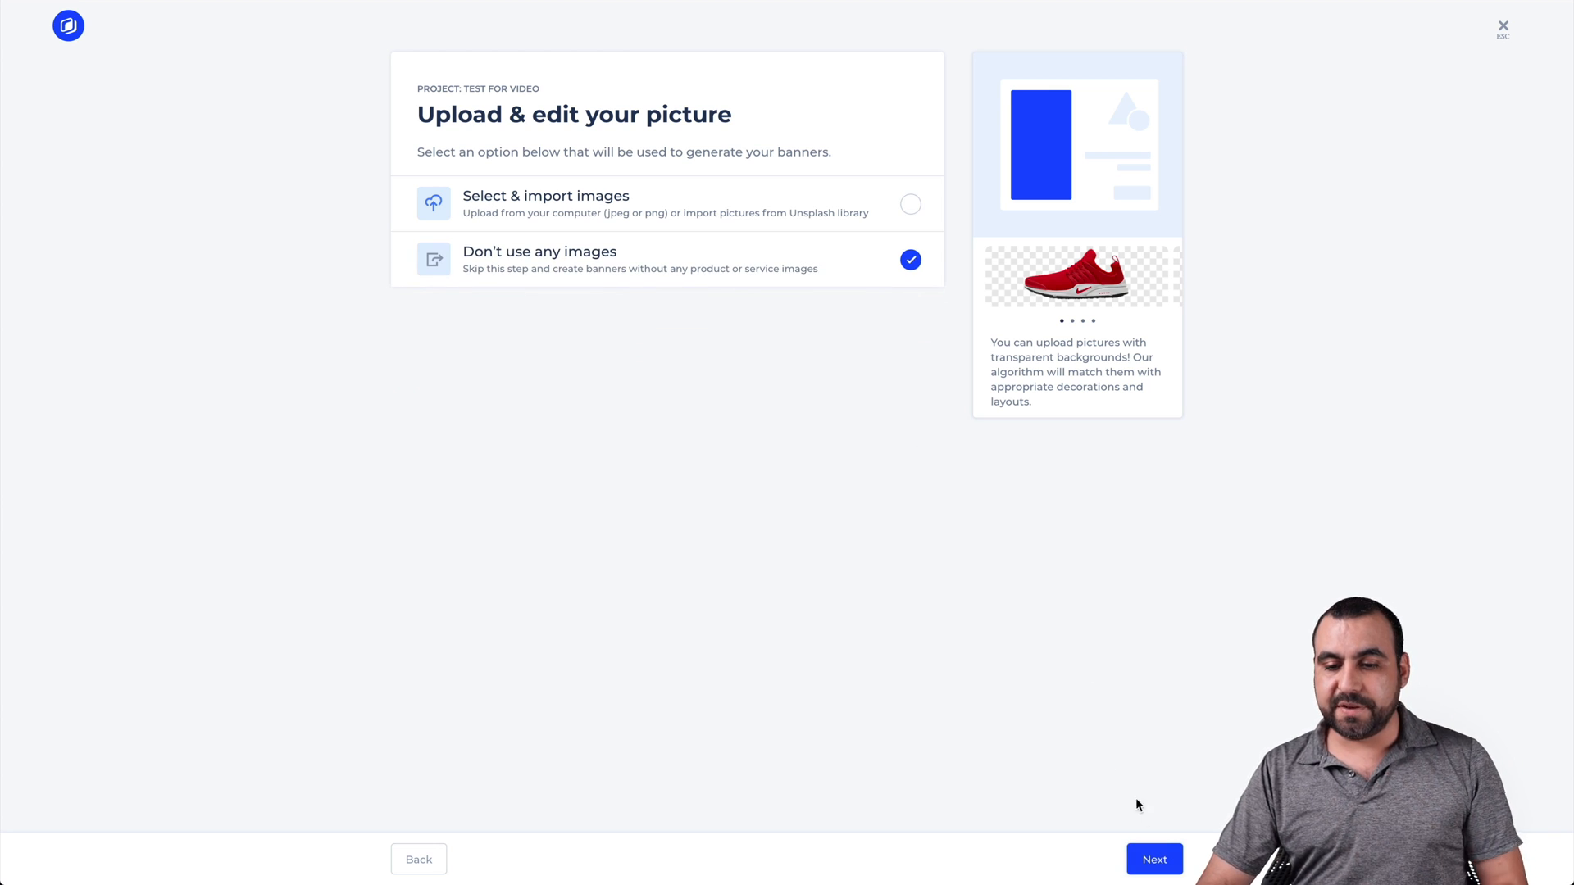
pyautogui.click(1153, 859)
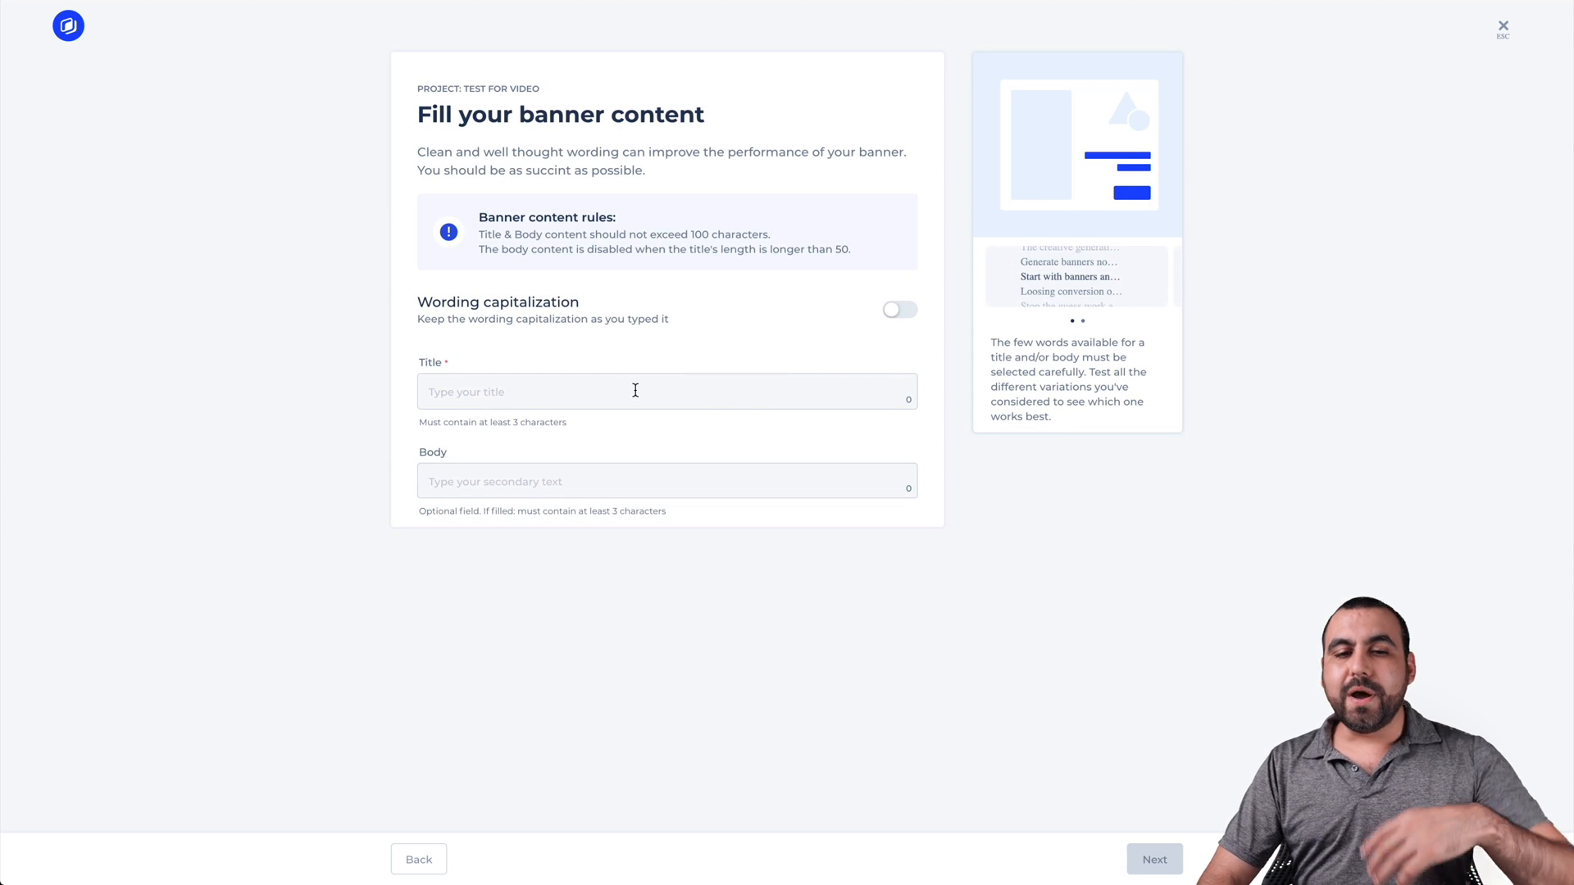
# Step: Enter title 'BIG SALE' and body 'Get upto 70% discount', then continue
pyautogui.click(666, 392)
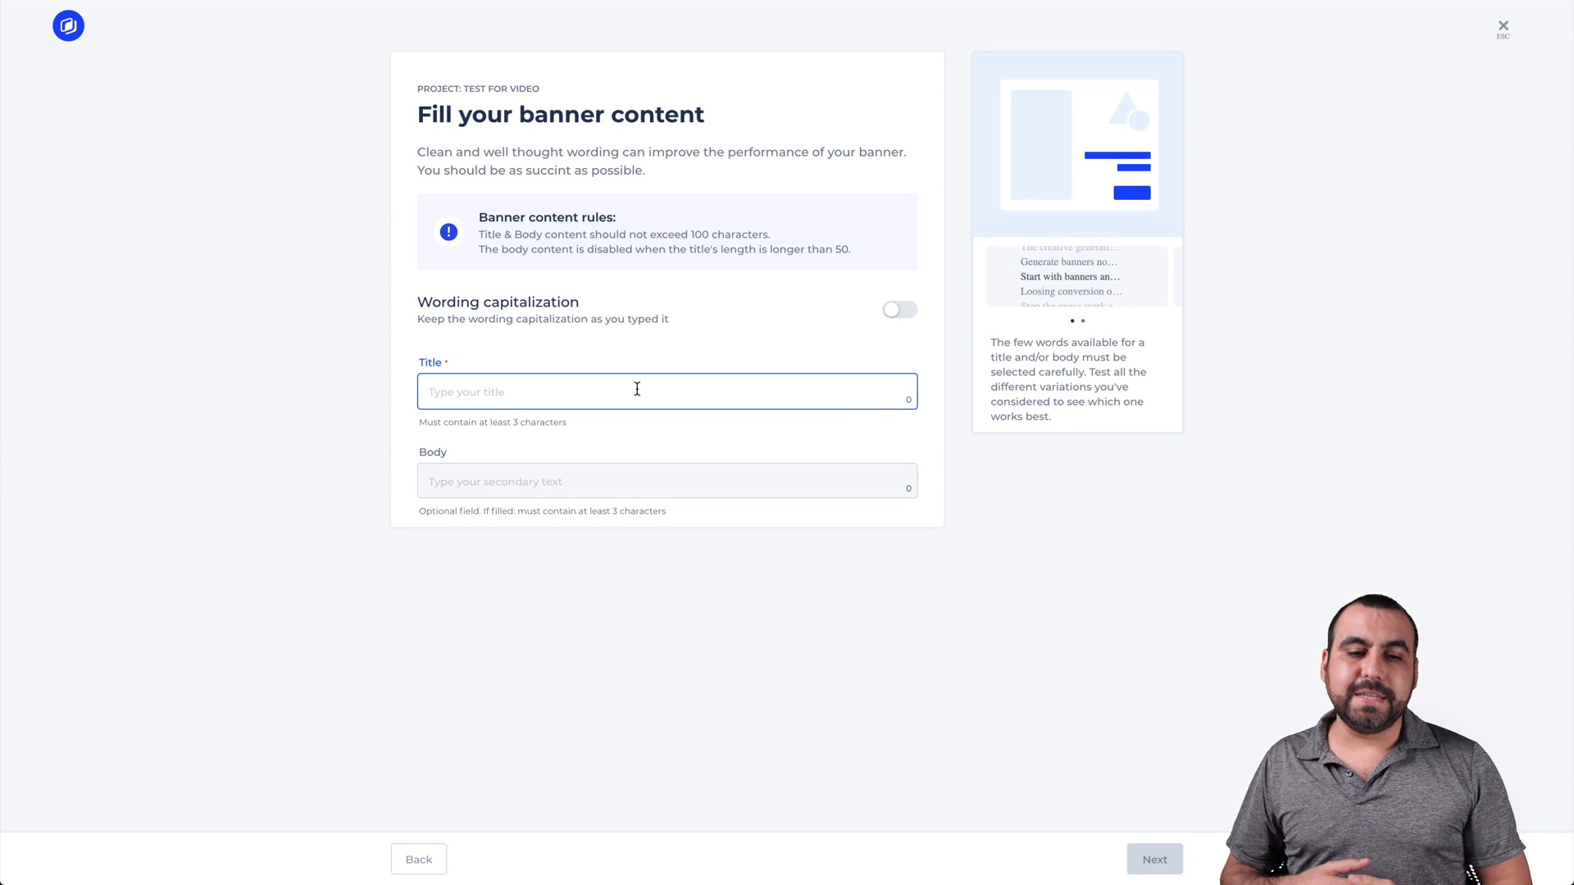
pyautogui.write('BIG SALE')
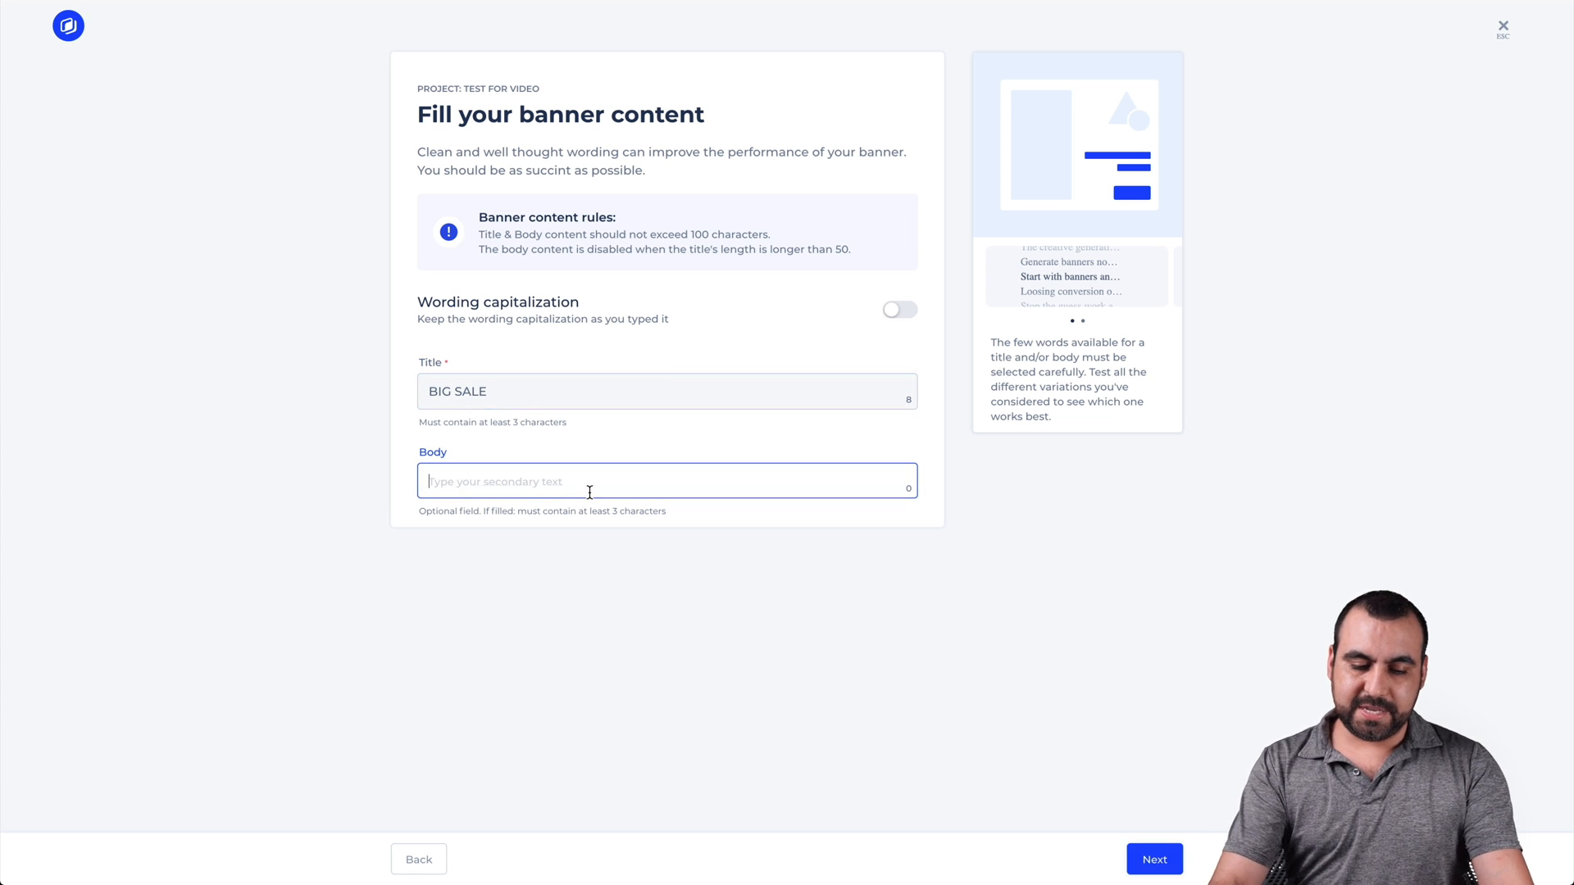
pyautogui.write('Get upto 70%')
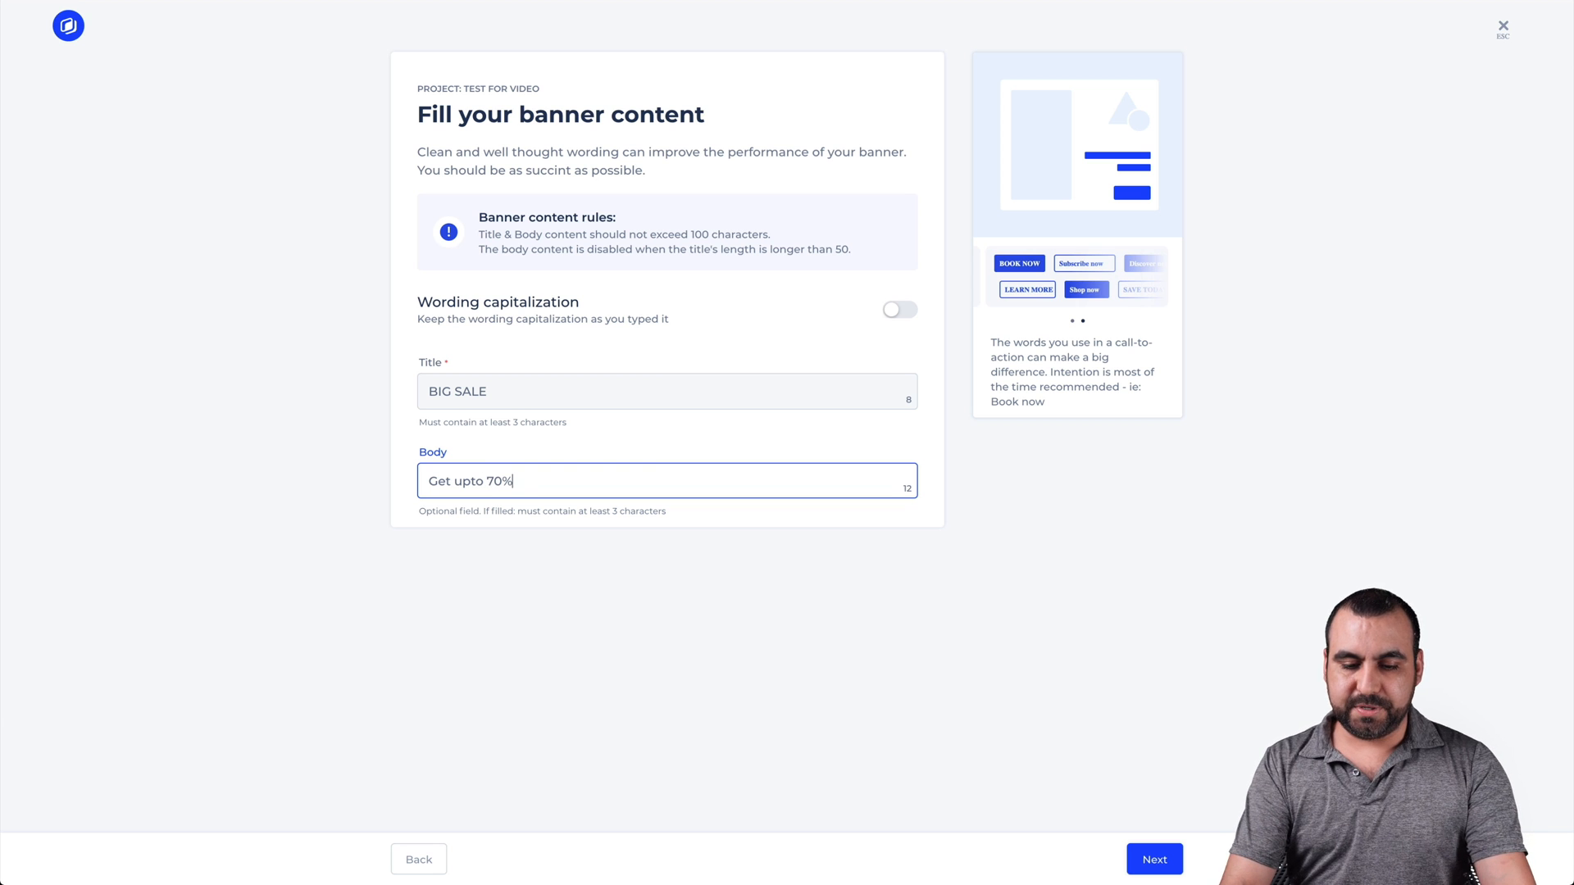
pyautogui.write('discount')
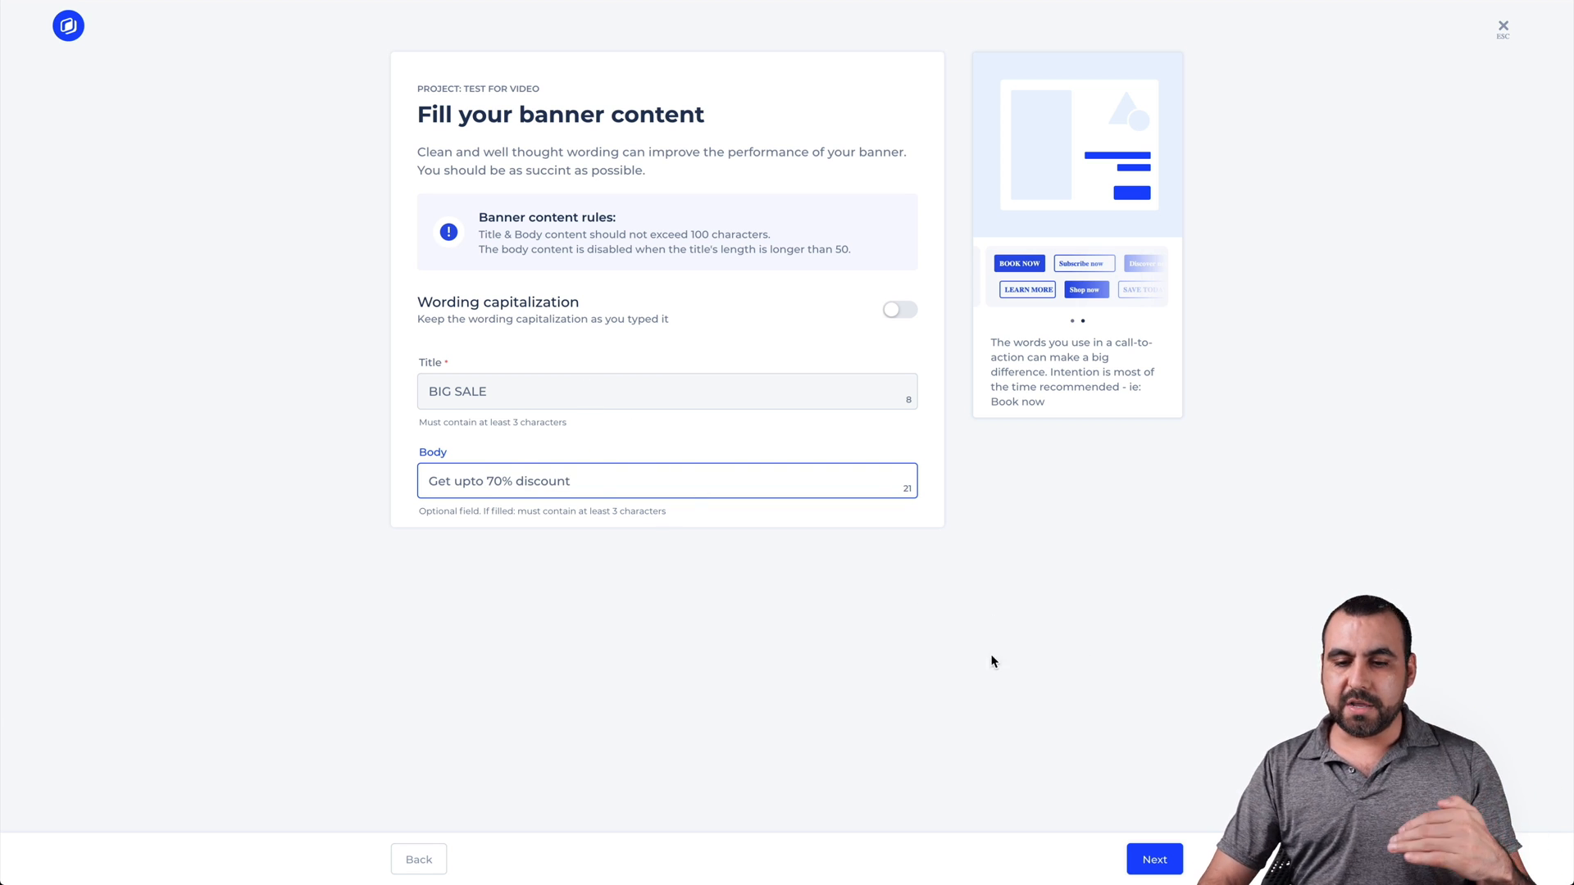
pyautogui.click(1154, 859)
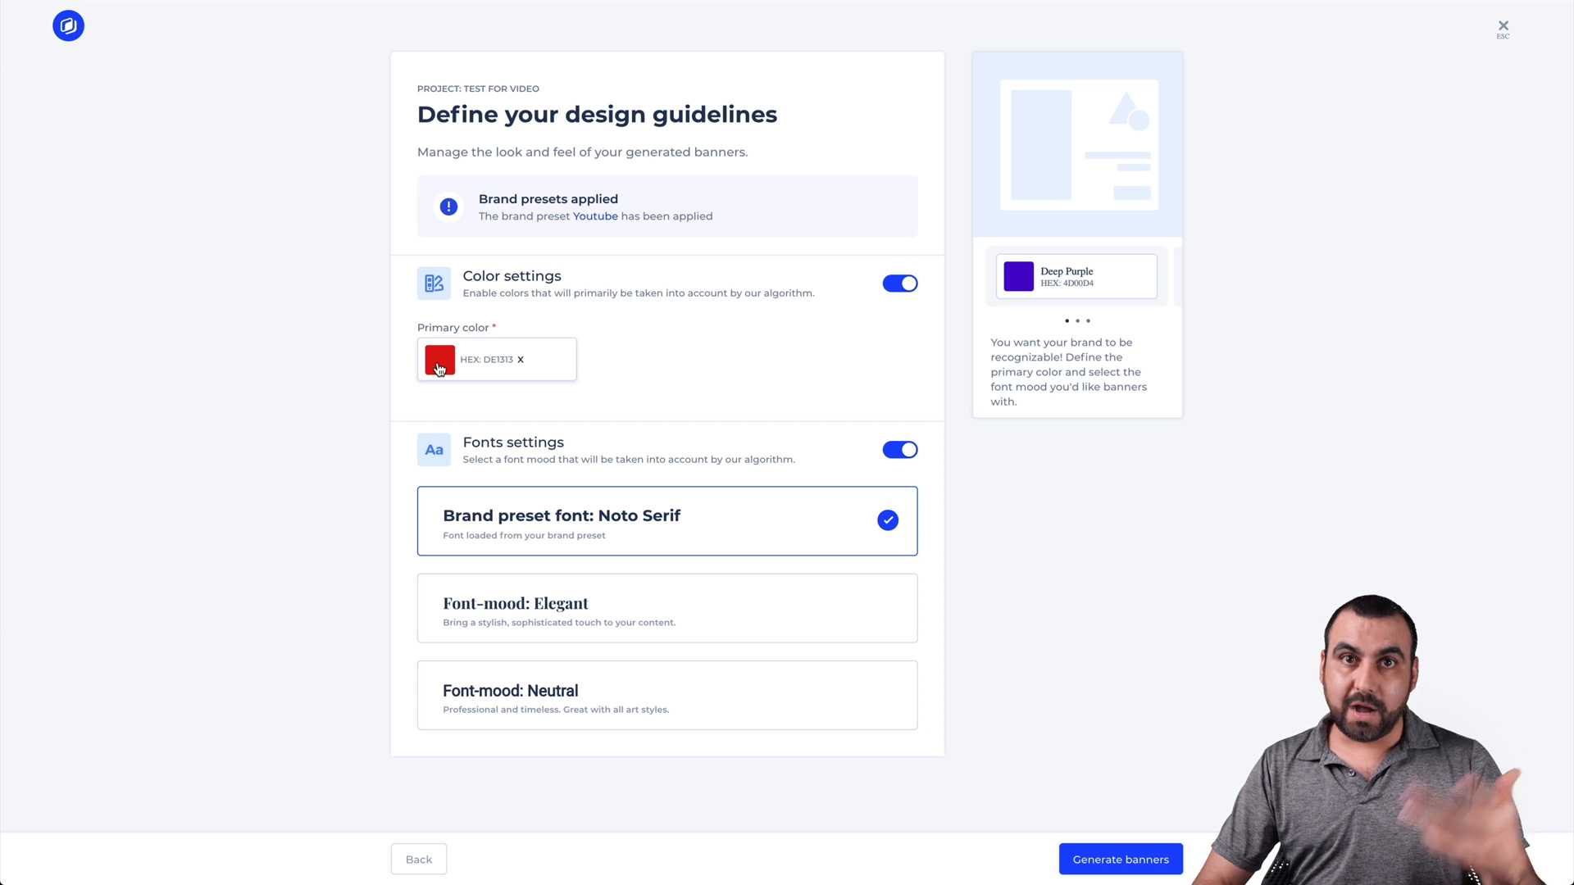
pyautogui.moveTo(516, 542)
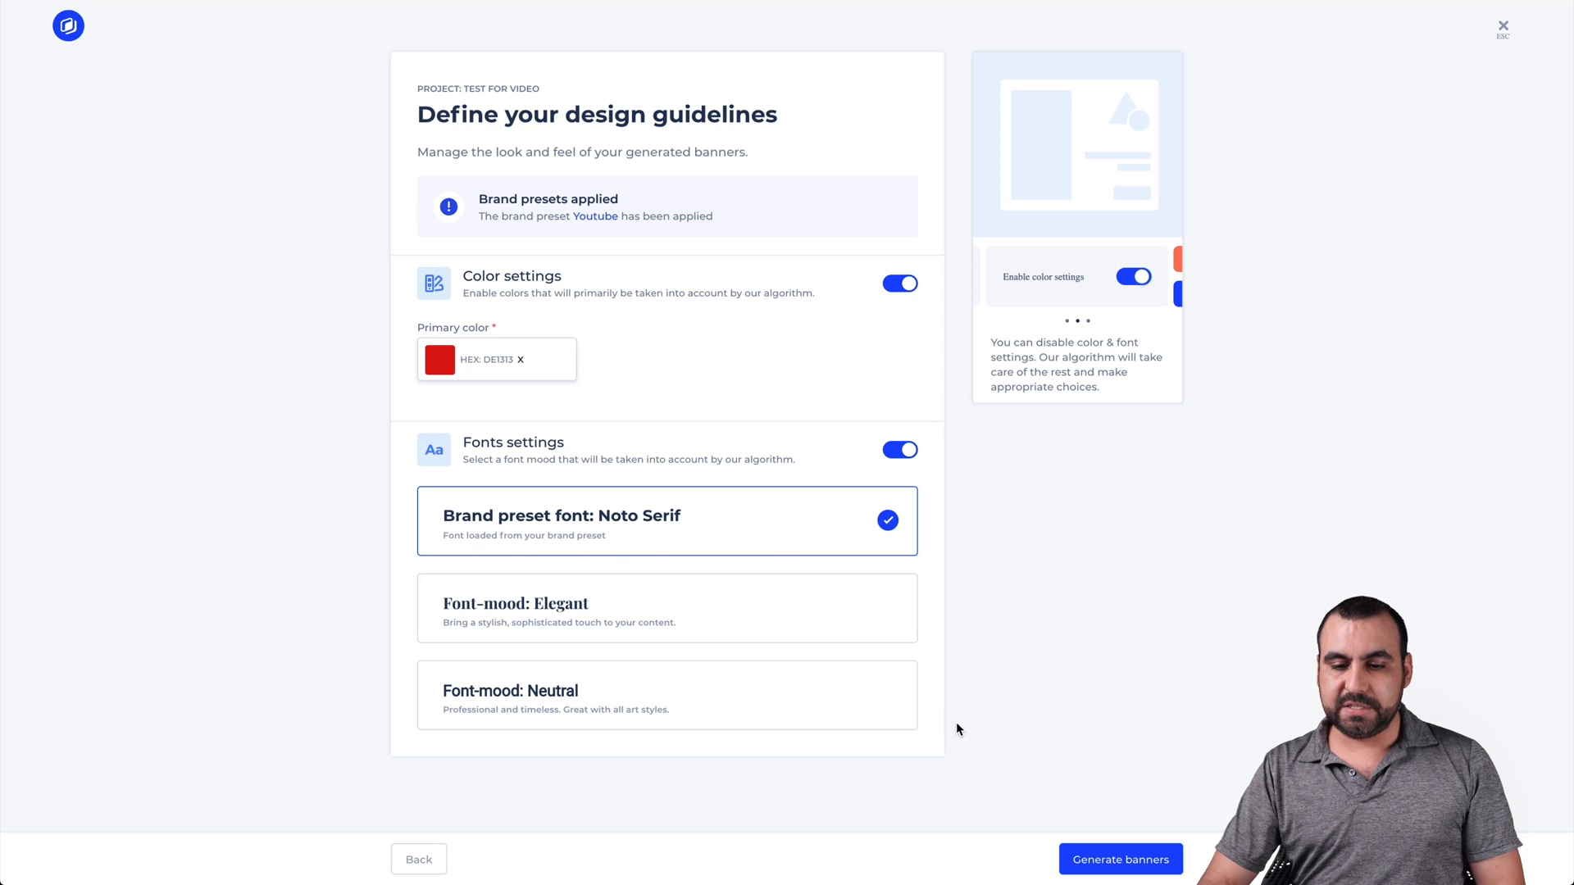
# Step: Generate banners using primary colour DE1313 and the Noto Serif font
pyautogui.click(1121, 859)
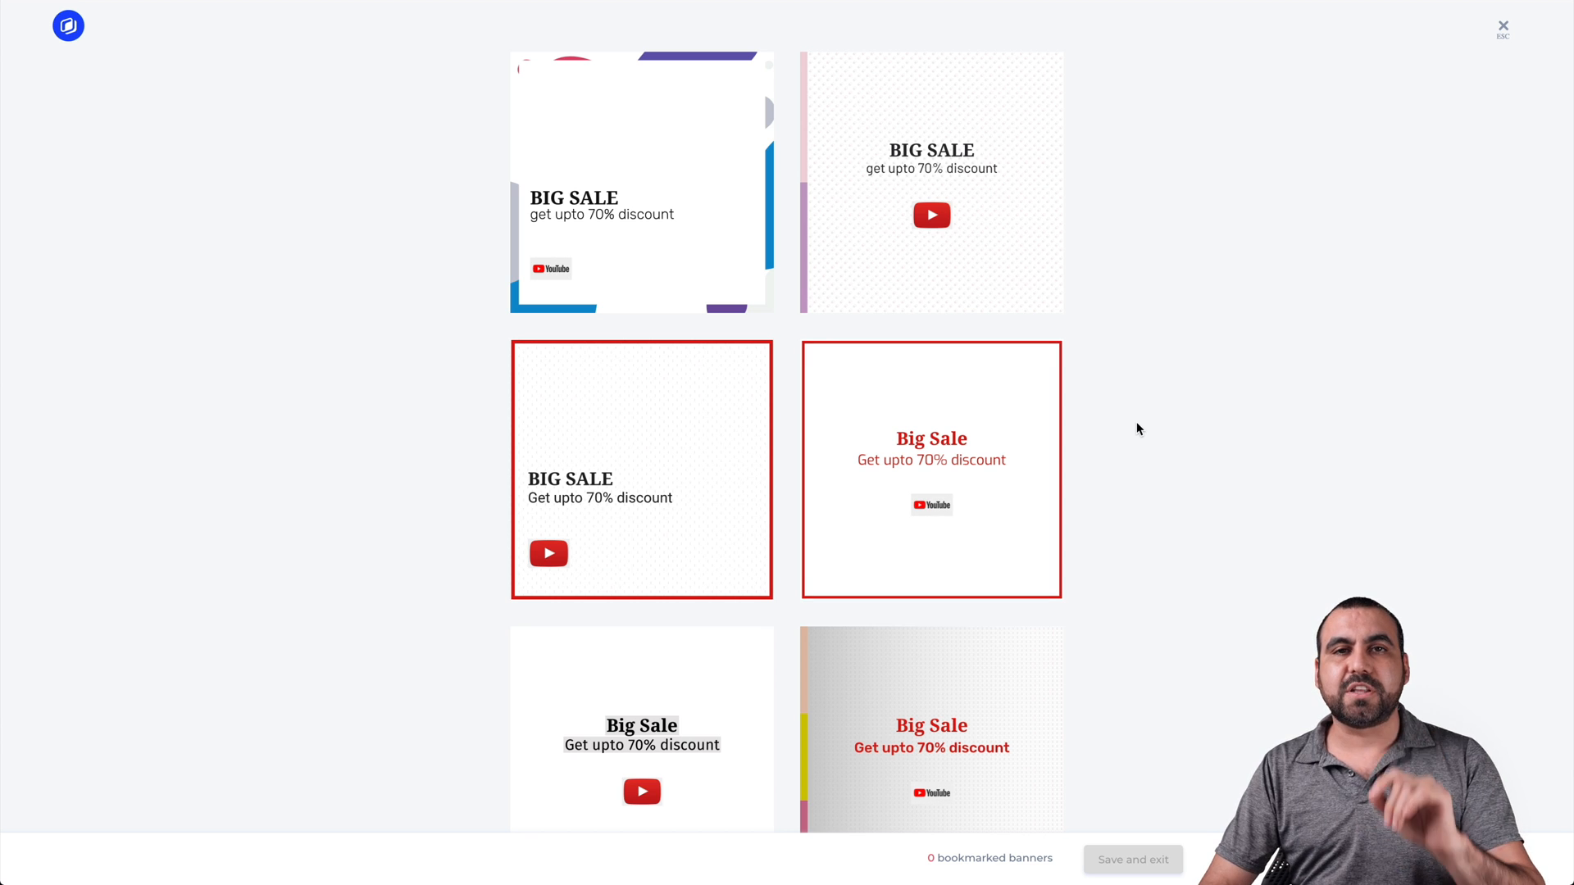
# Step: Generate three more batches of banner variations
pyautogui.scroll(-3)
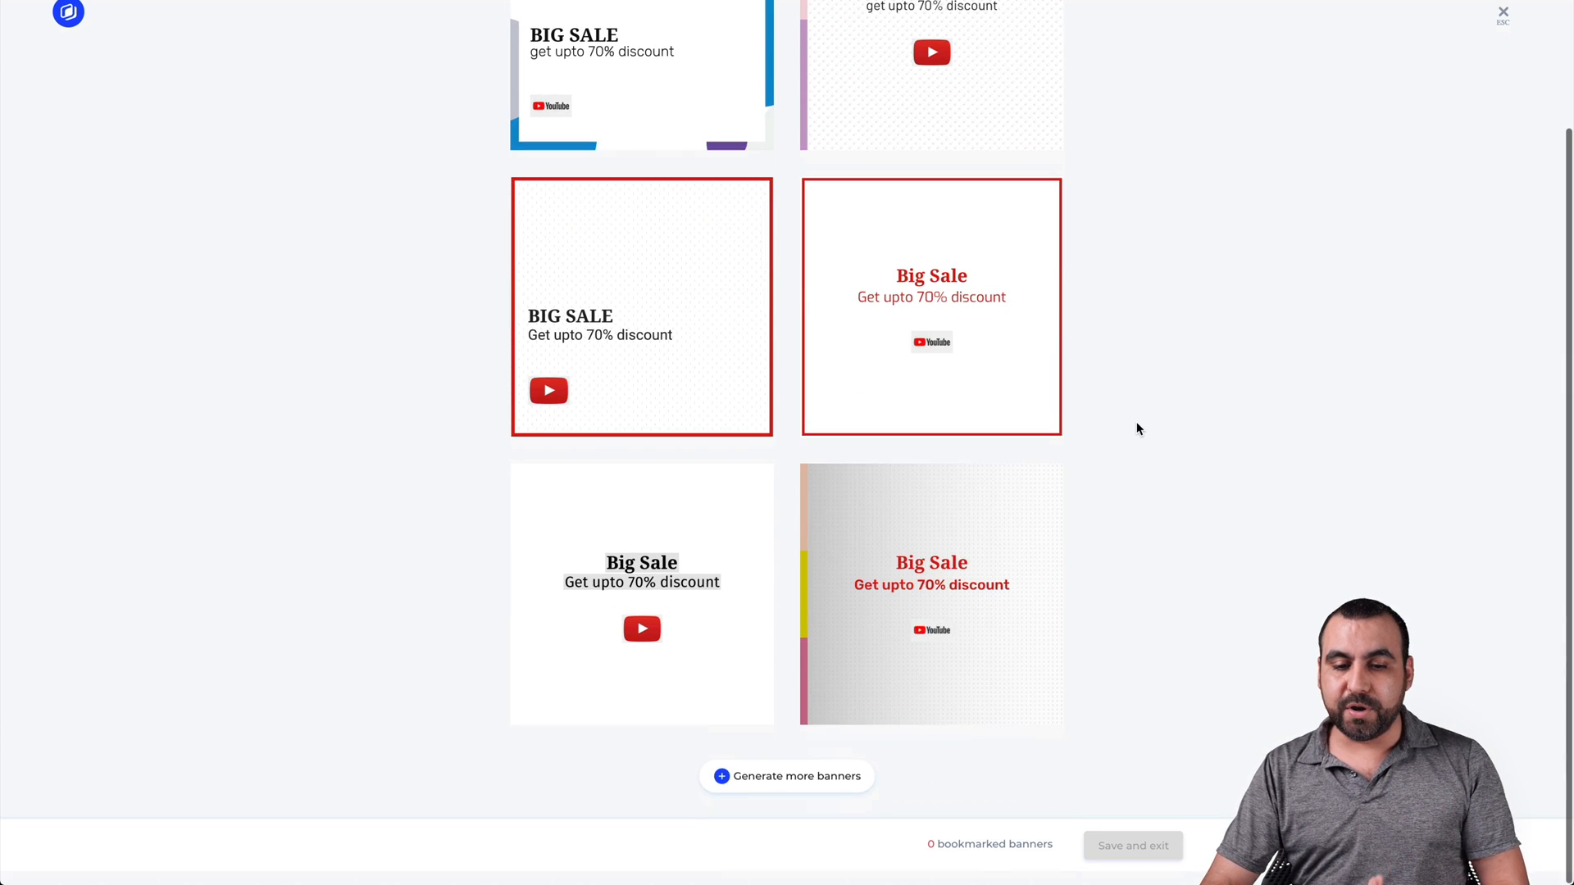
pyautogui.click(787, 777)
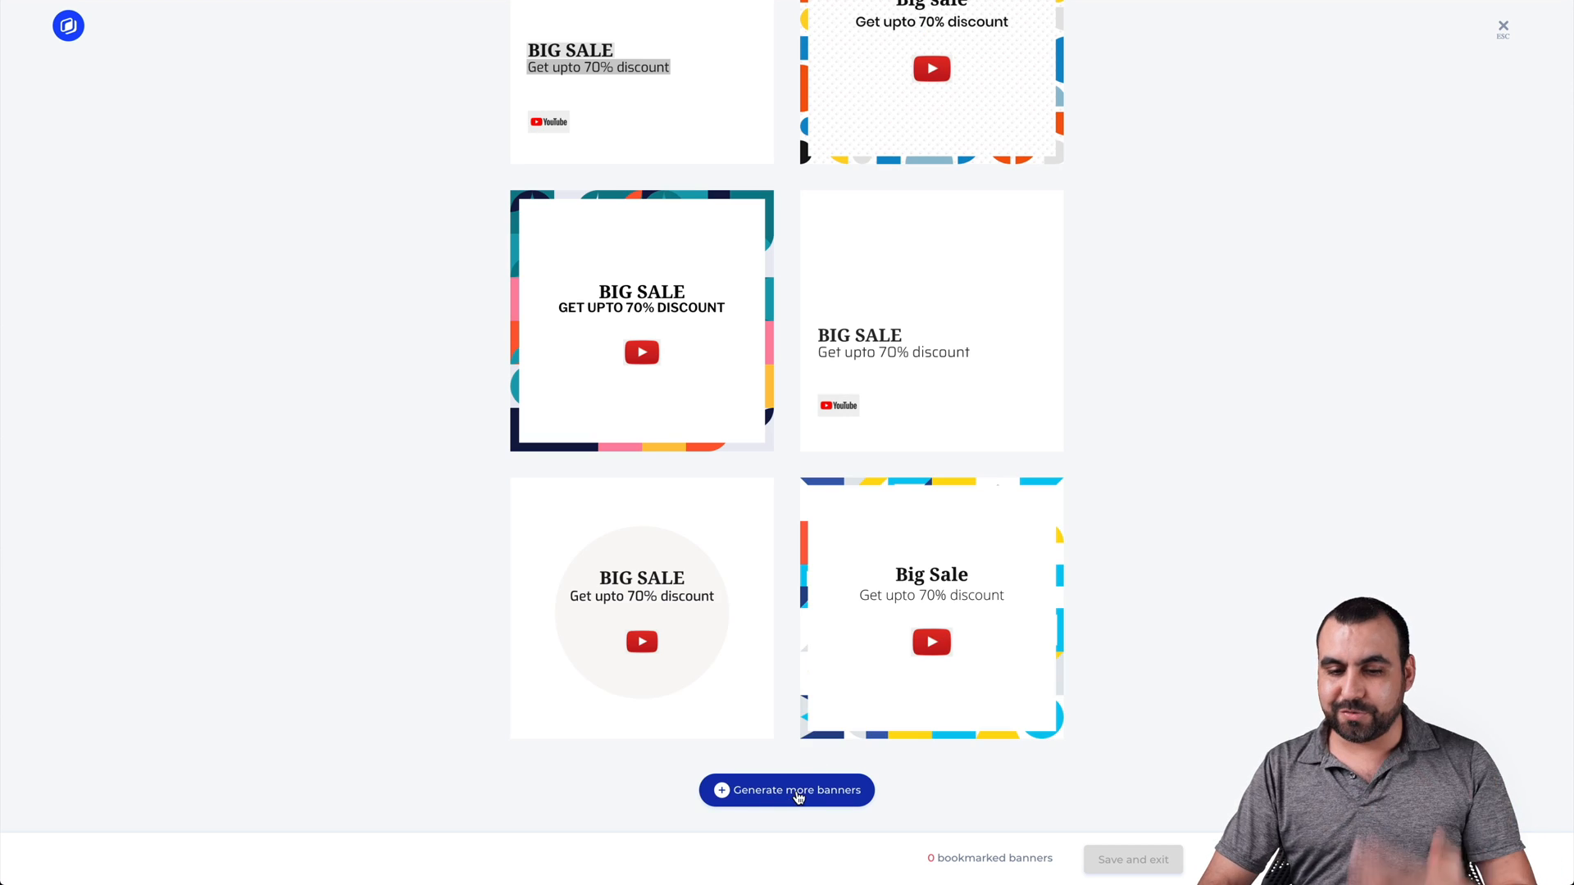
pyautogui.click(786, 790)
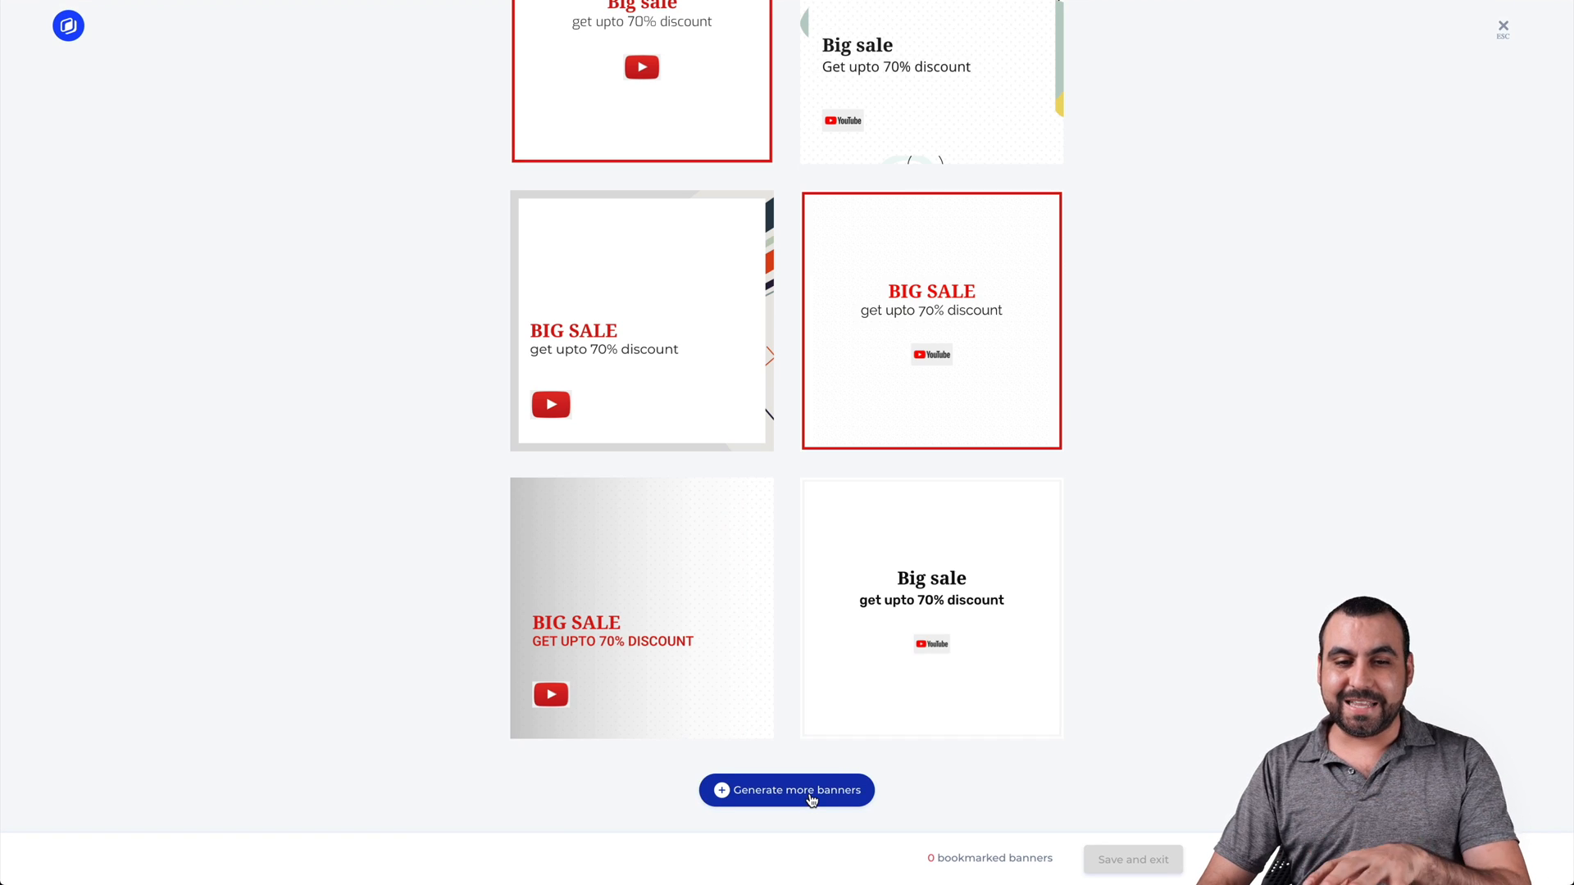
pyautogui.click(786, 790)
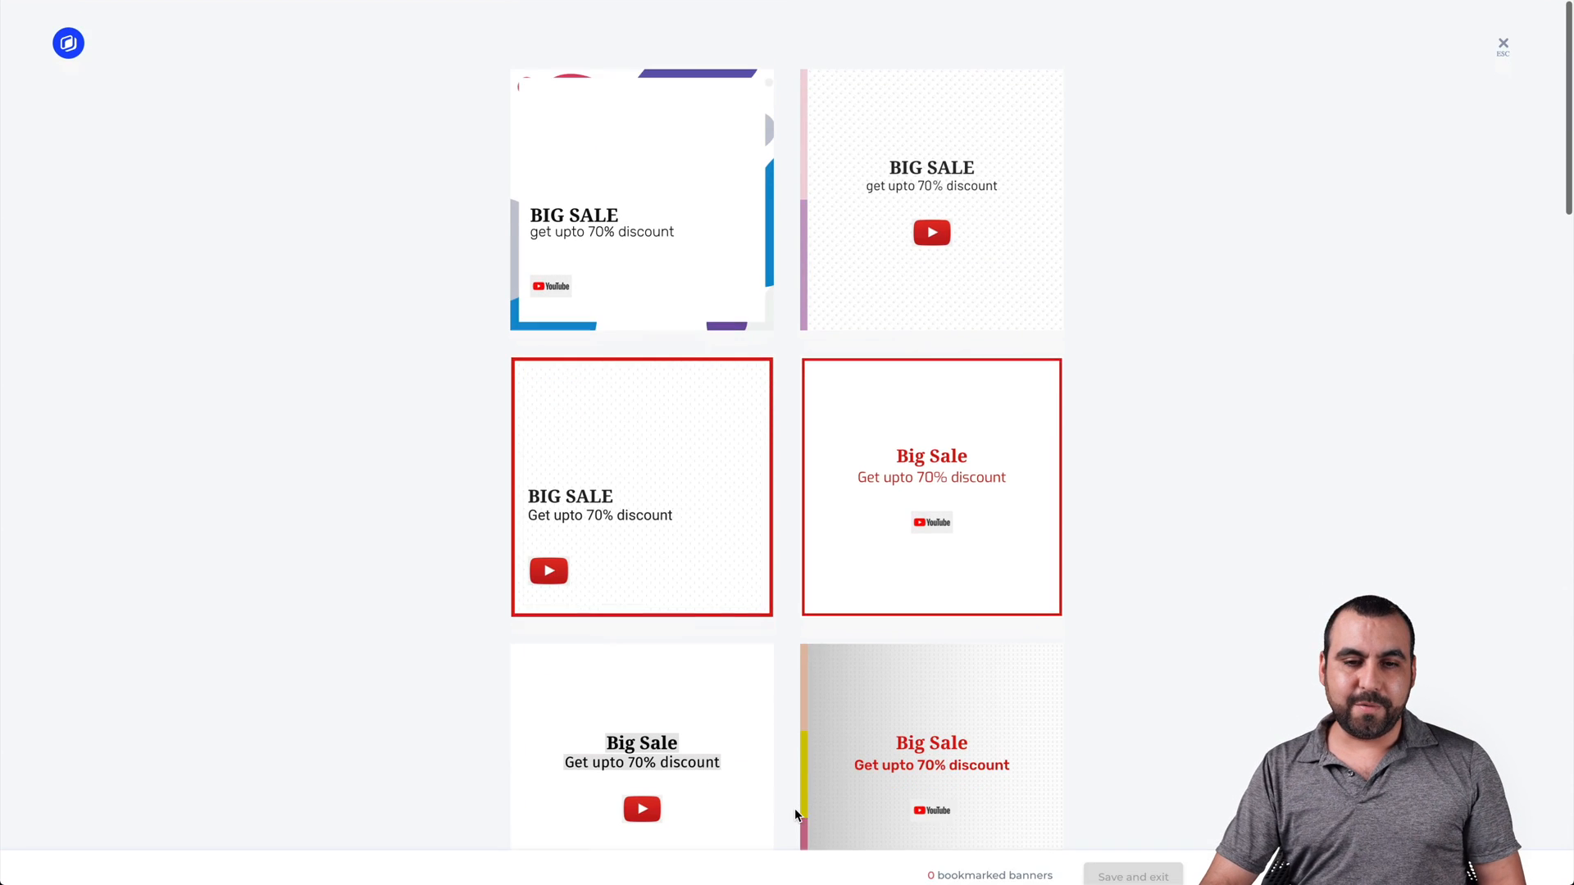
# Step: Scroll through the results and bookmark the BIG SALE banners
pyautogui.scroll(-3)
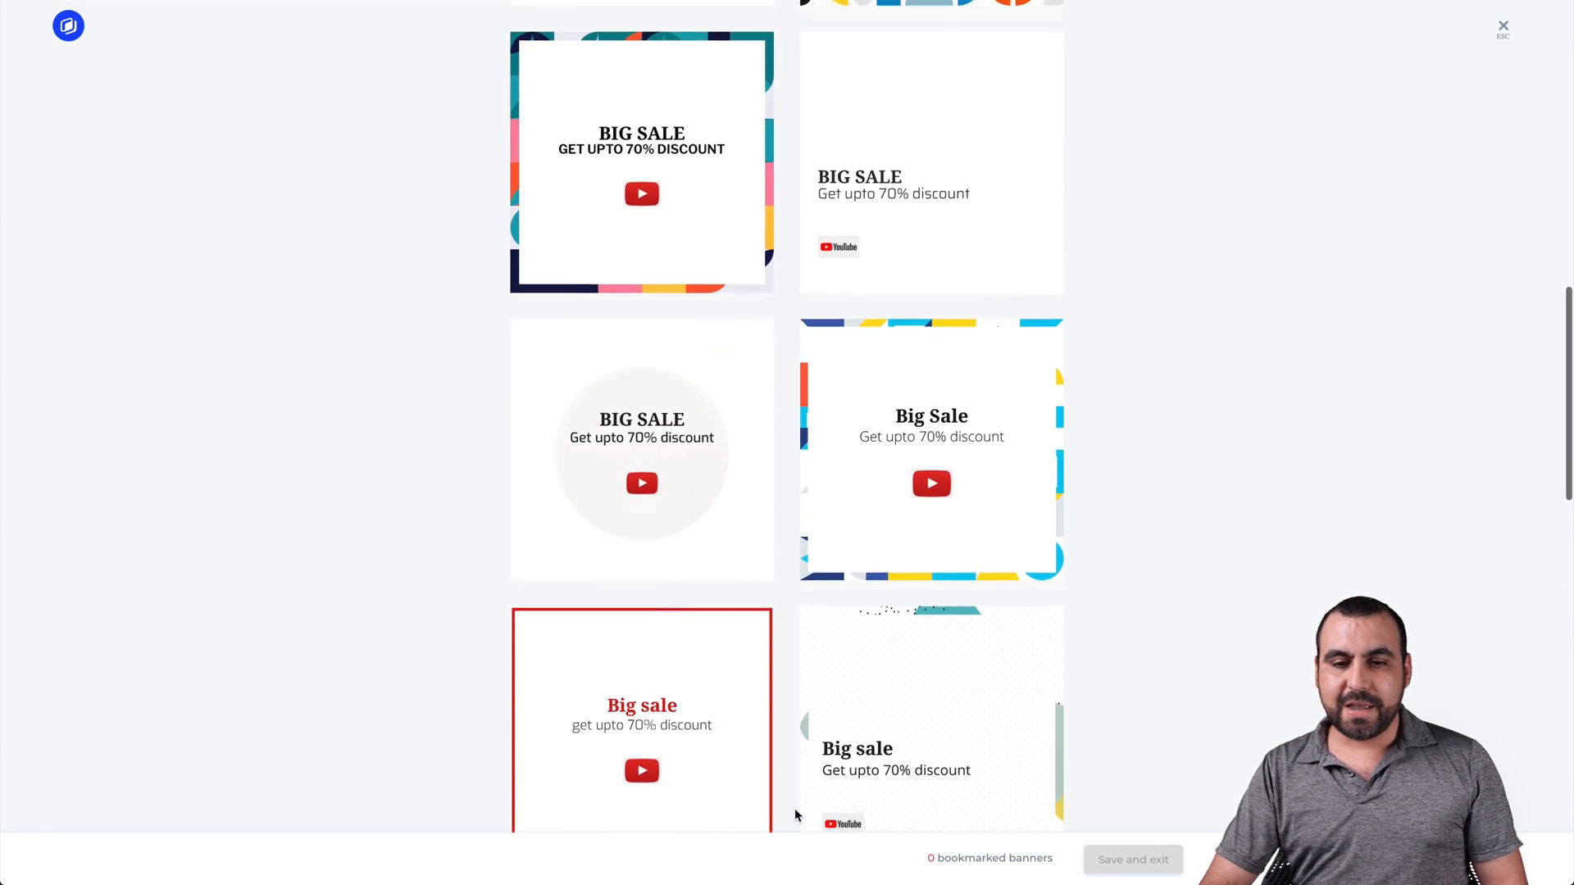
pyautogui.scroll(-3)
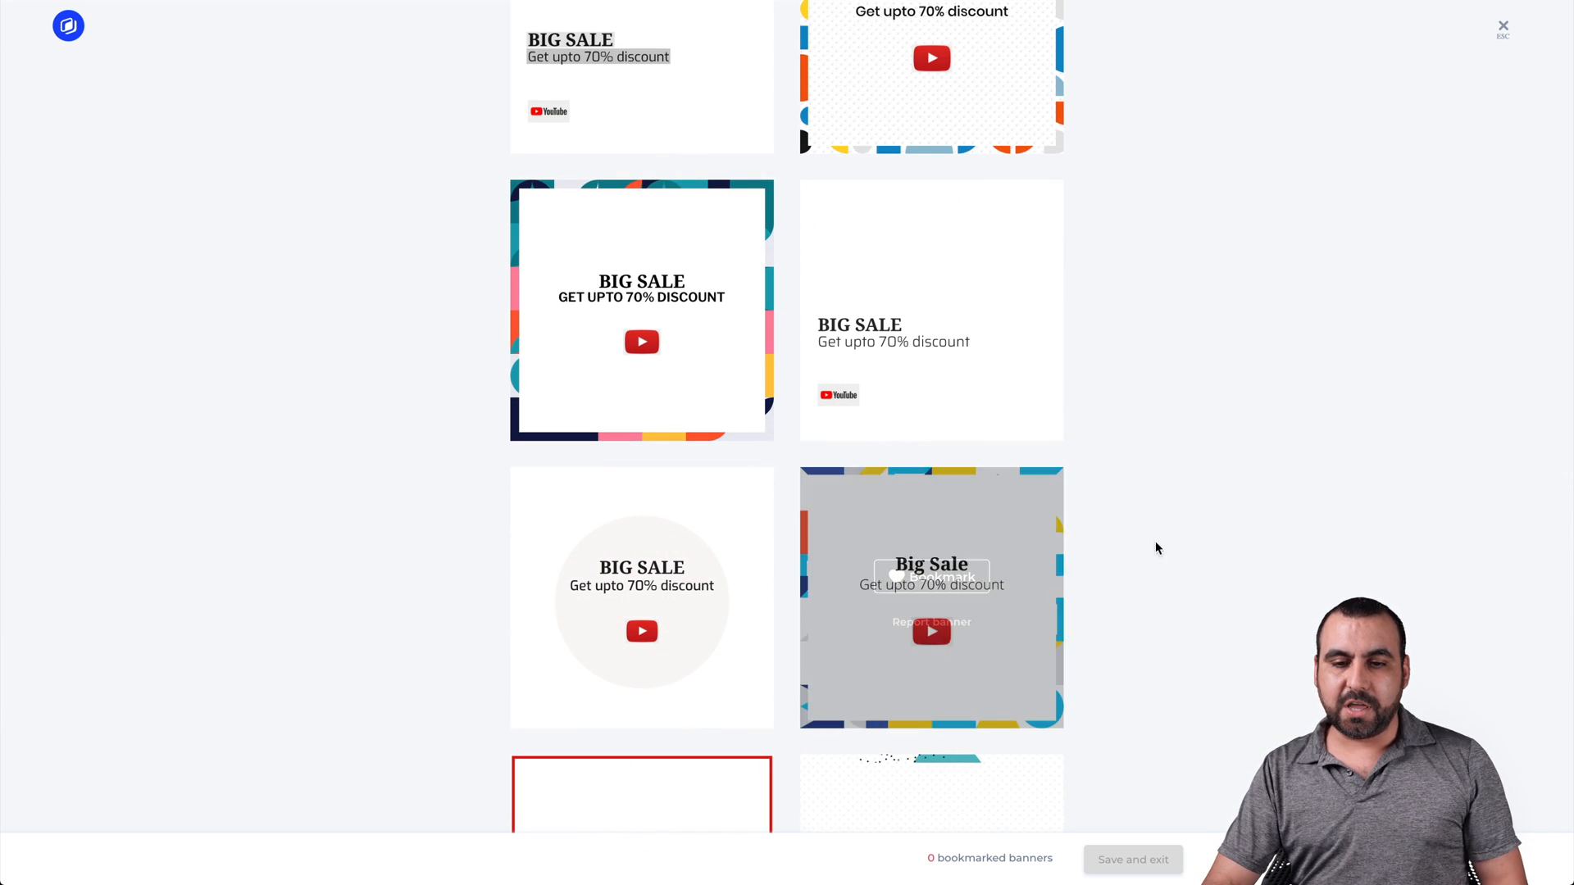
pyautogui.scroll(-3)
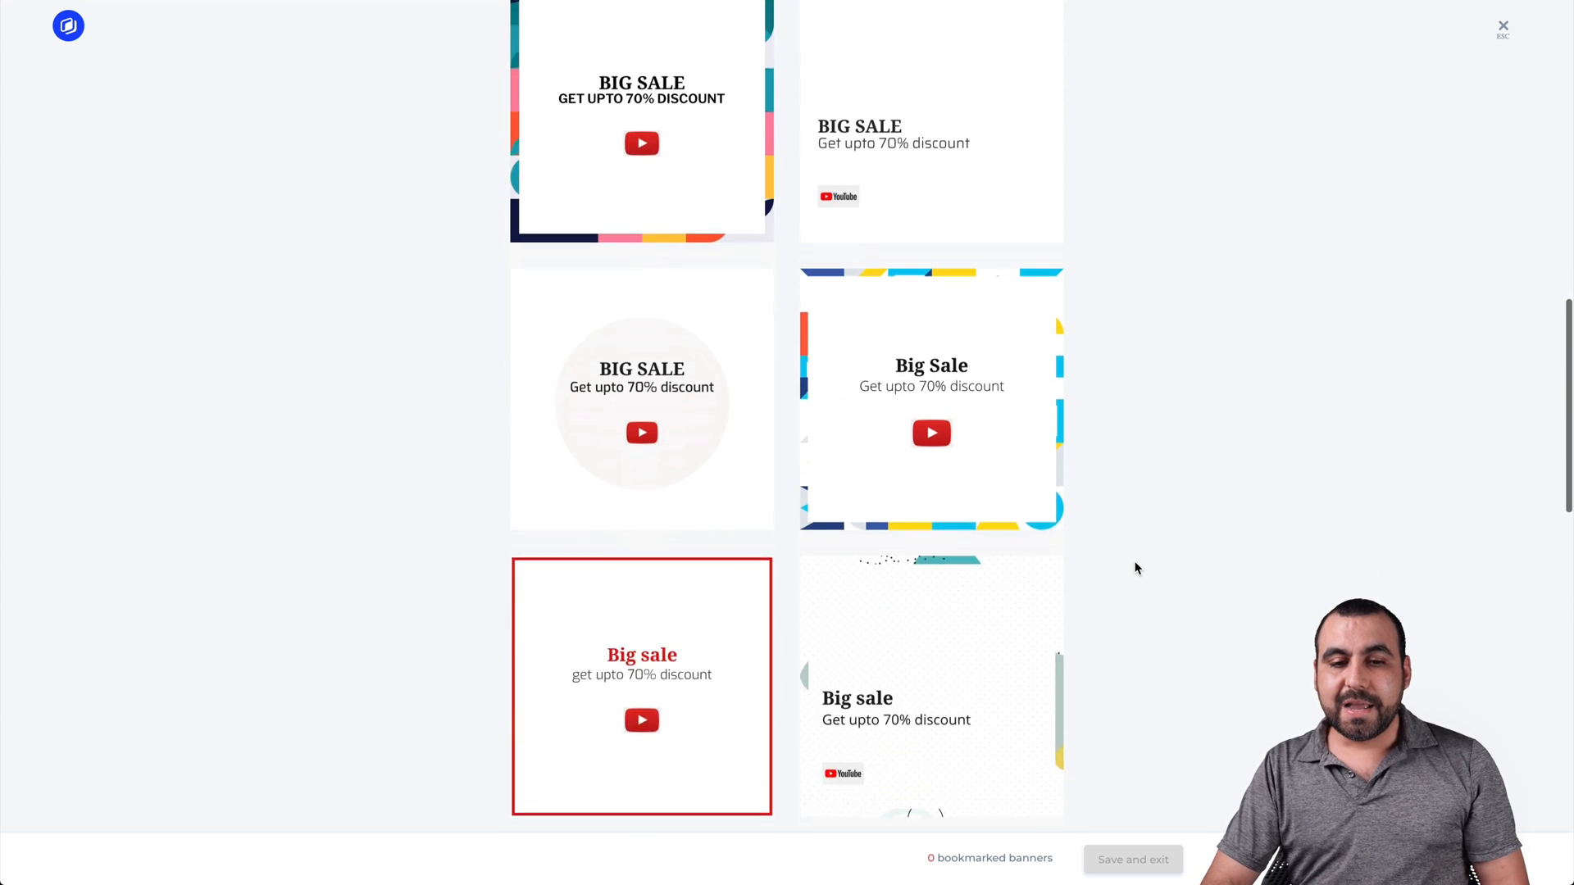
pyautogui.scroll(-3)
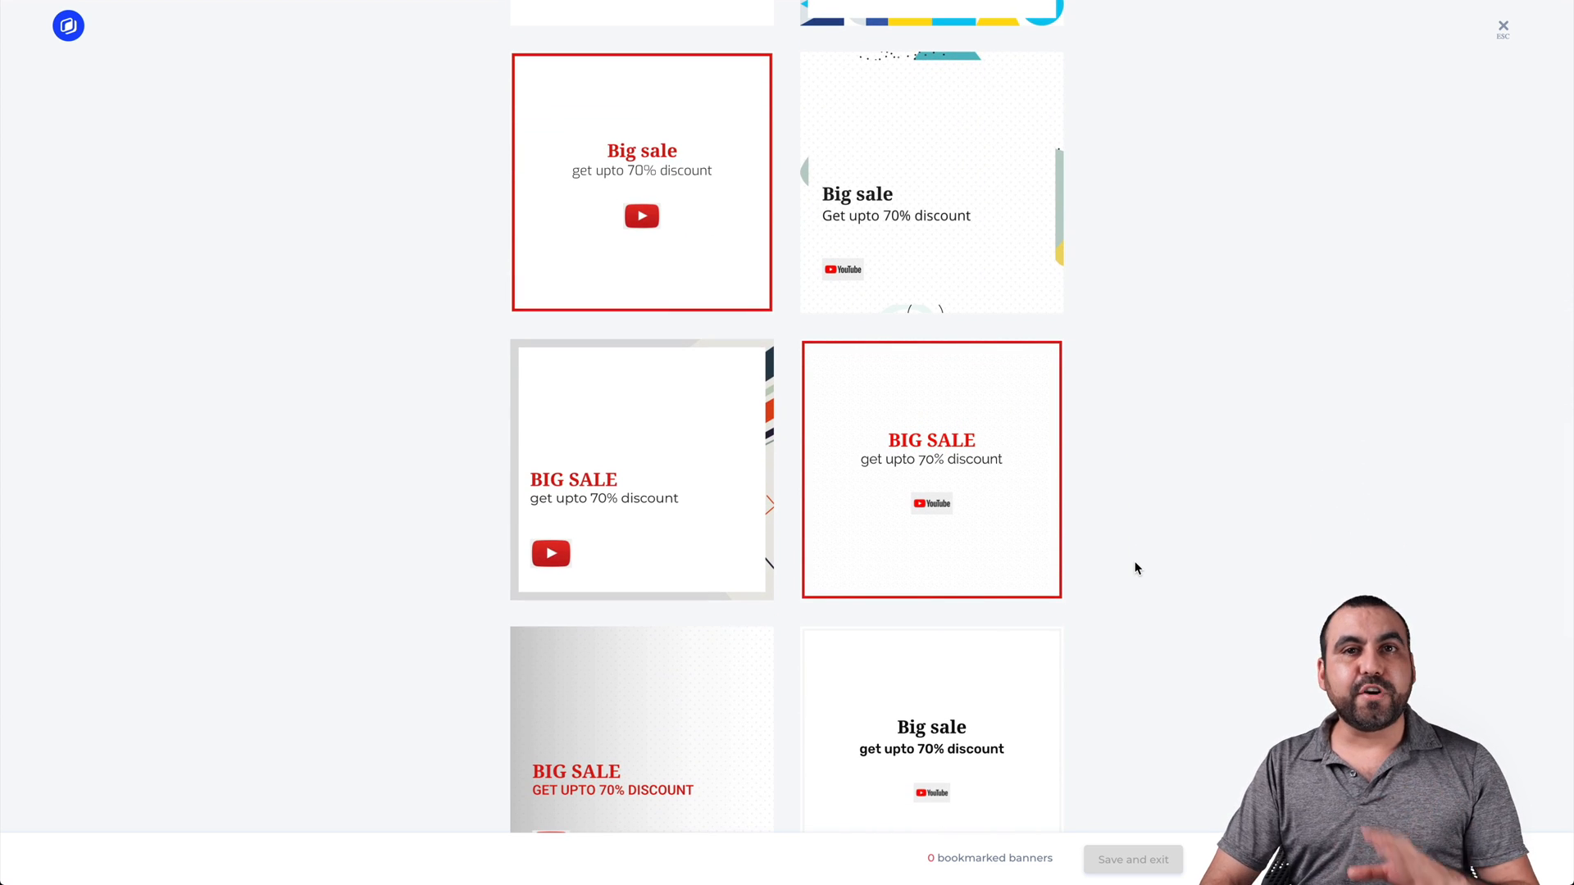
pyautogui.scroll(-3)
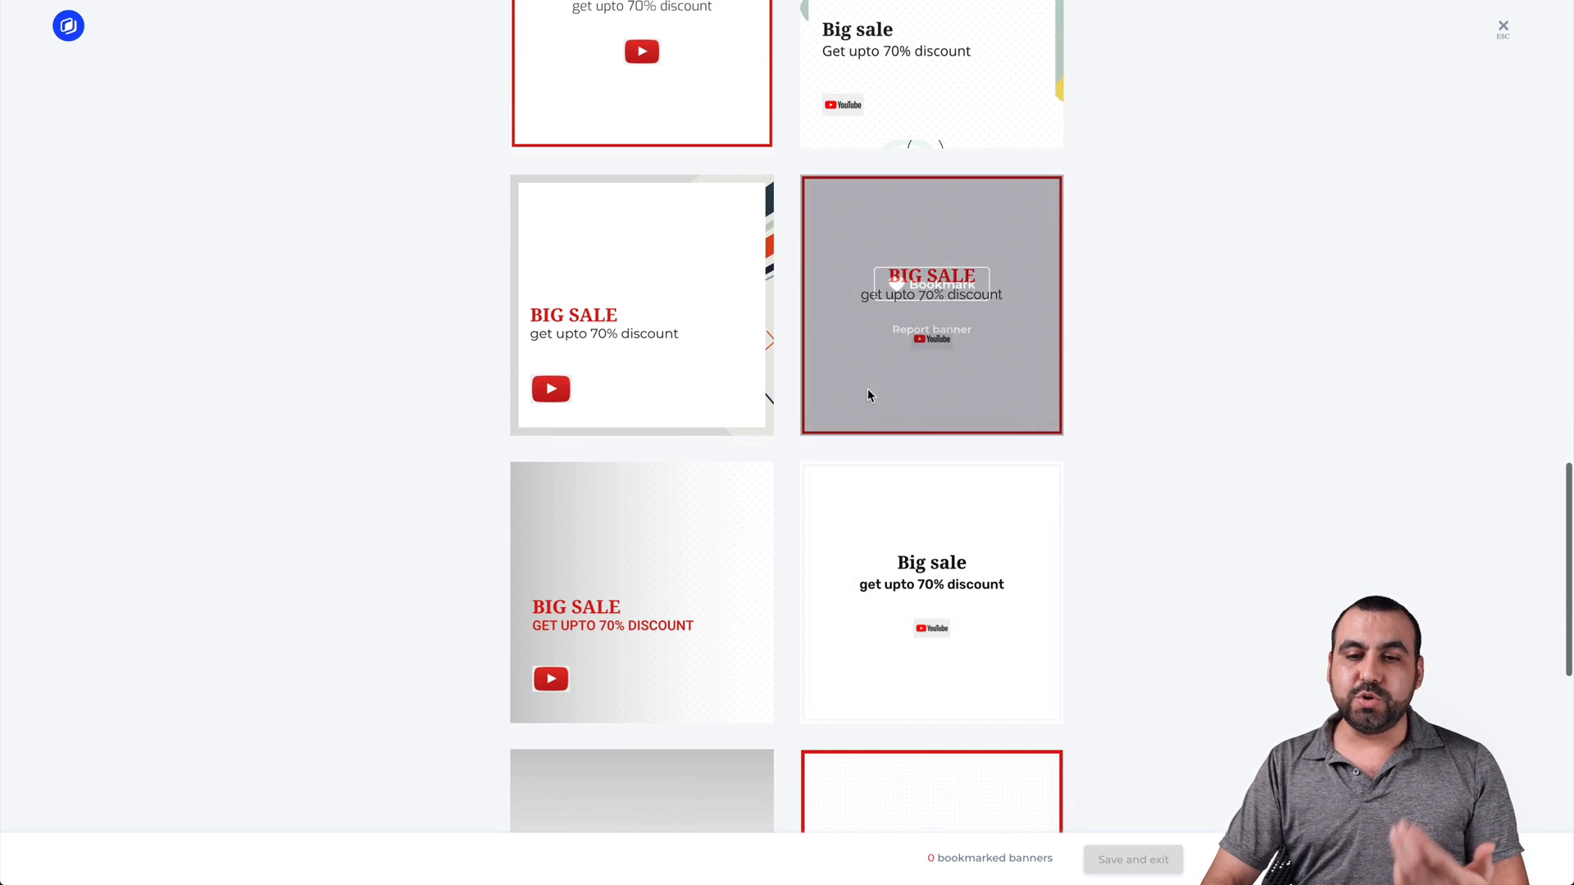
pyautogui.click(931, 283)
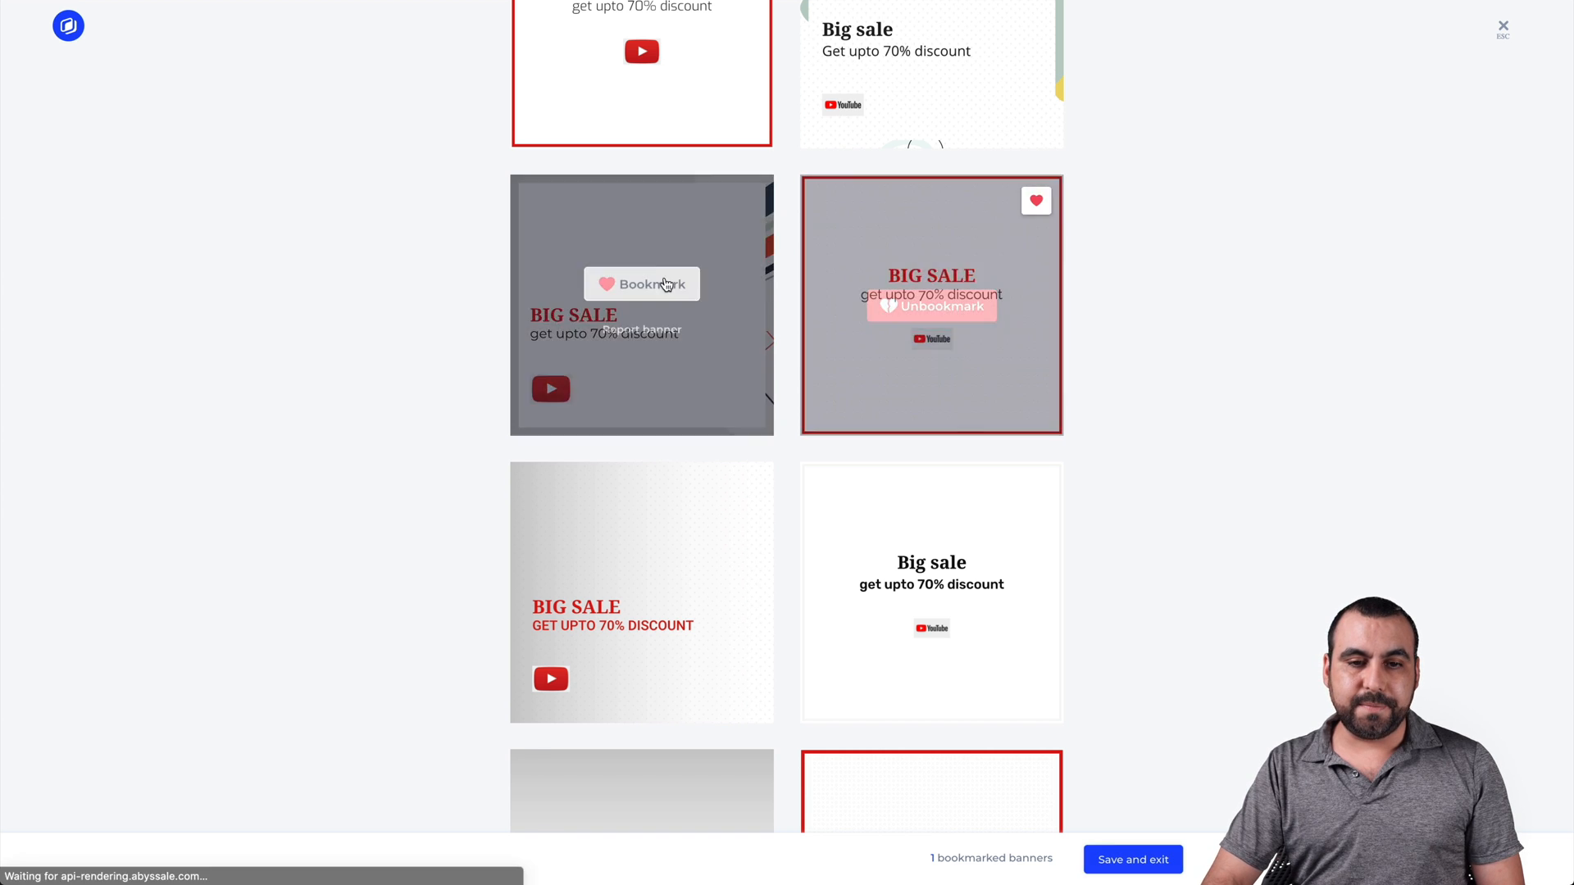
pyautogui.click(641, 284)
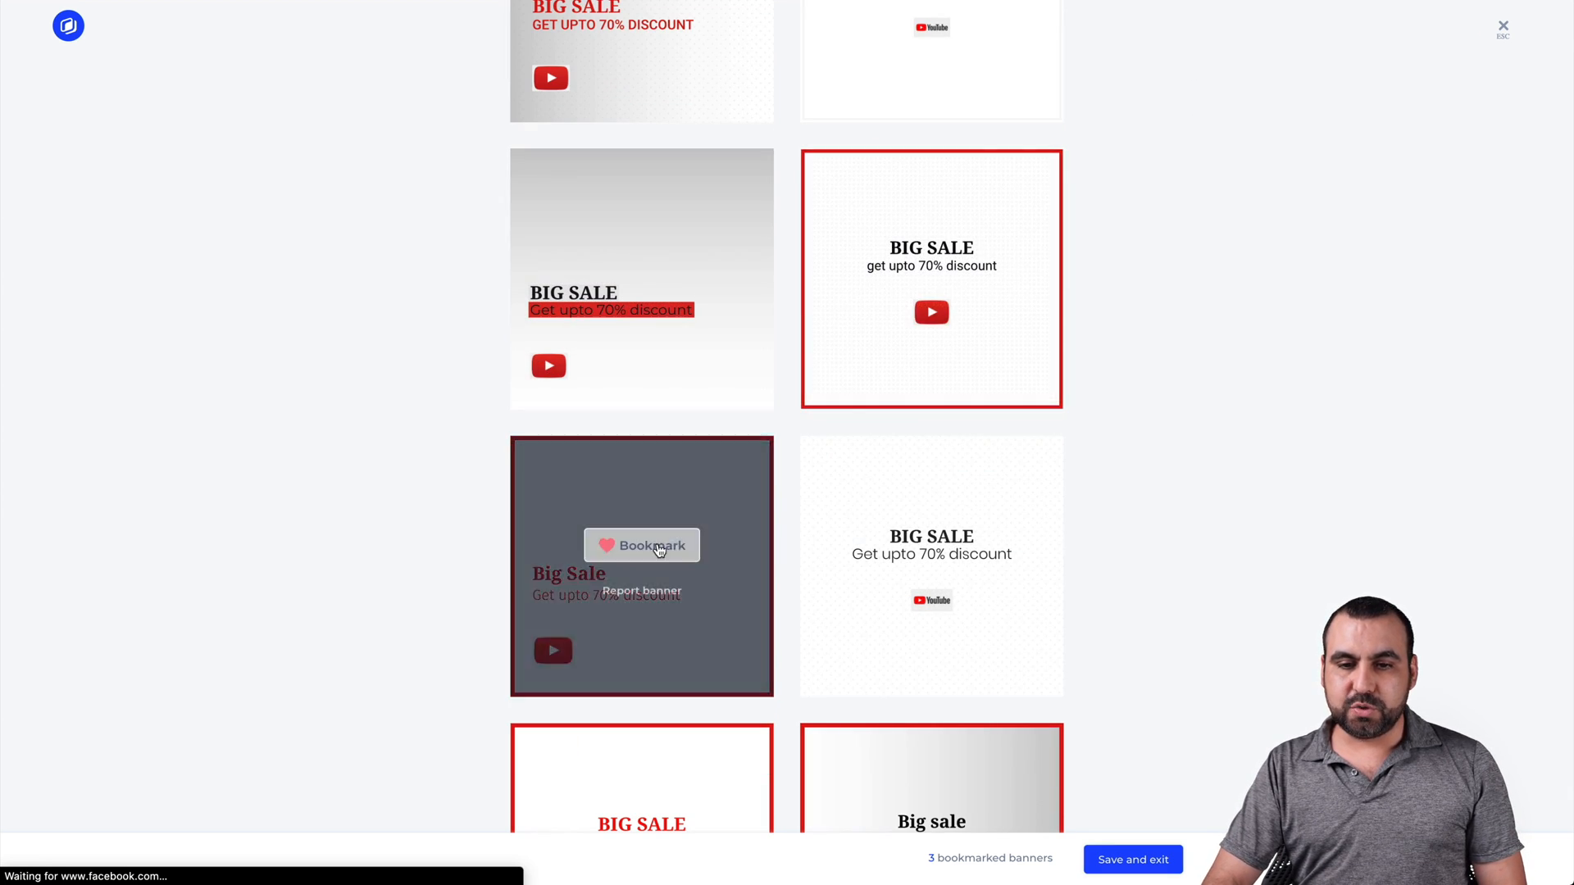
pyautogui.click(641, 545)
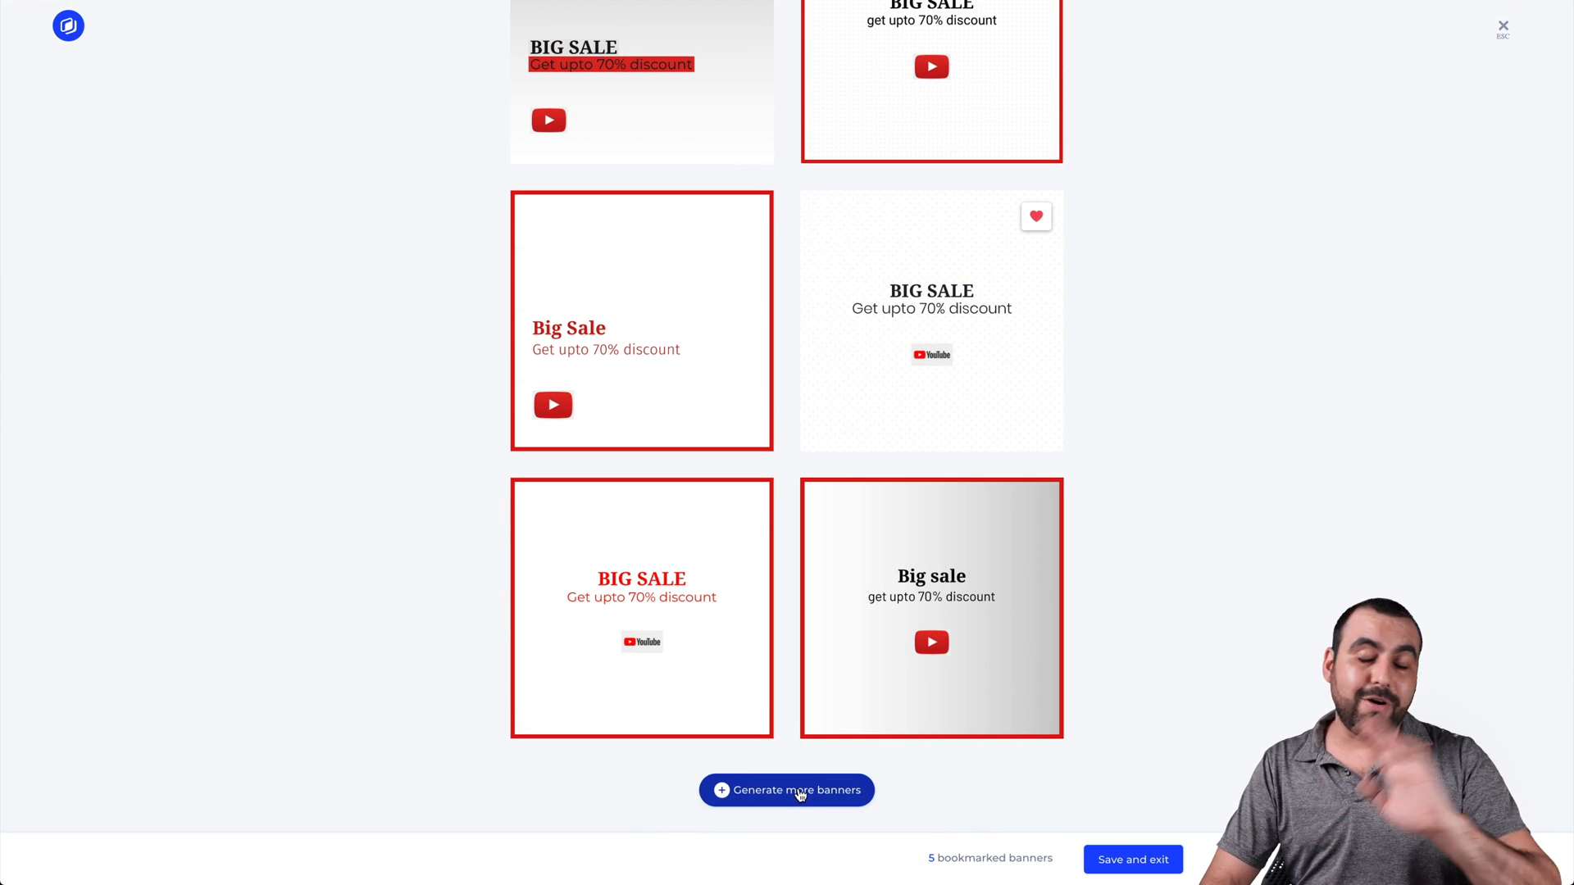
# Step: Save and exit, confirming the five bookmarked banners into TEST FOR VIDEO
pyautogui.click(1132, 859)
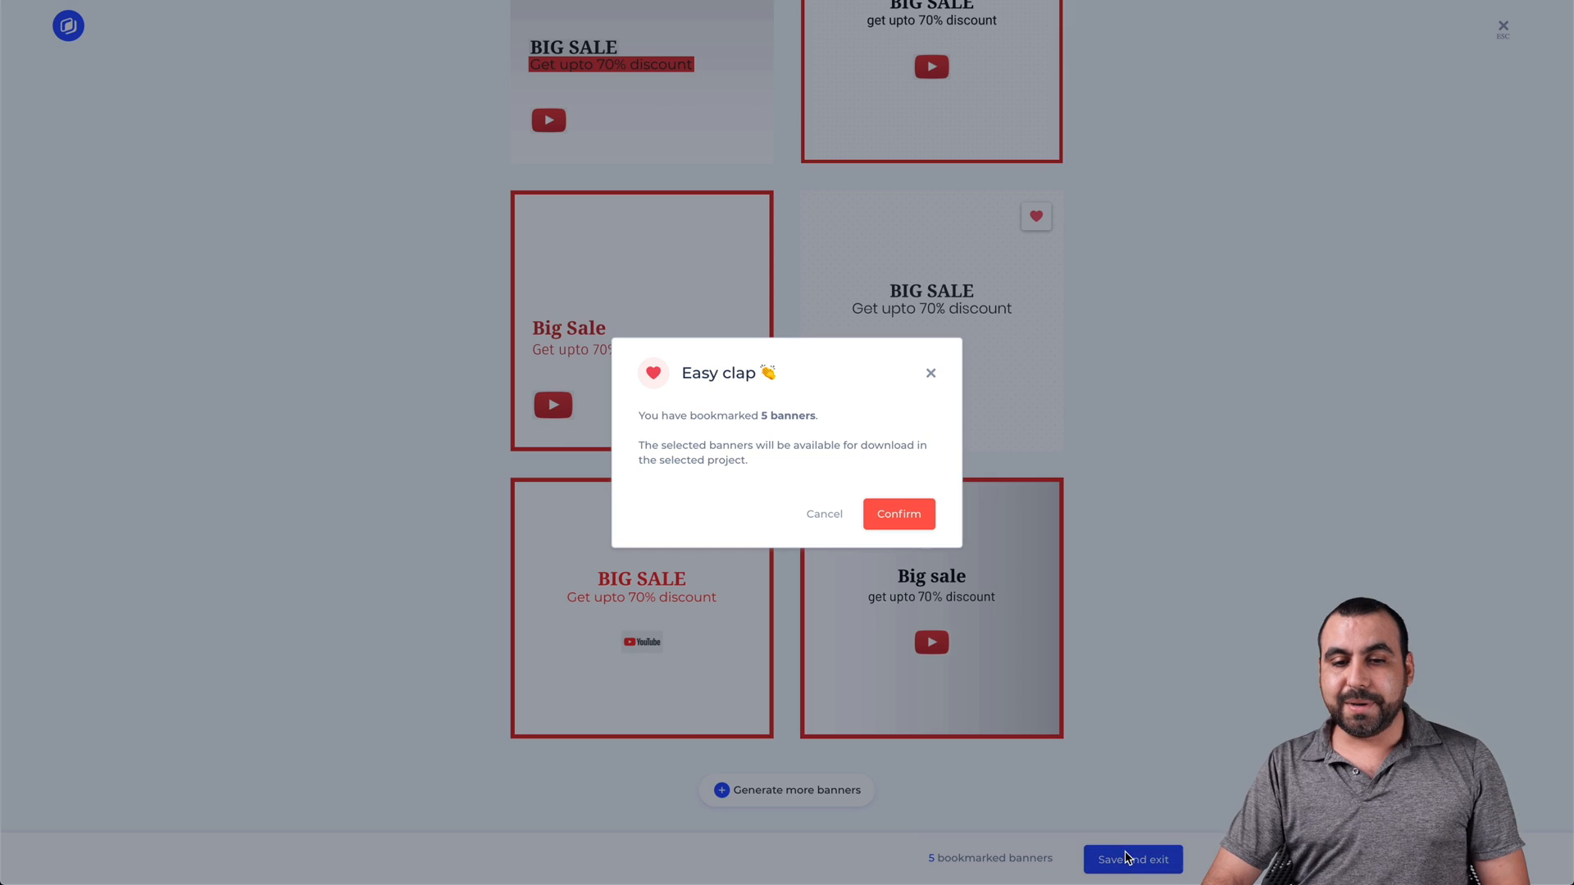
pyautogui.click(898, 514)
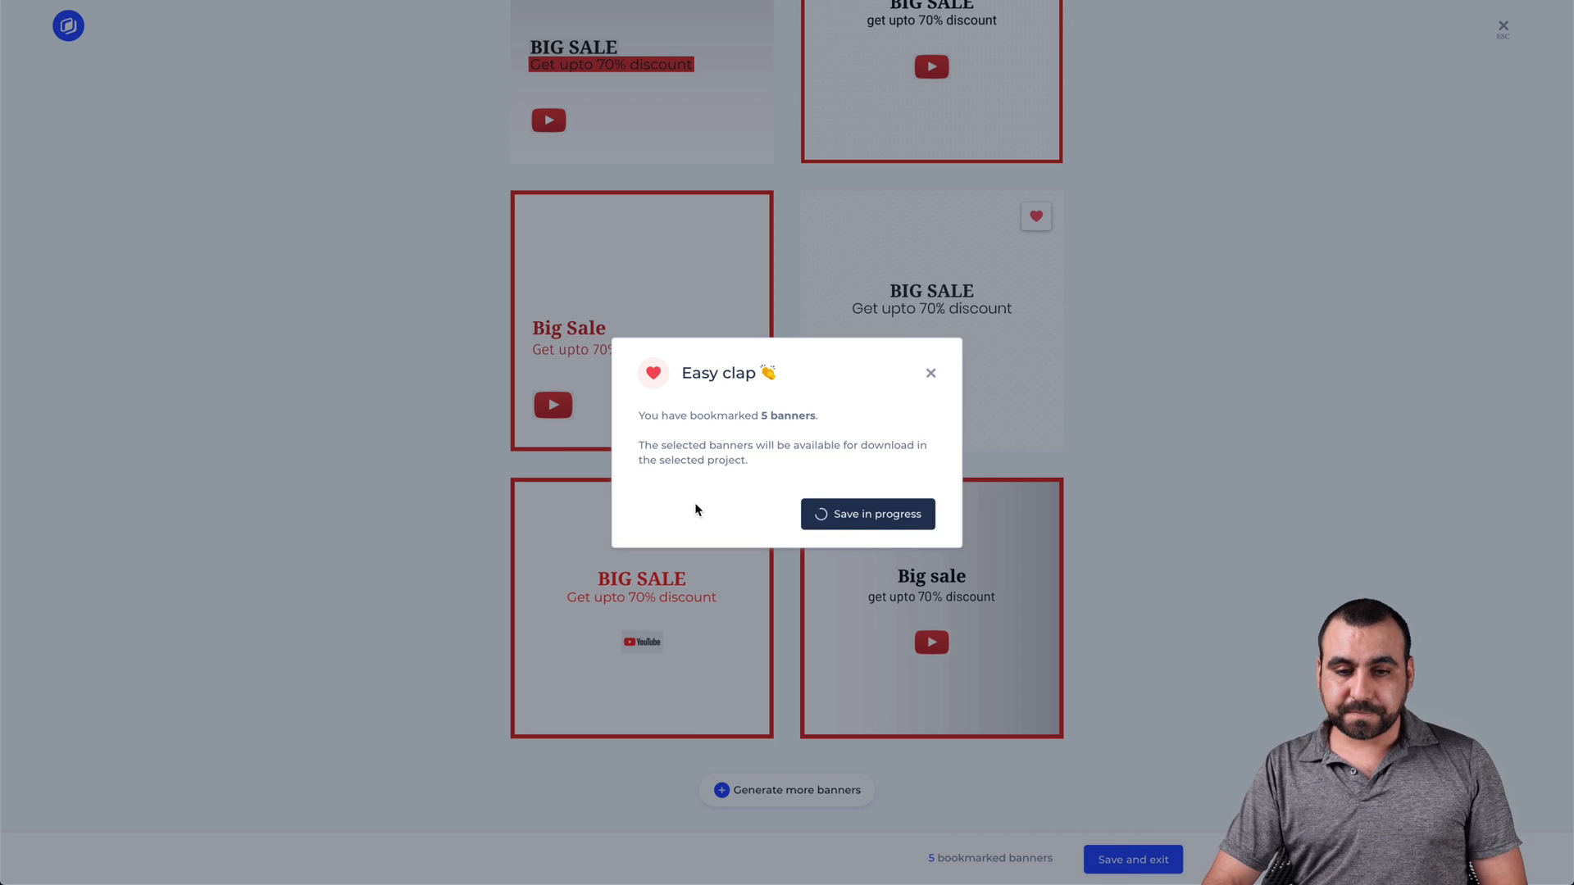
pyautogui.click(866, 514)
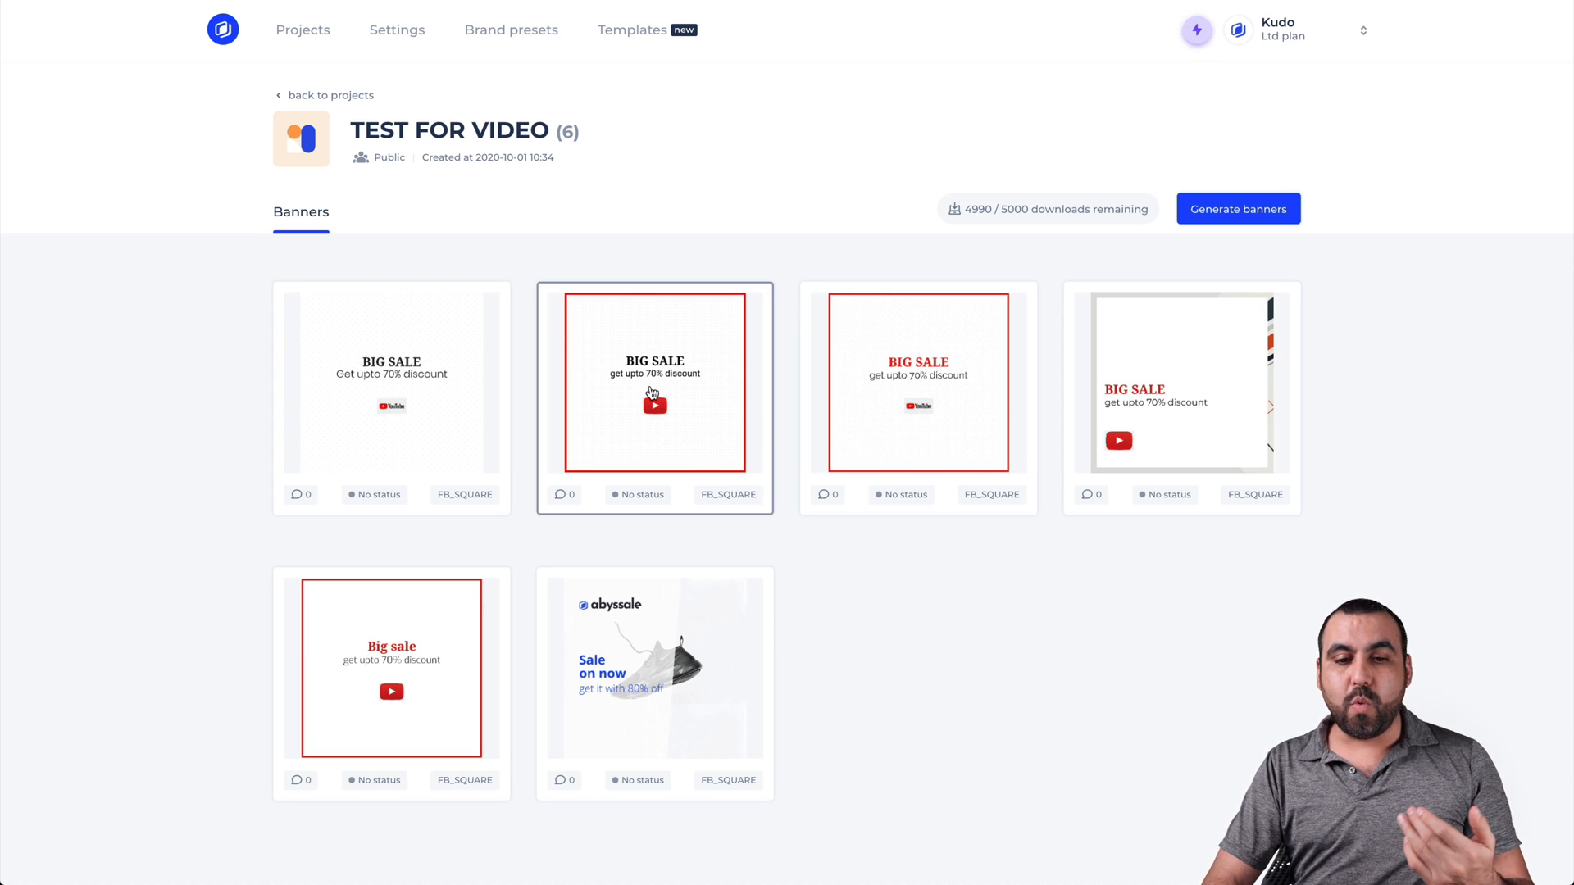
# Step: Download the red-framed BIG SALE banner and dismiss the save dialog
pyautogui.click(654, 392)
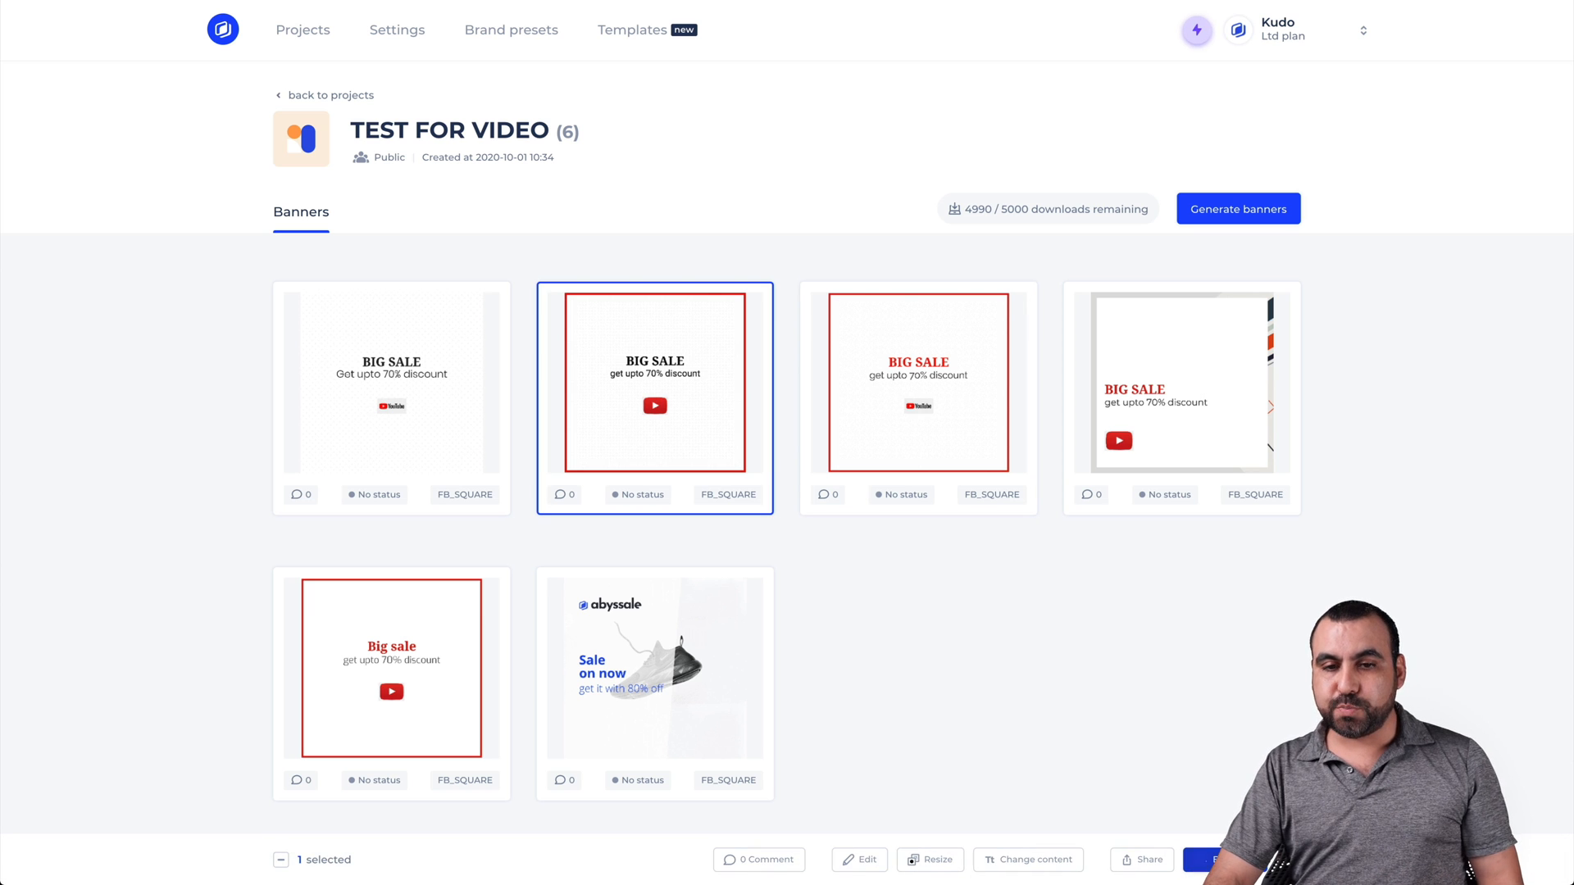
pyautogui.click(1212, 860)
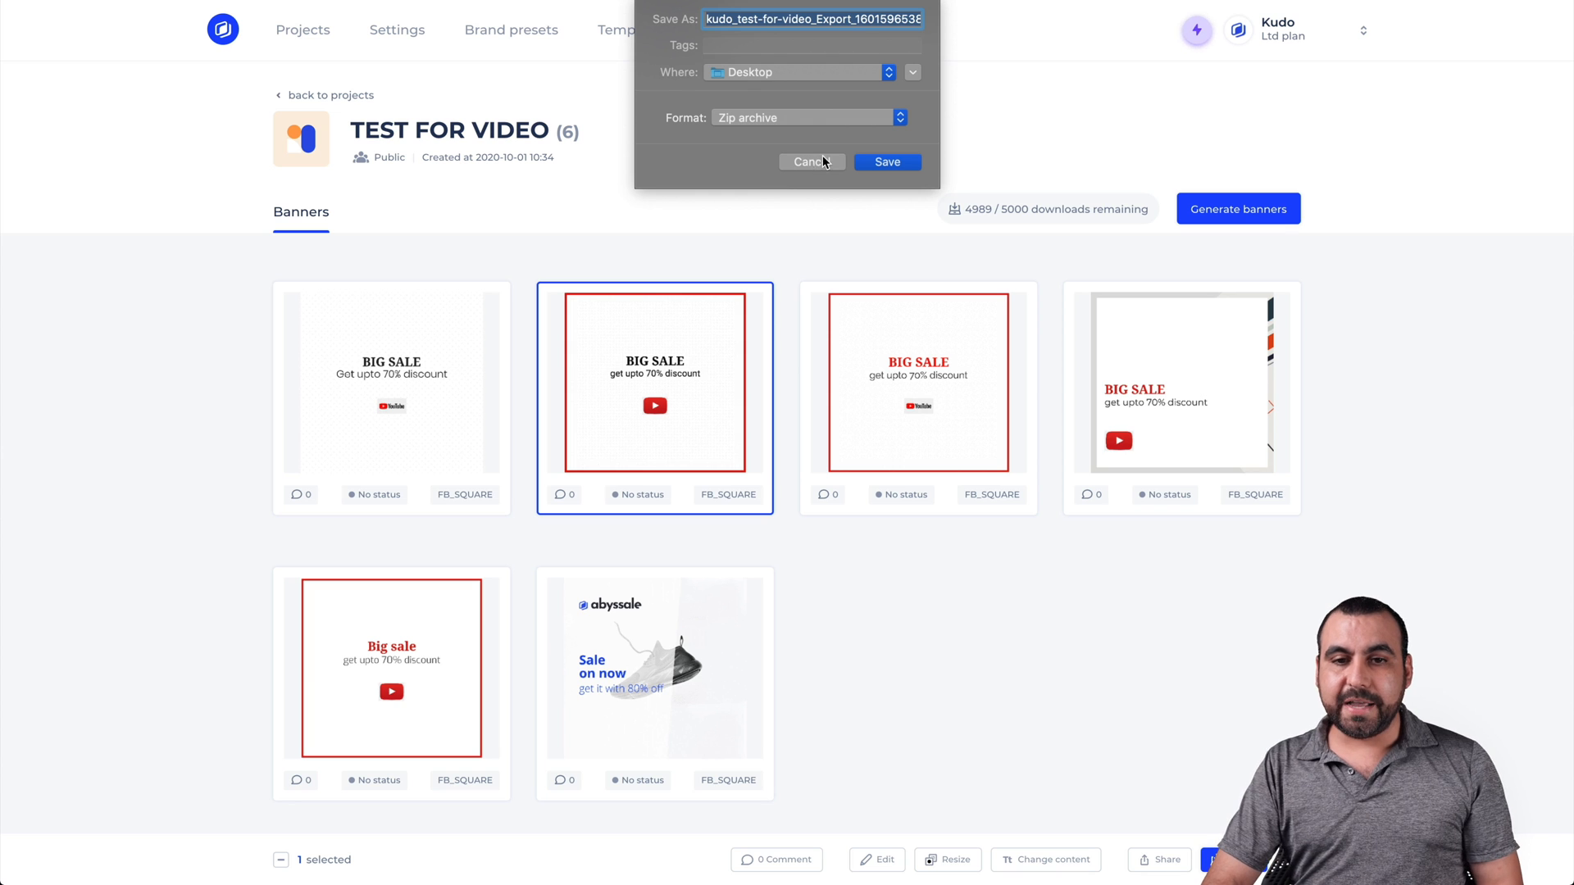
pyautogui.click(886, 162)
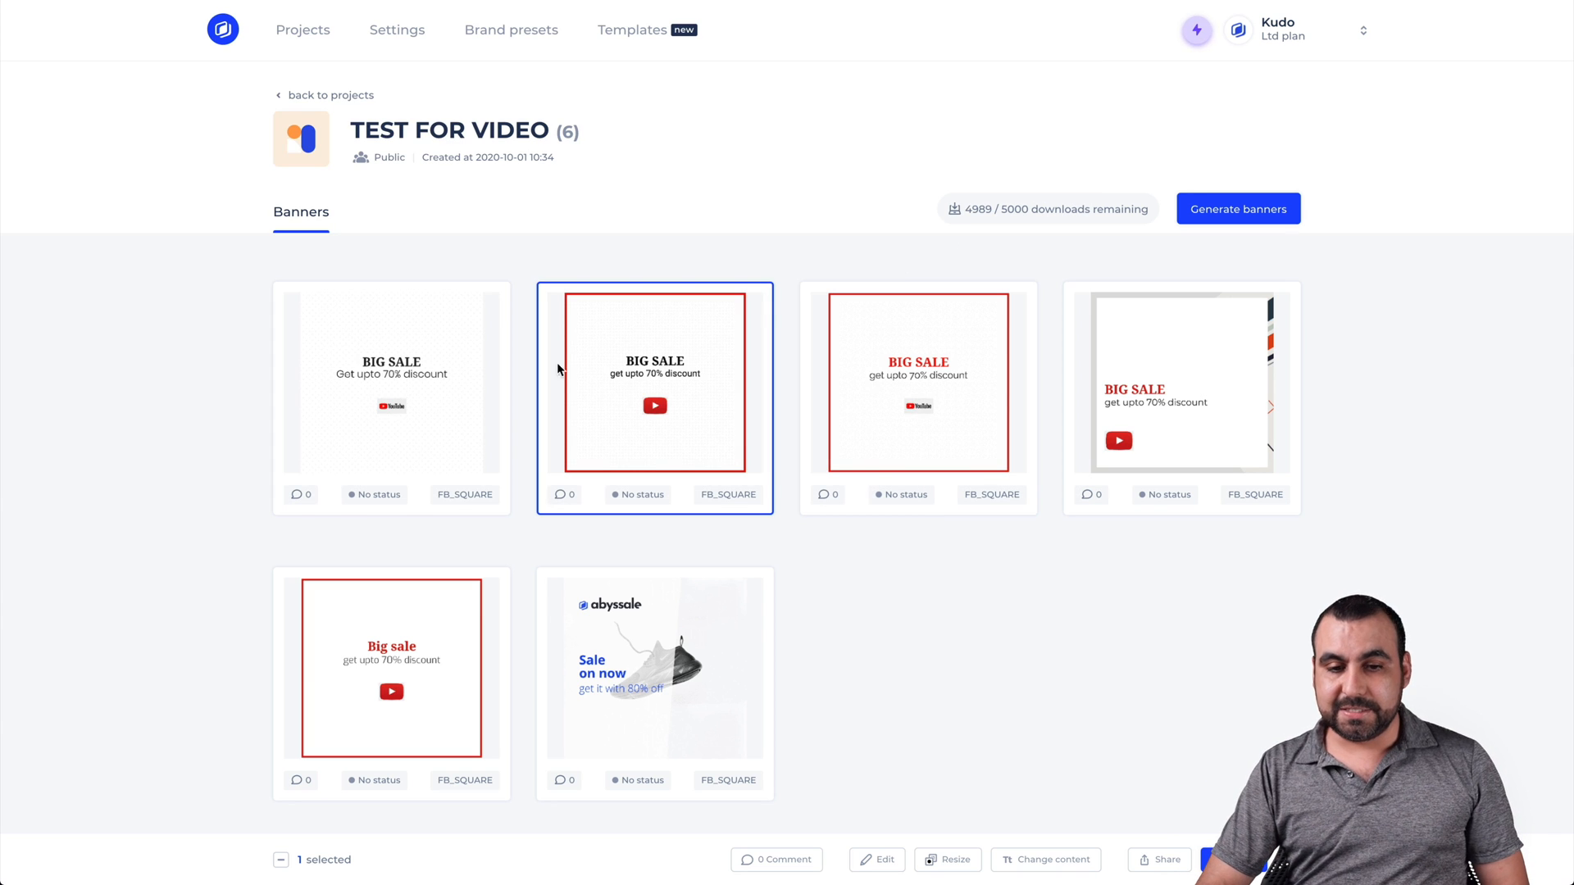
pyautogui.moveTo(711, 756)
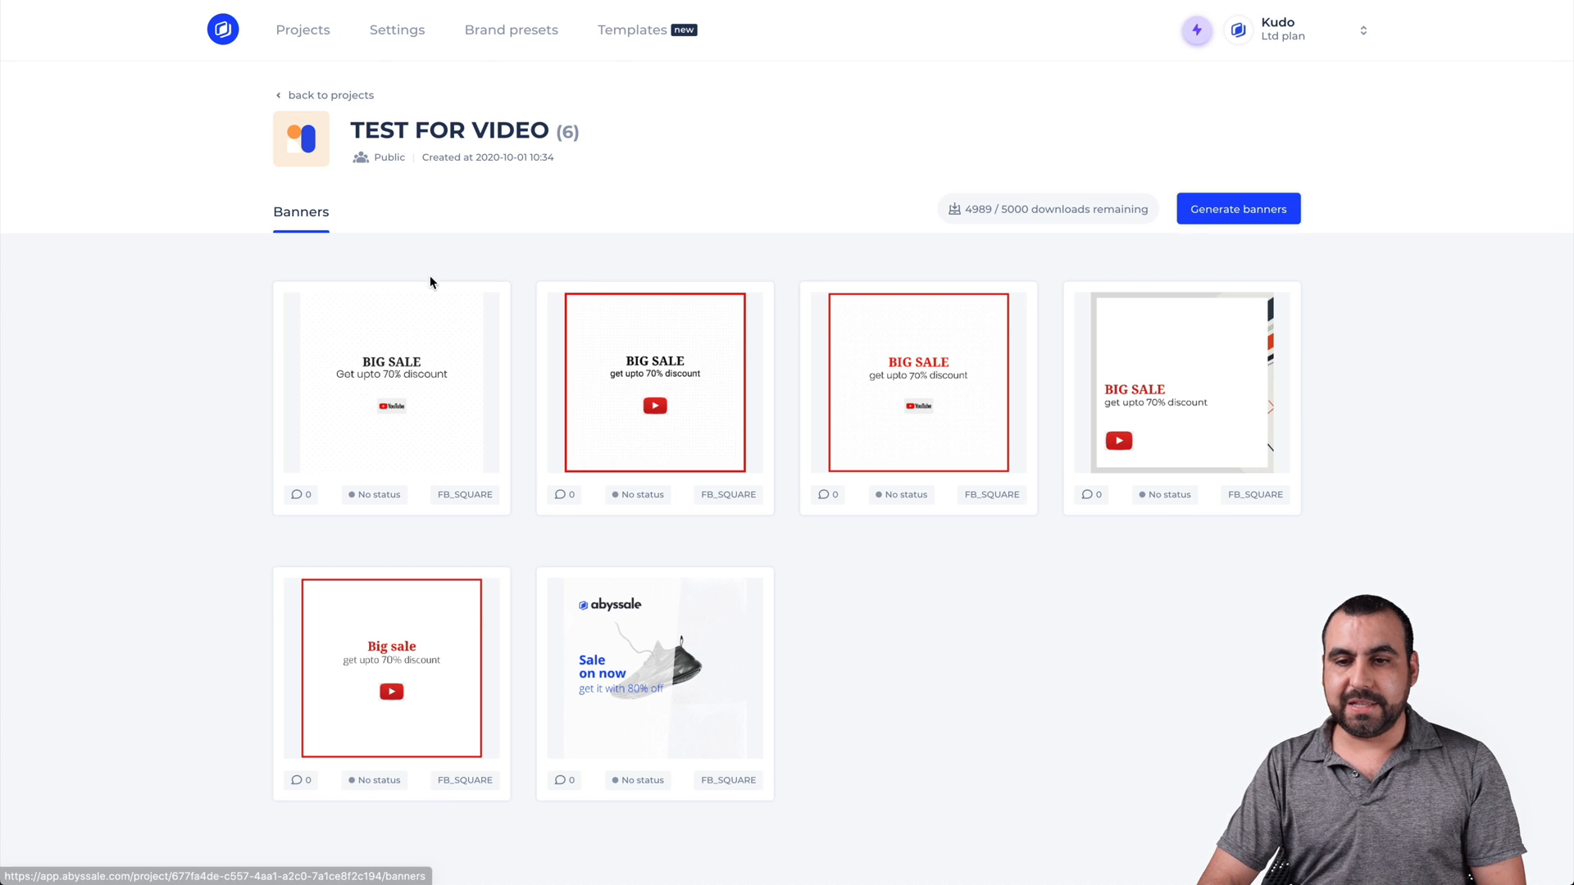
# Step: Start a new banner generation run with the Abyssale brand preset applied
pyautogui.click(1237, 209)
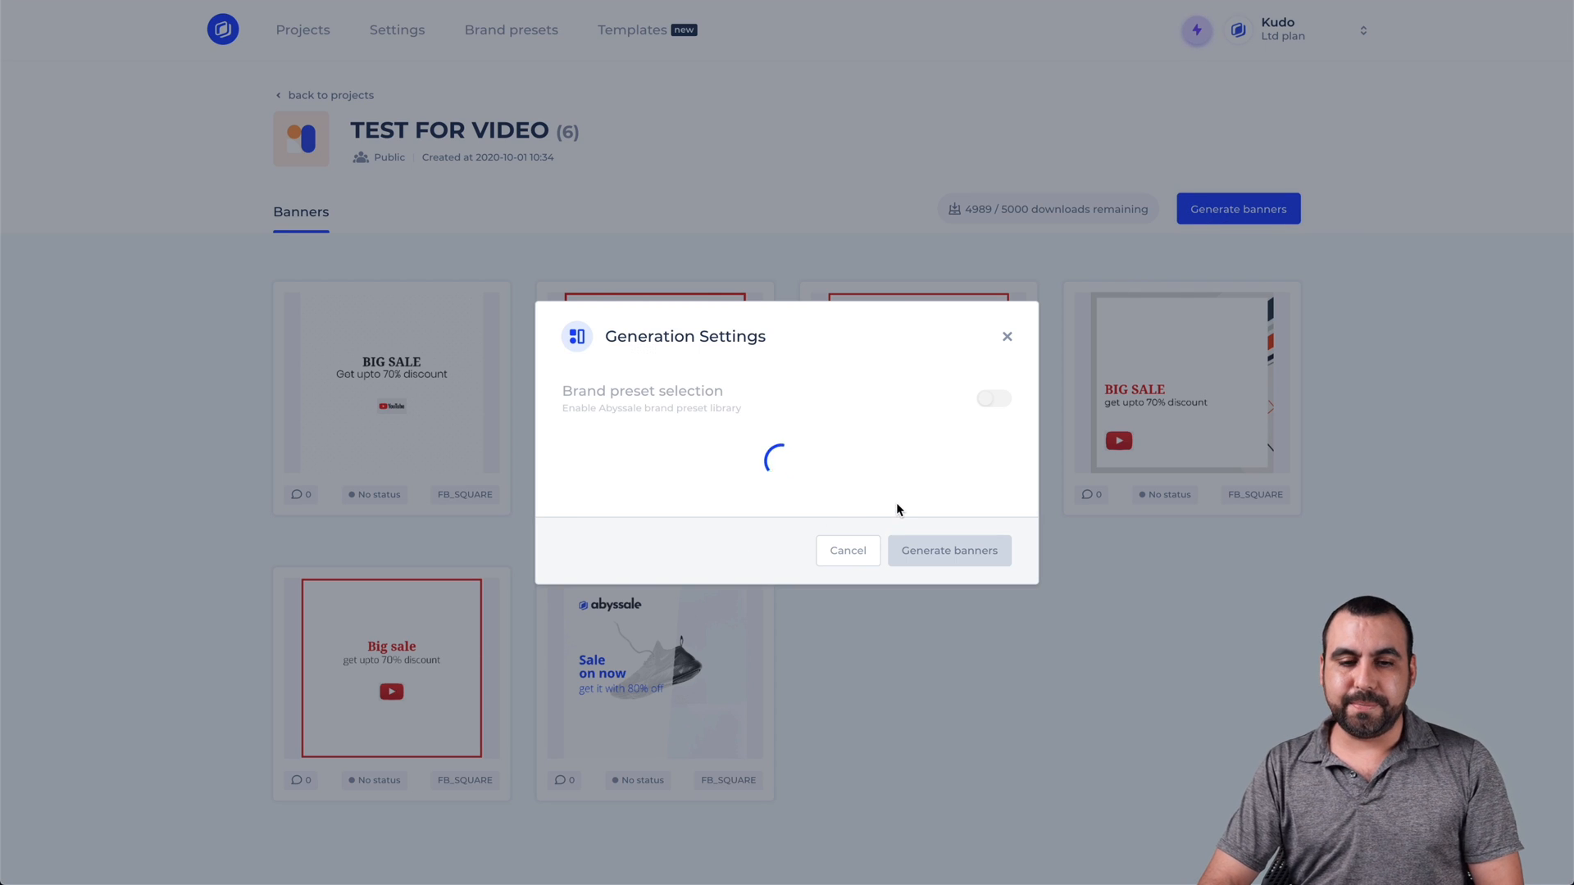
pyautogui.click(992, 398)
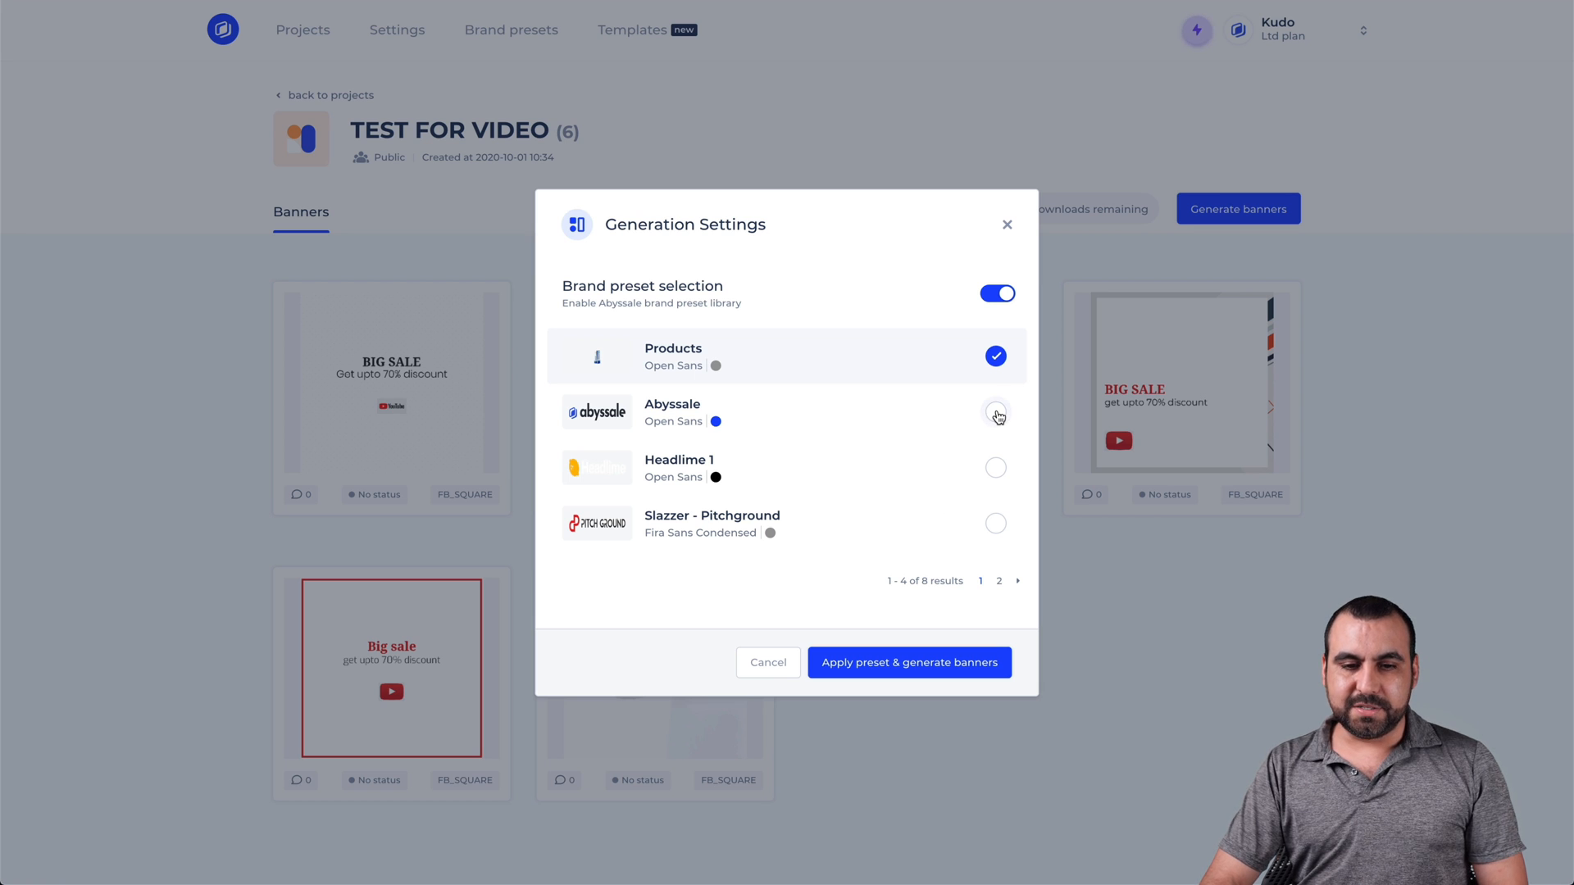
pyautogui.click(994, 413)
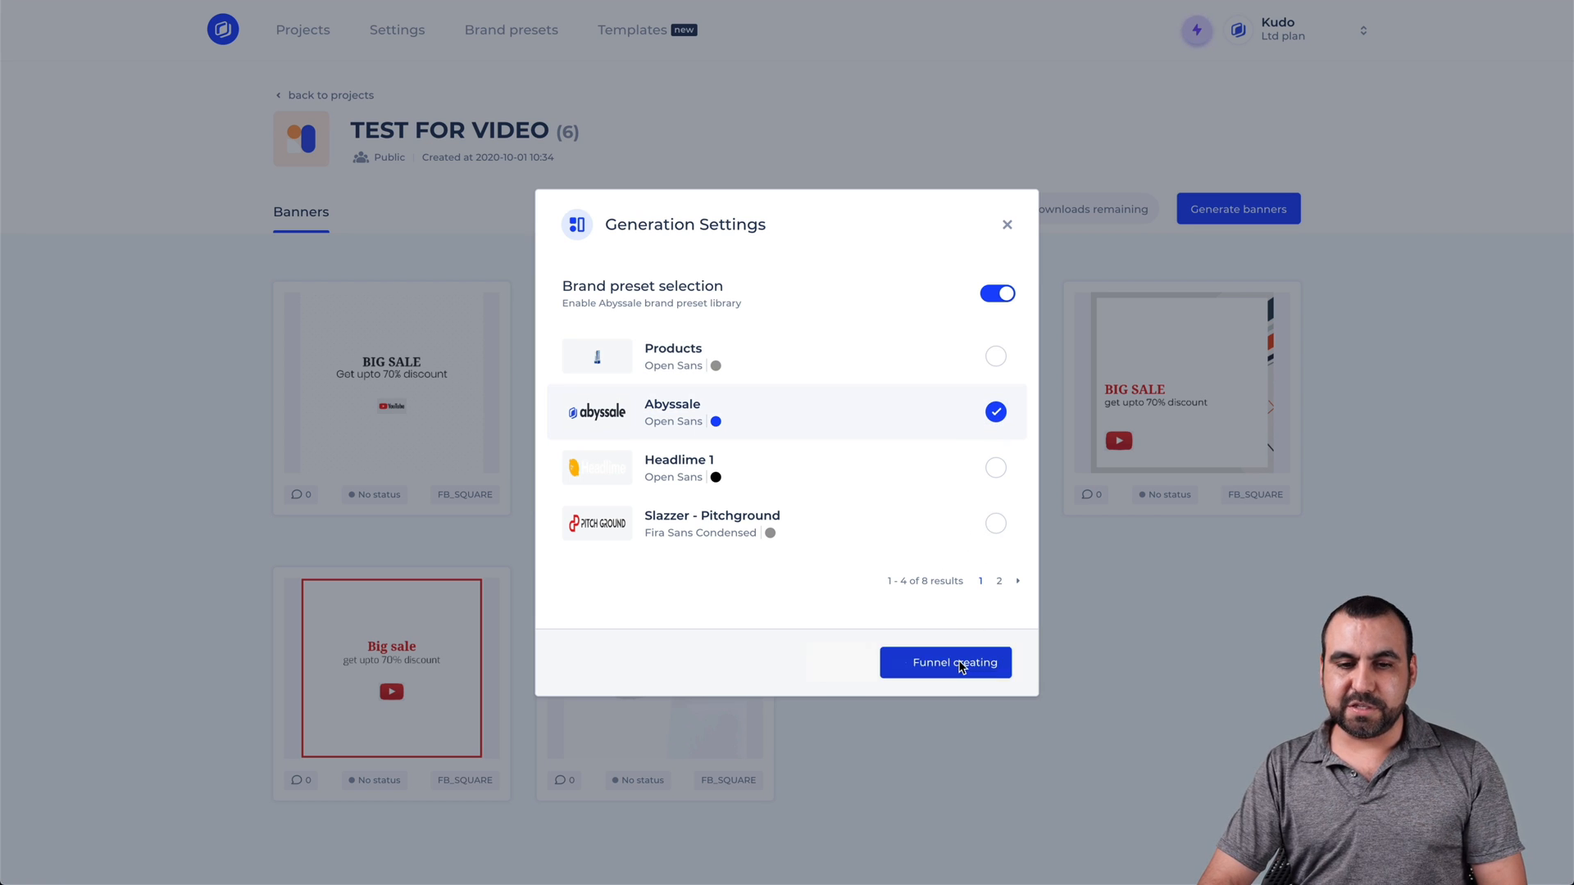
pyautogui.click(945, 662)
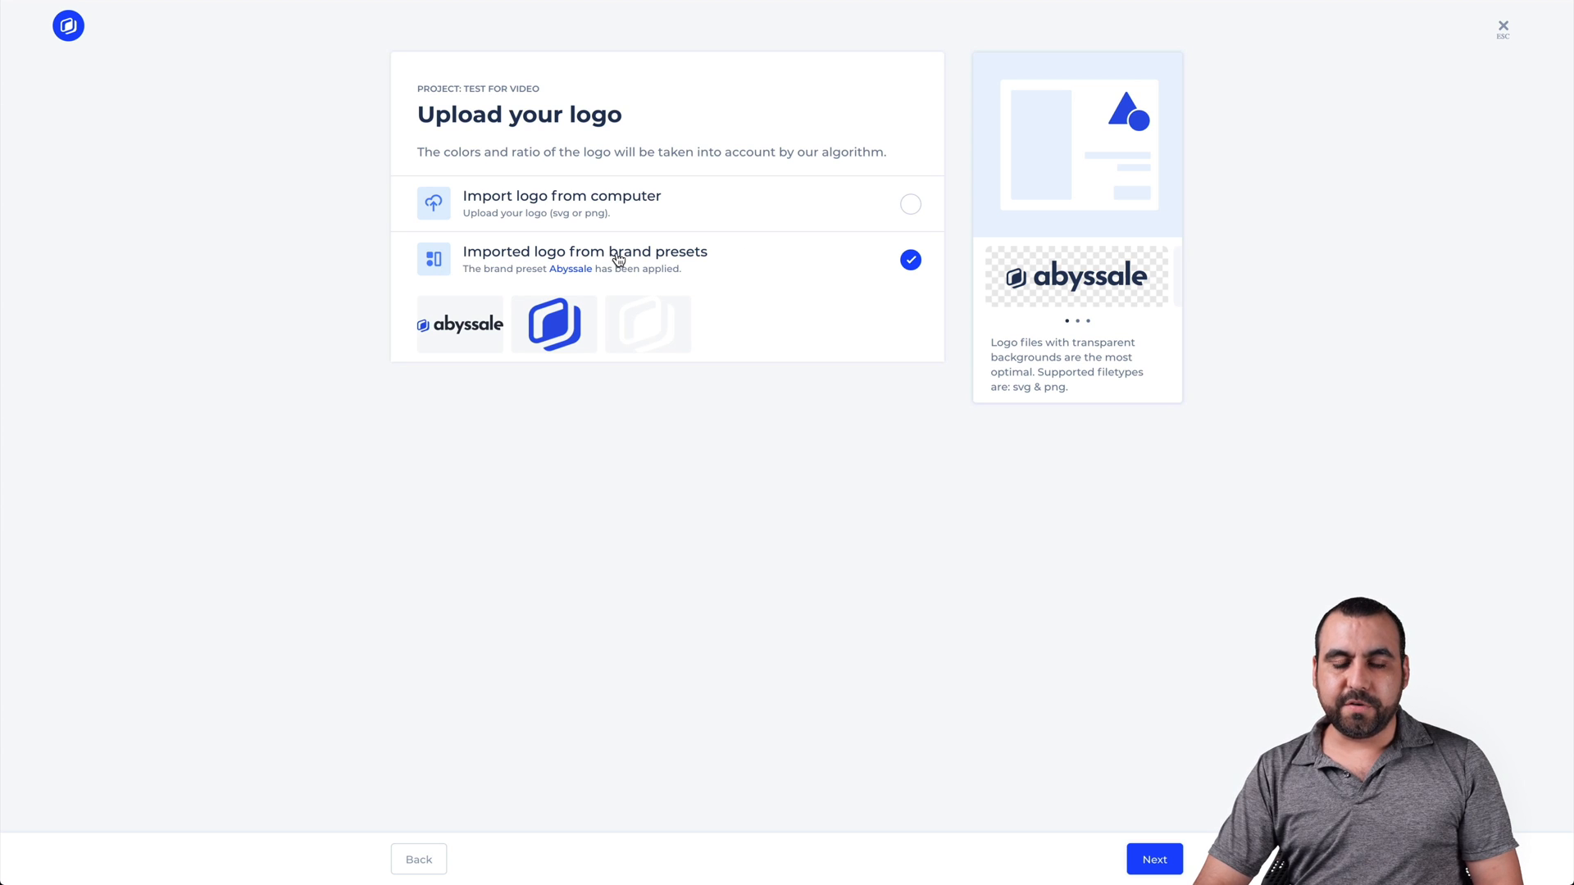
# Step: Keep the preset logo and upload the perfume bottle image from the computer
pyautogui.click(1154, 859)
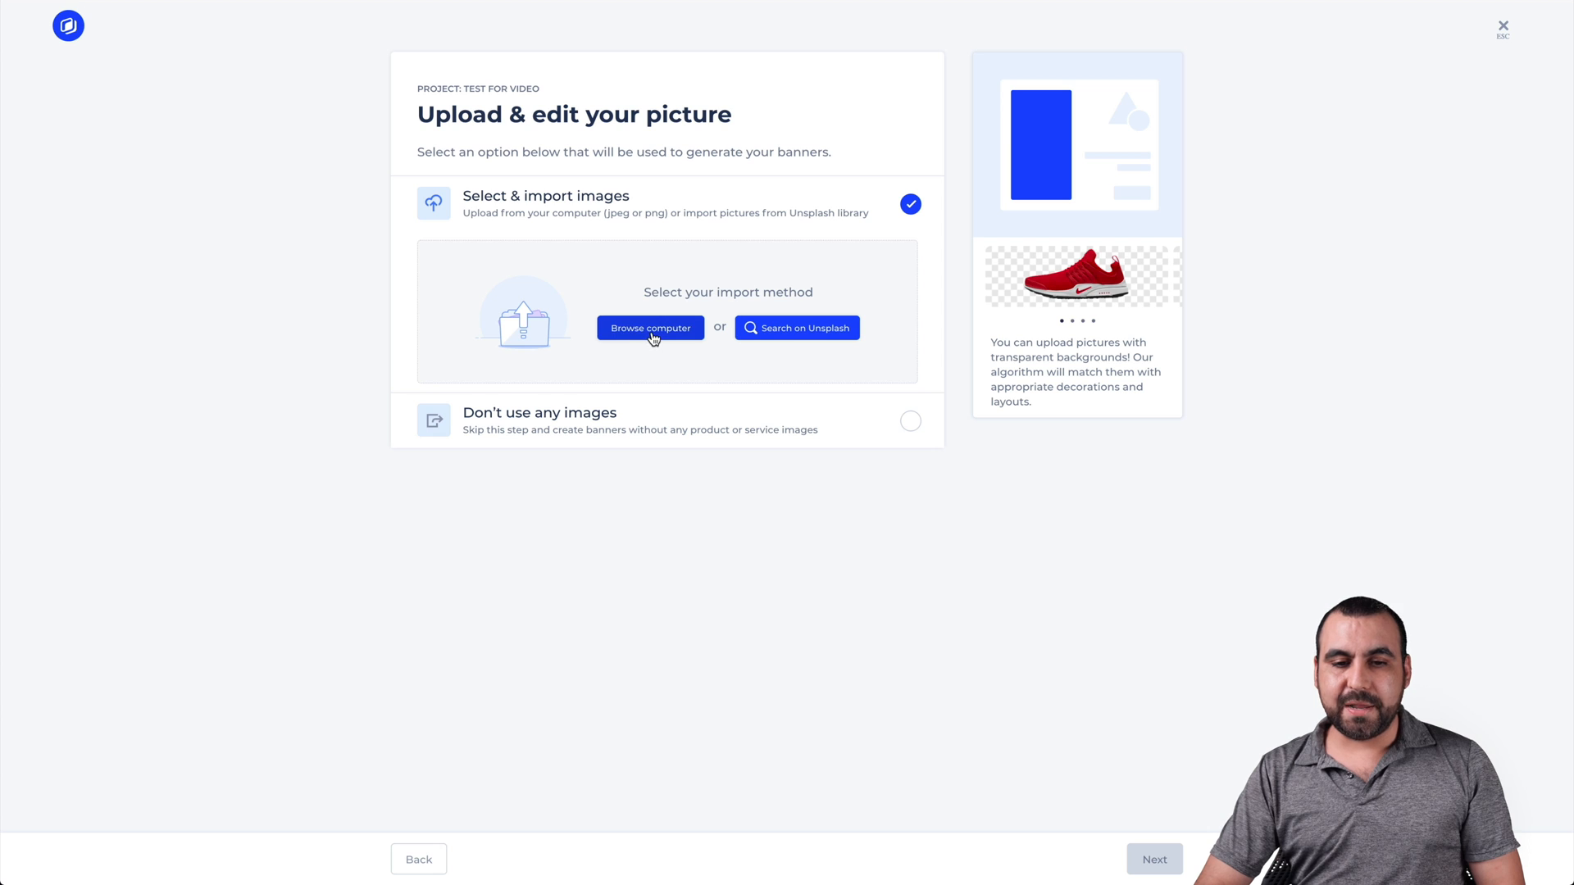
pyautogui.click(649, 327)
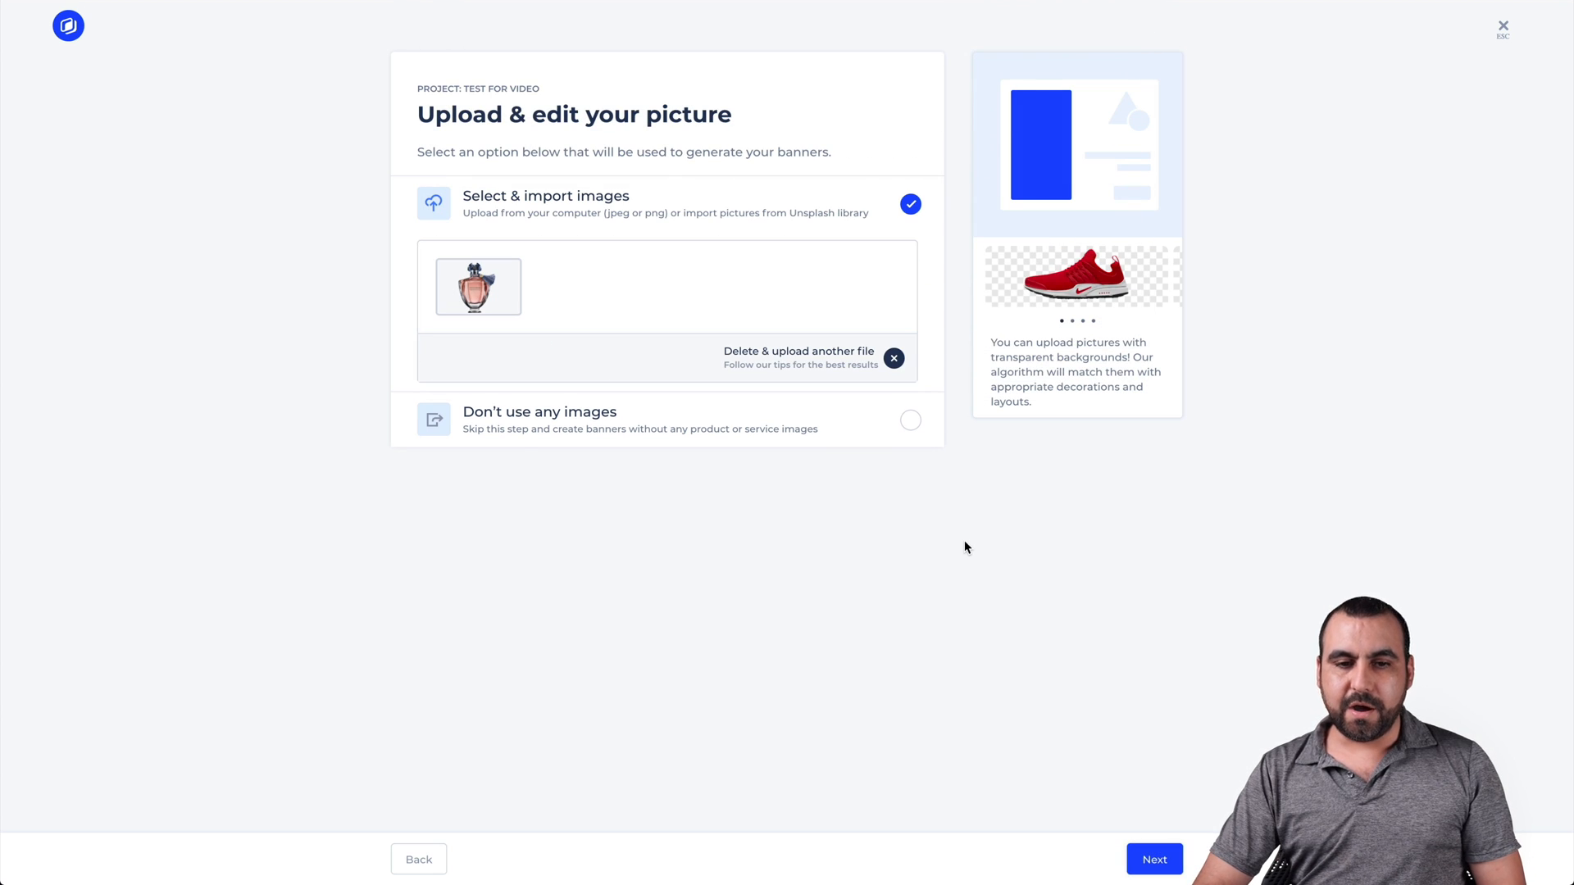
pyautogui.click(1154, 859)
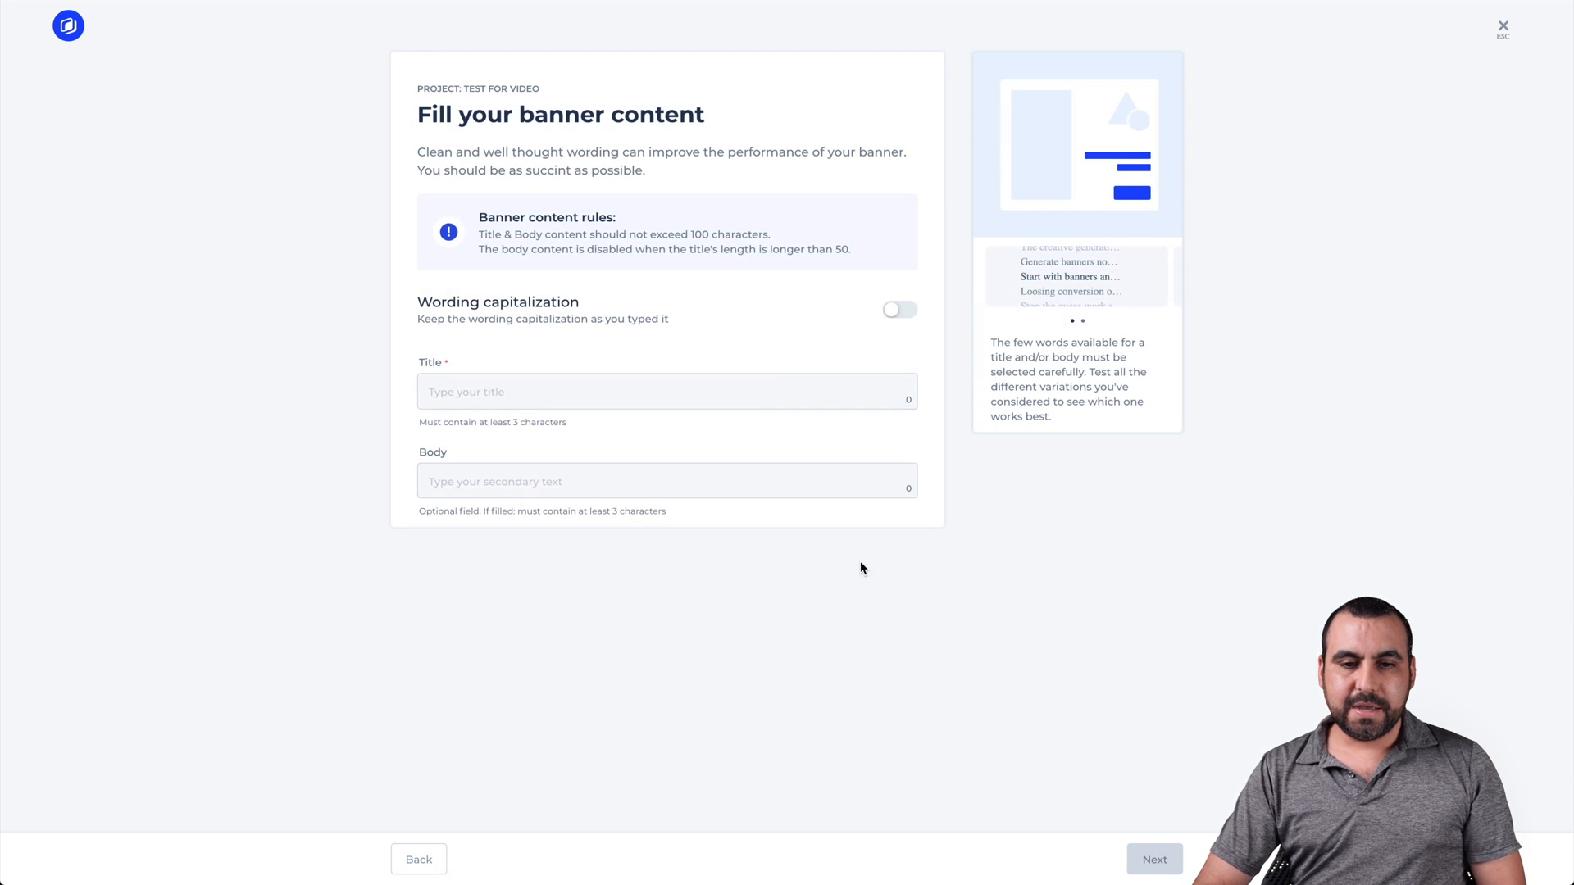
# Step: Enter the title 'BIG DISCOUNT' and the body 'Get upto 60% disocunt'
pyautogui.click(667, 392)
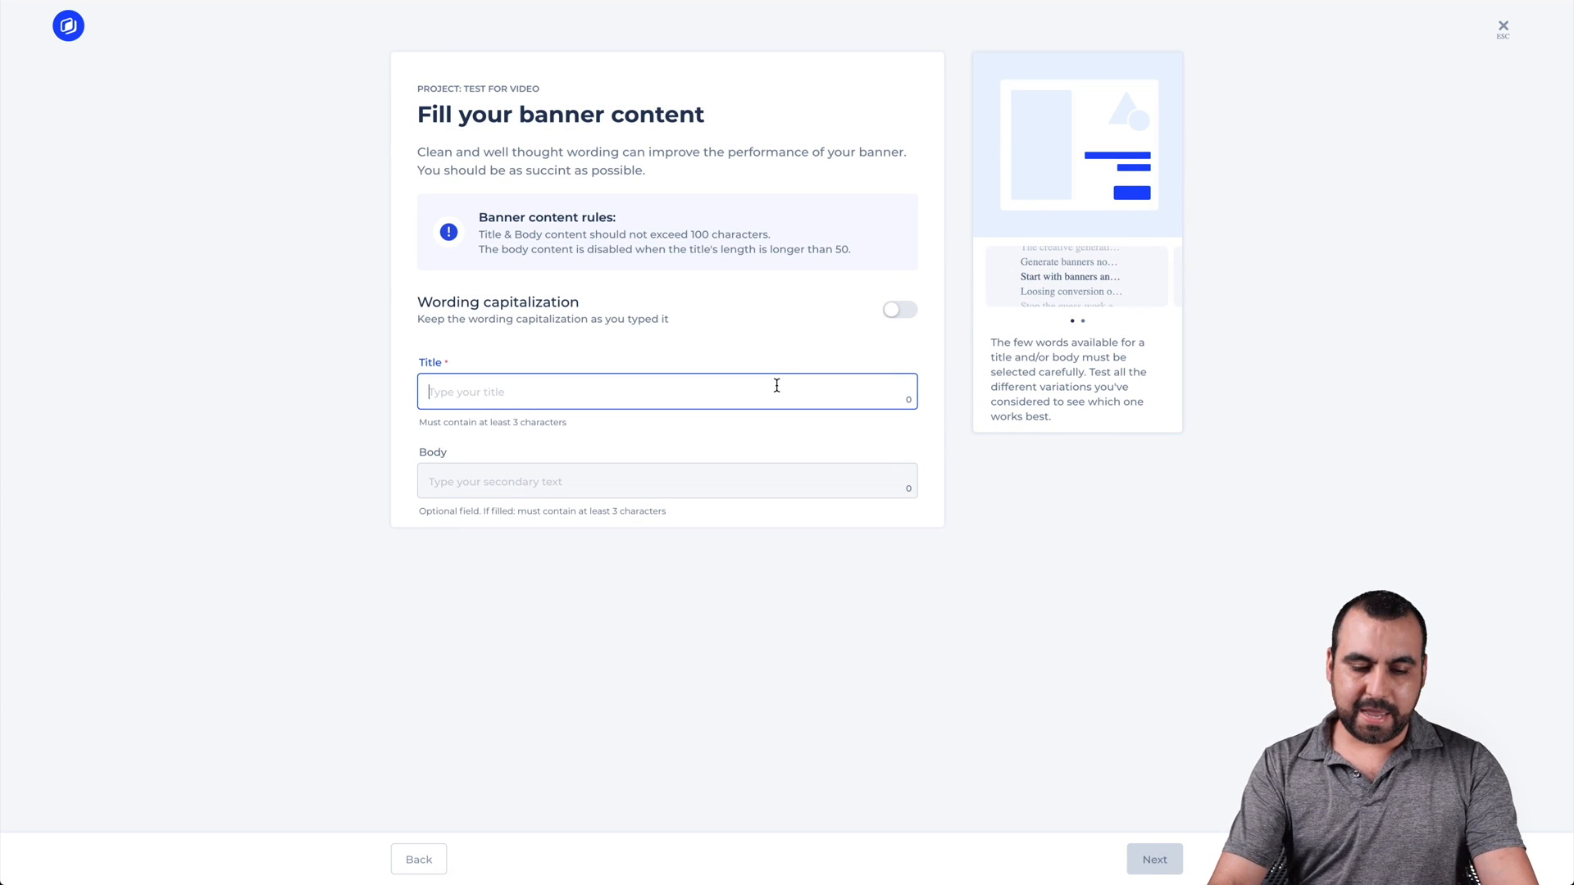
pyautogui.write('BIG DS')
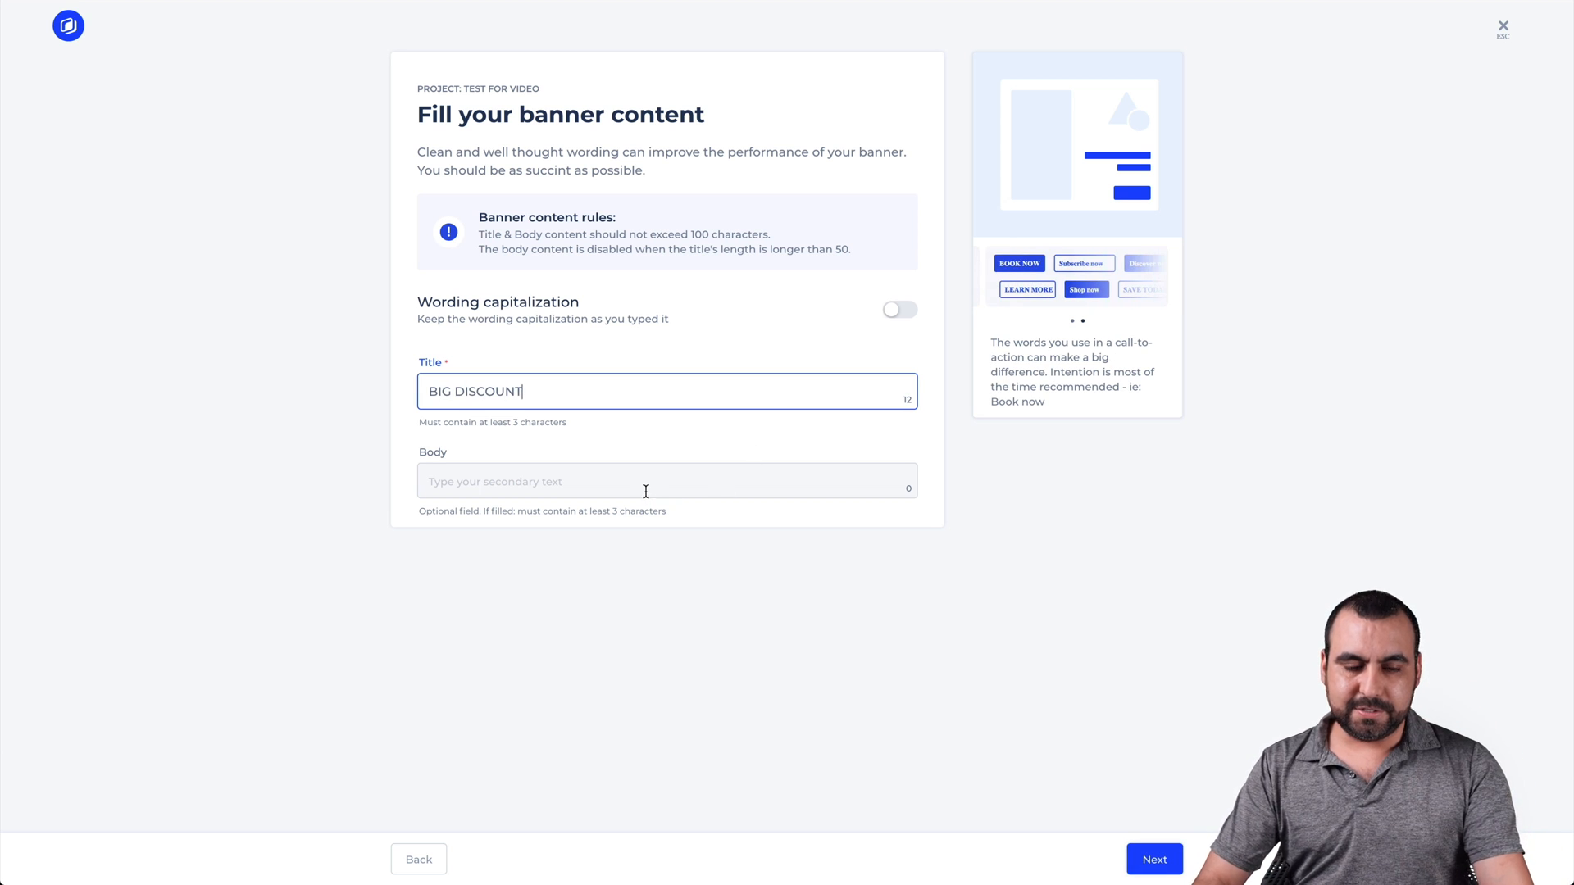
pyautogui.write('Get upto 60%')
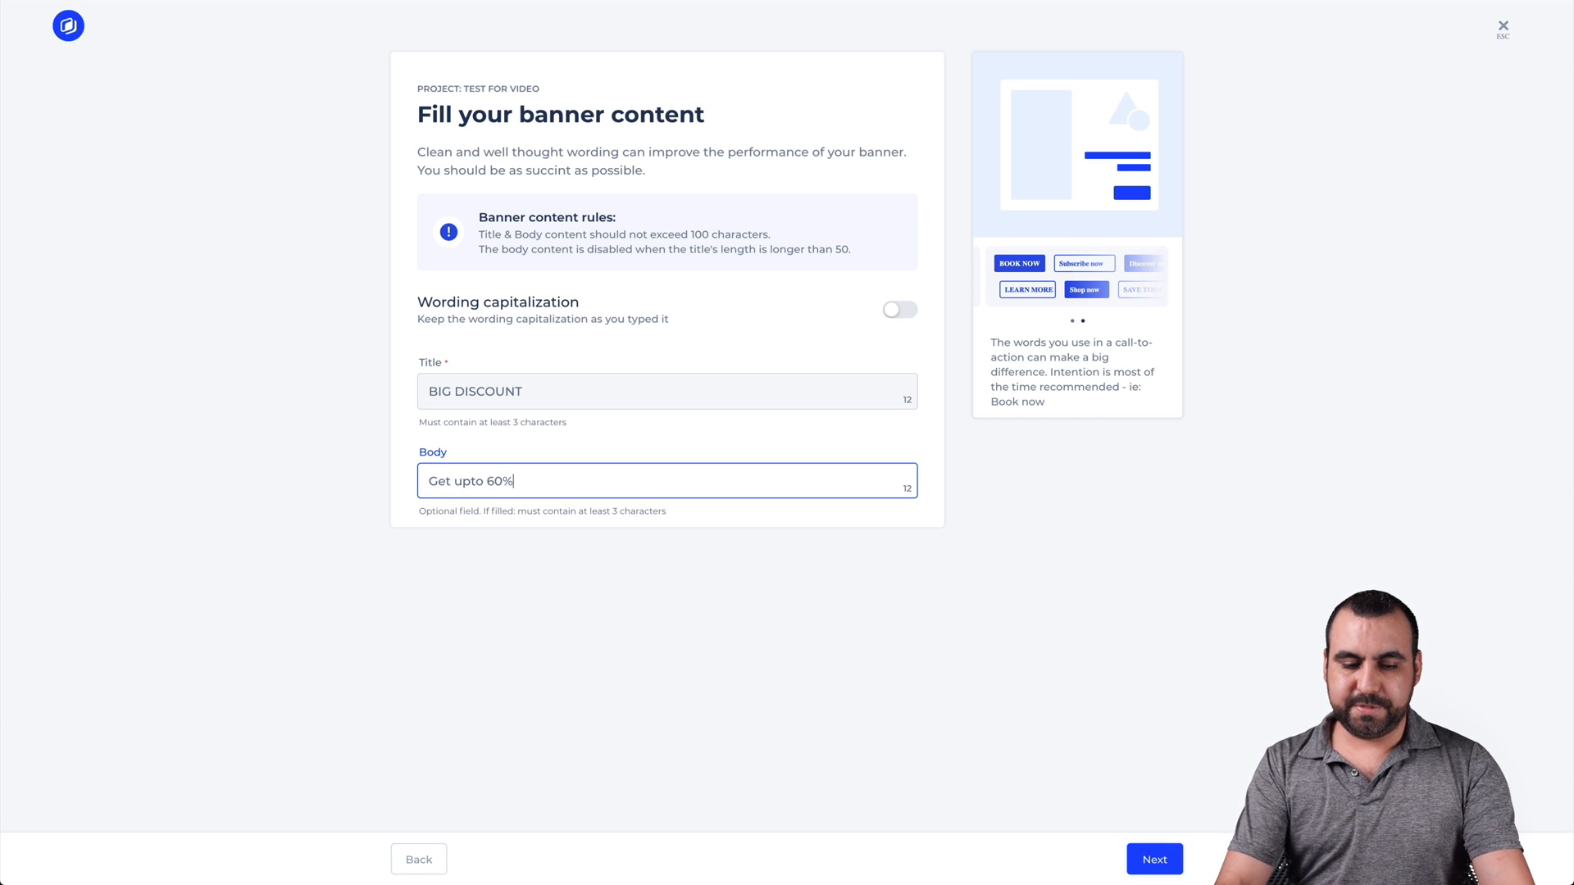
pyautogui.write('disocunt')
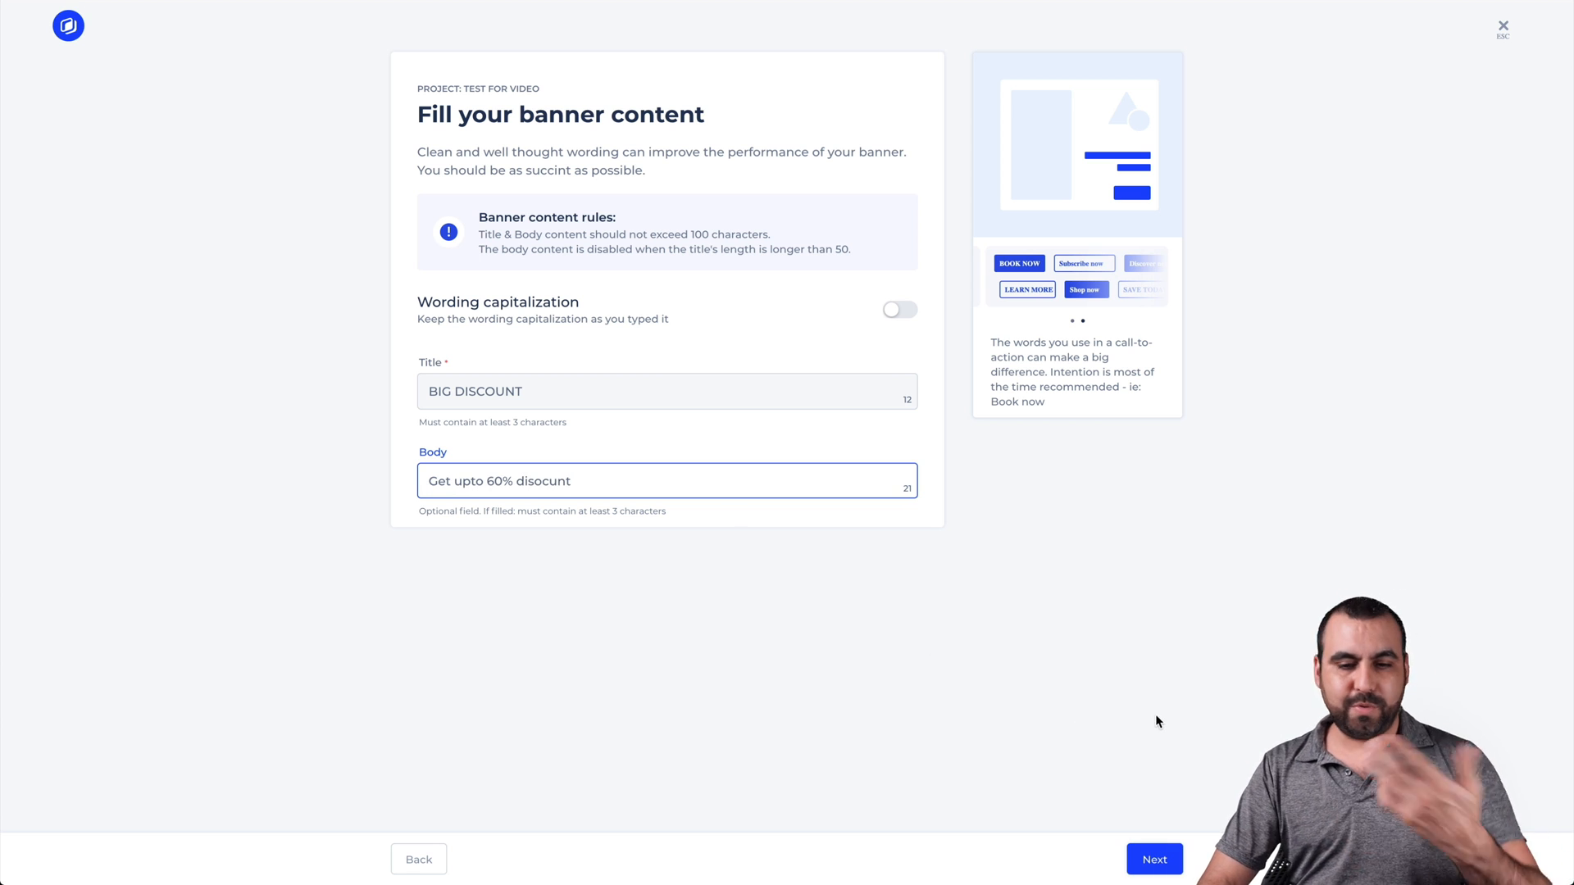
pyautogui.click(1154, 859)
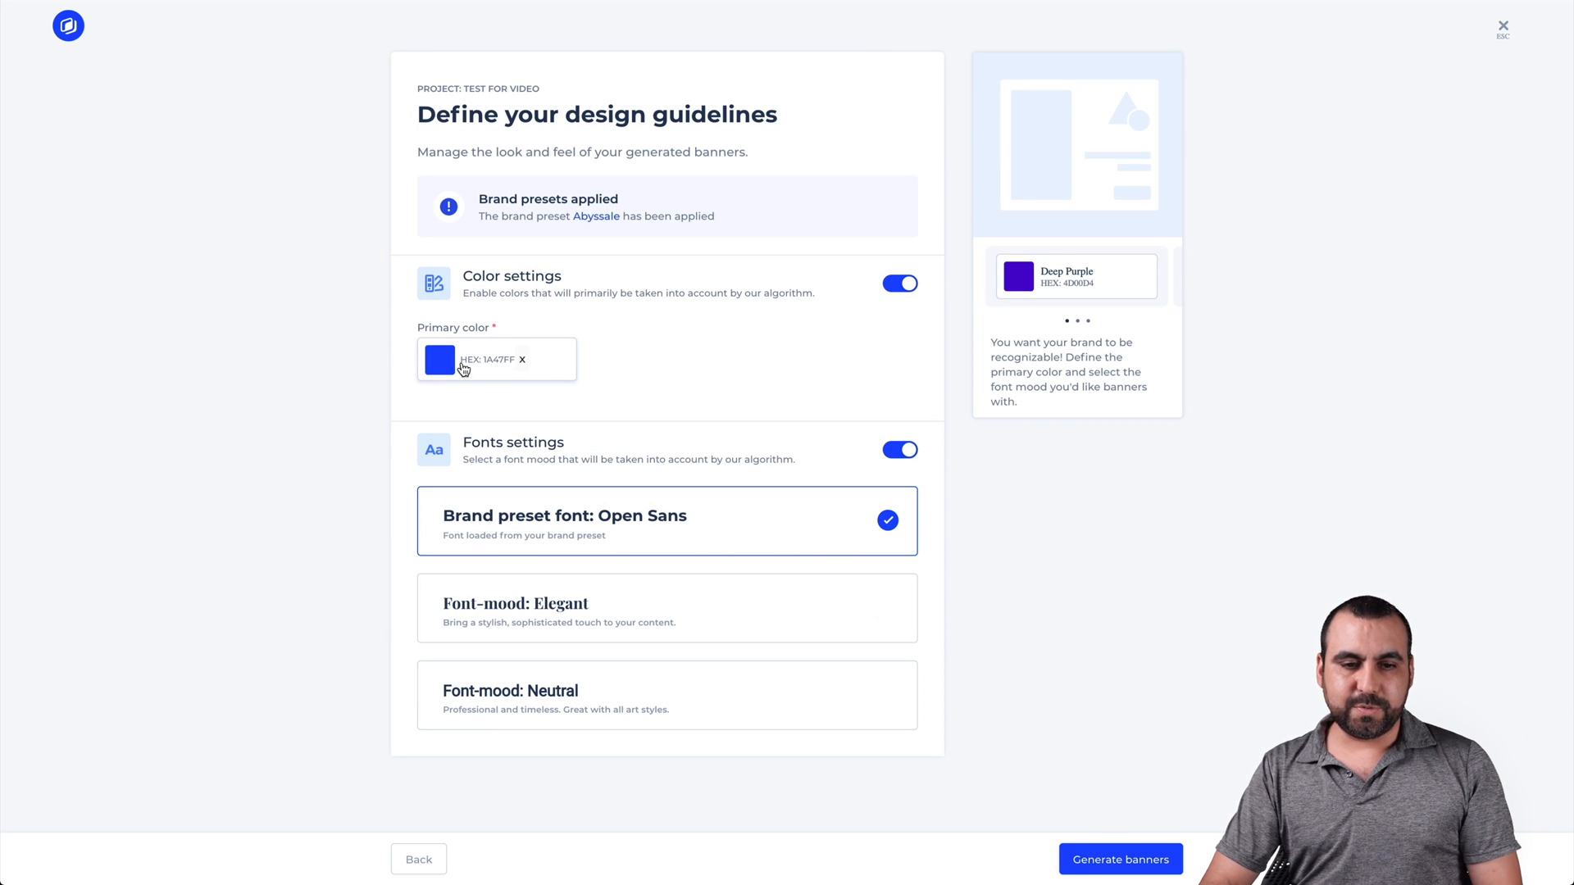
# Step: Change the primary colour to pink EB0293 and generate the banners
pyautogui.click(438, 359)
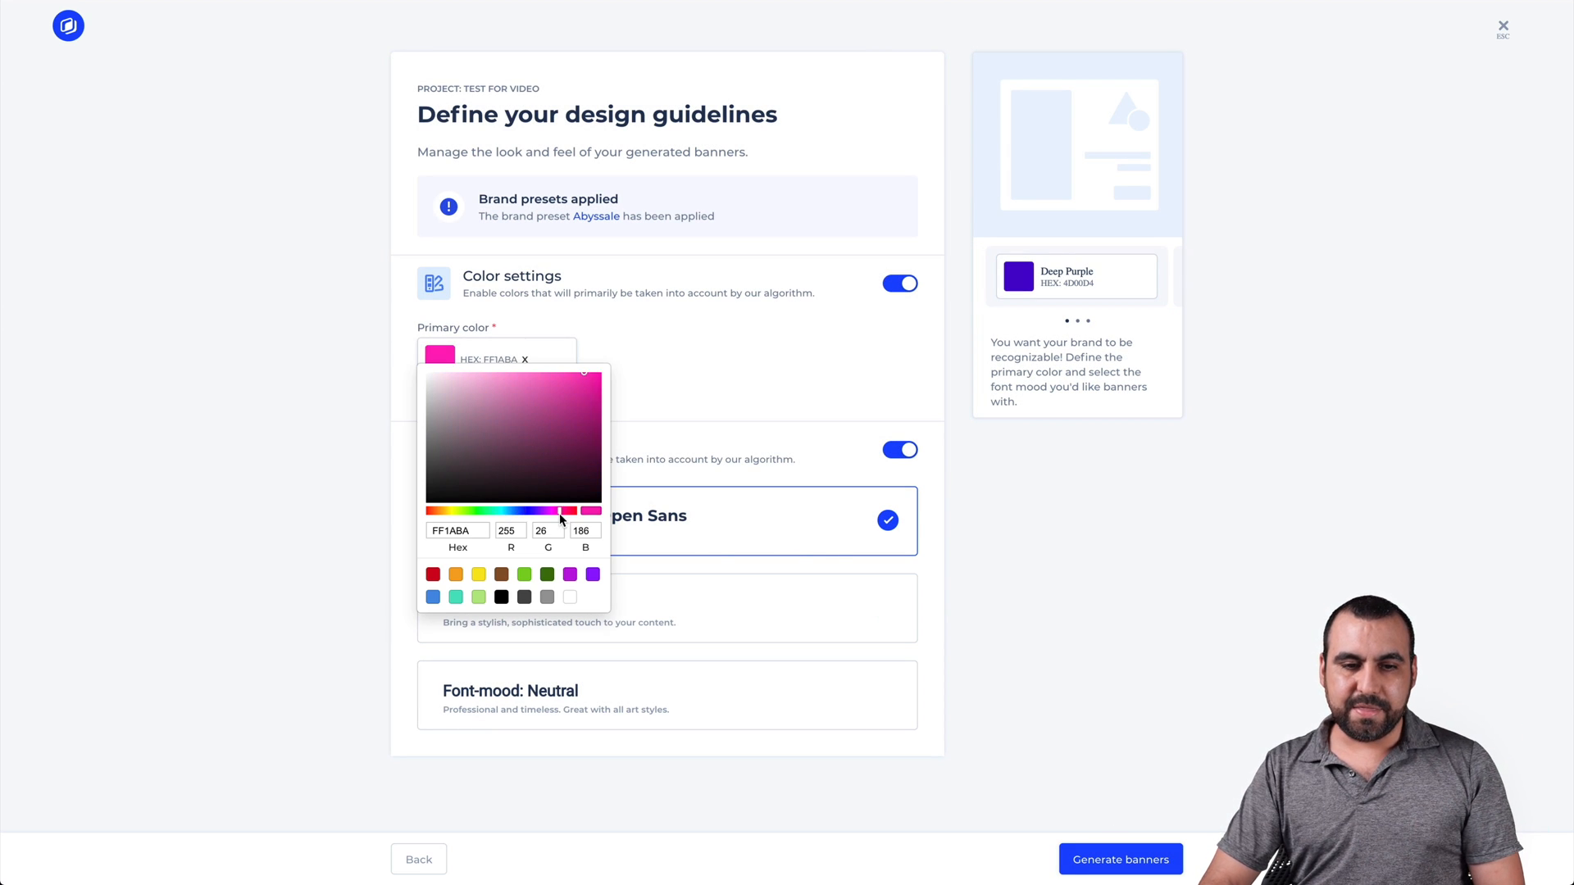
pyautogui.click(602, 392)
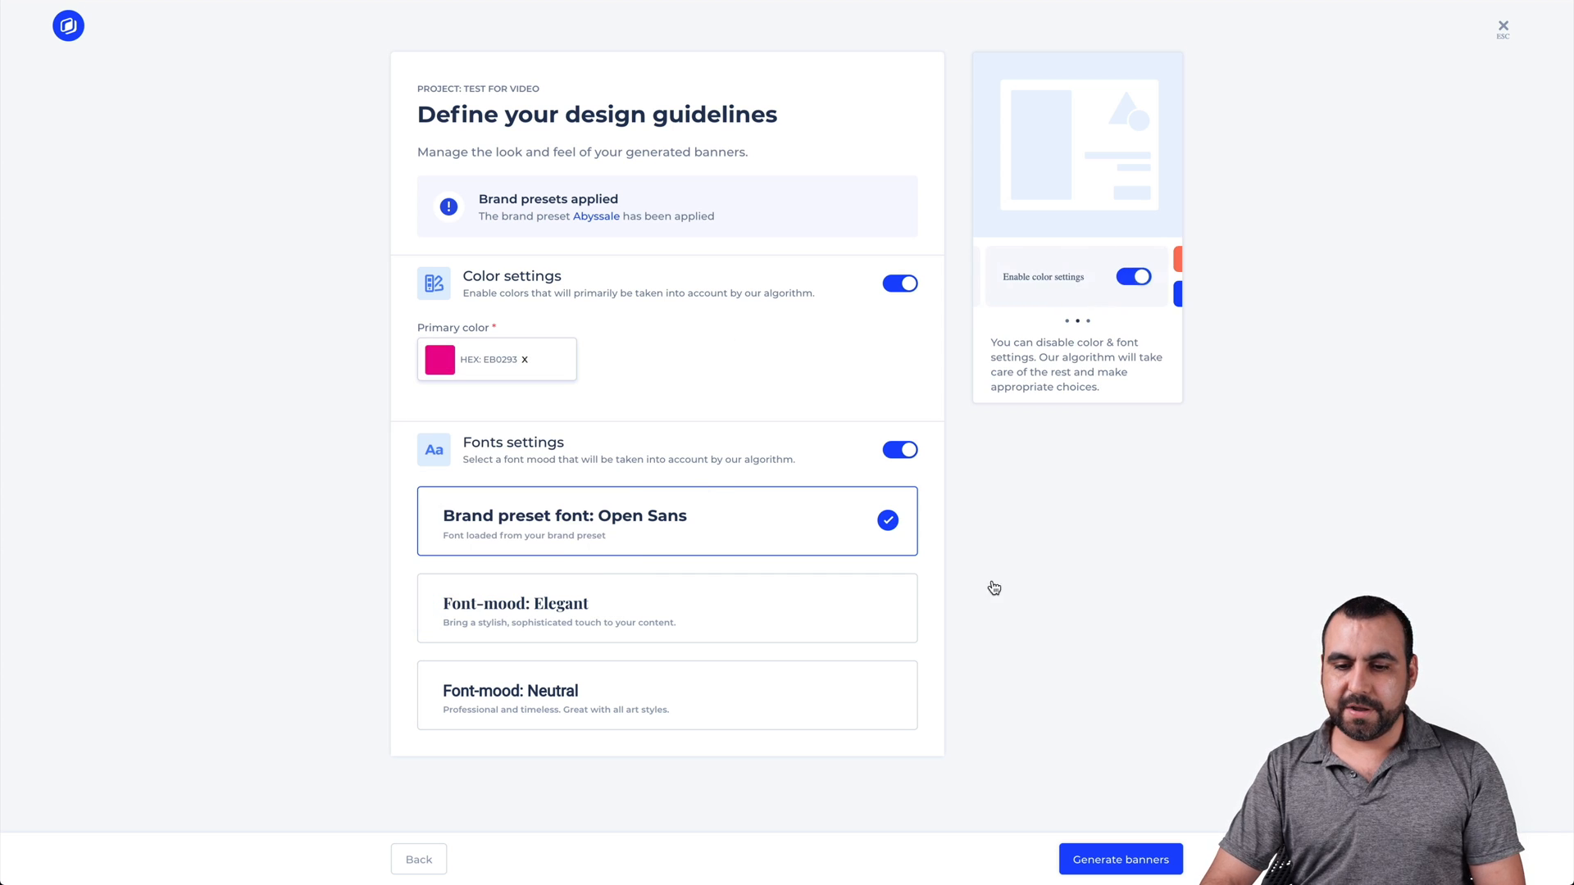
pyautogui.click(1119, 859)
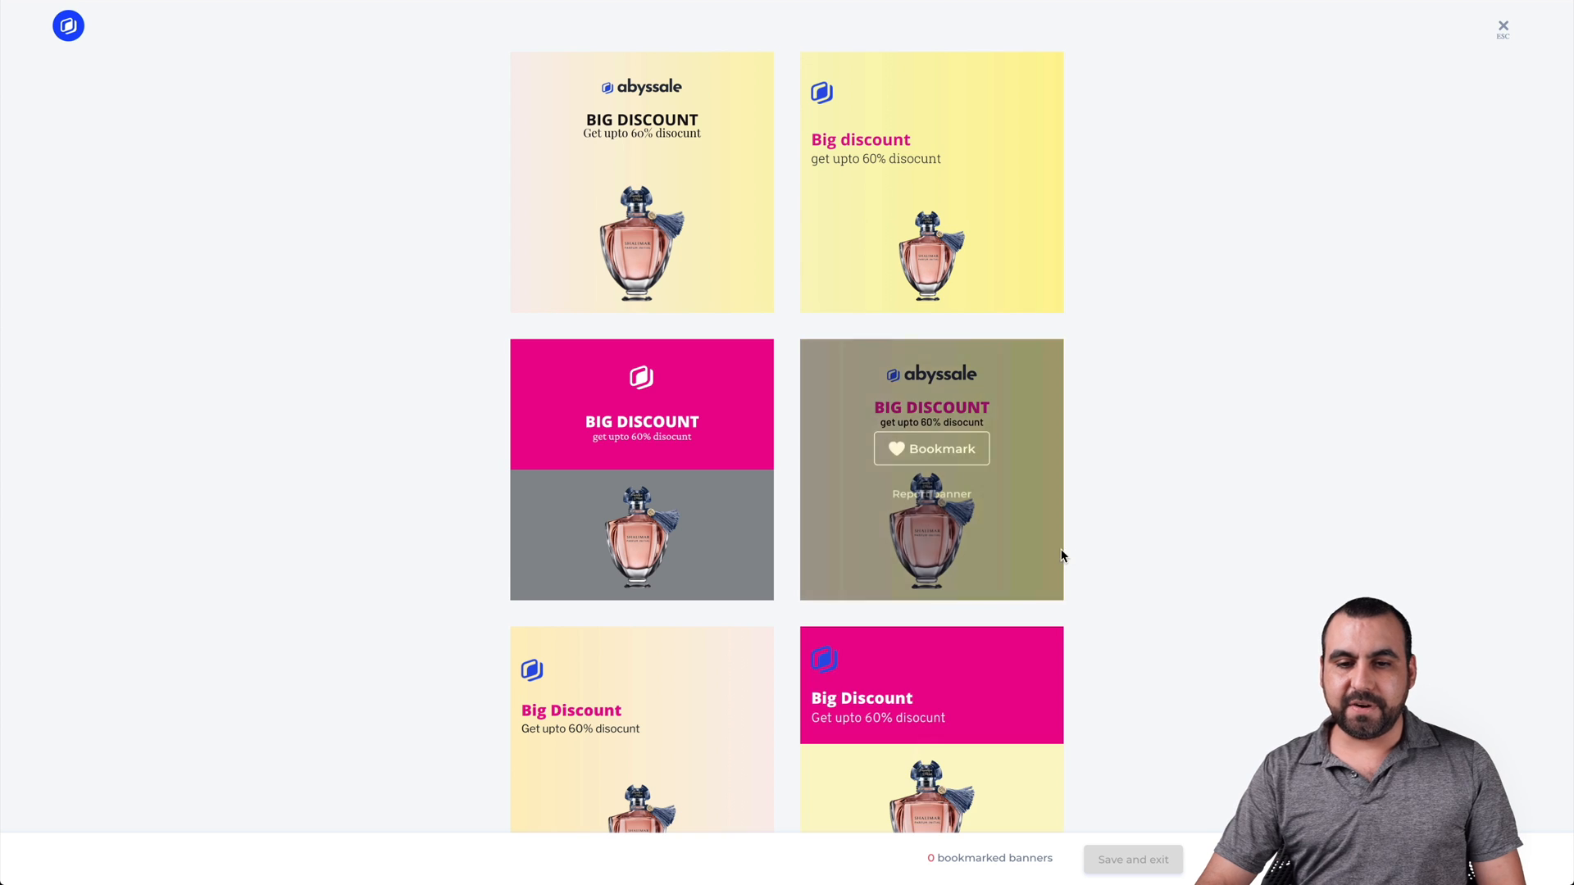
# Step: Generate more perfume banner batches and bookmark the dark Abyssale banner
pyautogui.scroll(-3)
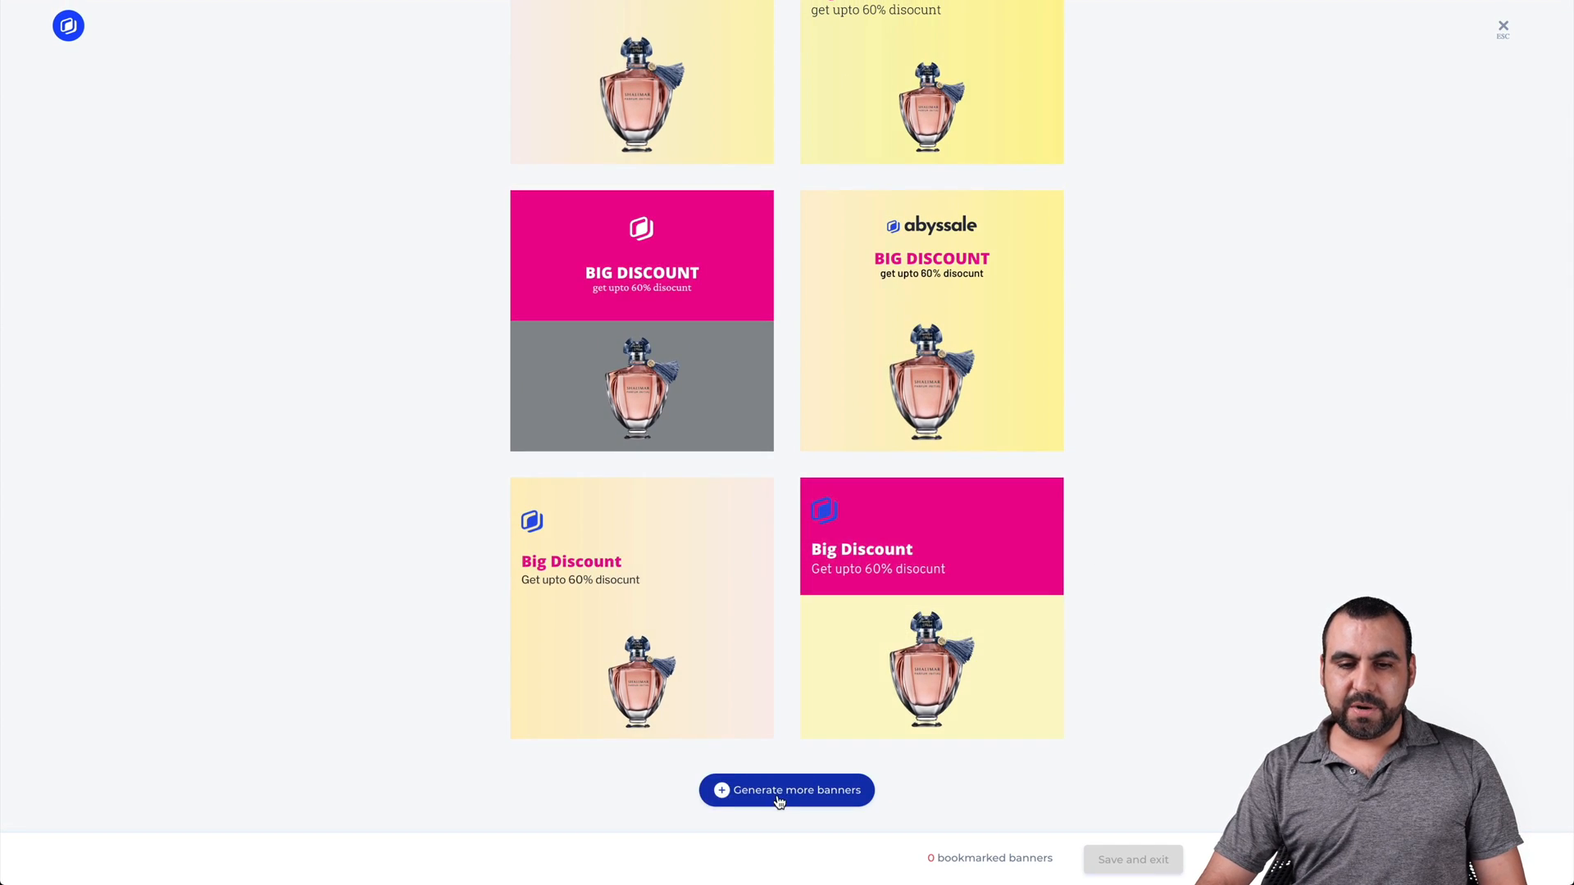
pyautogui.click(786, 790)
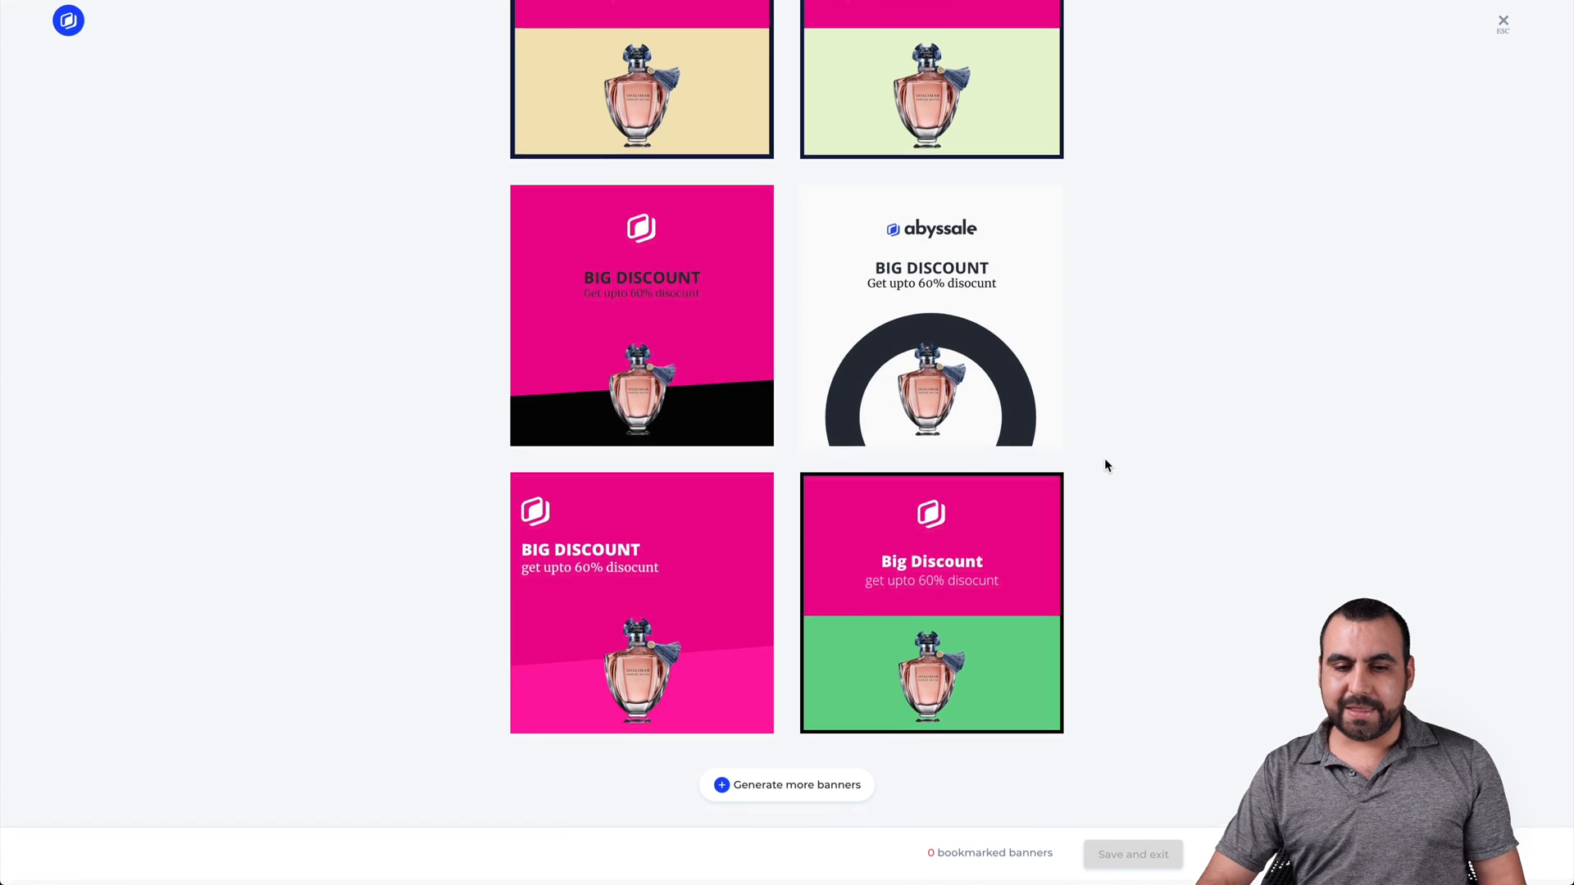
pyautogui.click(786, 785)
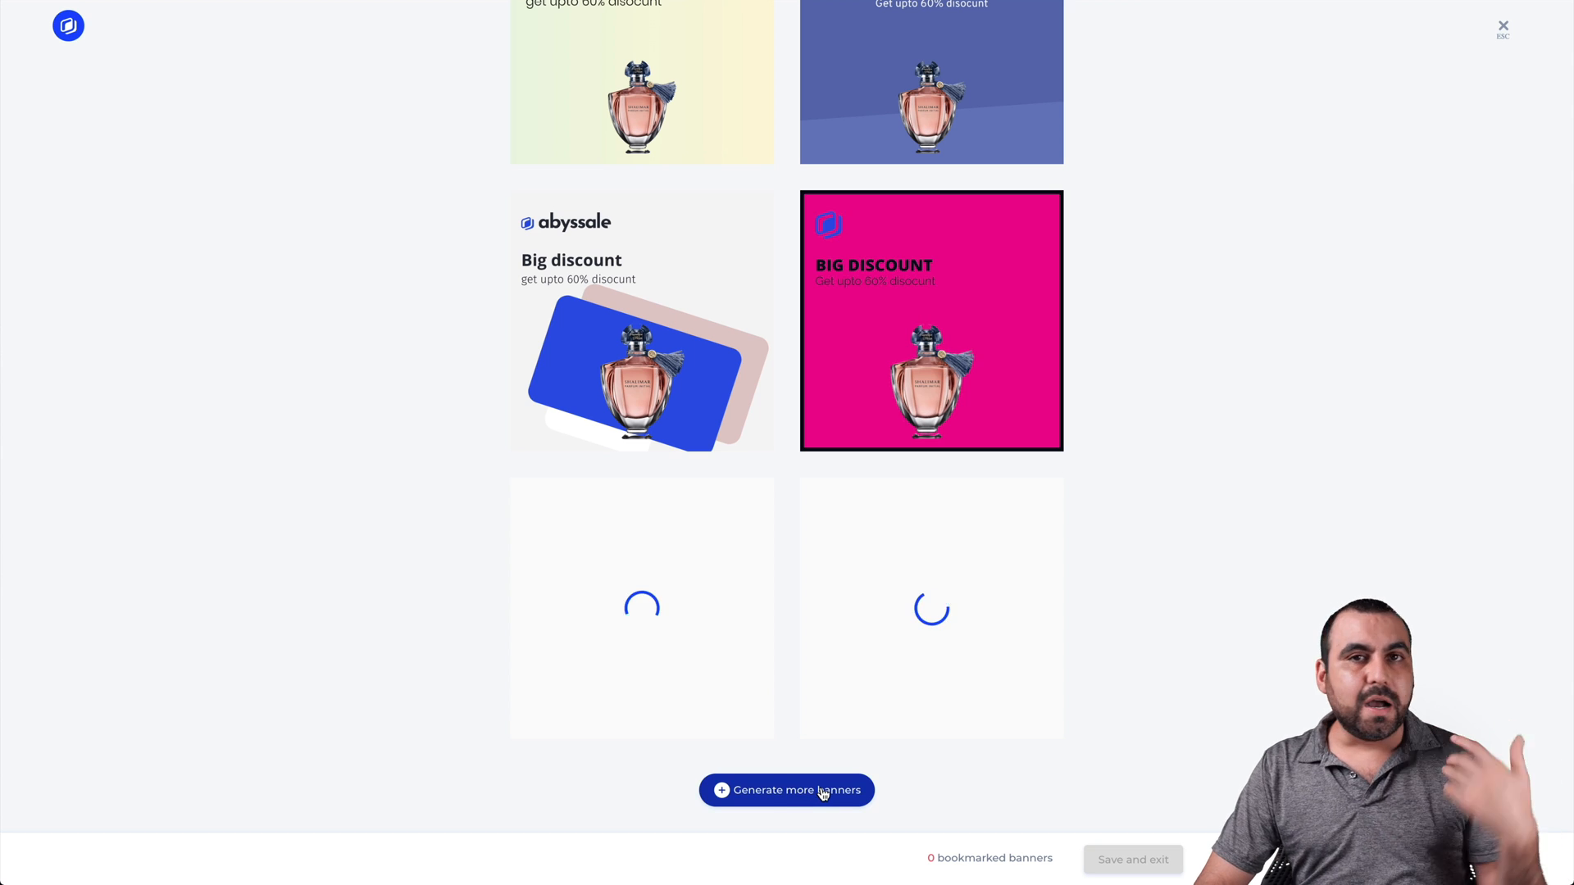
pyautogui.click(786, 790)
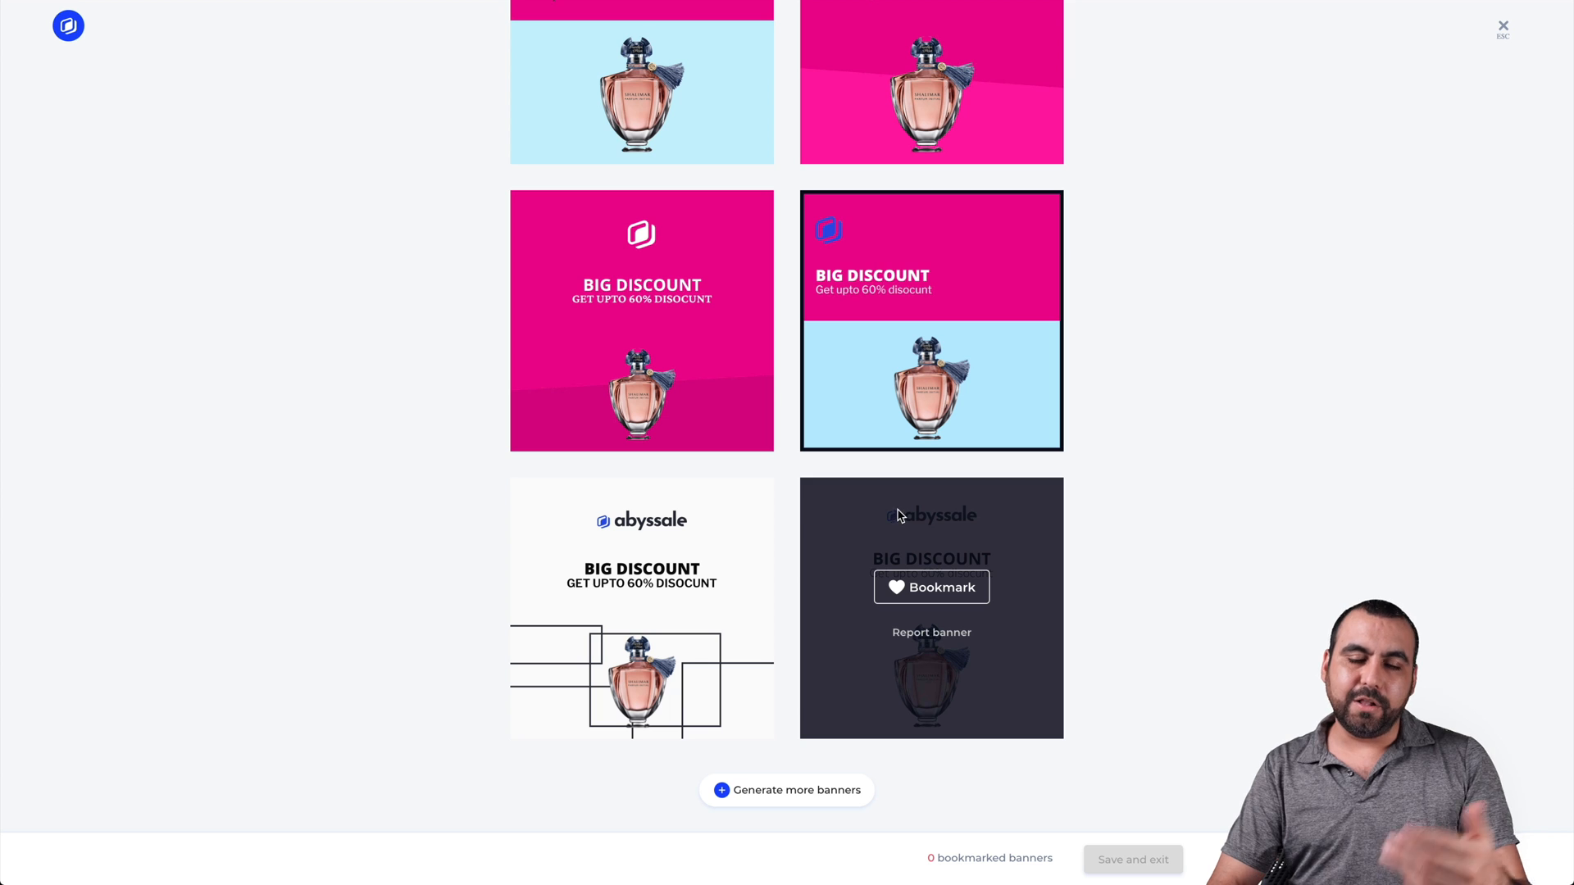
pyautogui.moveTo(993, 523)
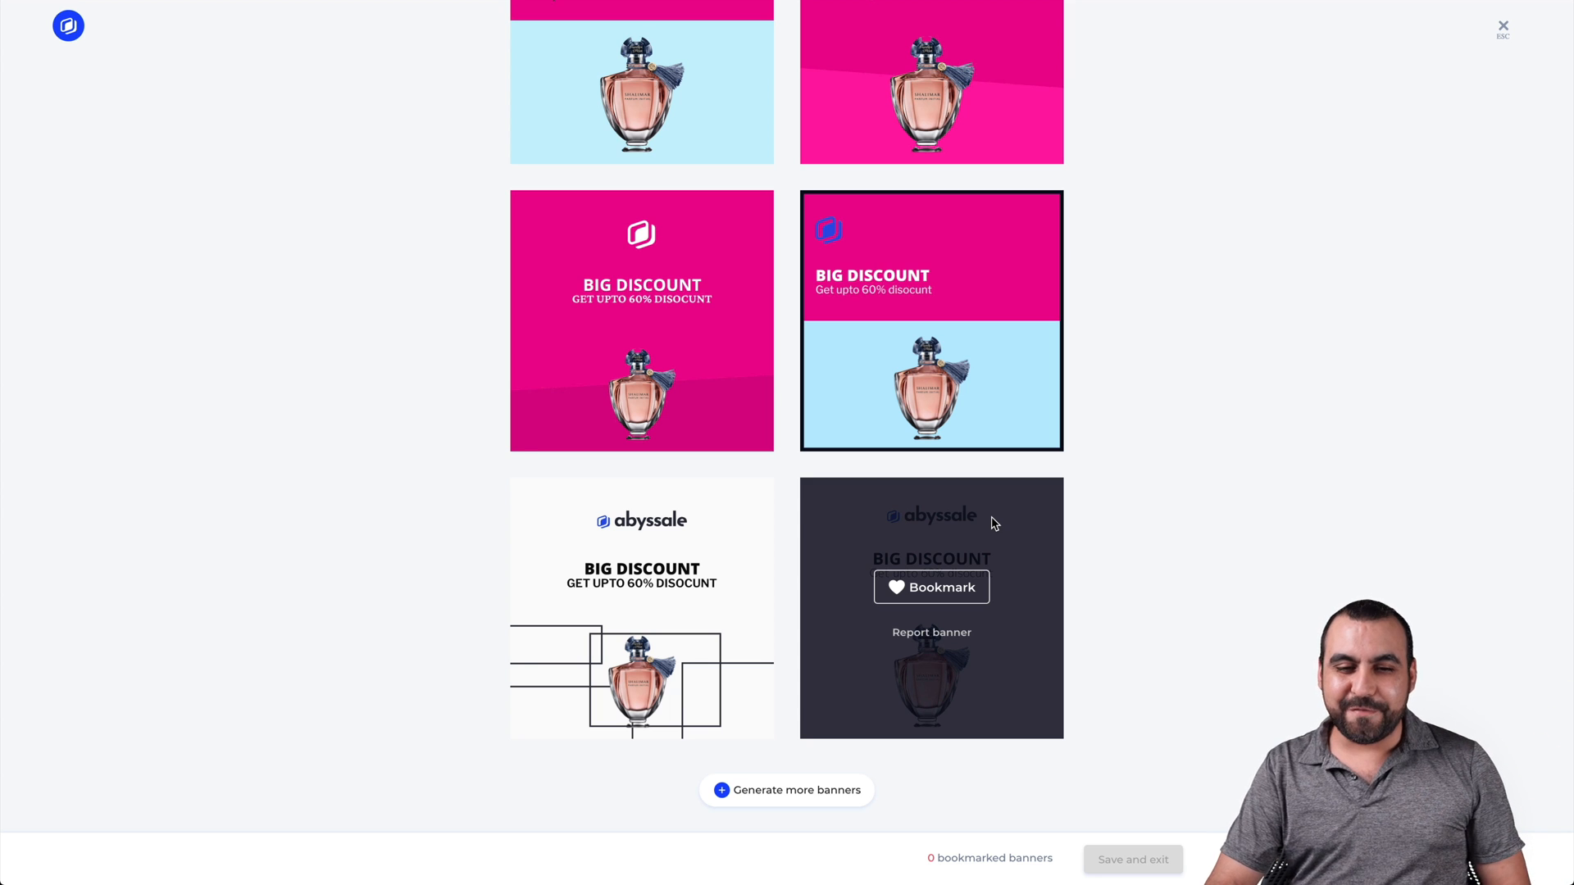
pyautogui.click(786, 791)
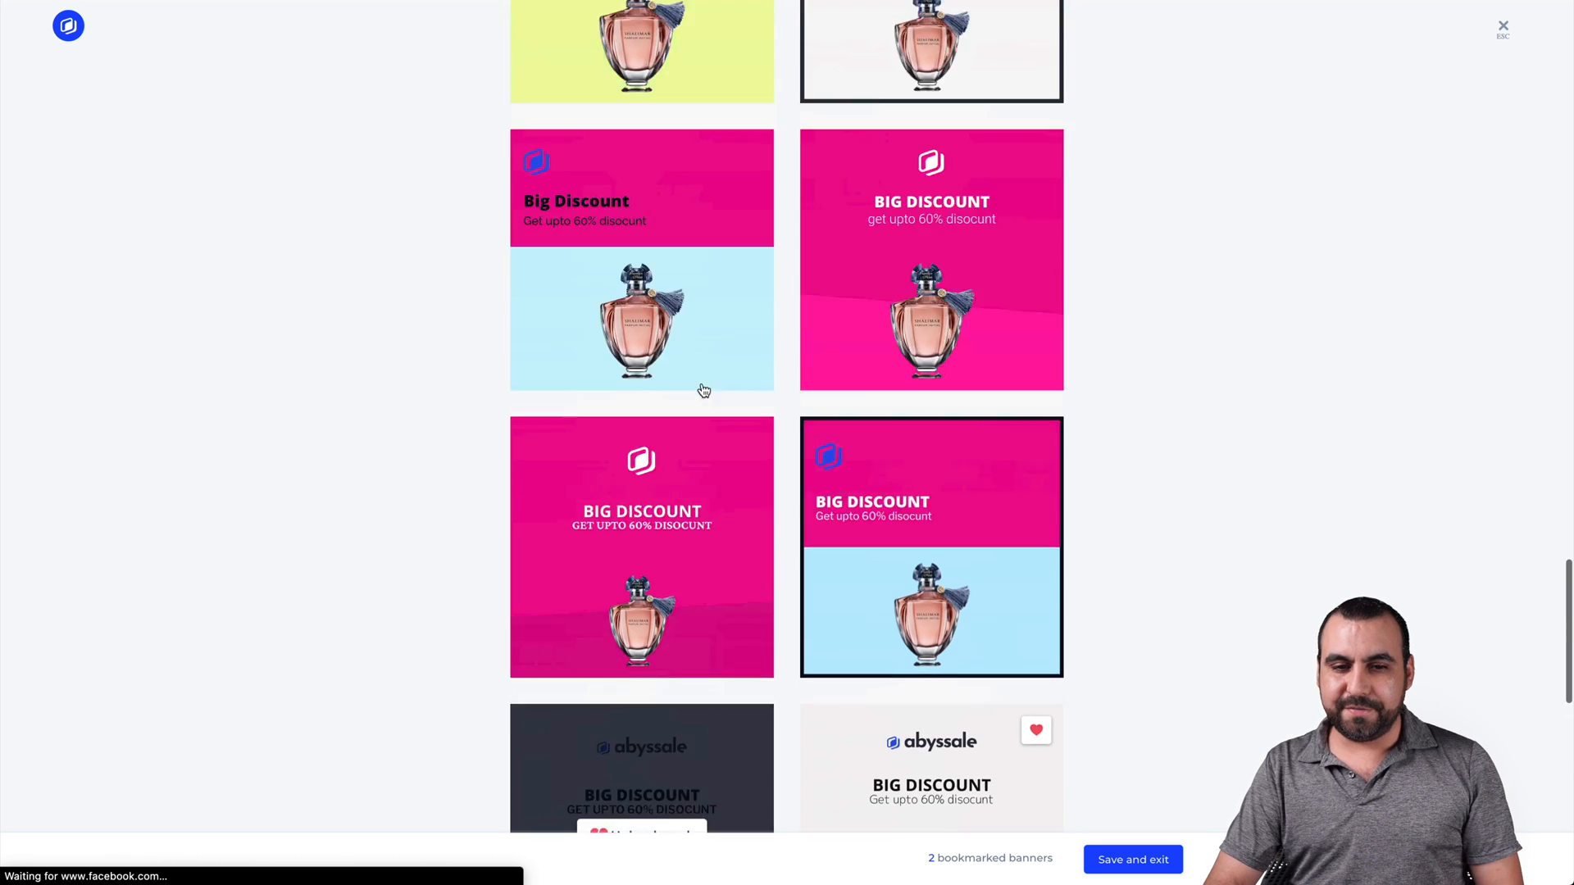
# Step: Generate further batches, bookmark favourites to reach five, and choose Save and exit
pyautogui.scroll(-3)
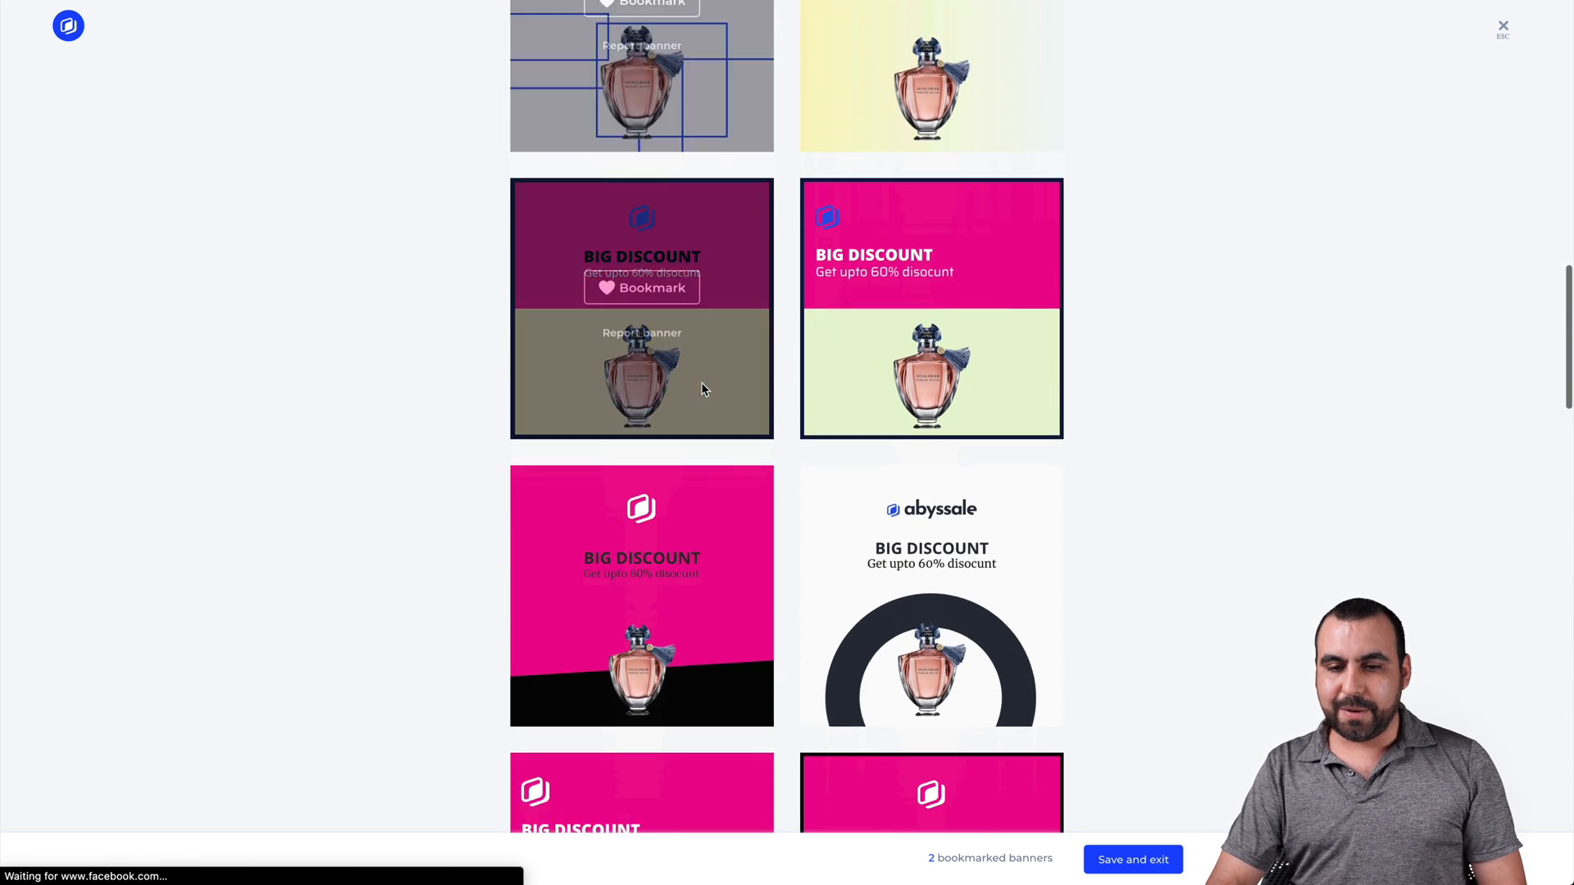
pyautogui.scroll(-3)
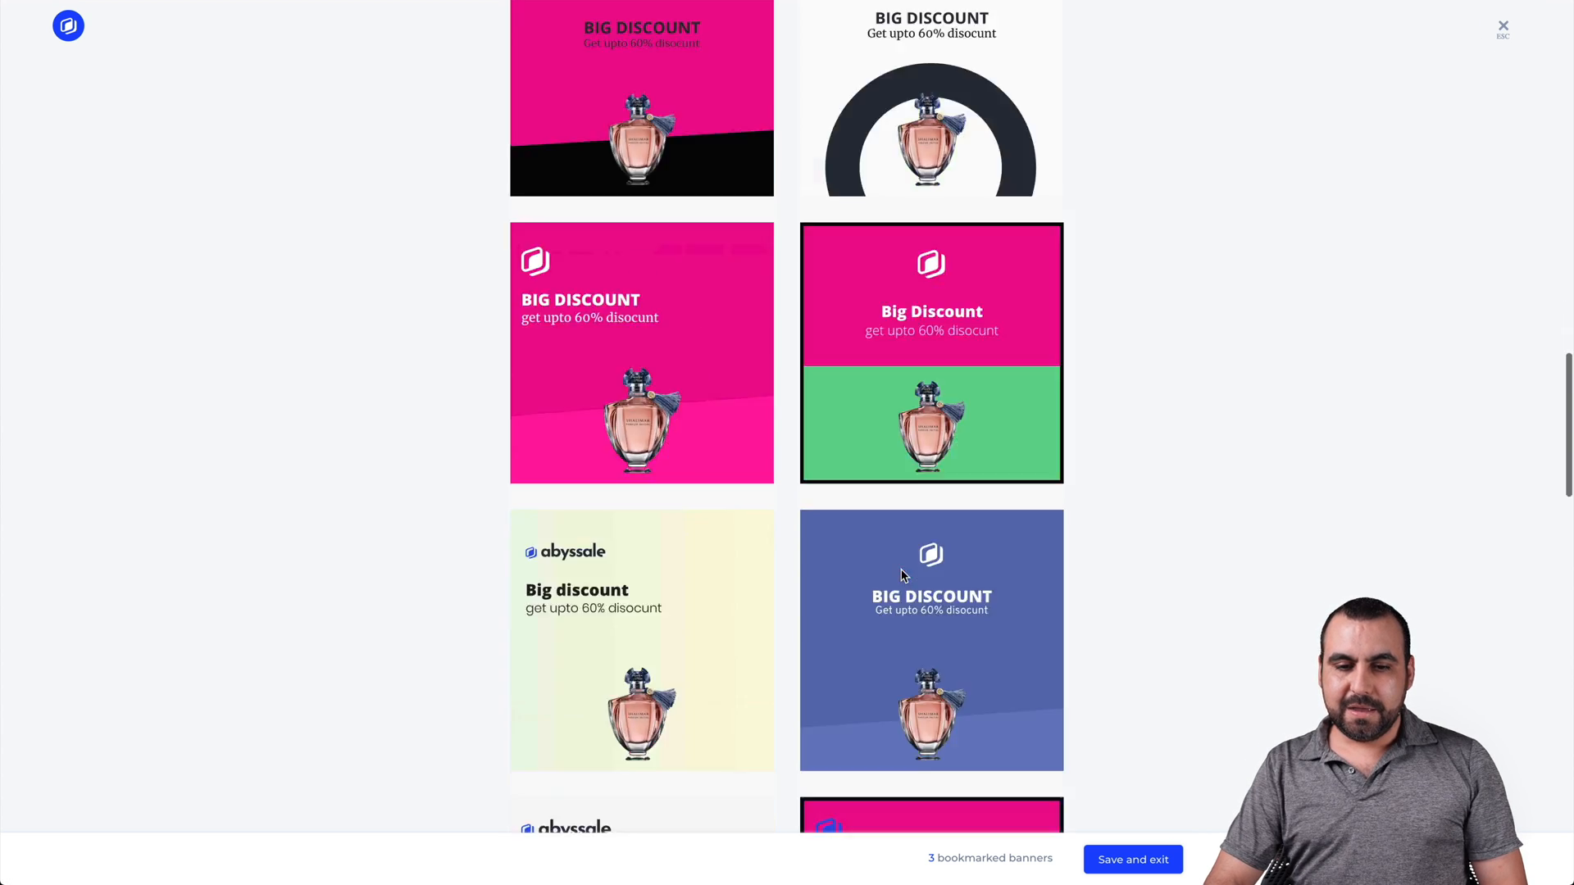
pyautogui.scroll(-3)
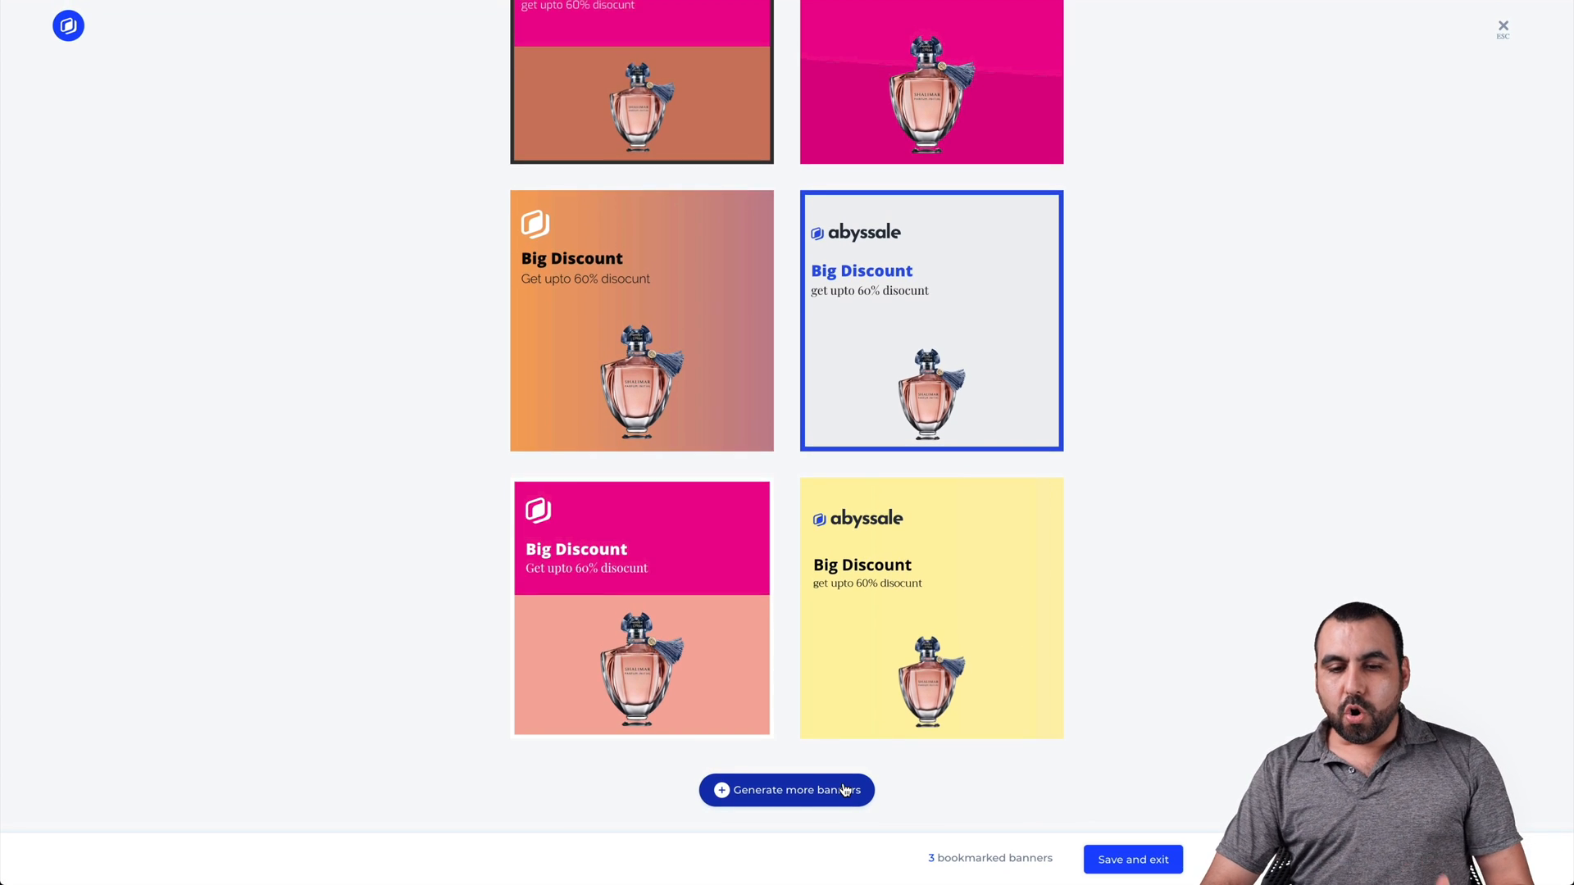
pyautogui.click(786, 790)
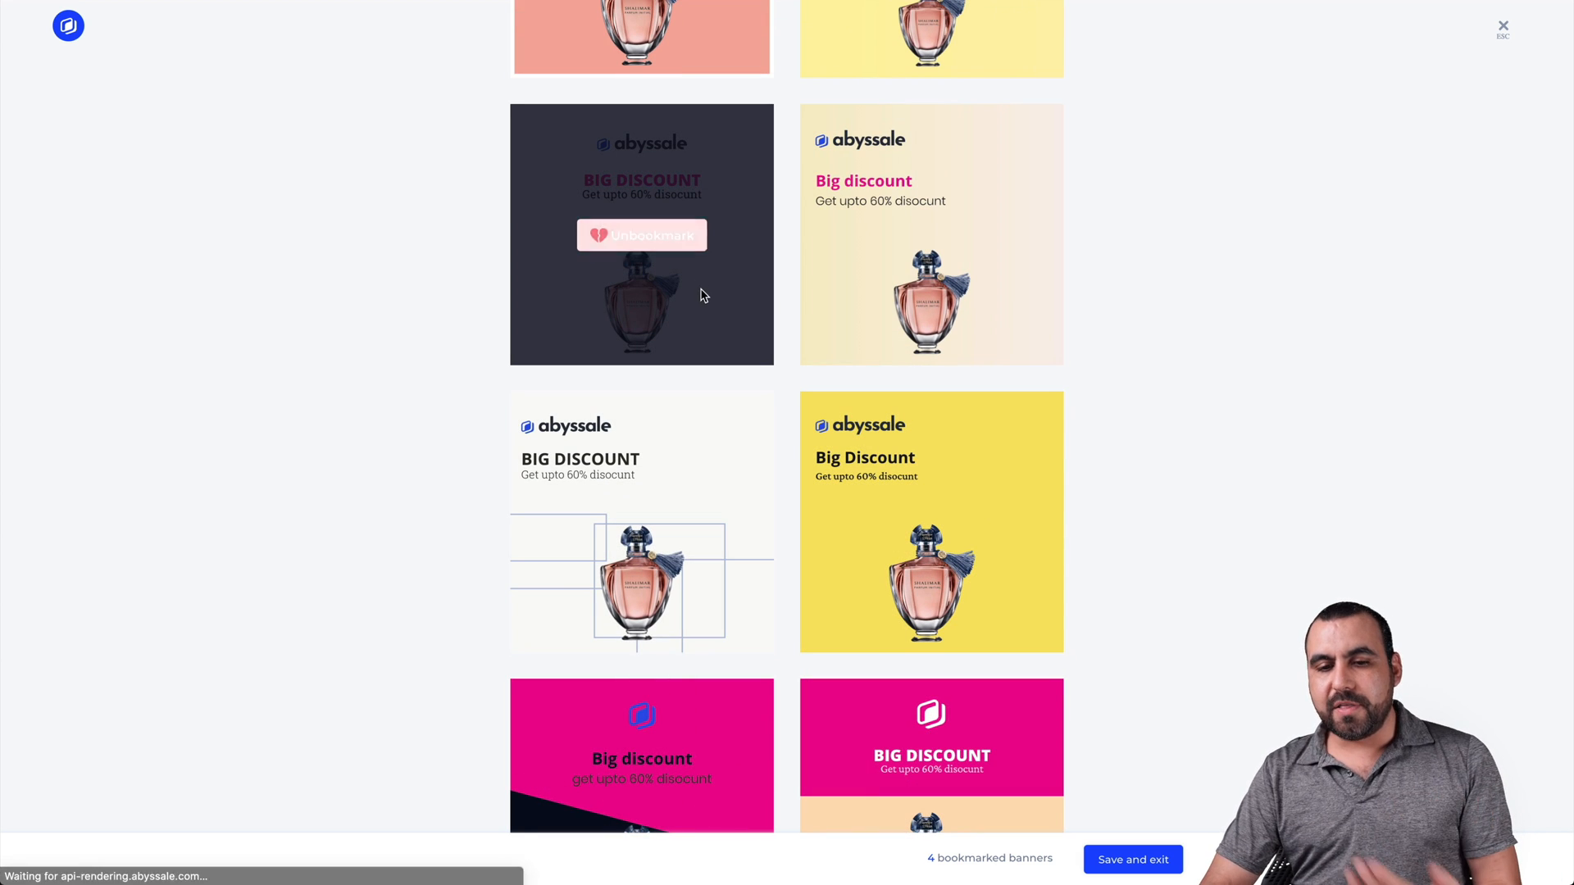
pyautogui.scroll(-3)
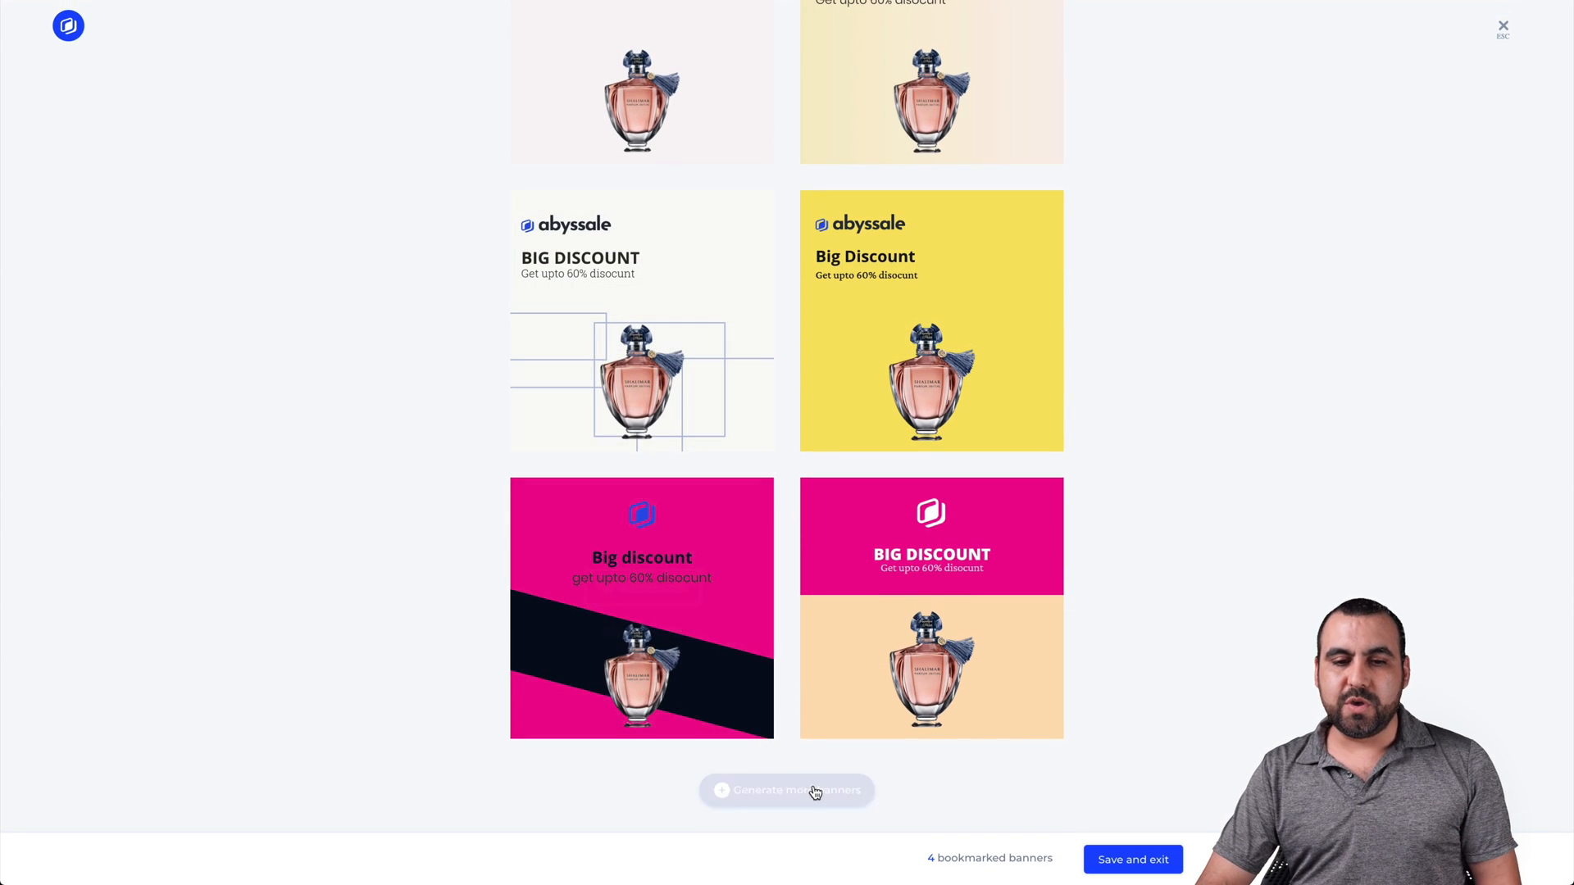
pyautogui.click(786, 790)
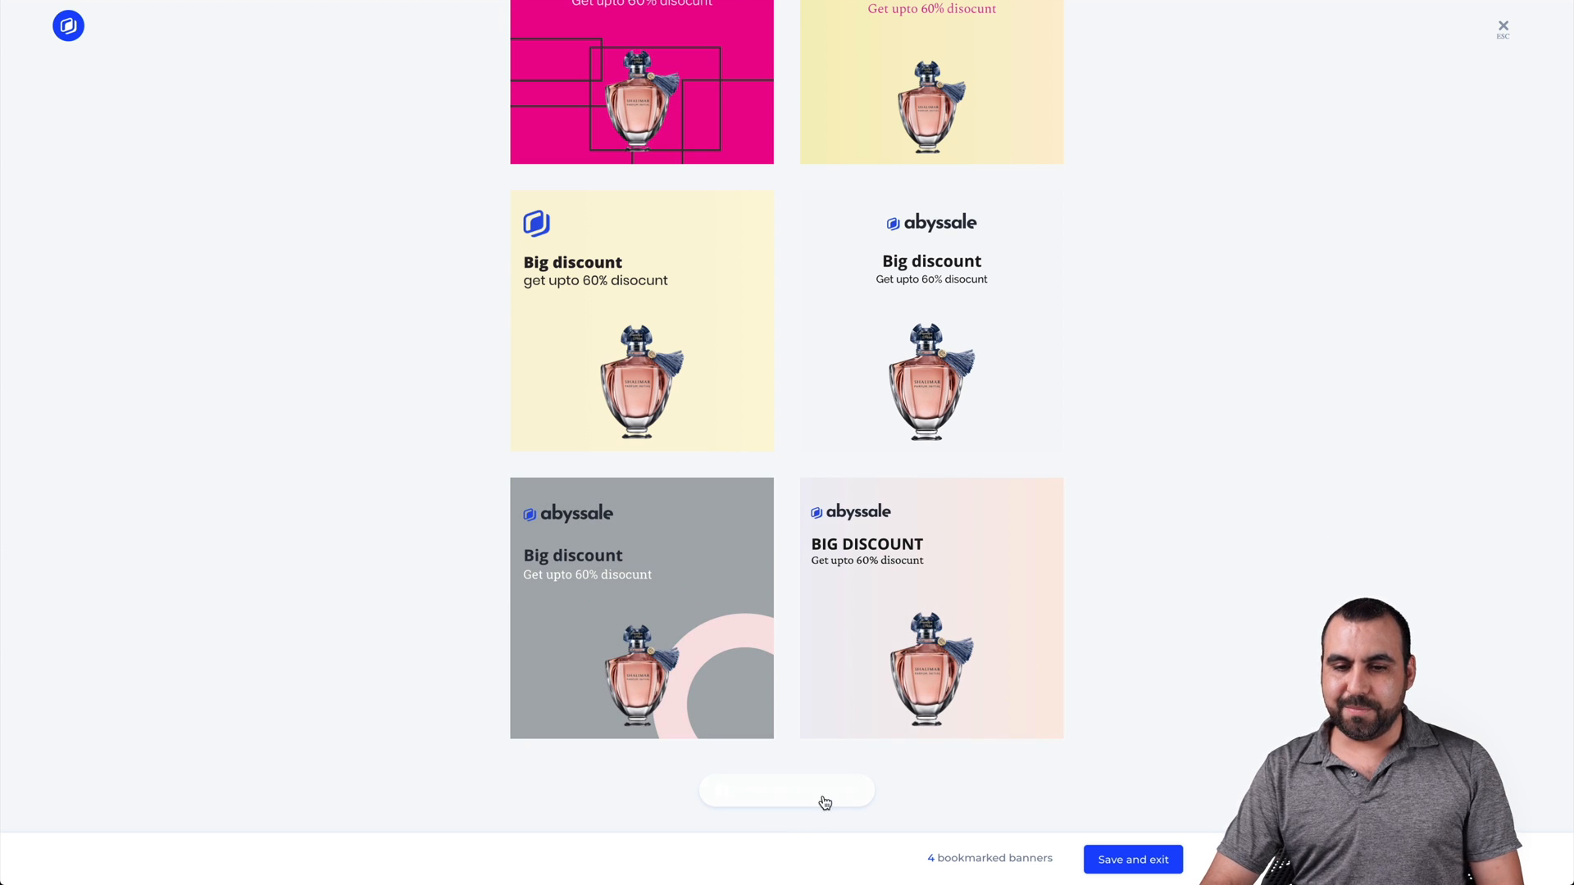
pyautogui.click(786, 790)
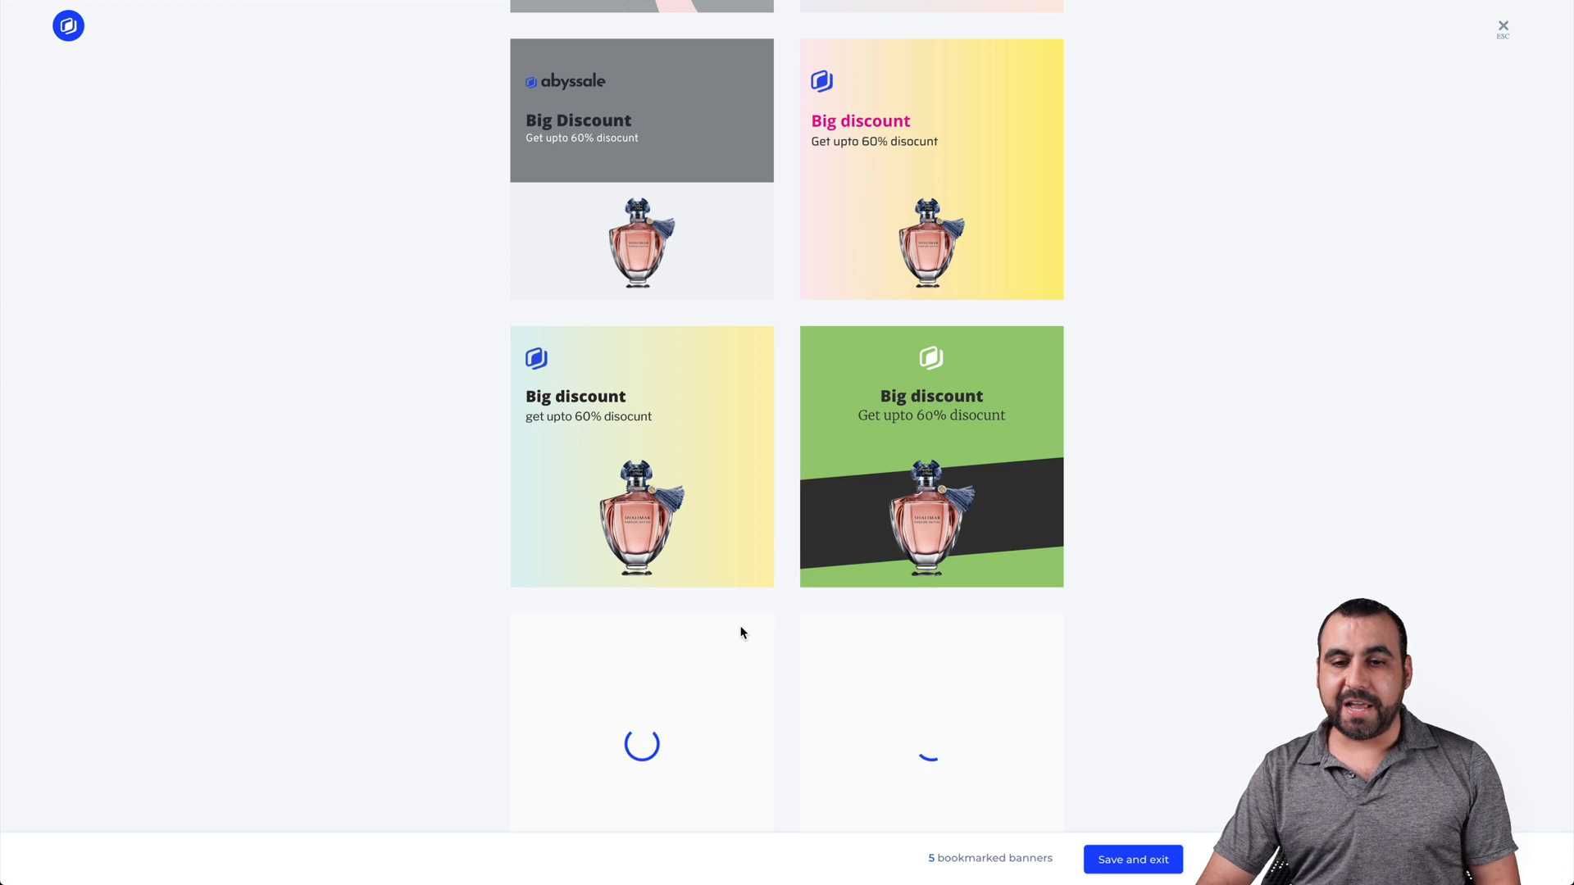
pyautogui.scroll(-3)
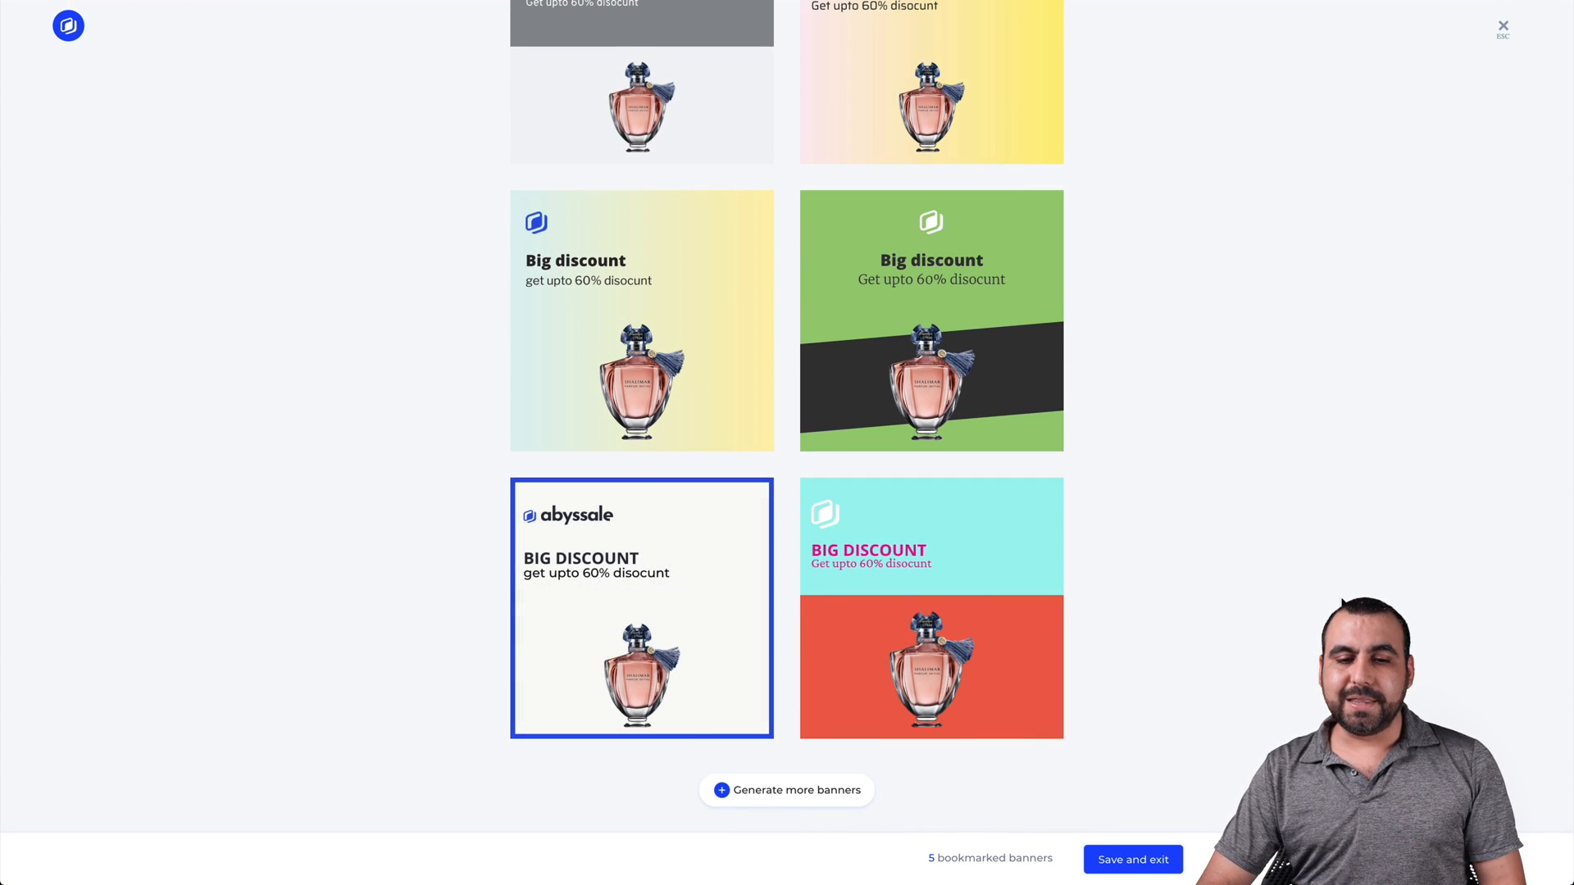
pyautogui.click(787, 790)
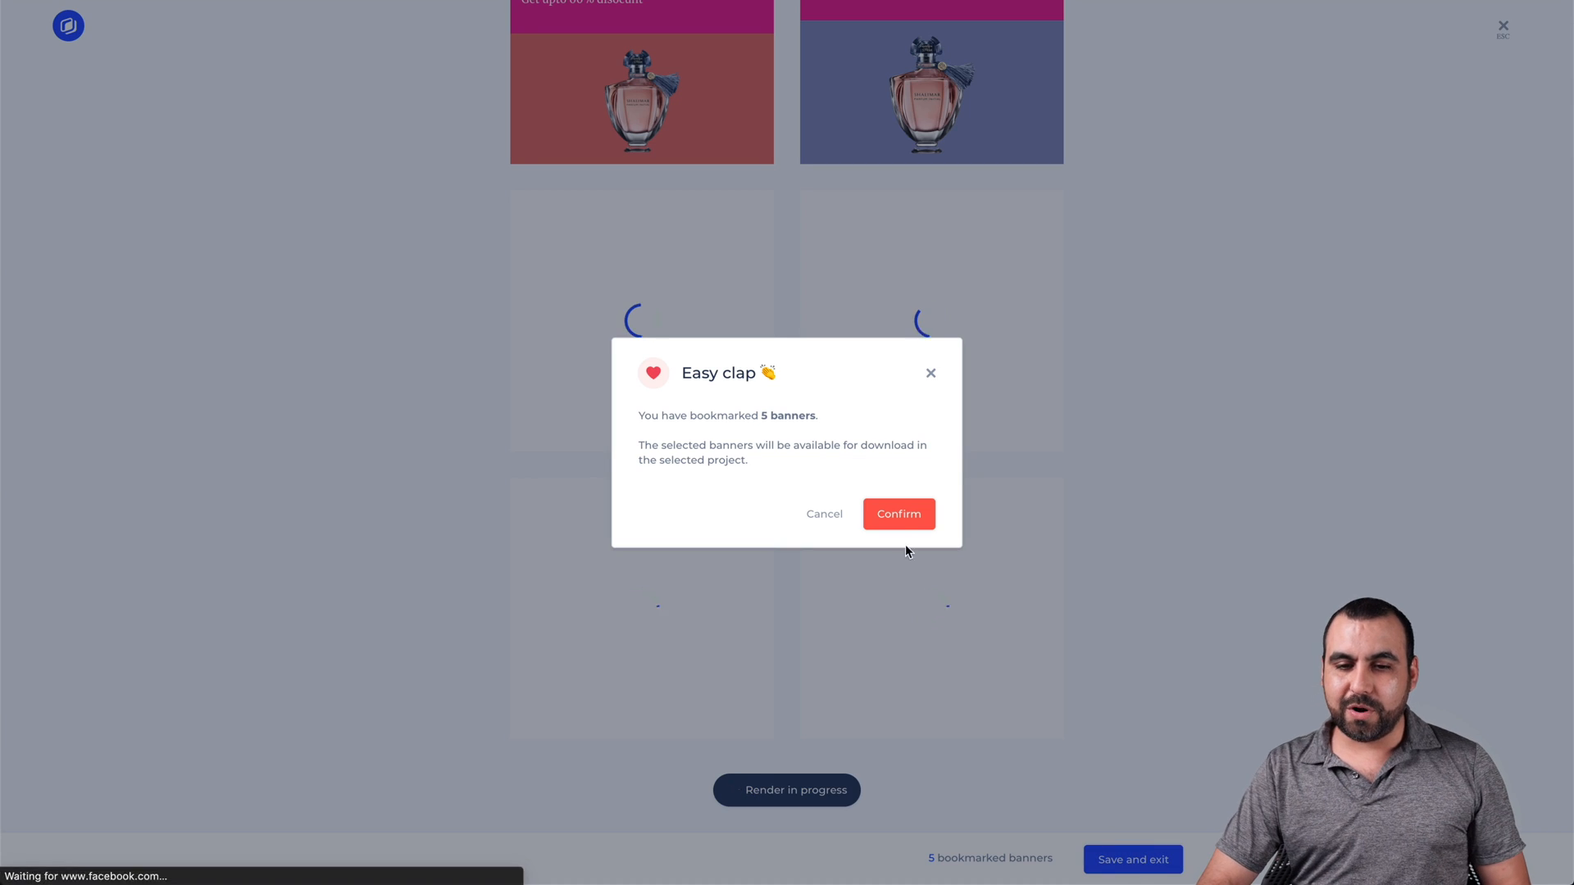
# Step: Confirm saving the five bookmarked banners to the TEST FOR VIDEO project
pyautogui.click(898, 513)
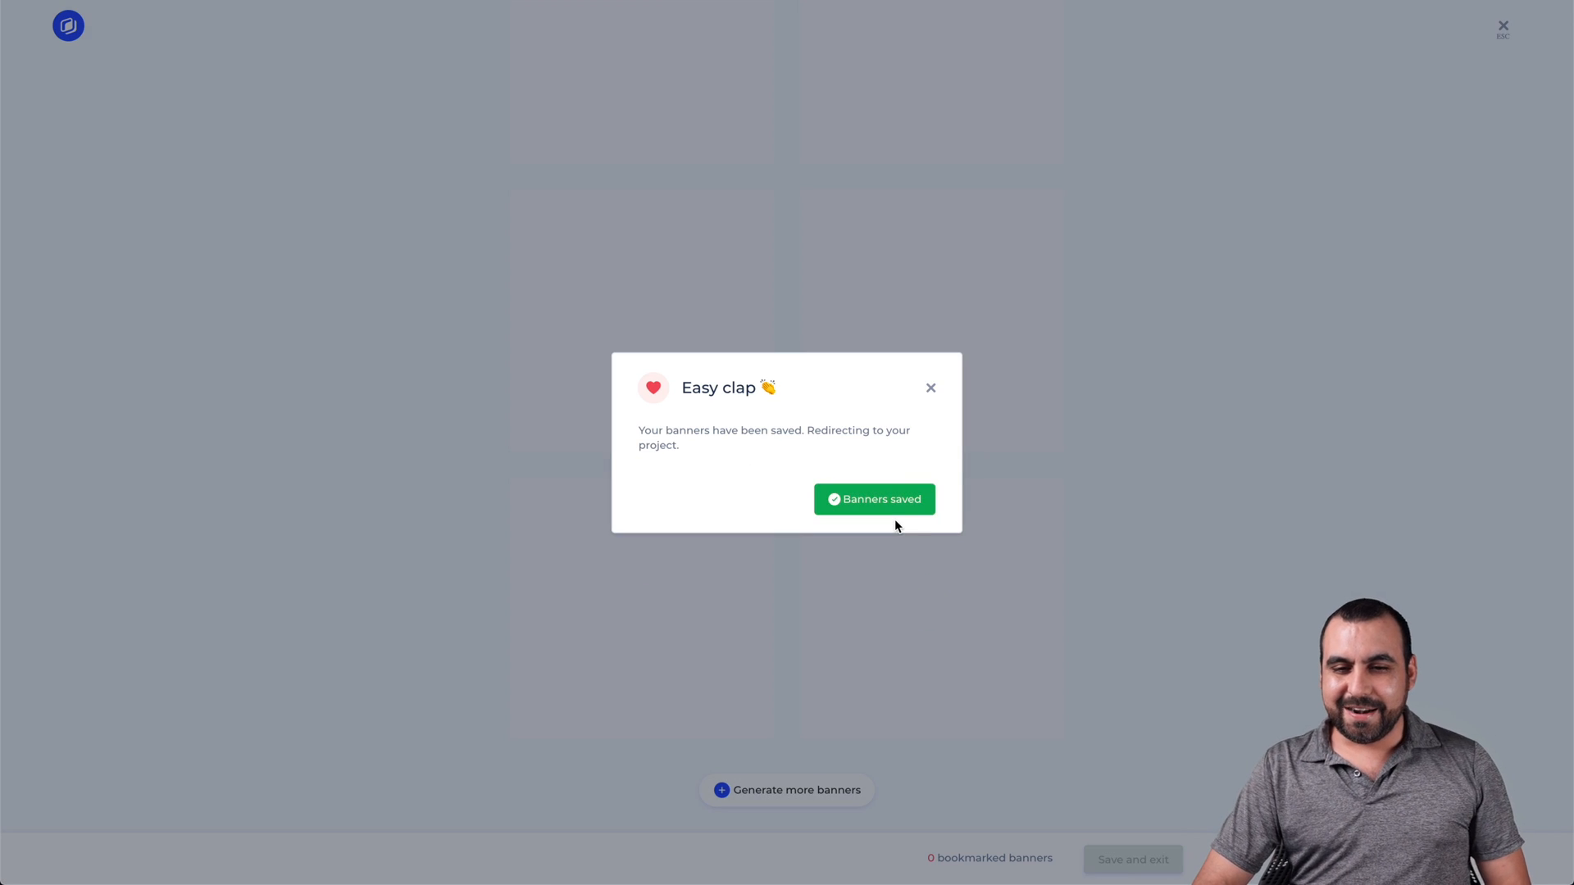
pyautogui.click(873, 499)
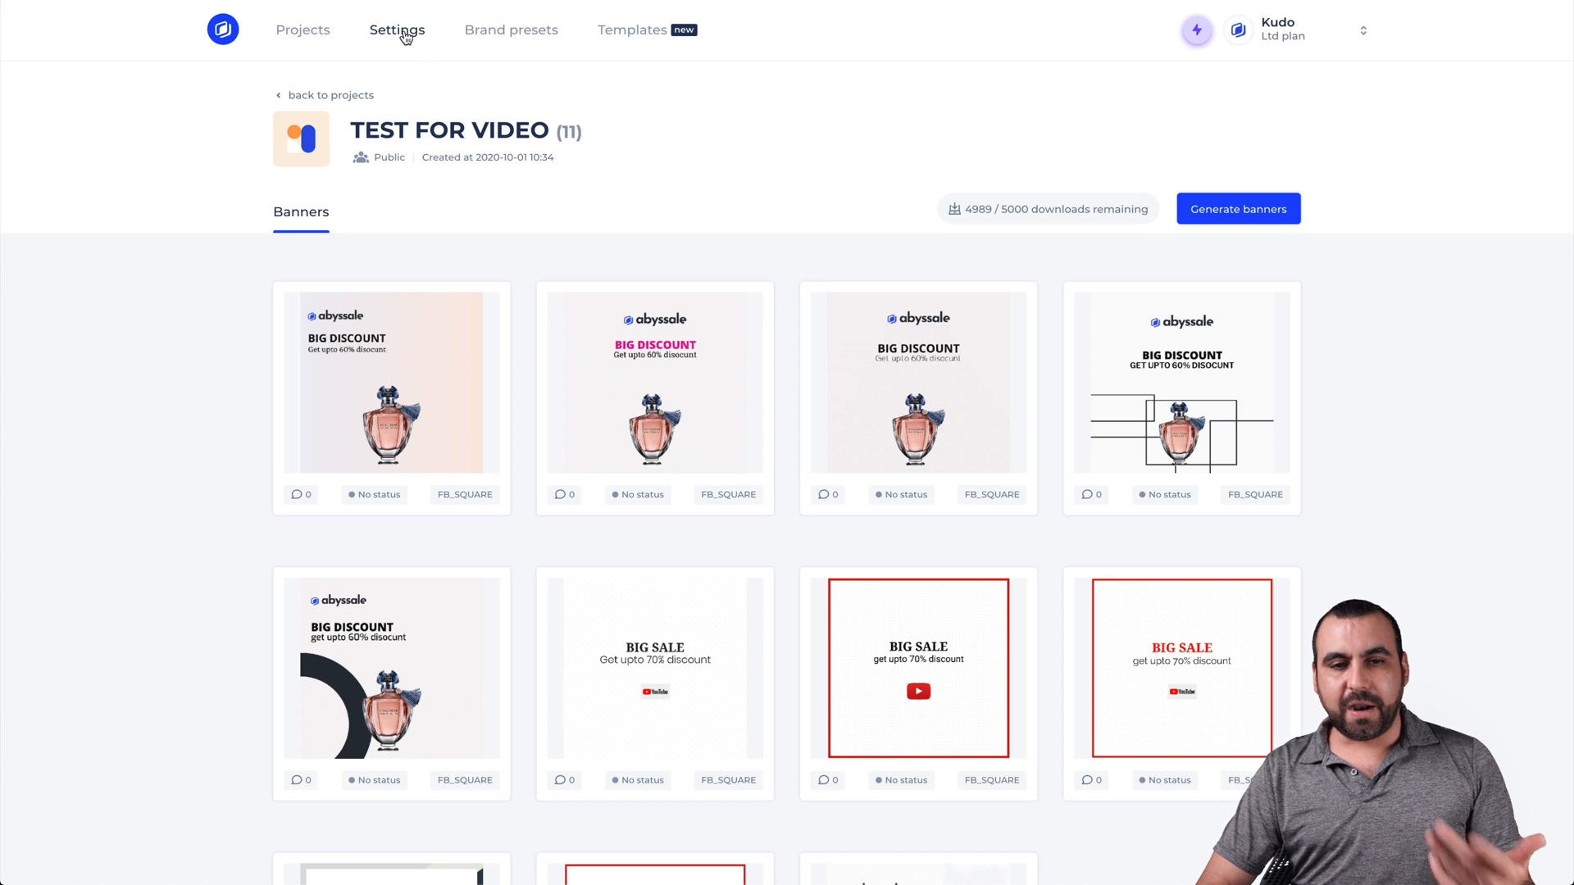
# Step: Review the eight brand presets in Settings, then switch to the Templates page
pyautogui.click(511, 30)
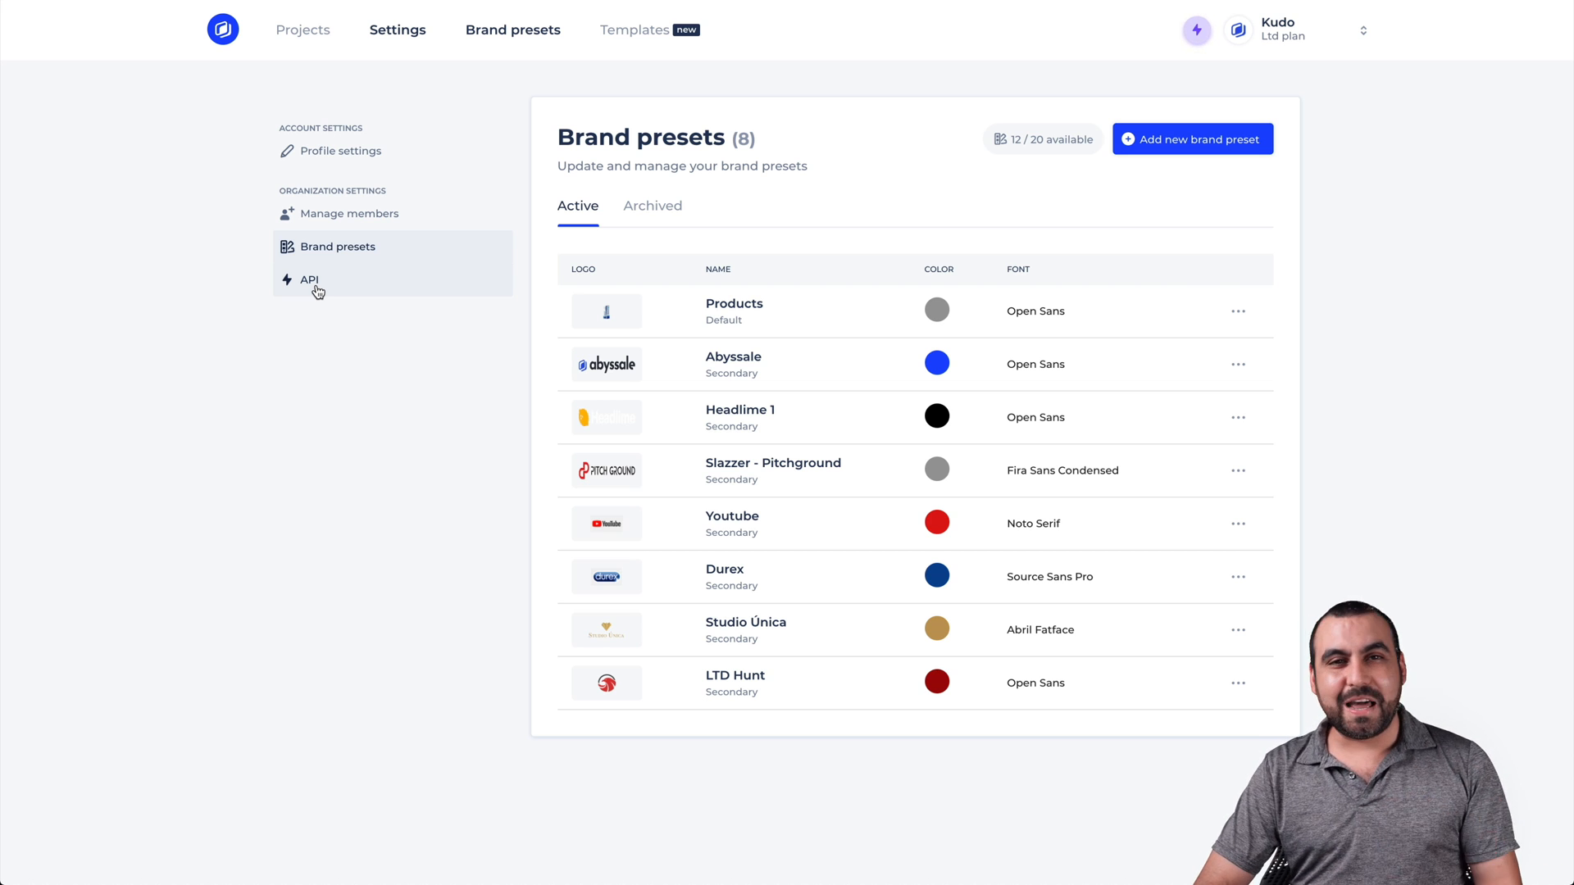
pyautogui.moveTo(443, 446)
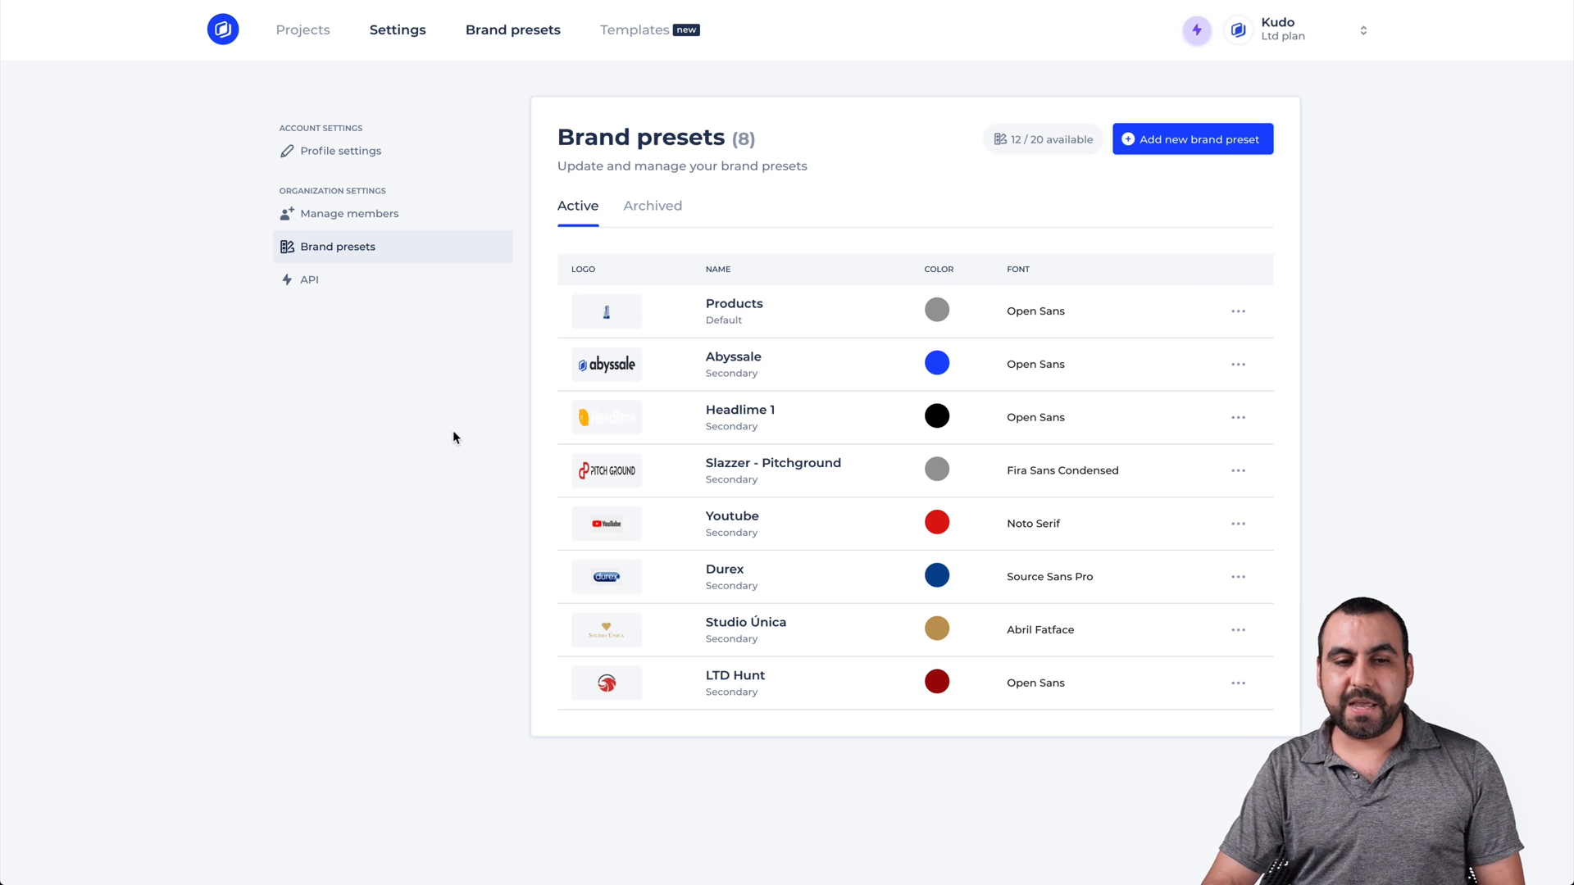
pyautogui.click(632, 29)
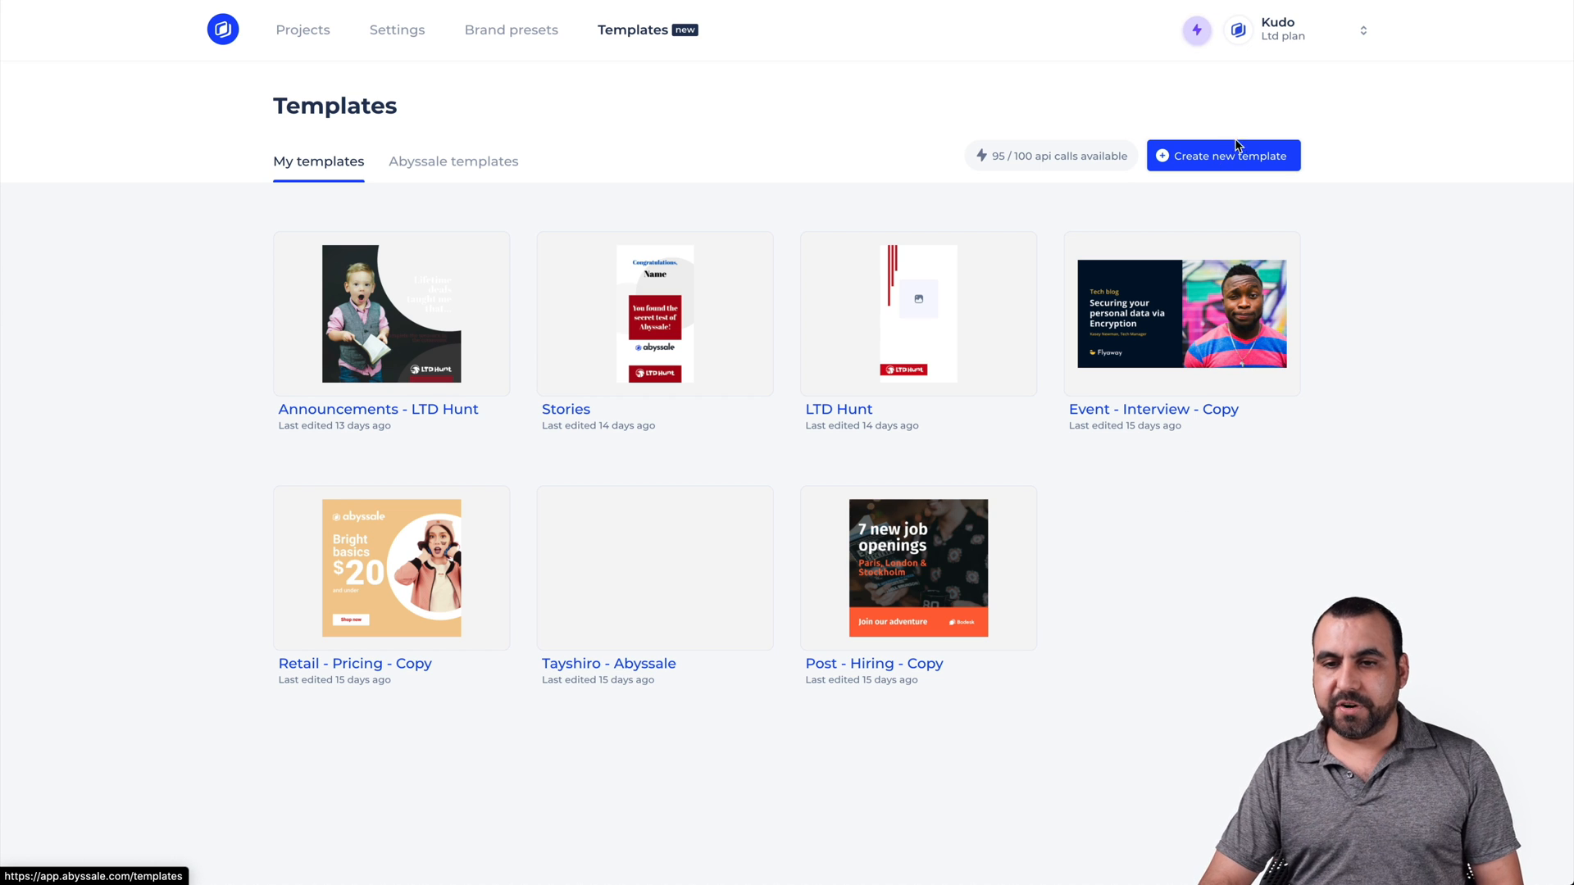
# Step: Create a template named 'test' assigned to the TEST FOR VIDEO project
pyautogui.click(1223, 156)
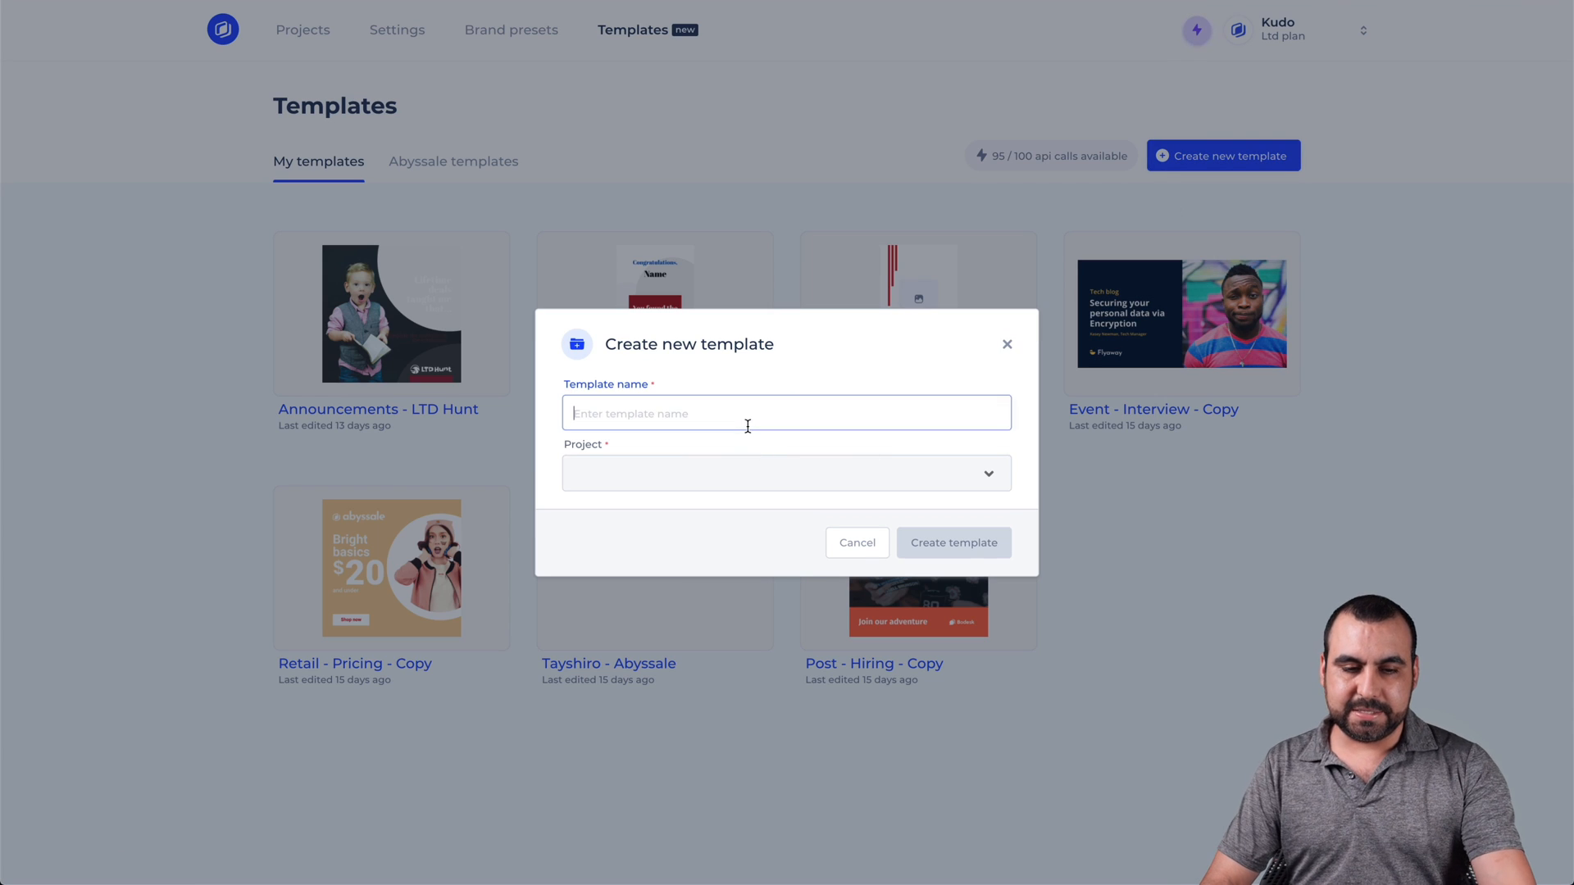
pyautogui.click(787, 473)
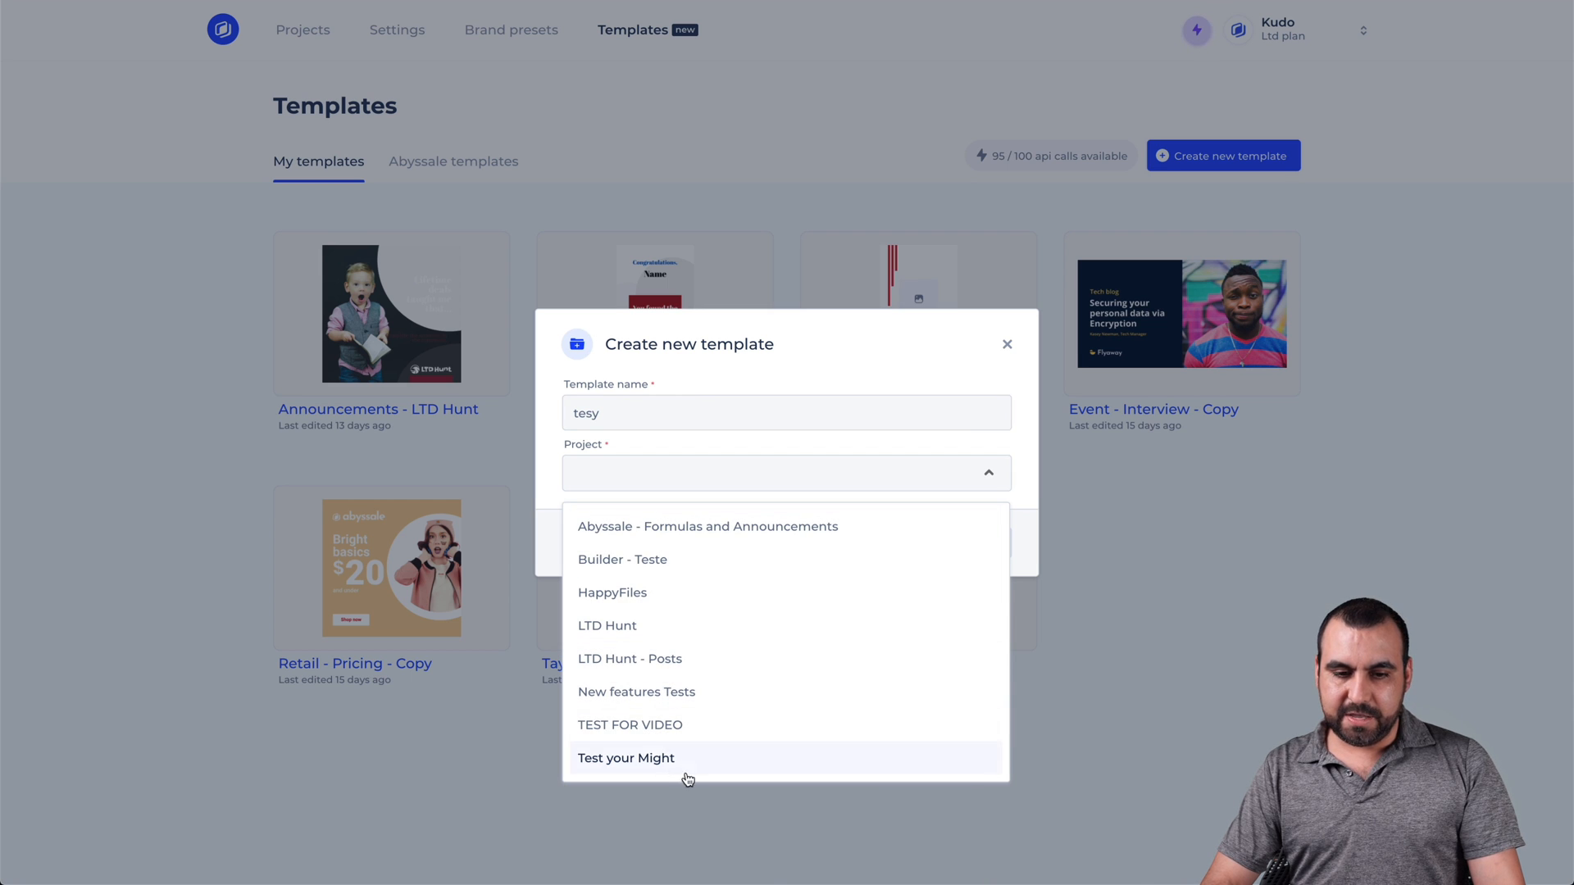
pyautogui.click(630, 725)
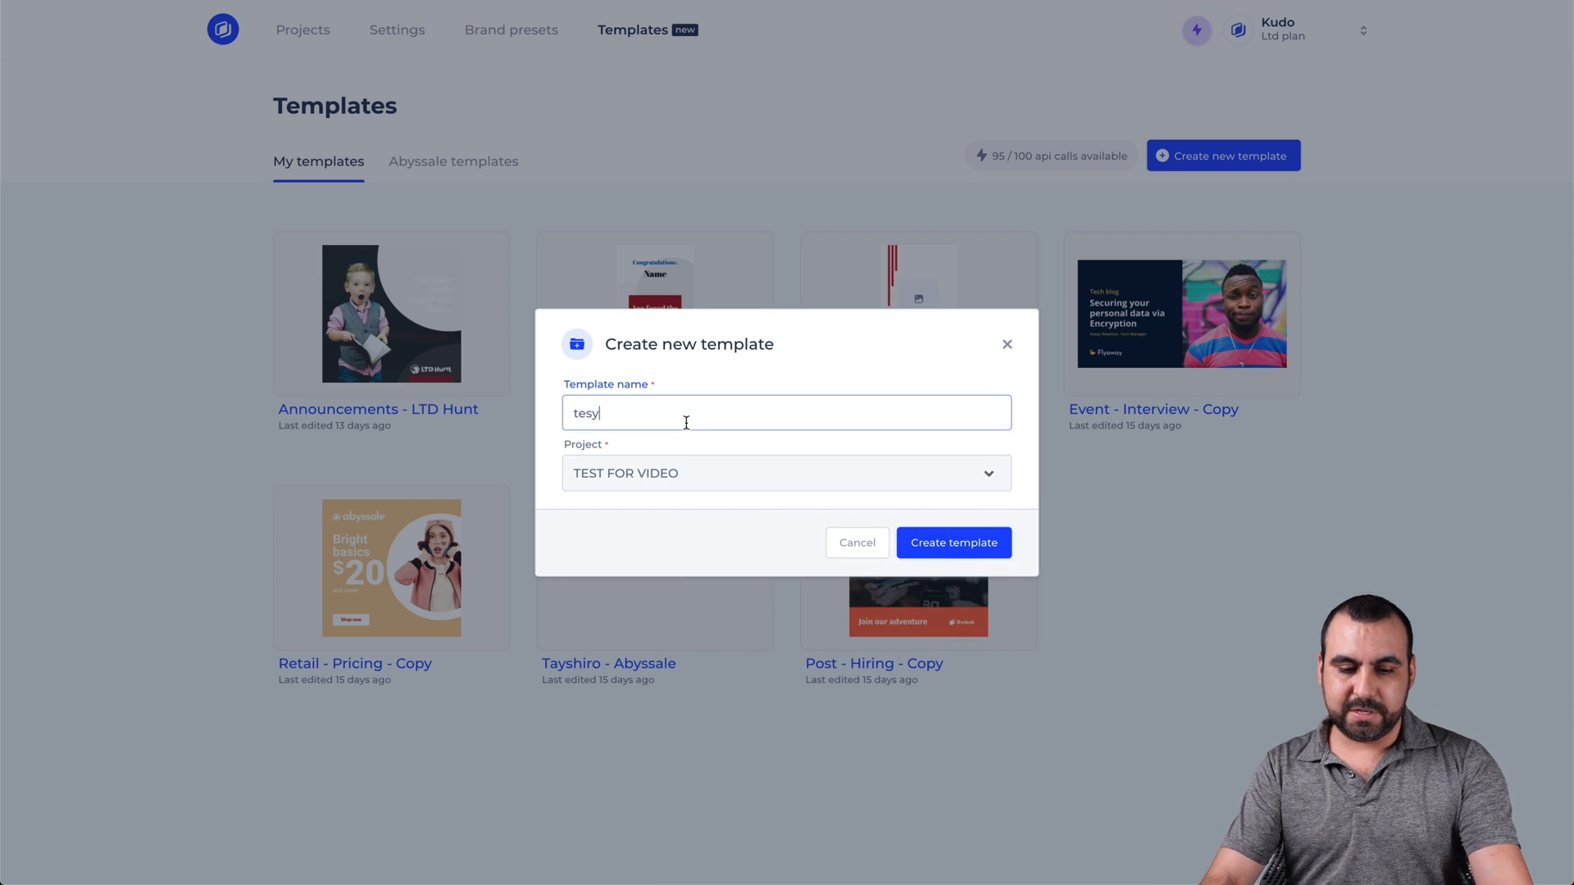
pyautogui.click(952, 542)
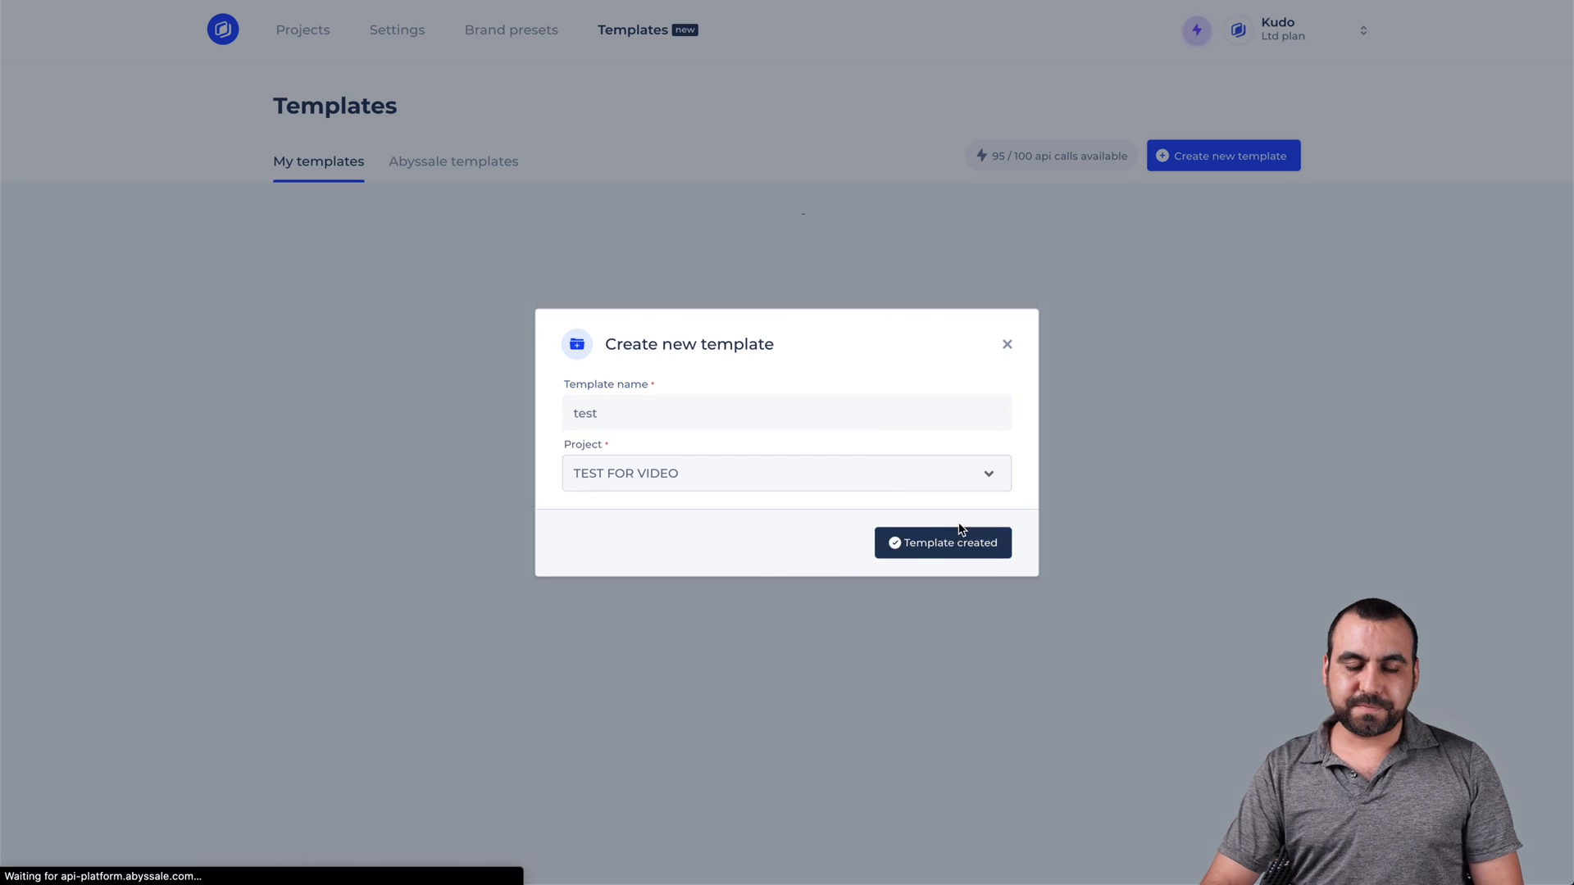
pyautogui.click(940, 542)
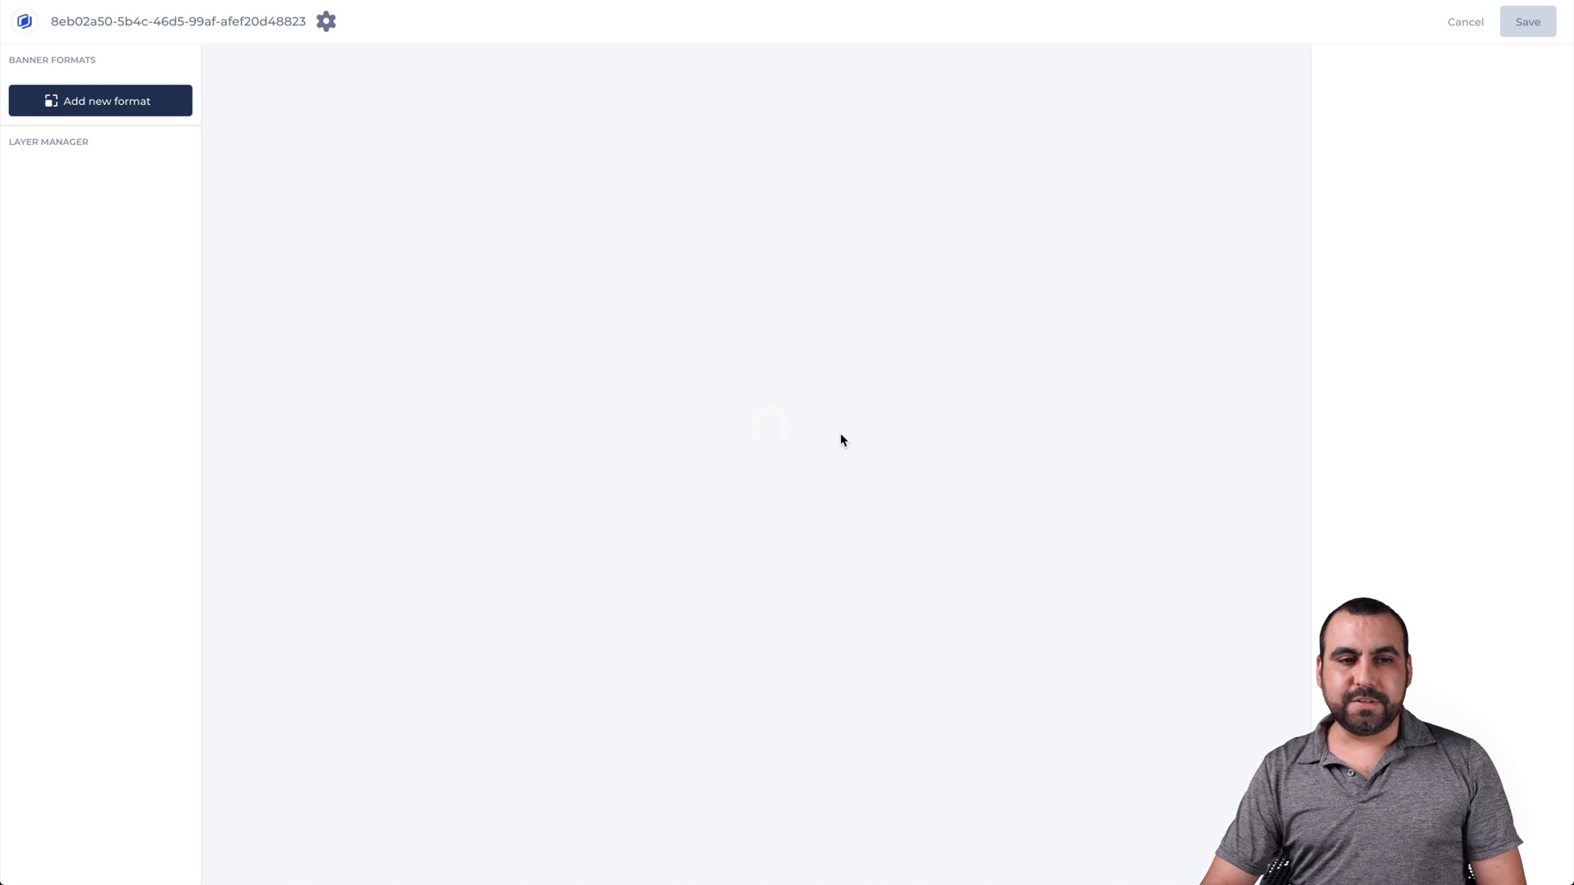
pyautogui.moveTo(145, 112)
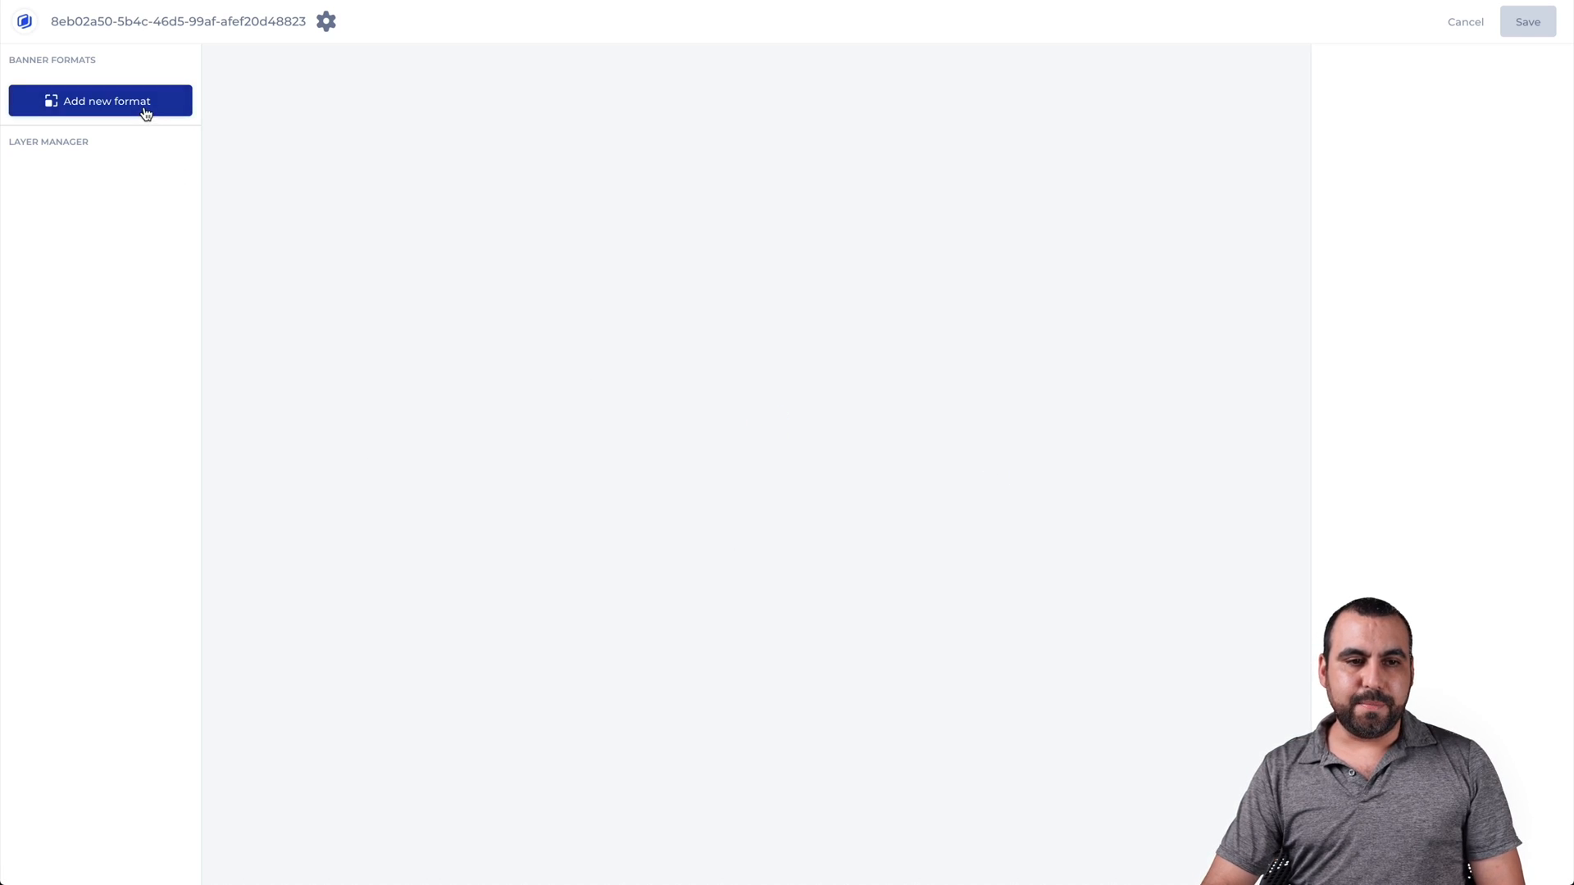
# Step: Add a custom 1000×1000 format named 'test' to the template
pyautogui.write('te')
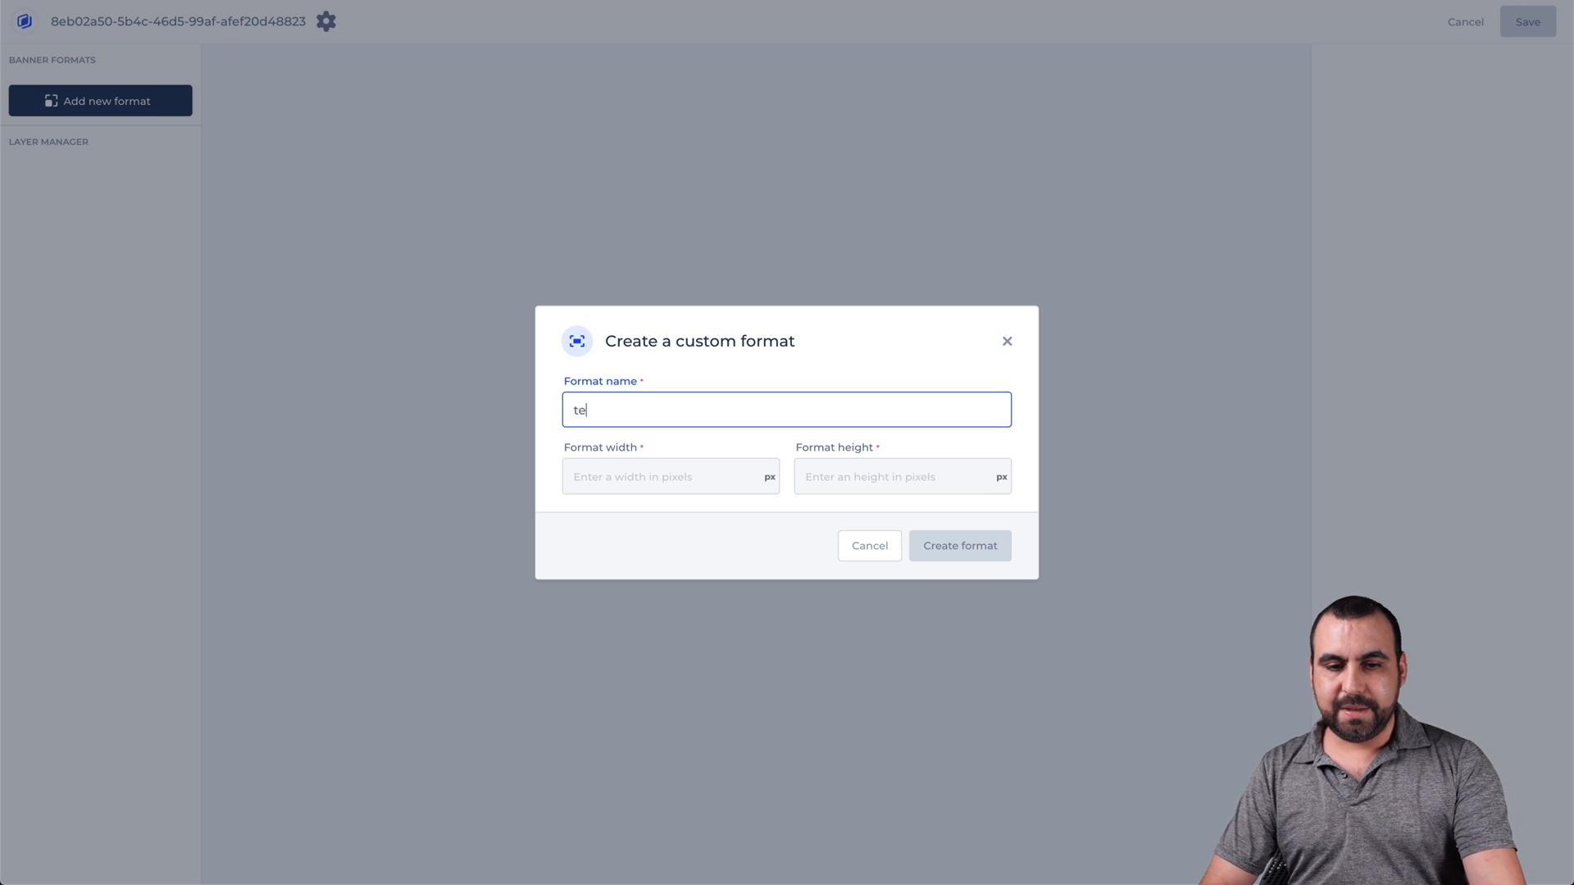
pyautogui.write('1')
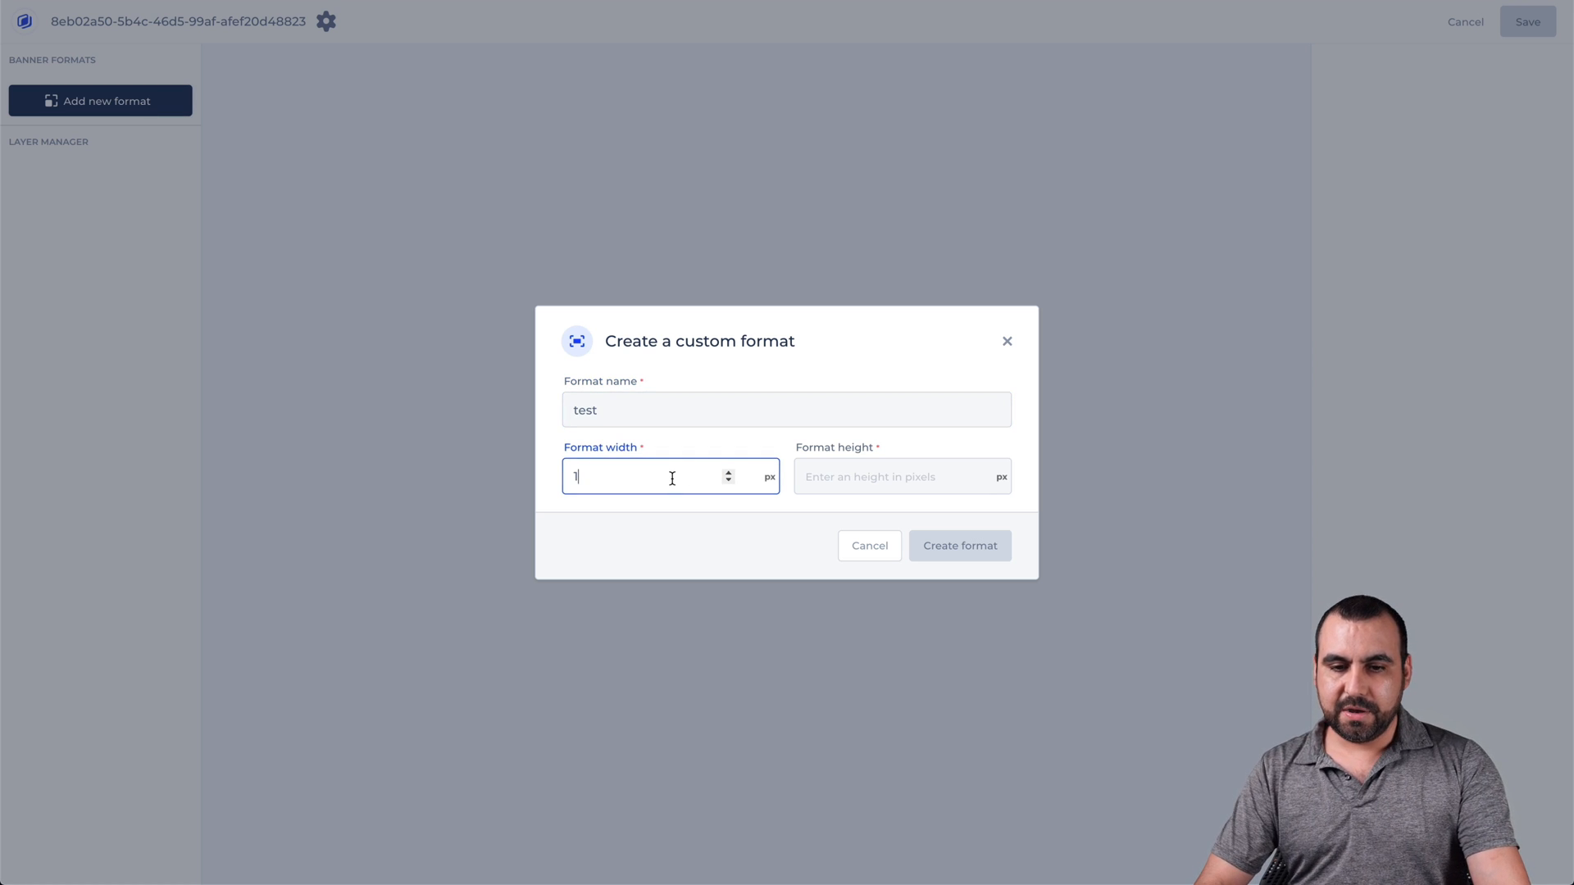
pyautogui.click(900, 475)
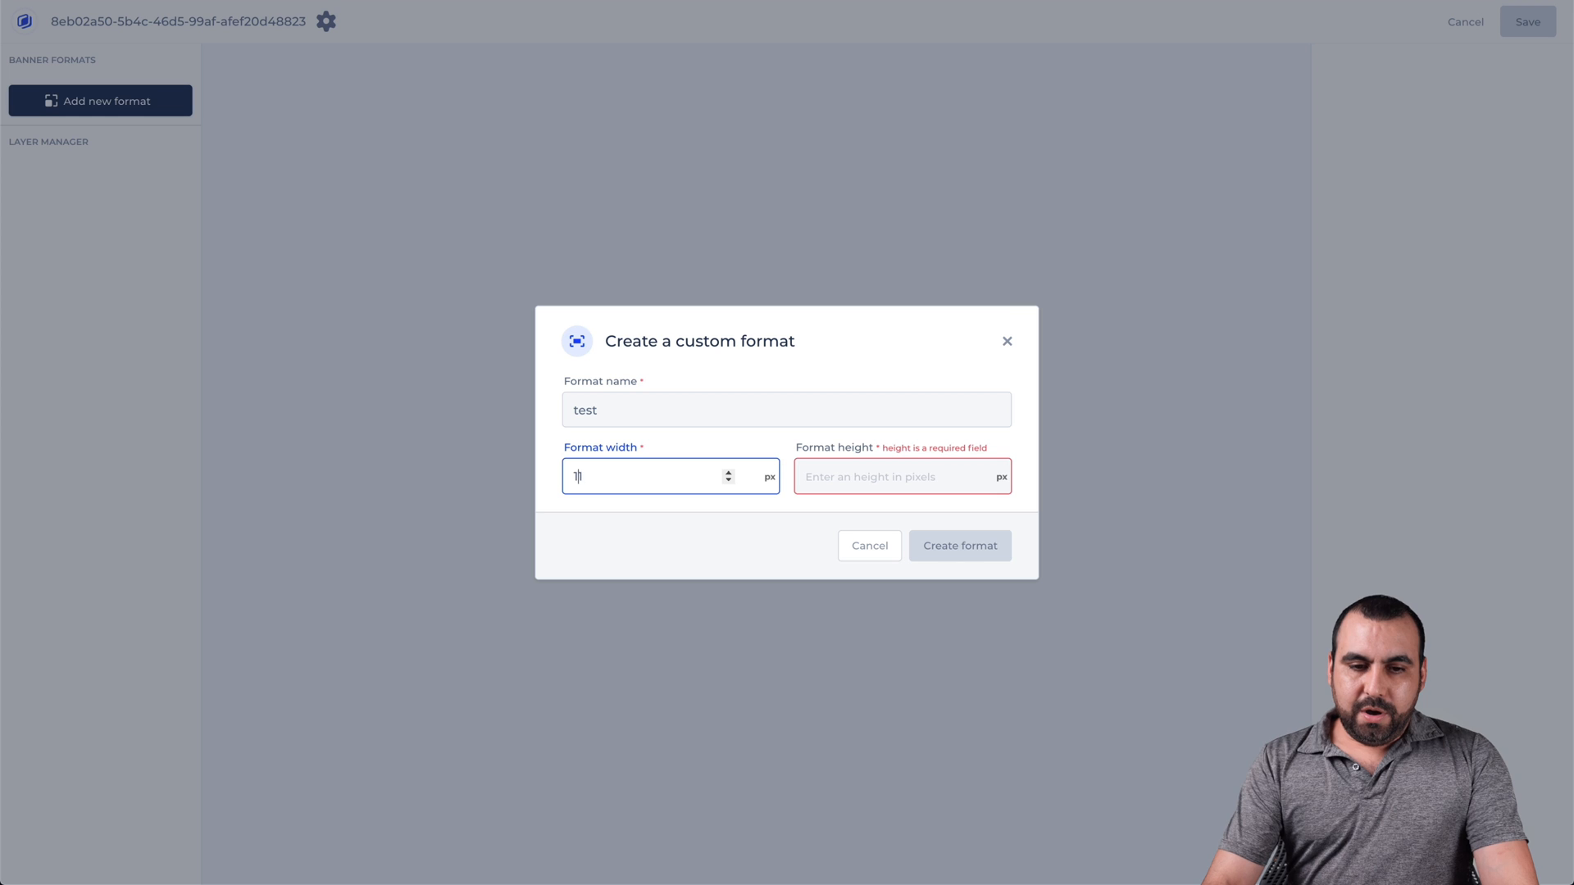
pyautogui.write('00')
pyautogui.click(903, 476)
pyautogui.write('100')
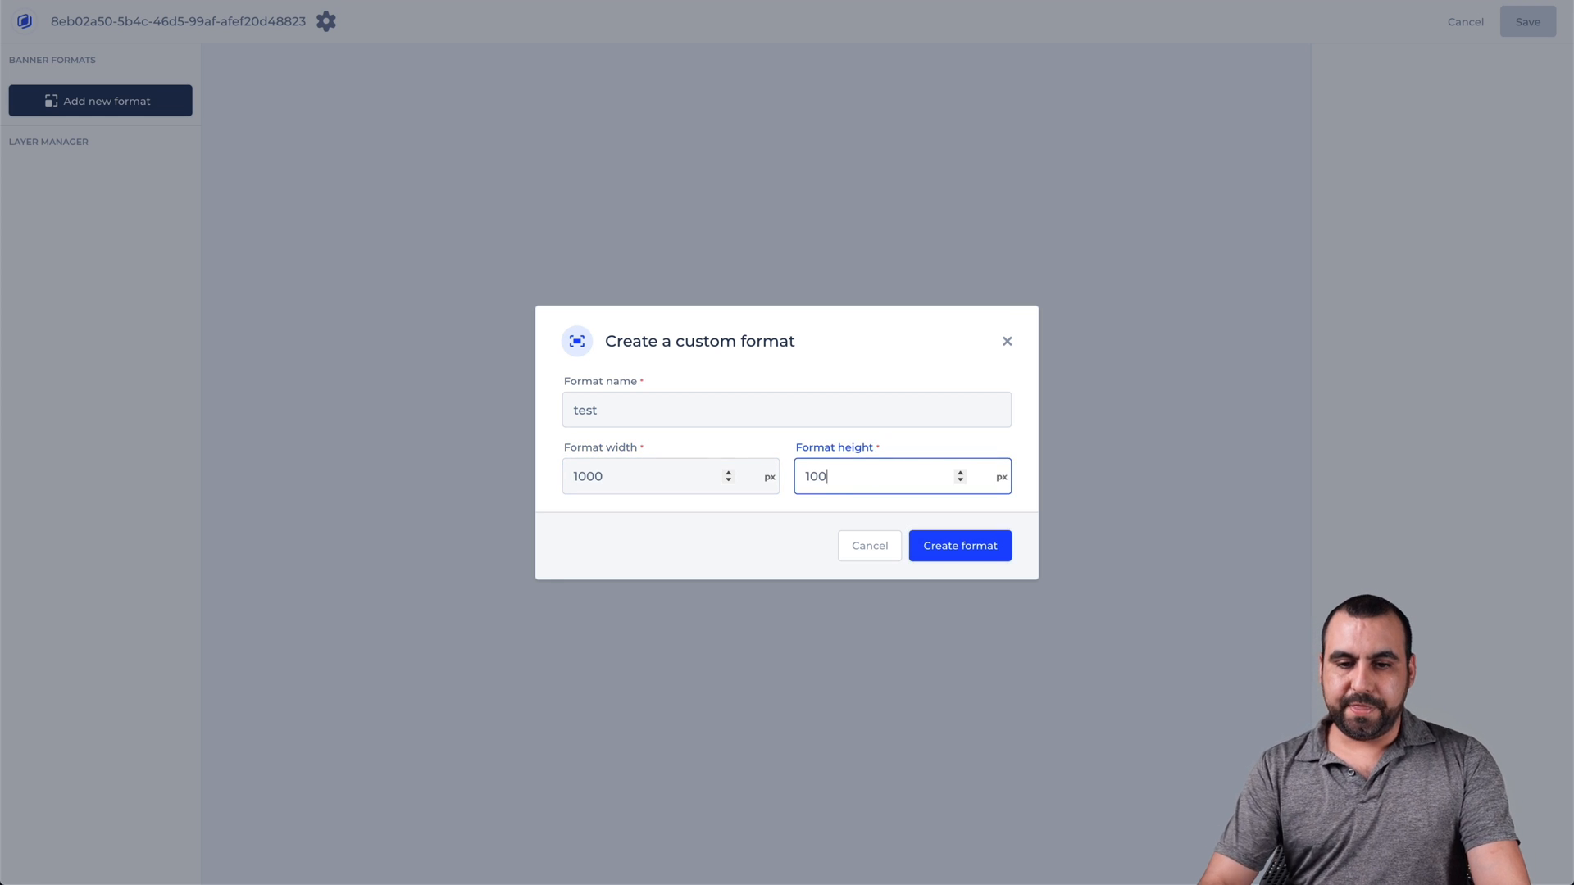
pyautogui.click(958, 545)
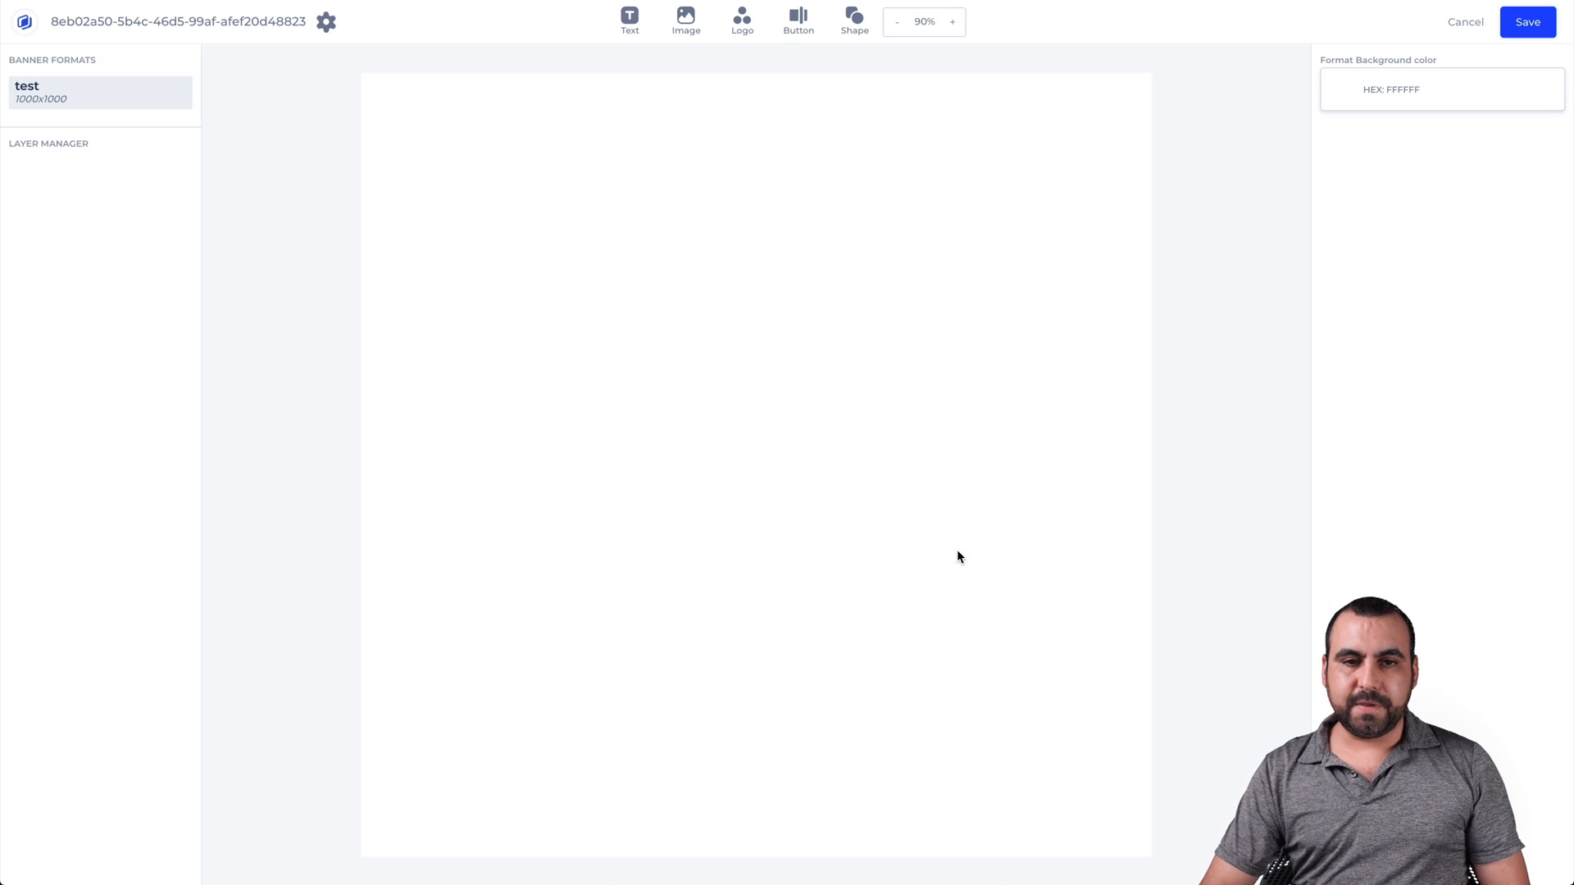
pyautogui.moveTo(540, 740)
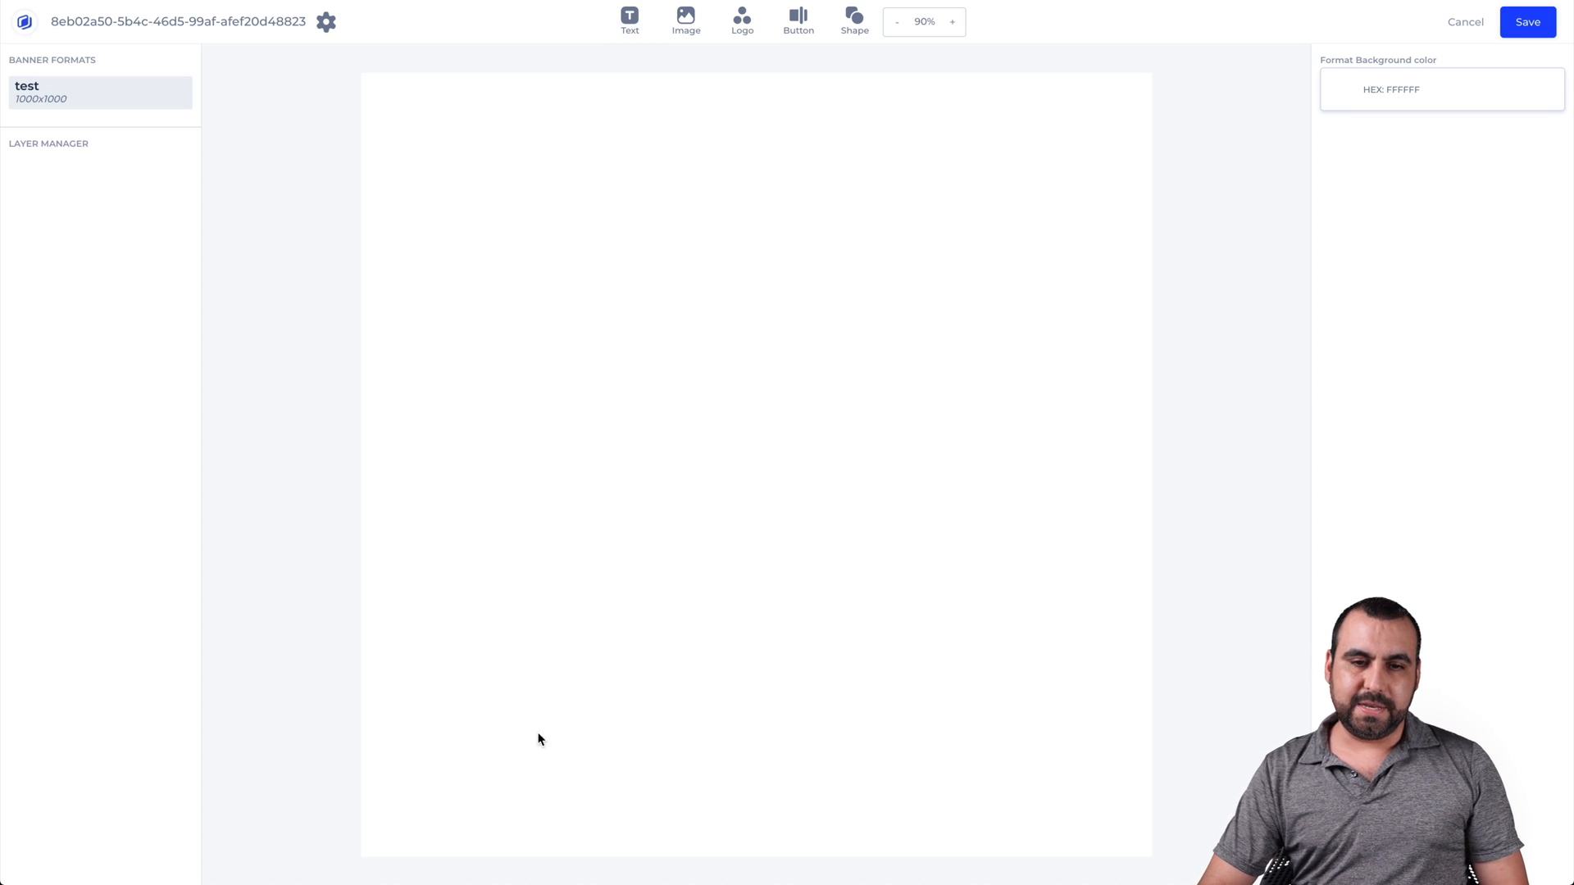
# Step: Place a text layer at lower left, add a blue rectangle, and reselect the text
pyautogui.click(629, 18)
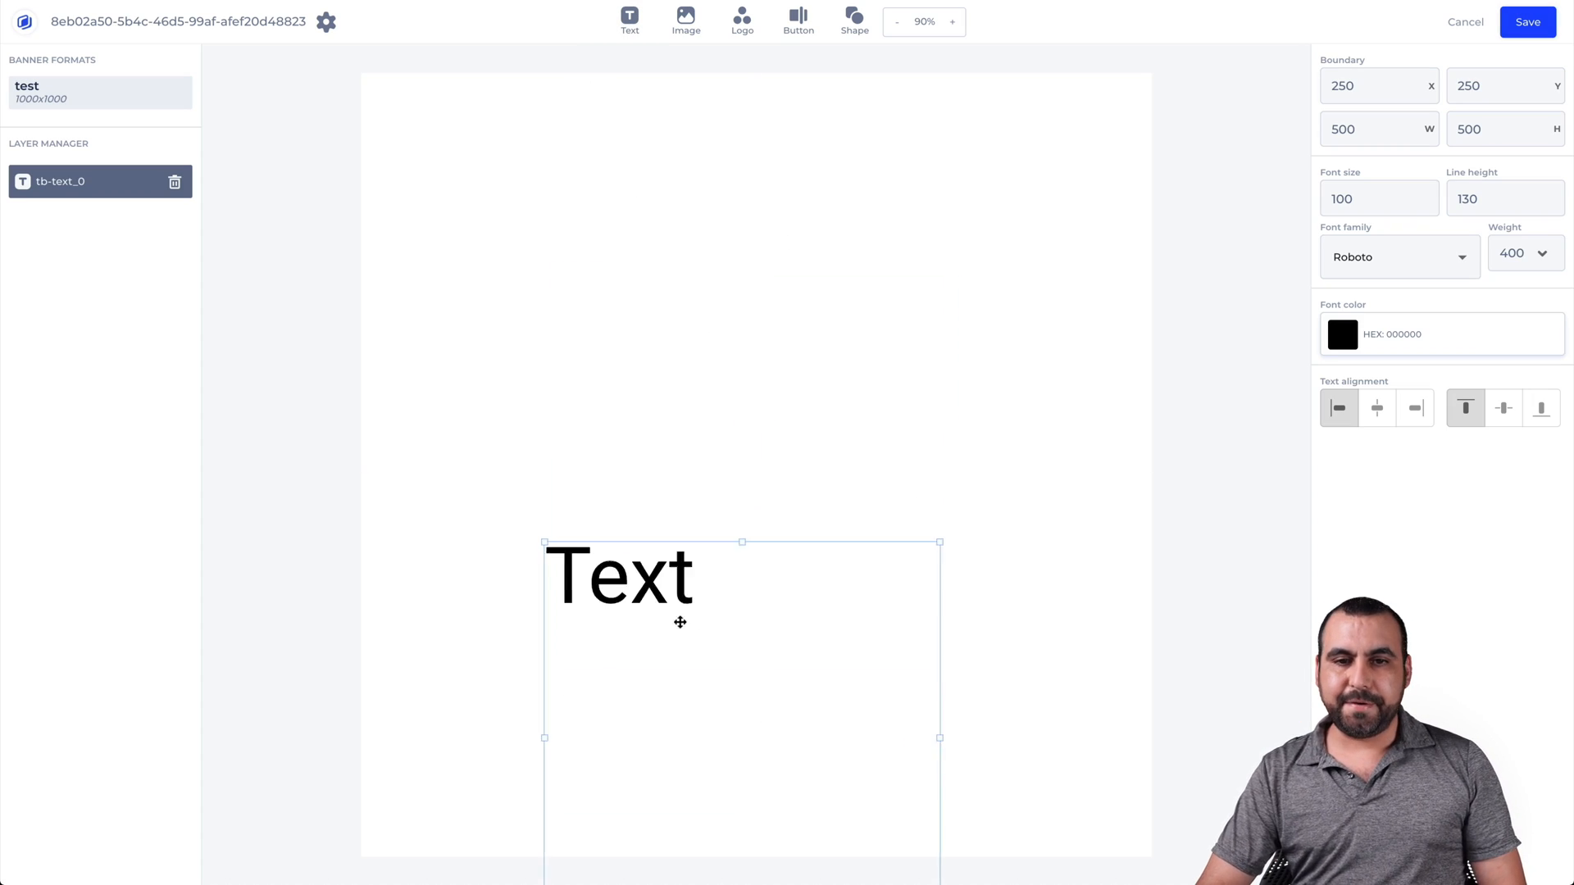
pyautogui.moveTo(681, 623); pyautogui.dragTo(578, 502)
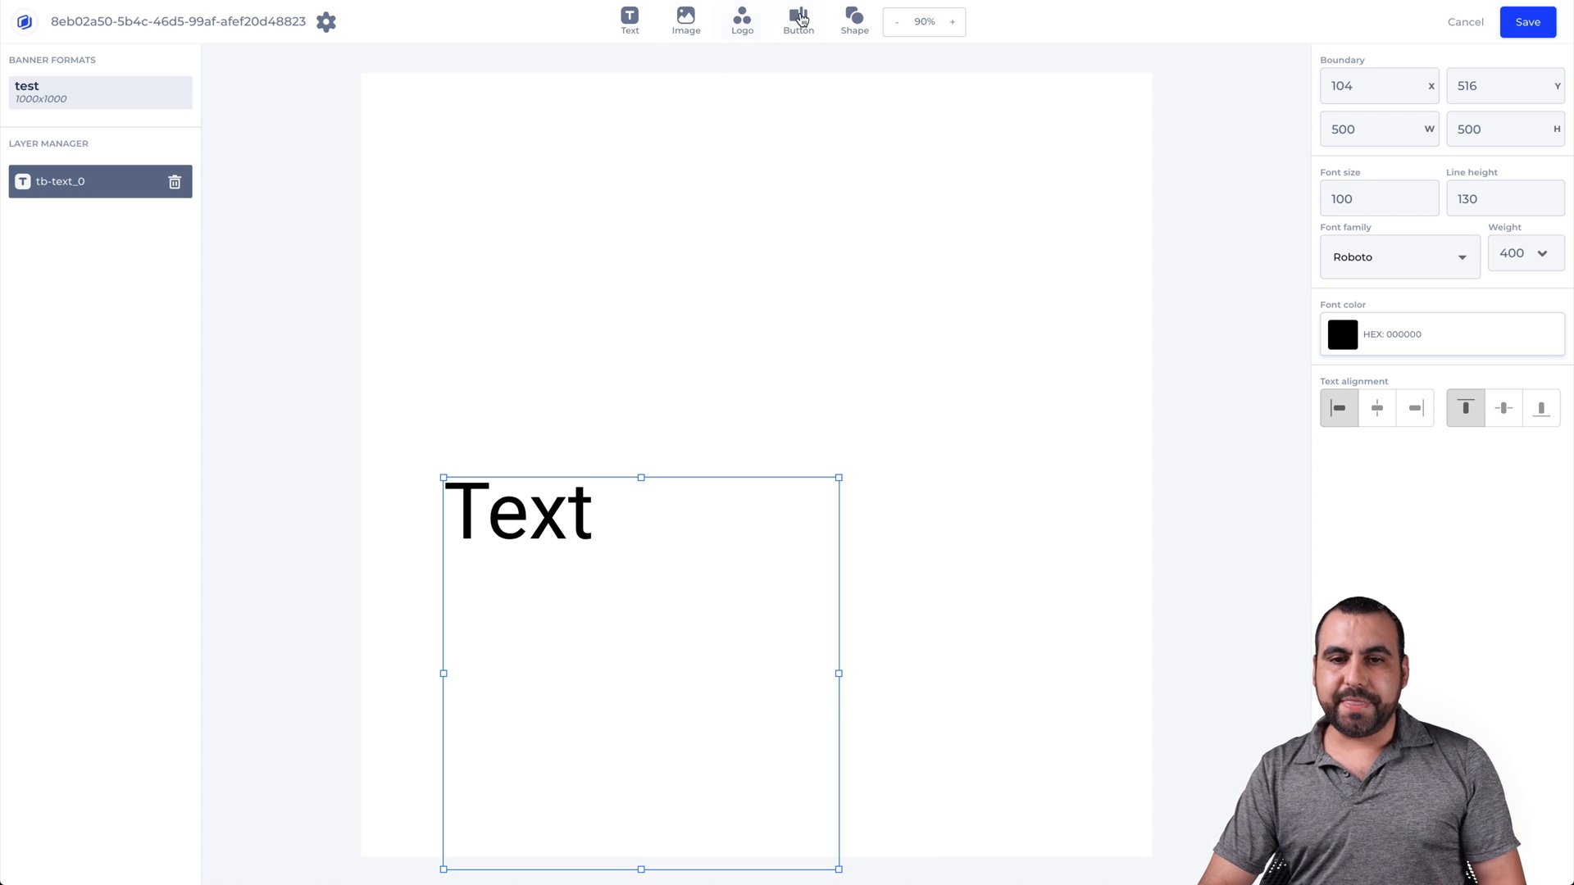
pyautogui.click(853, 18)
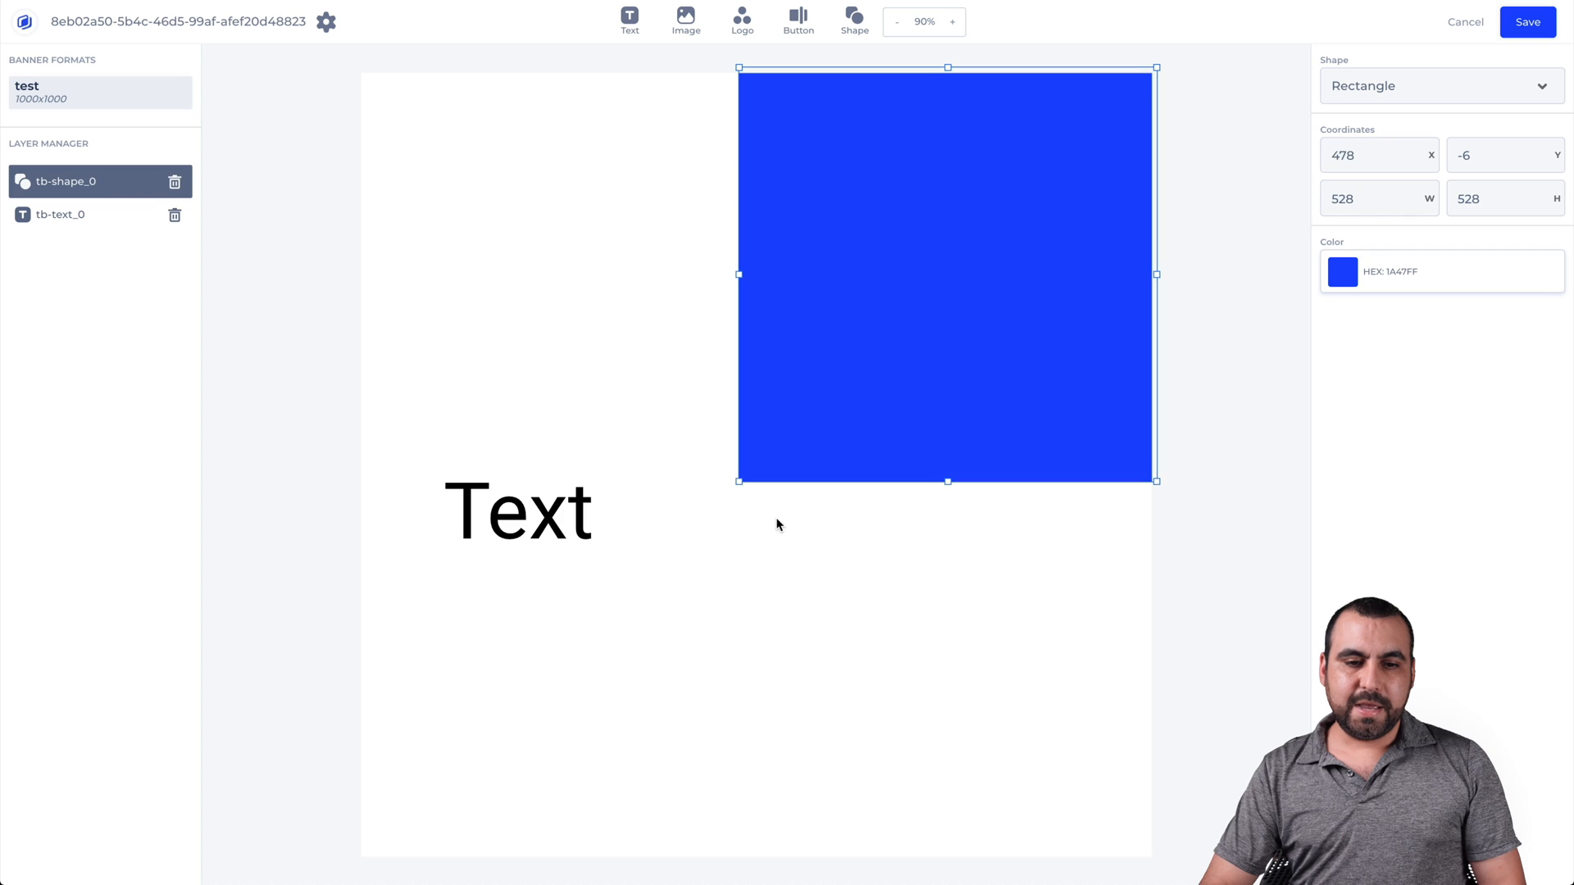
pyautogui.click(60, 214)
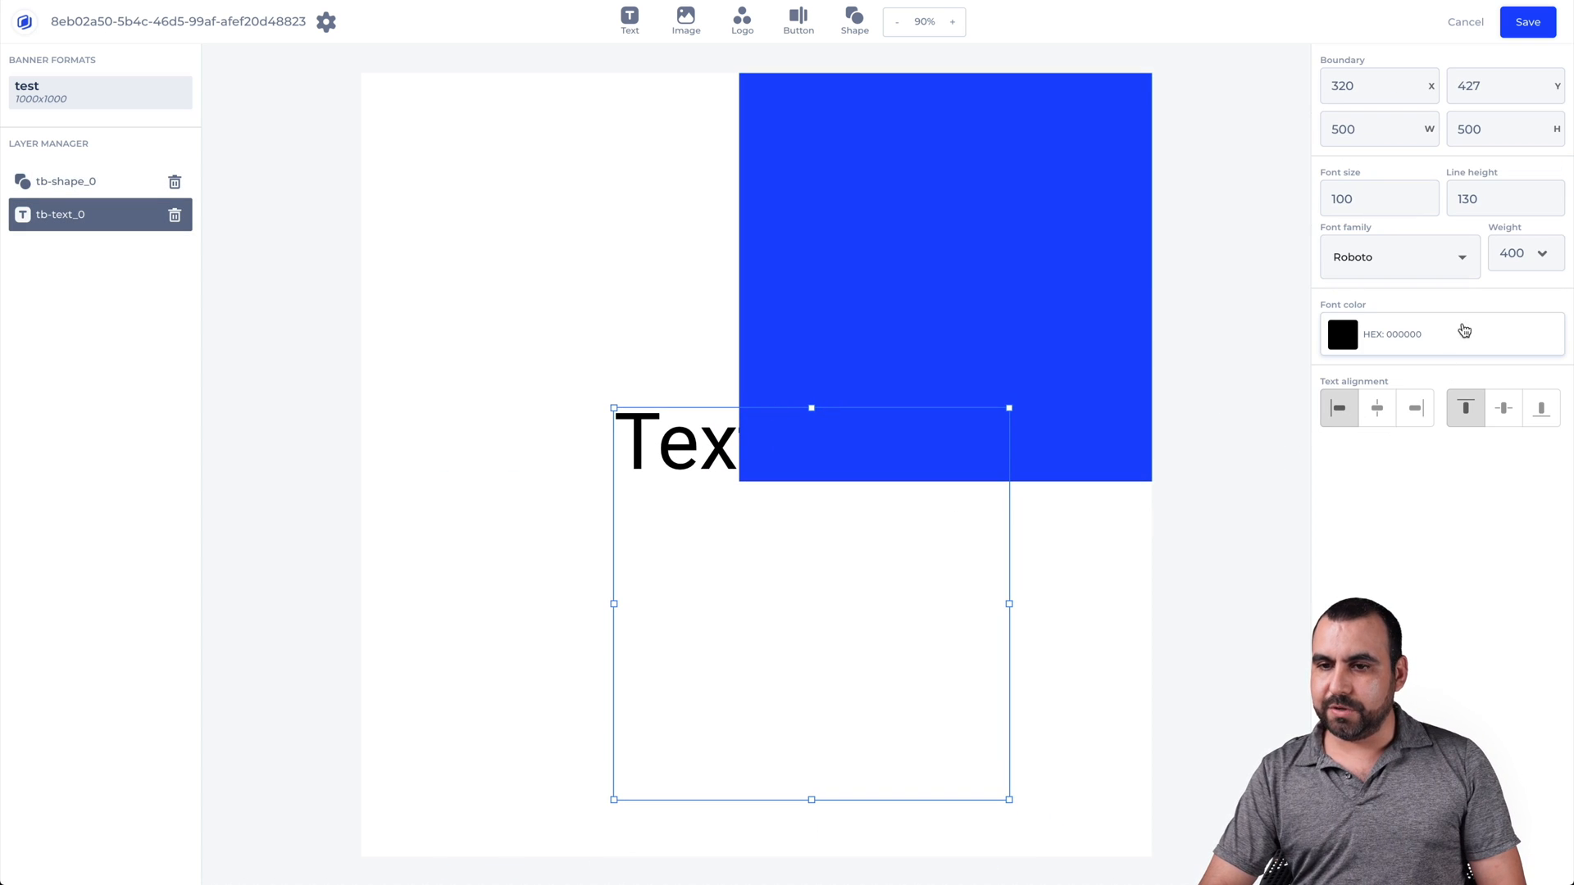
pyautogui.moveTo(350, 303)
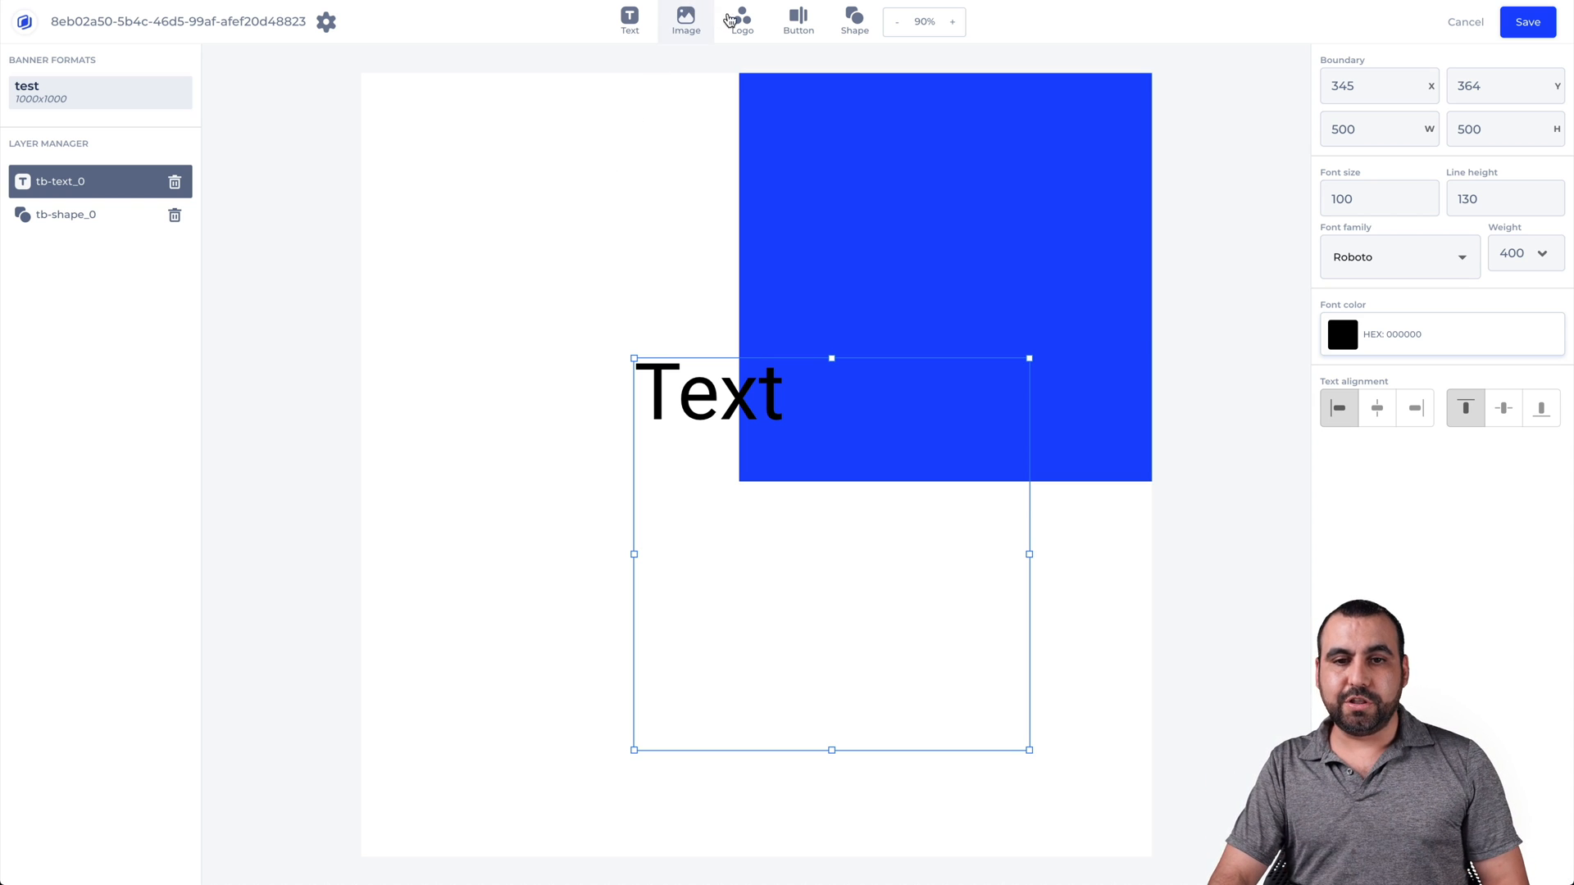
pyautogui.moveTo(630, 460)
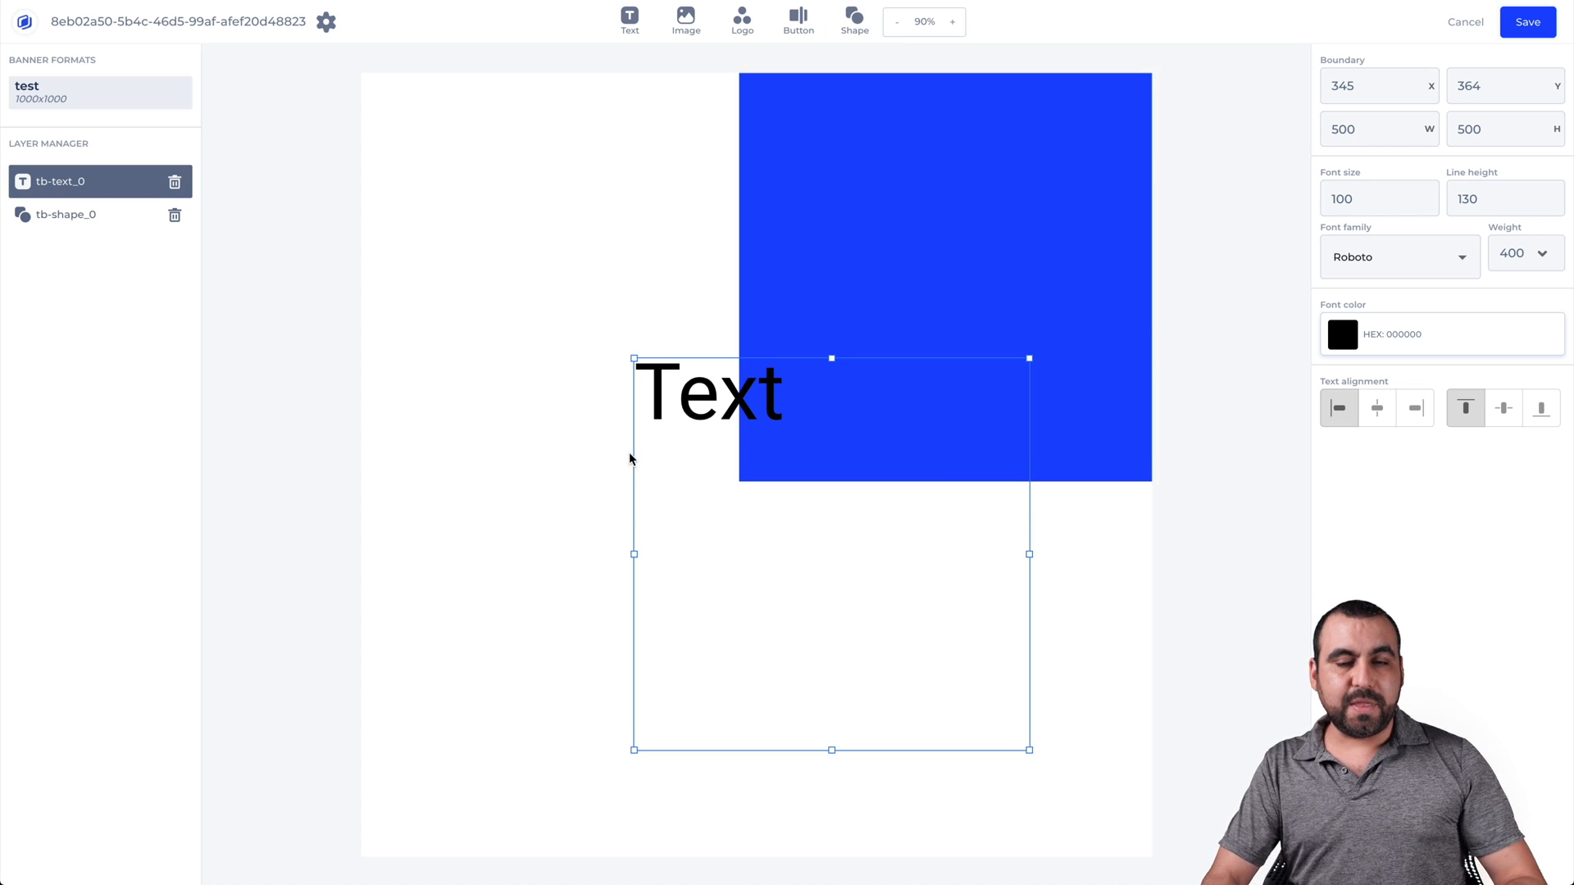
pyautogui.moveTo(553, 497)
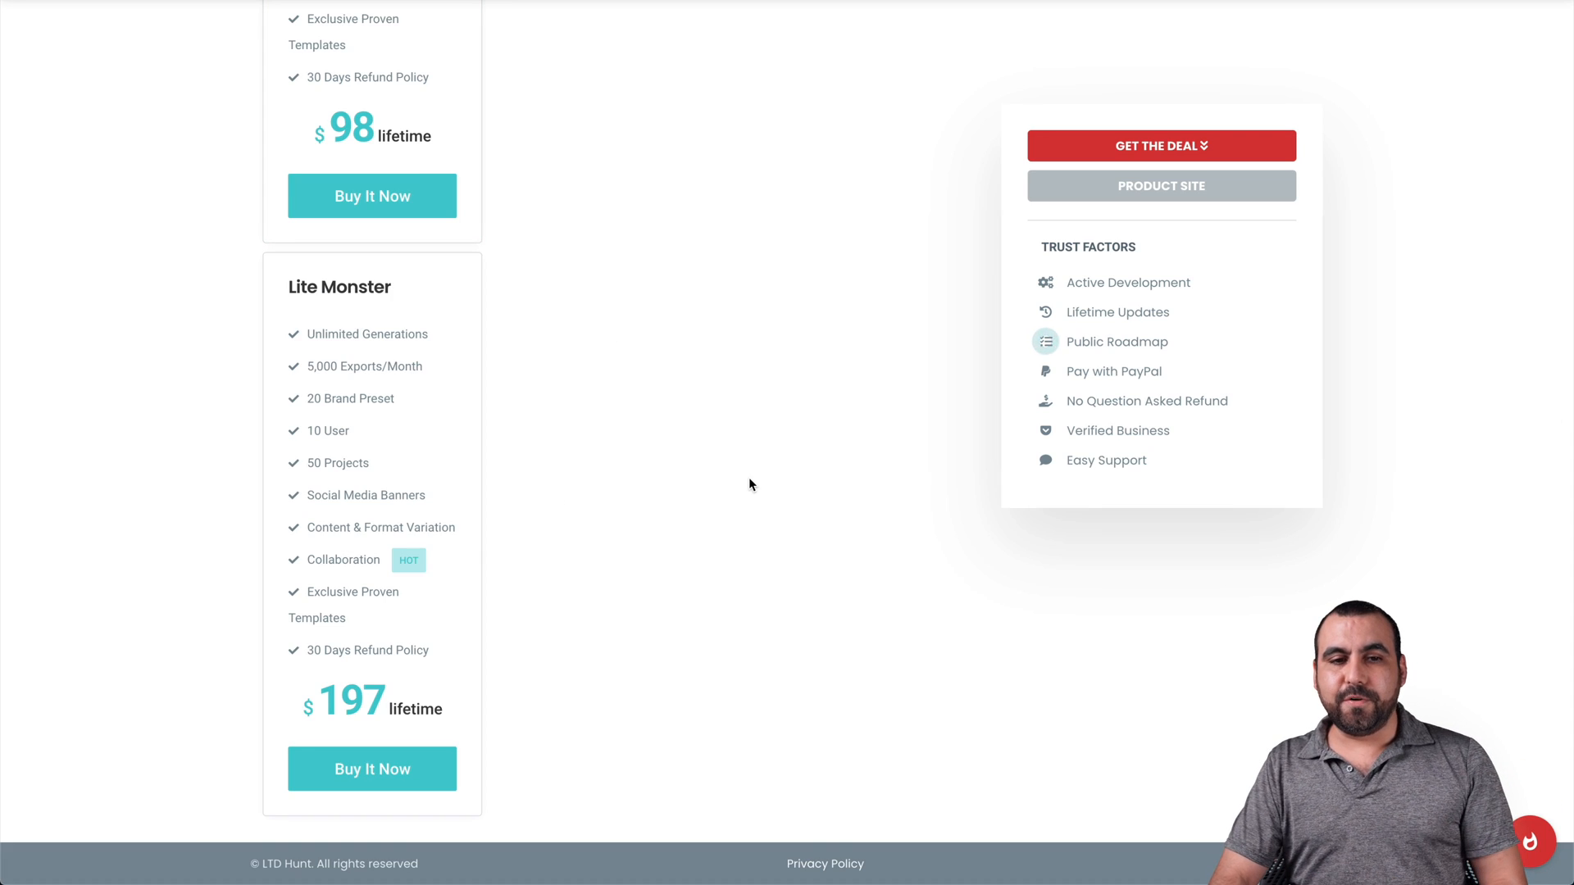
# Step: Scroll the LTD Hunt Abyssale pricing cards to review the $49 Lite lifetime plan
pyautogui.scroll(3)
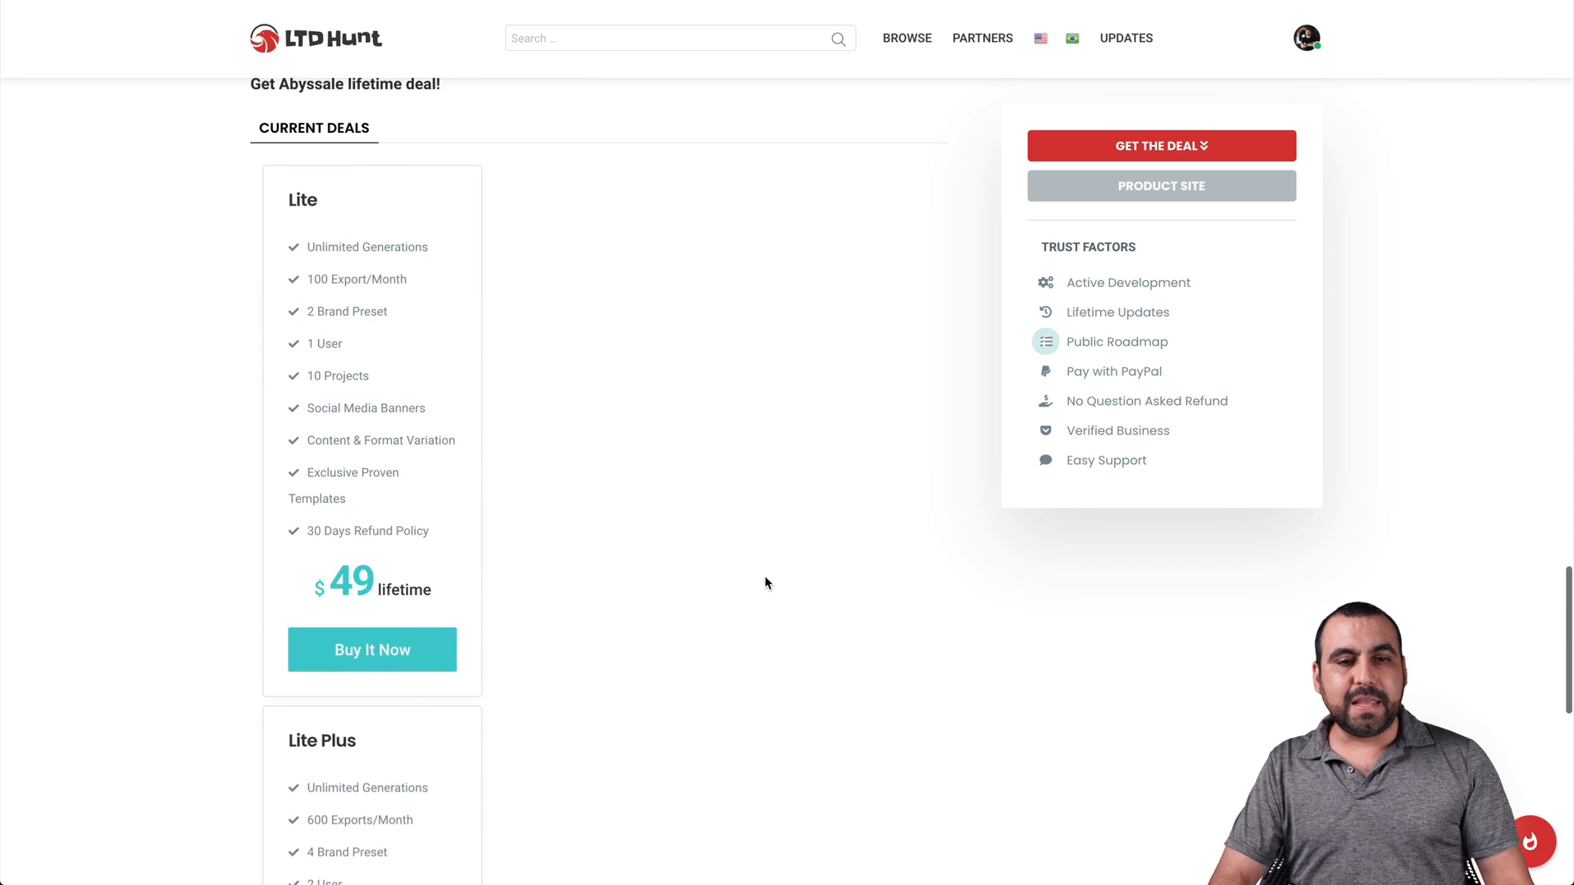
pyautogui.scroll(-3)
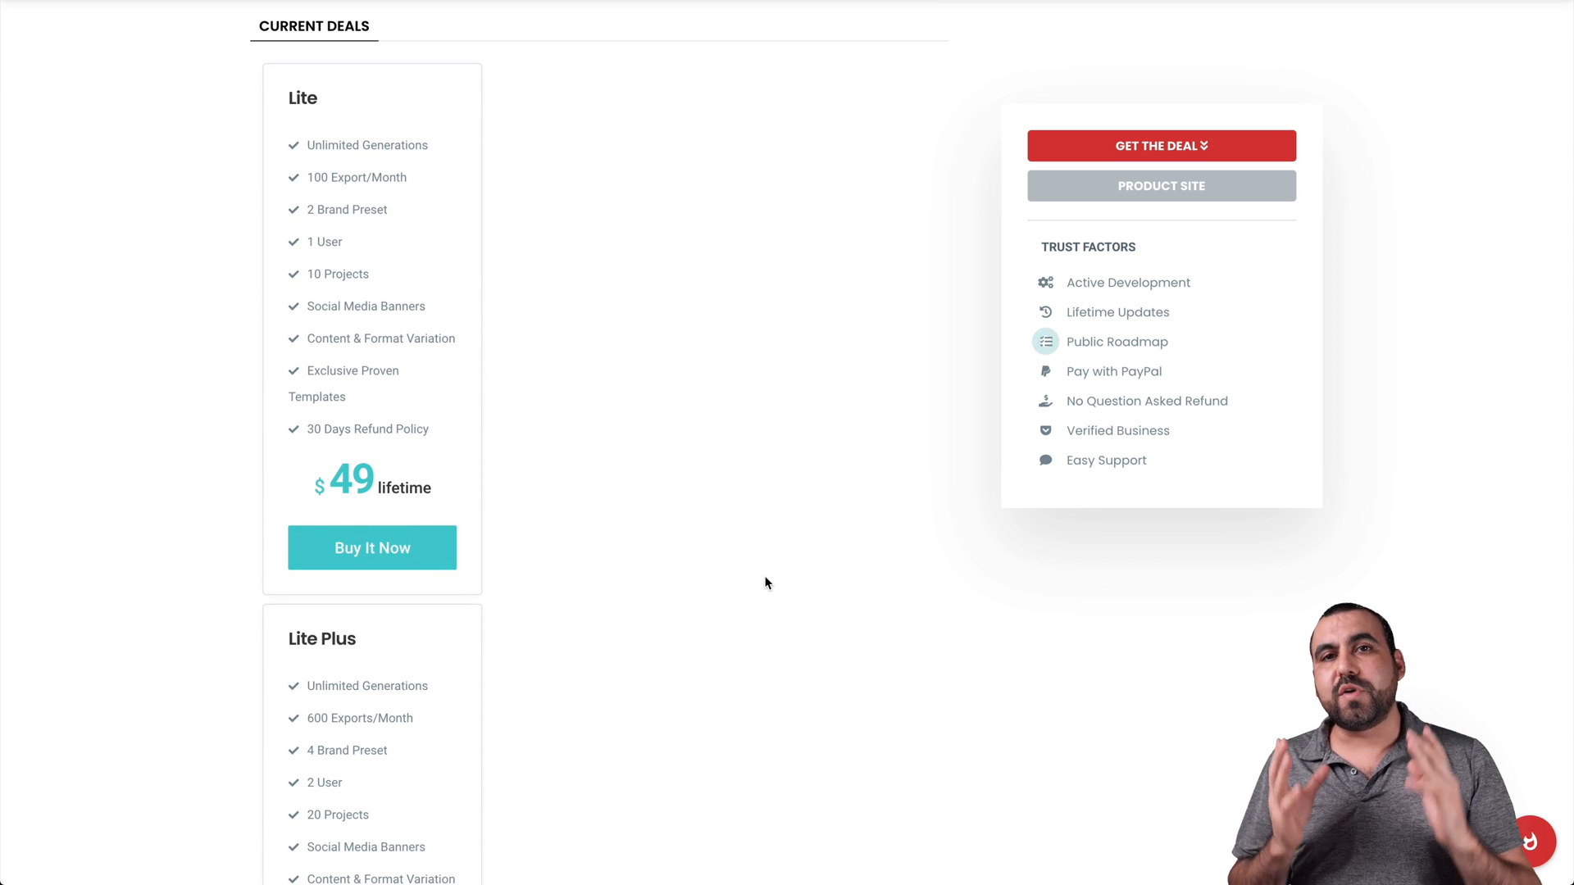